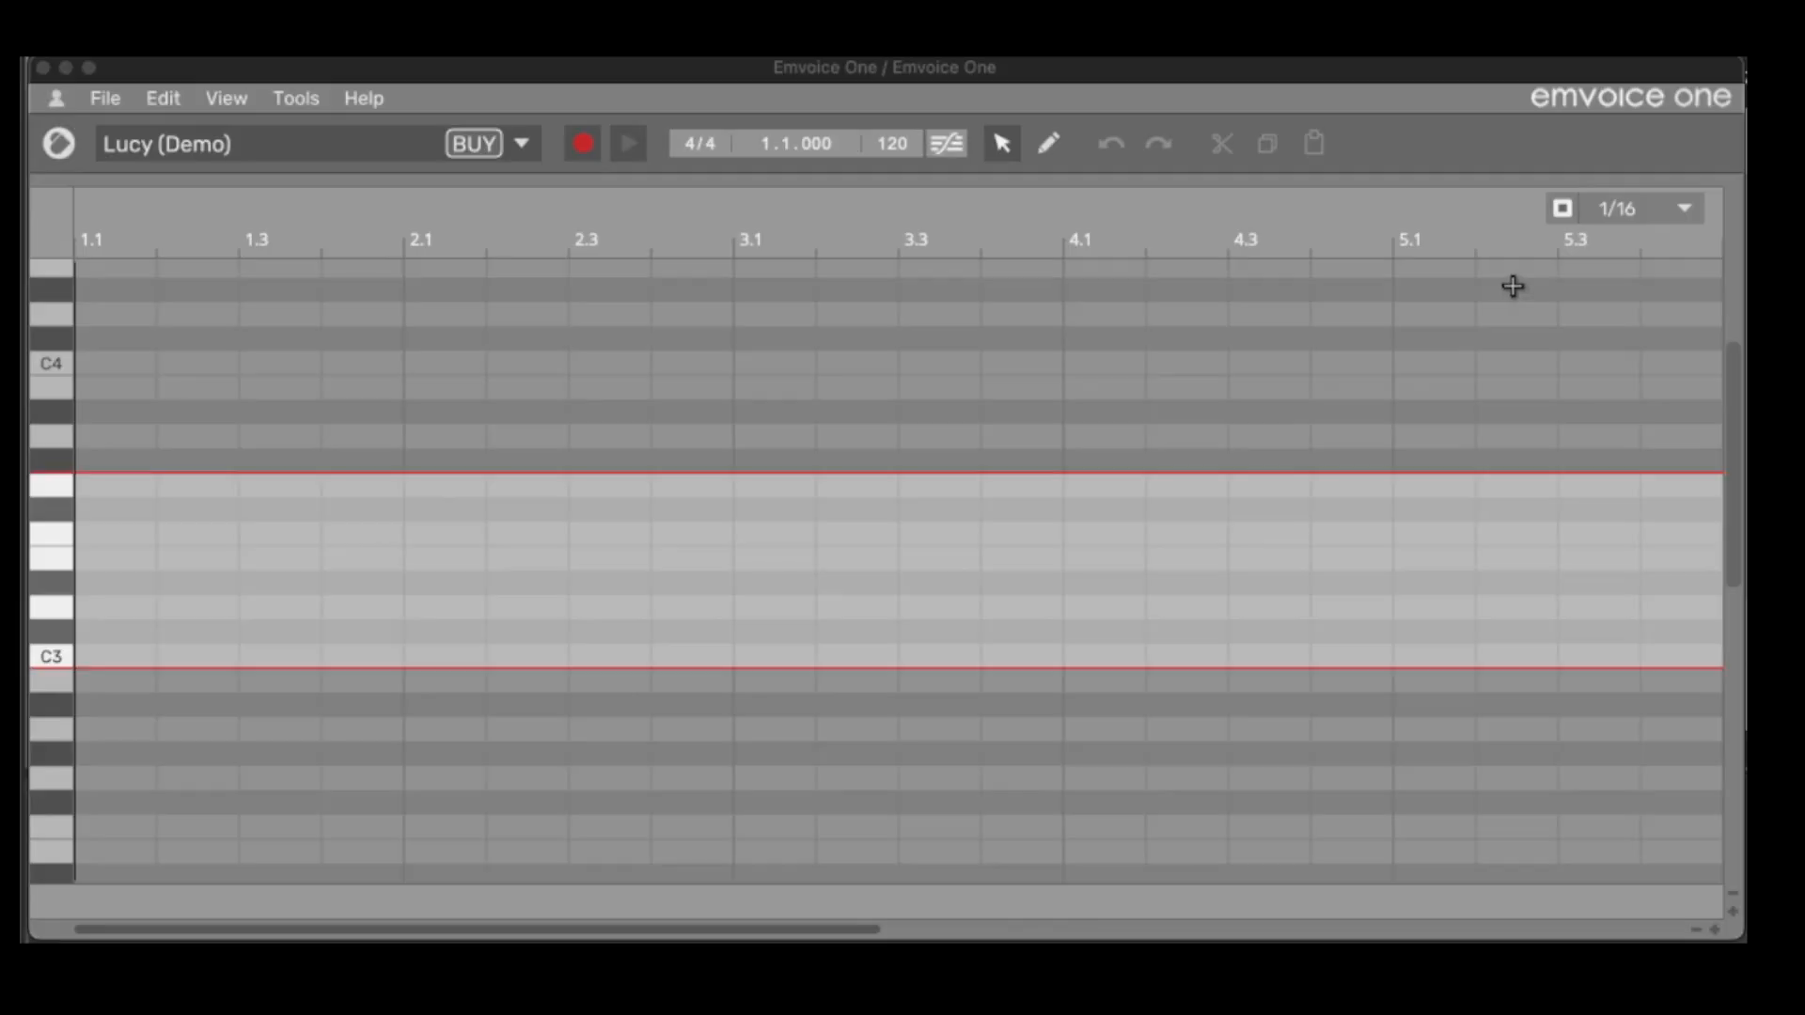
mouse_move(1225, 252)
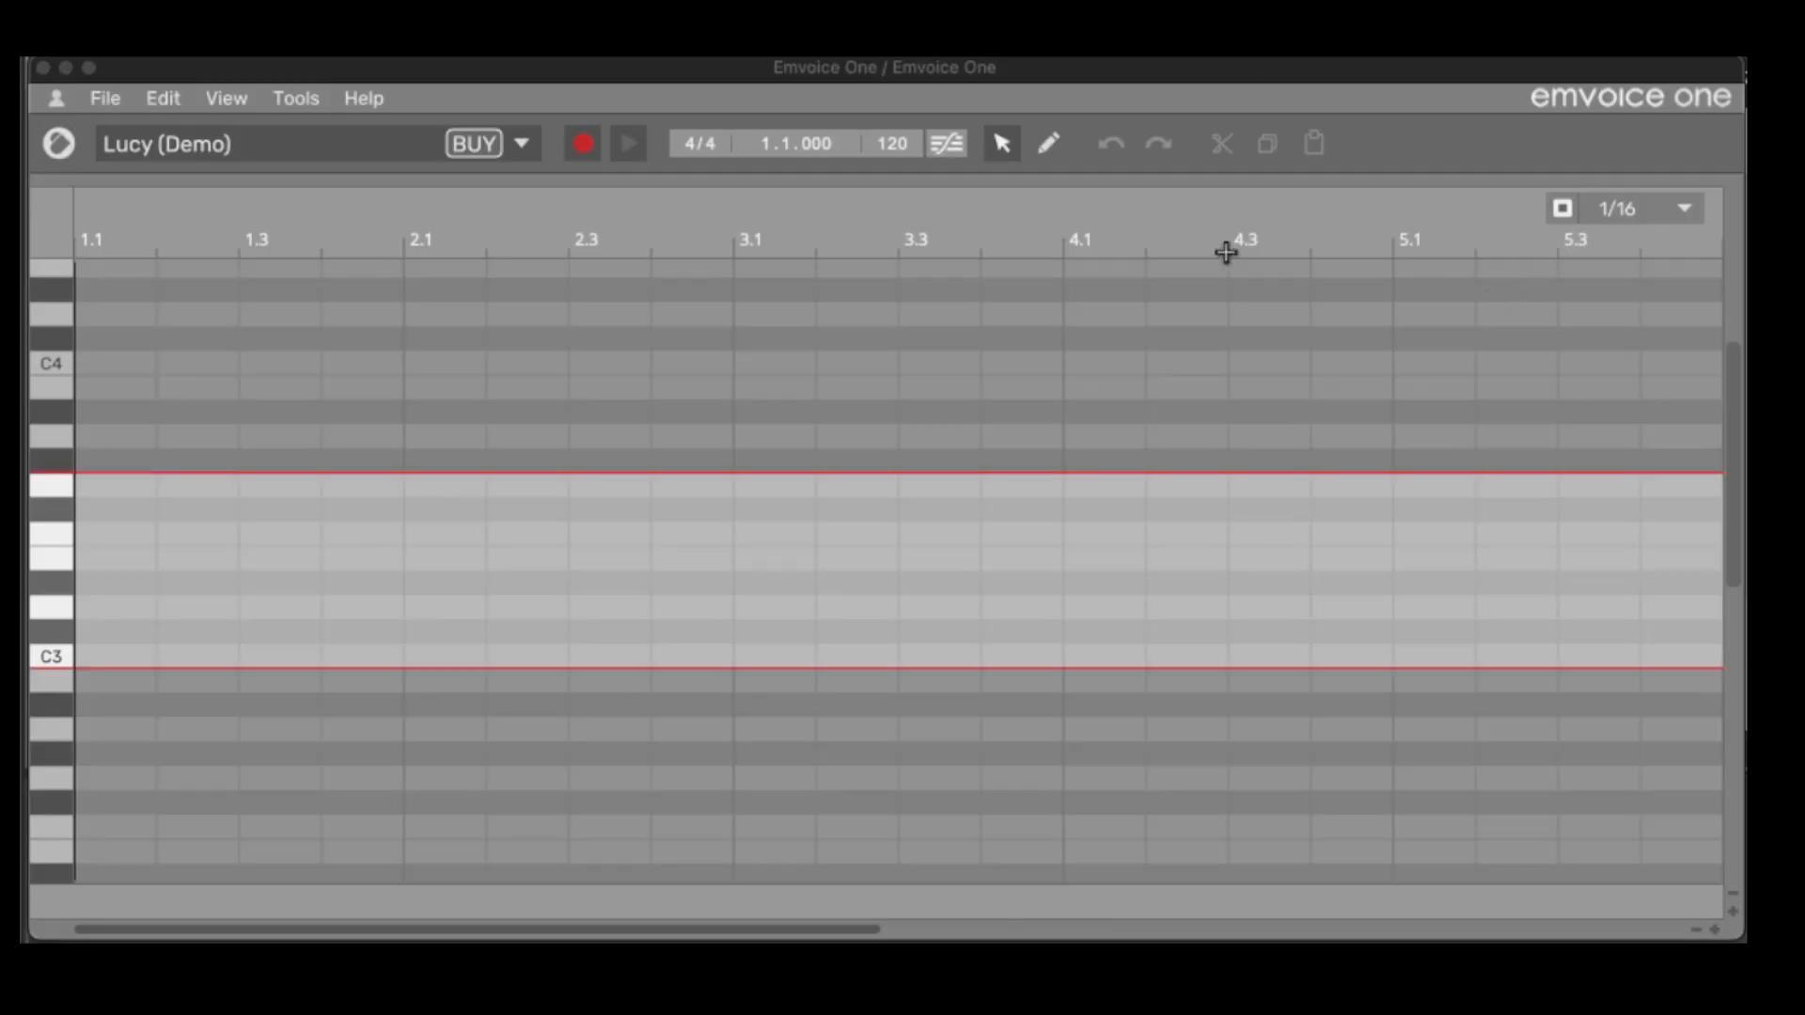
mouse_move(1163, 525)
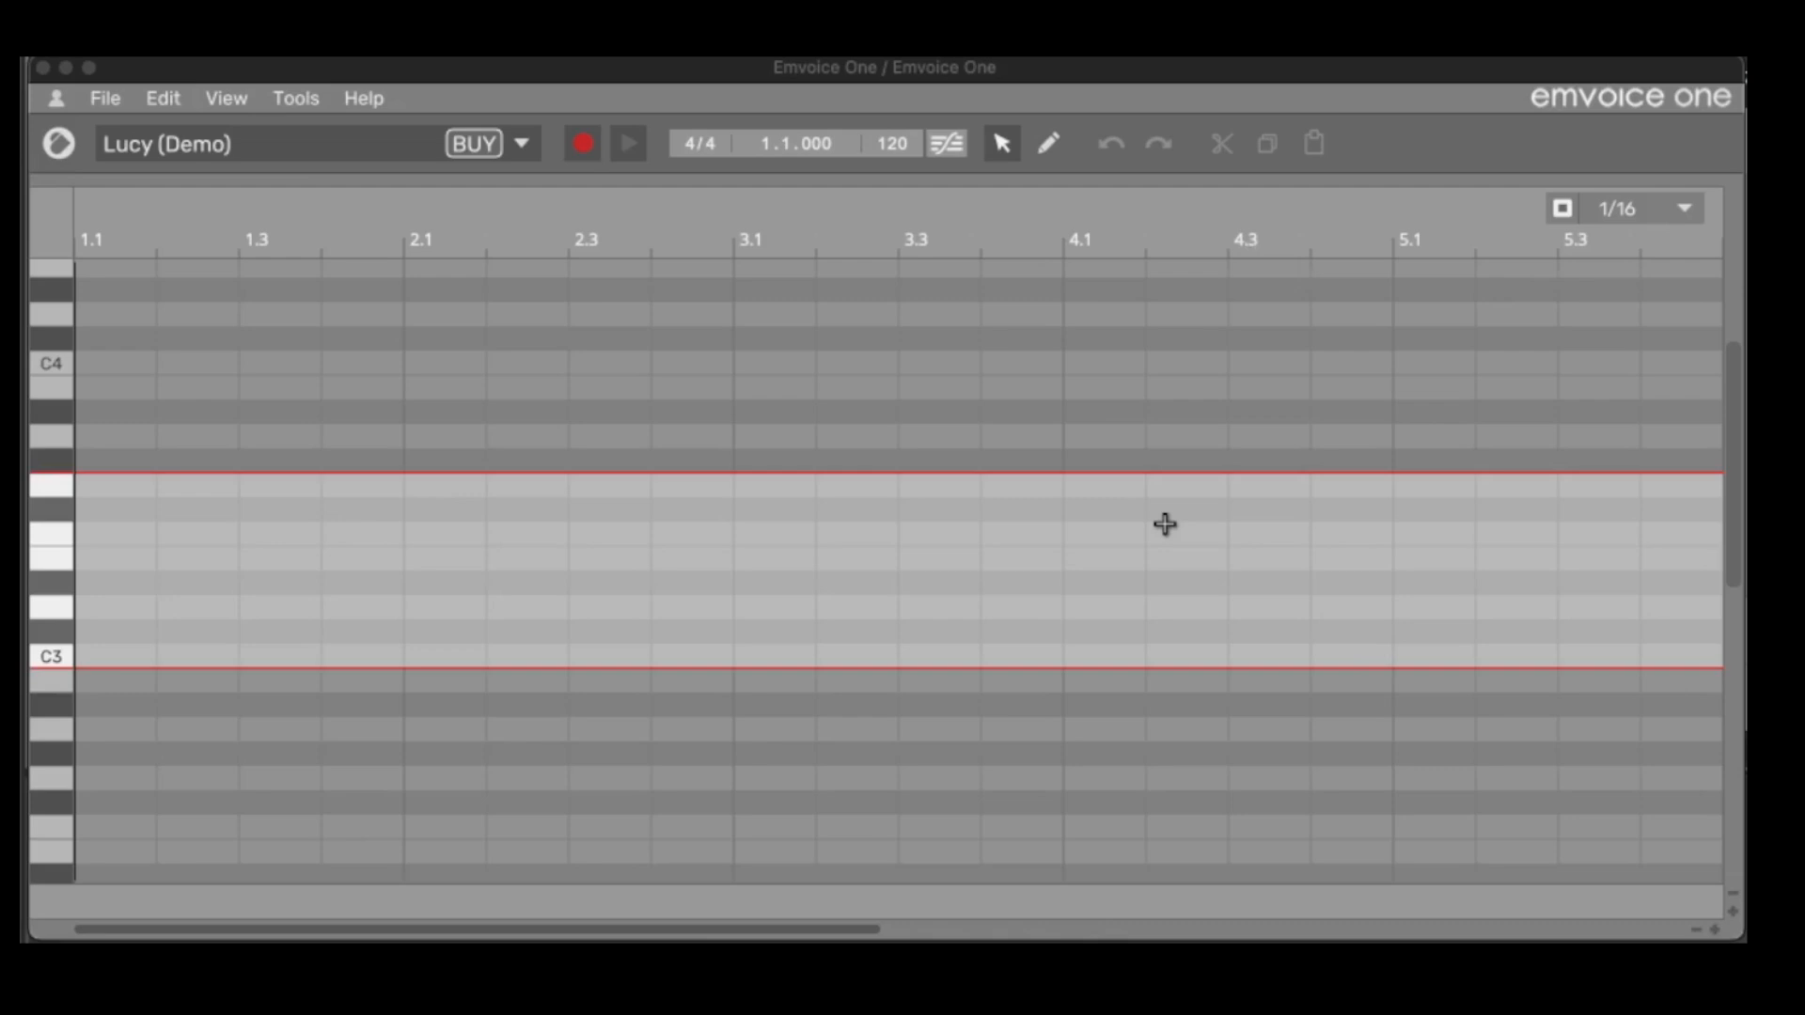
mouse_move(307, 205)
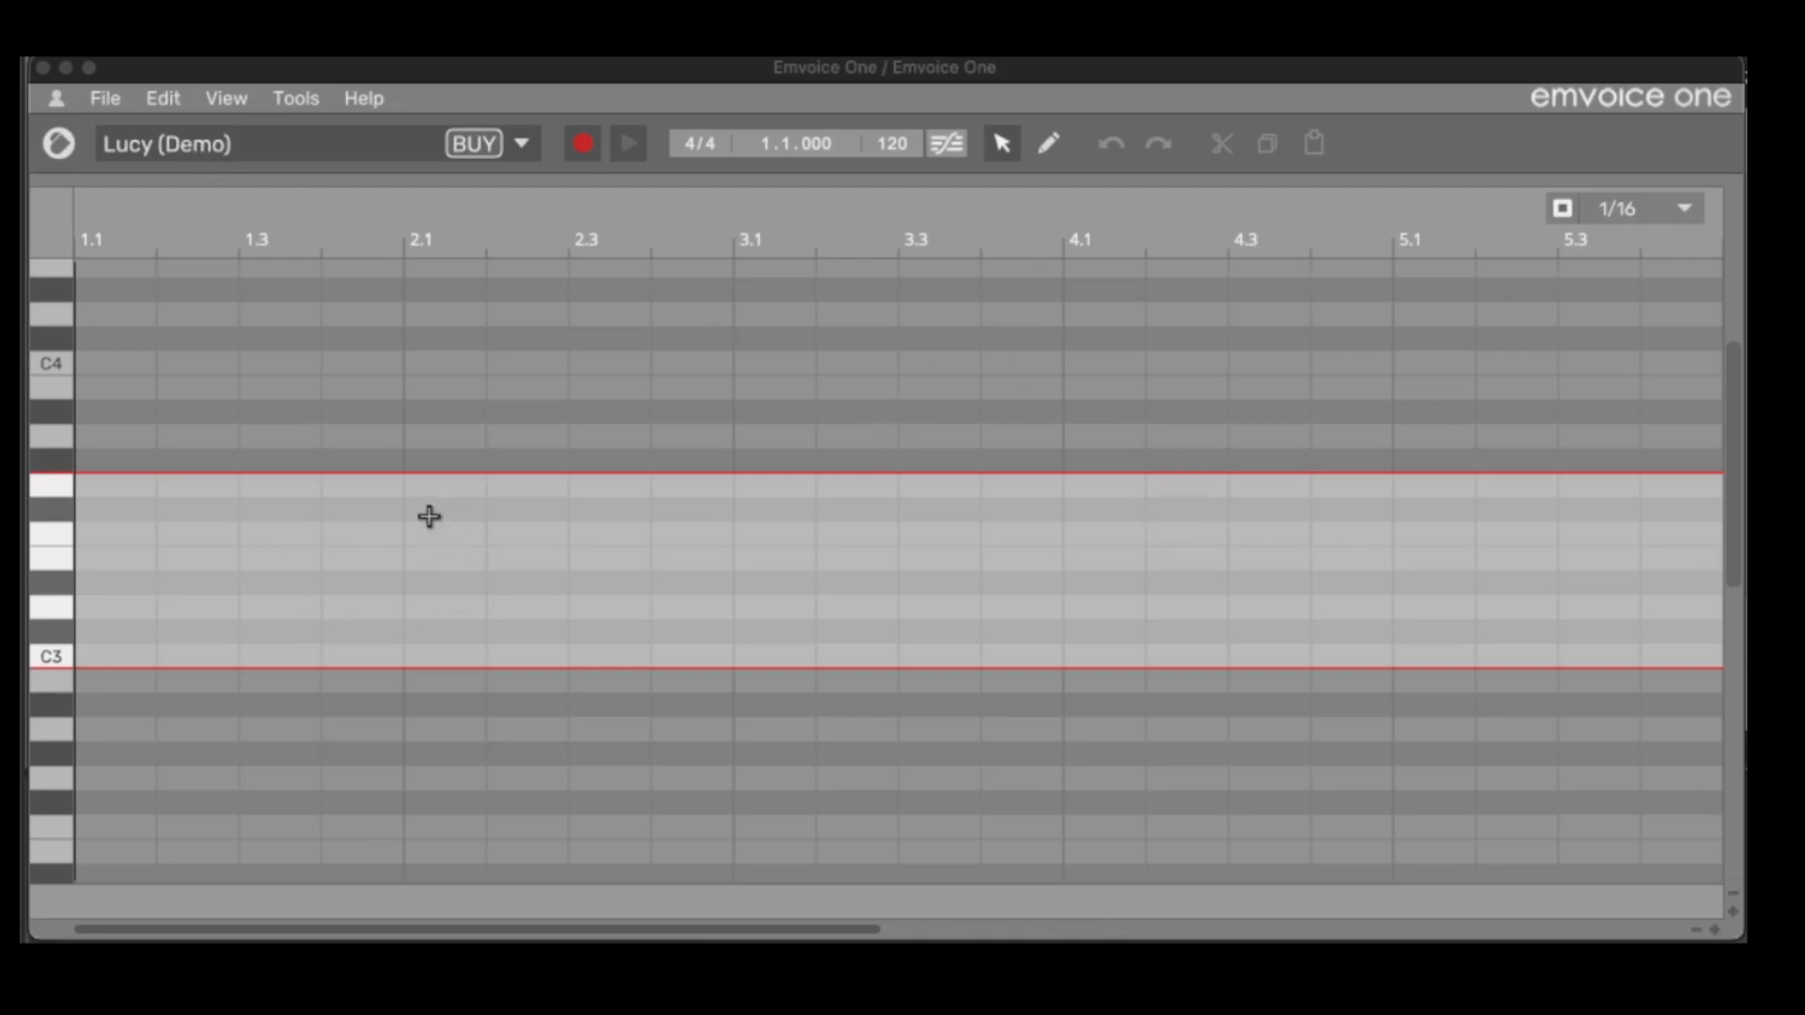
mouse_move(590, 472)
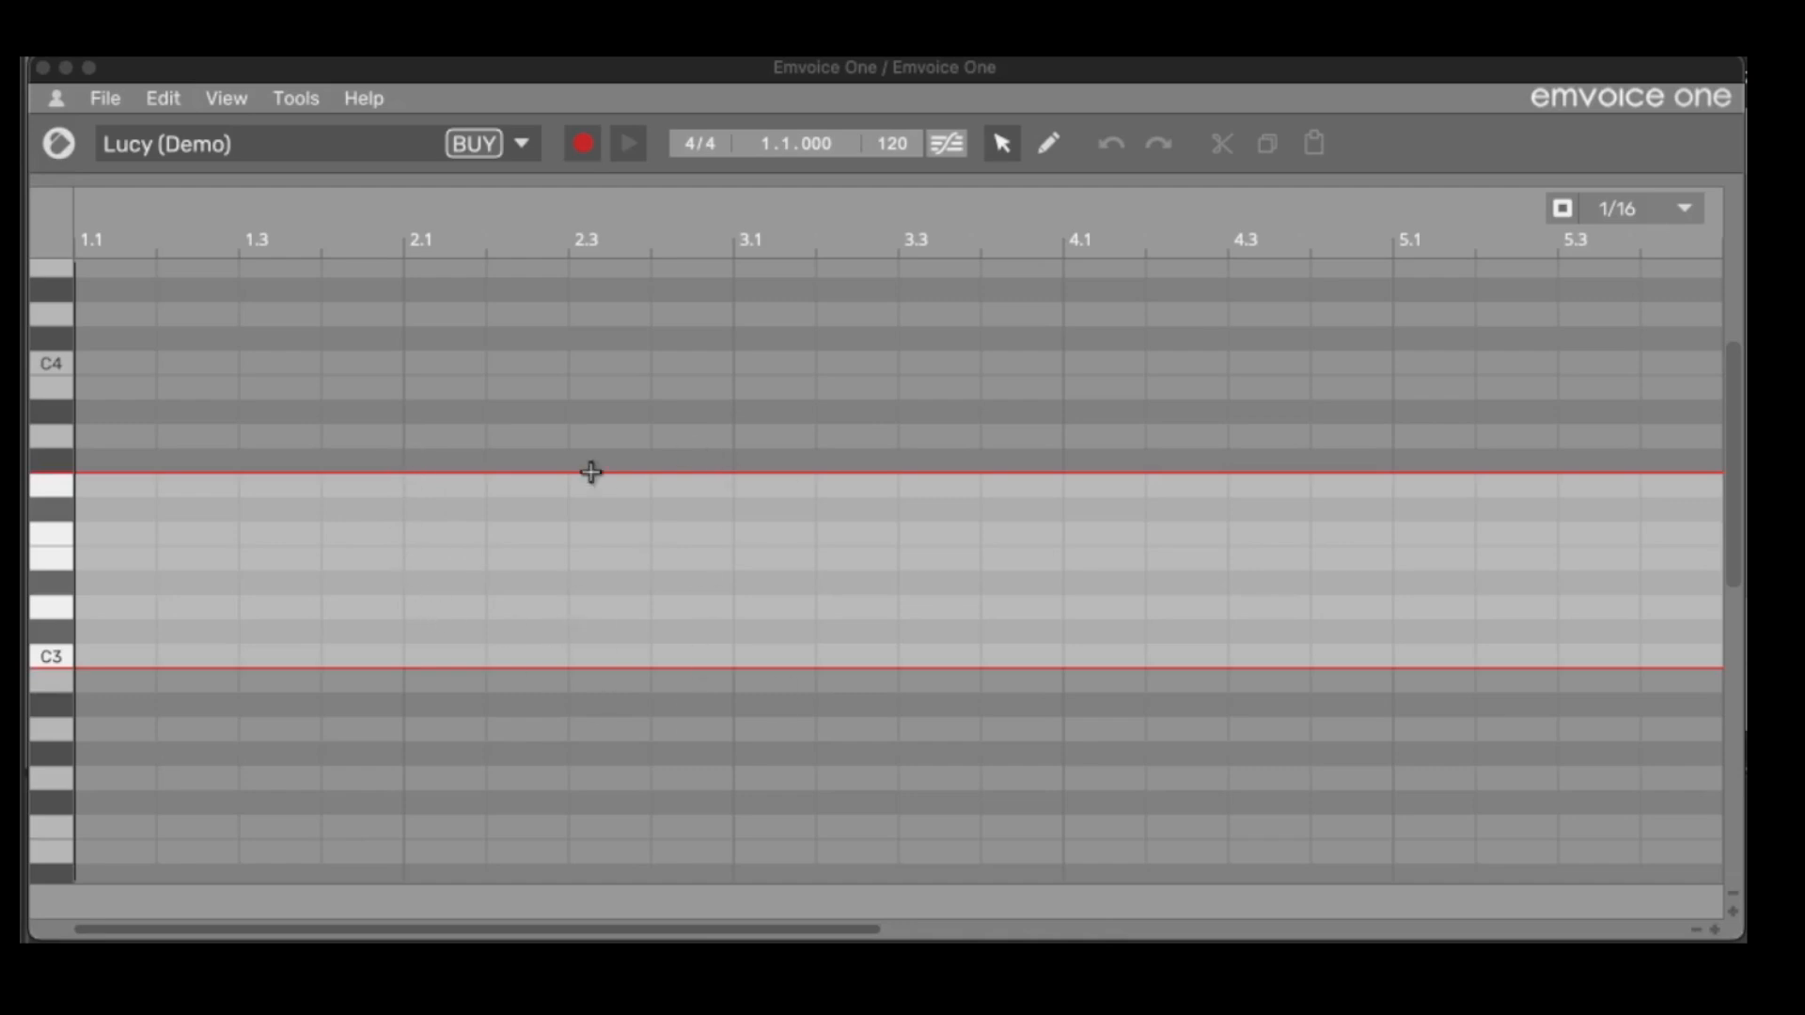
mouse_move(252, 621)
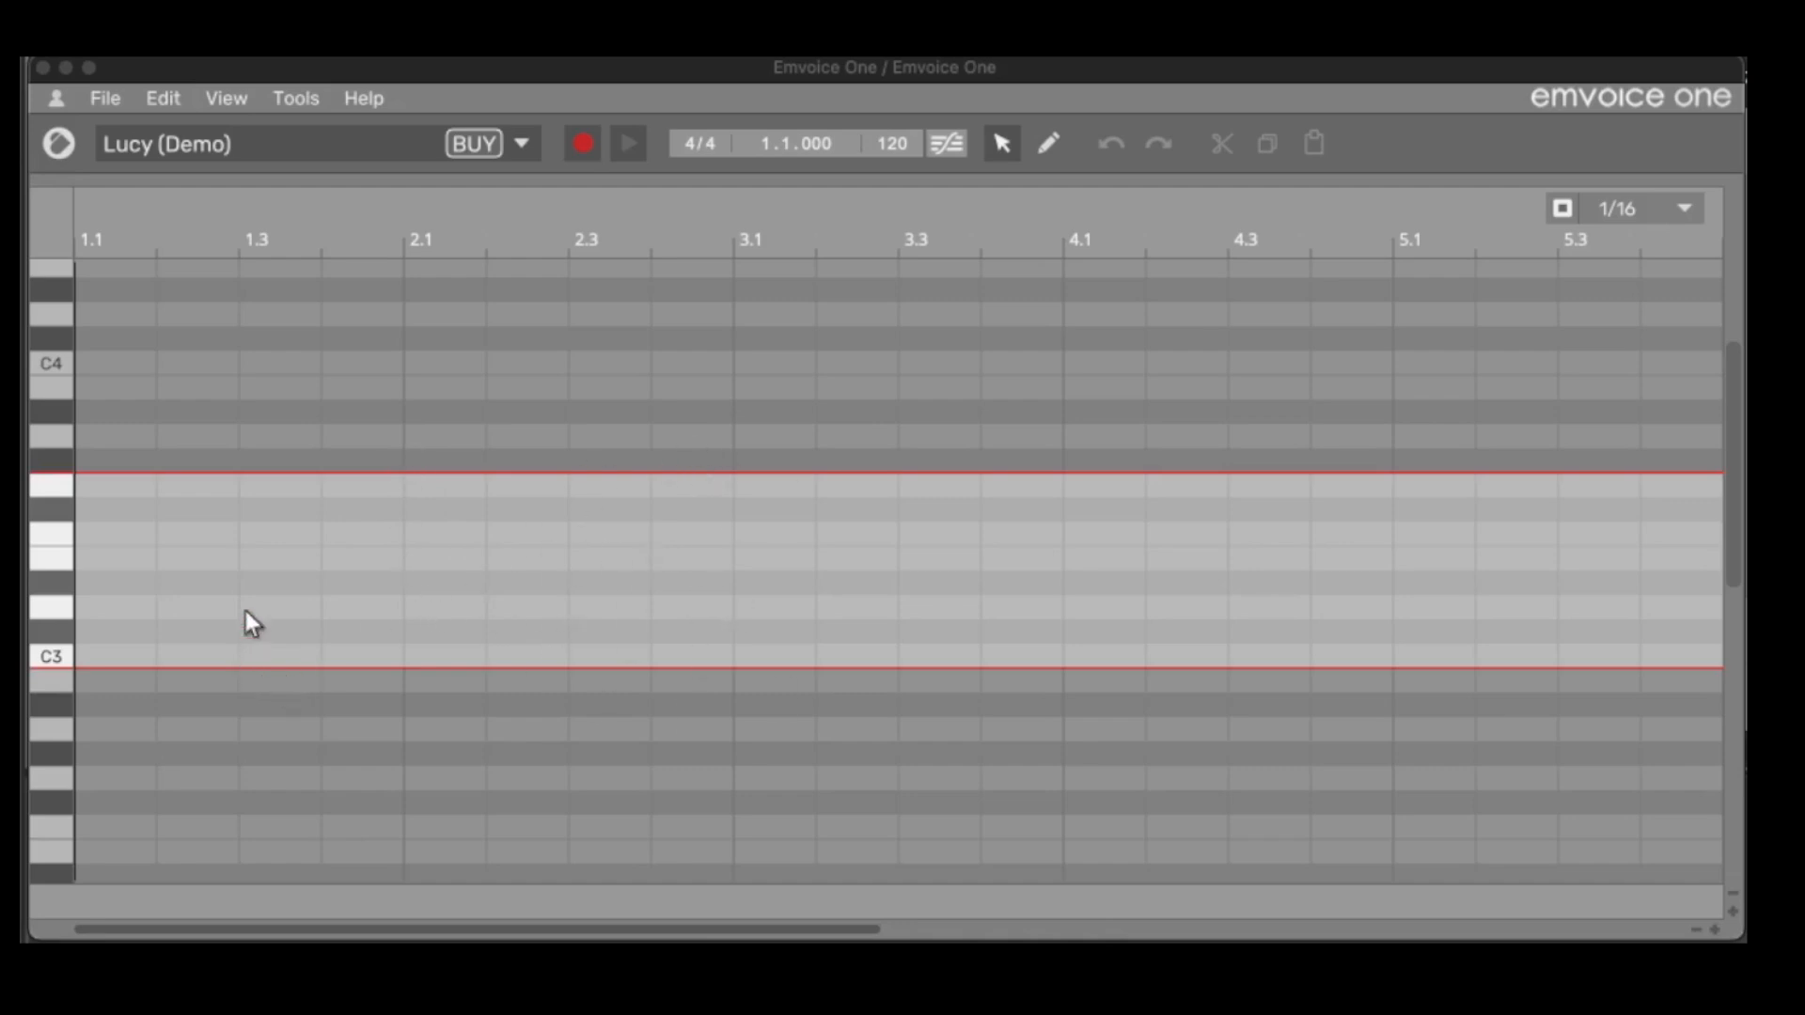
mouse_move(650, 656)
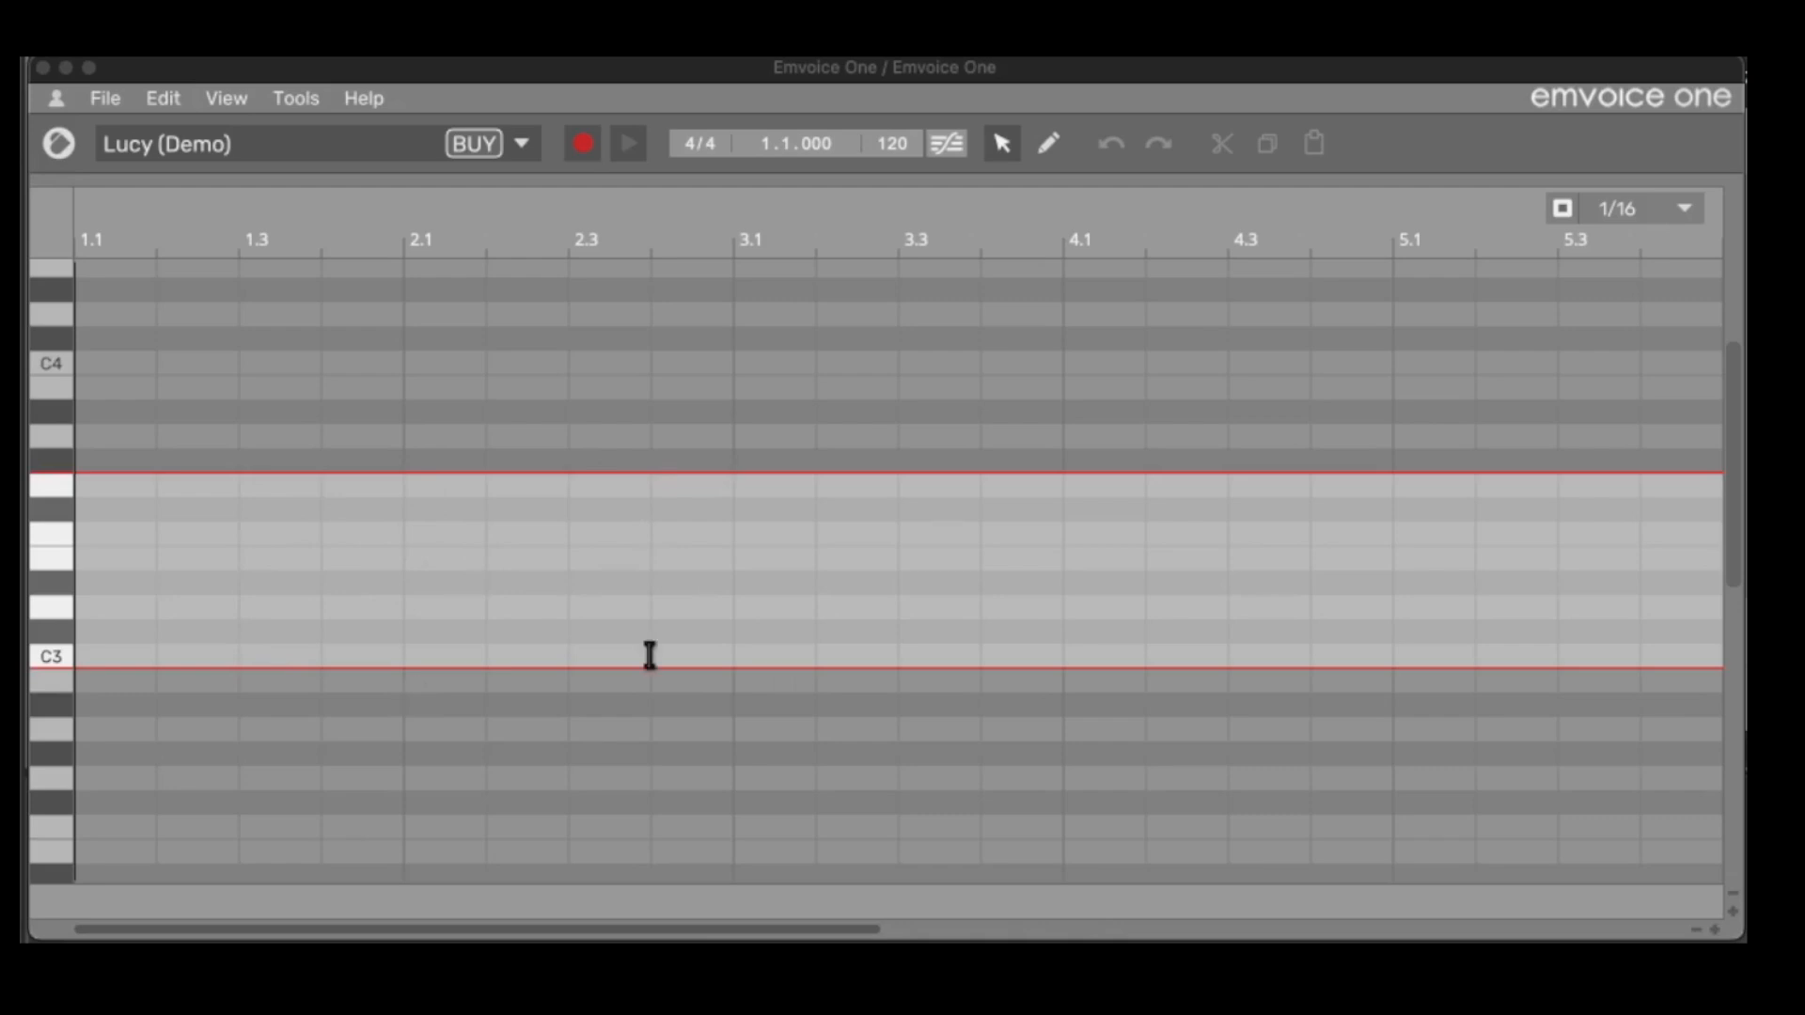
mouse_move(573, 518)
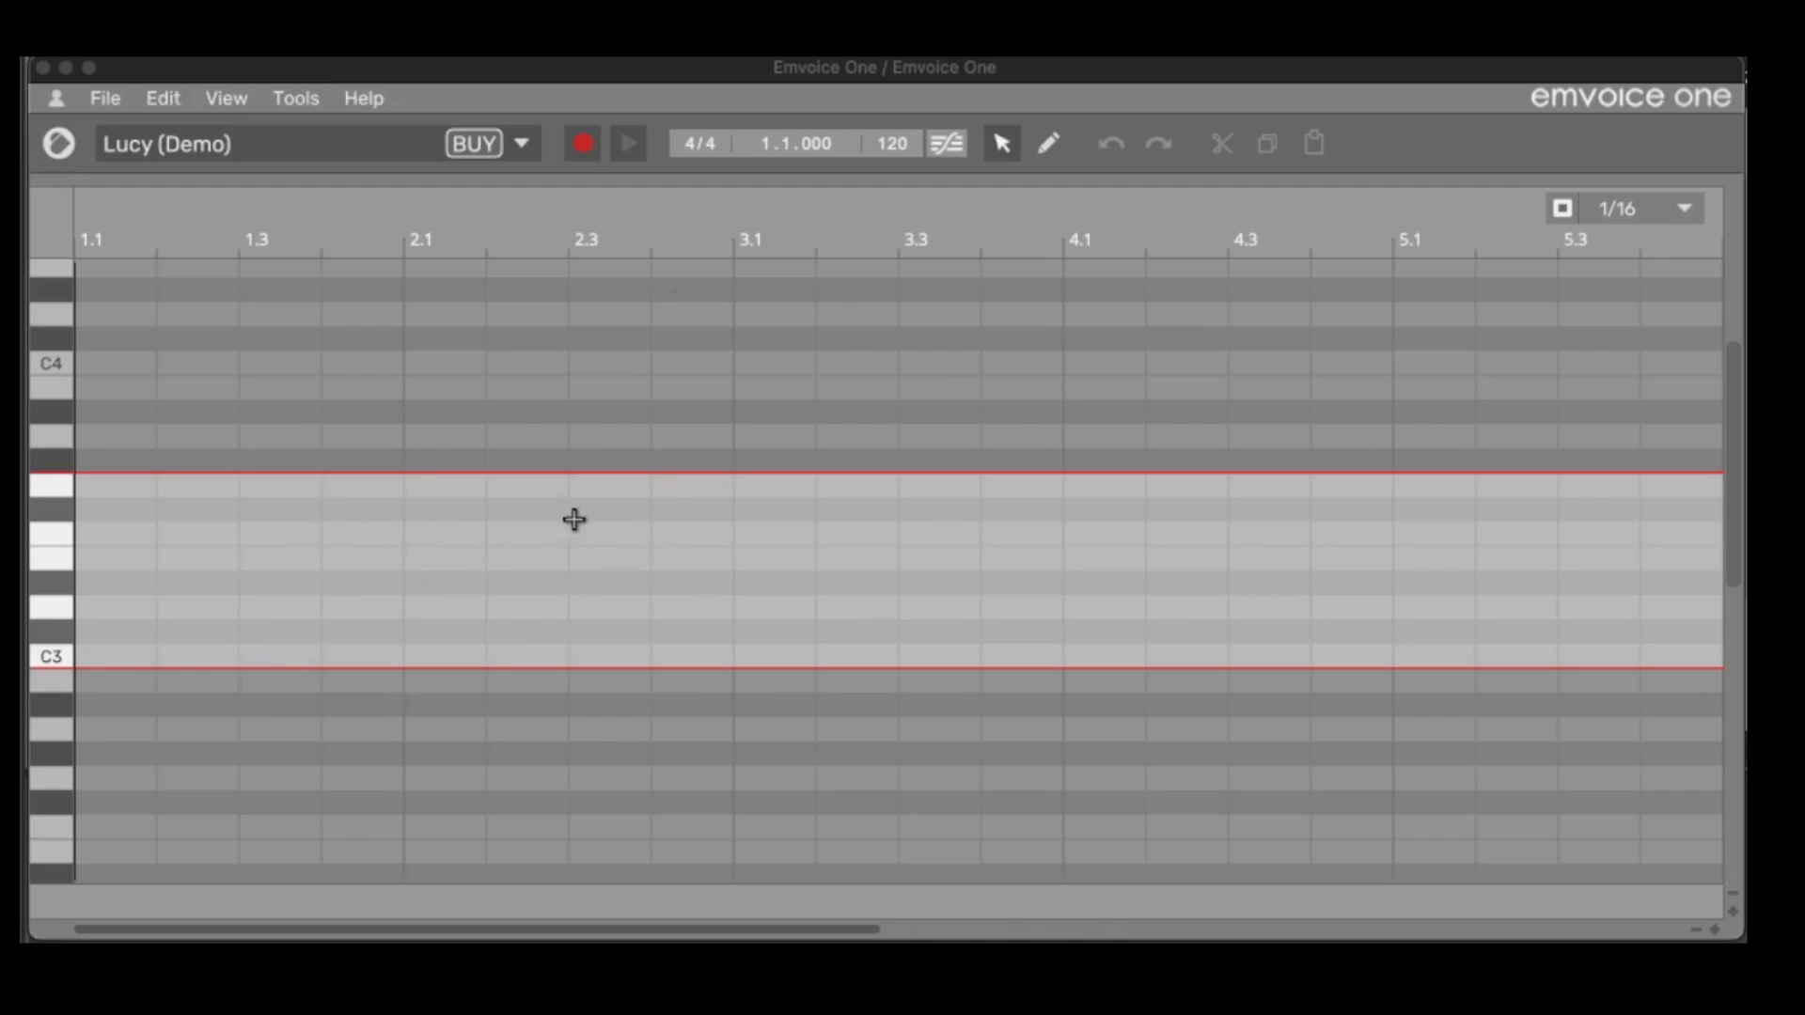
mouse_move(440, 693)
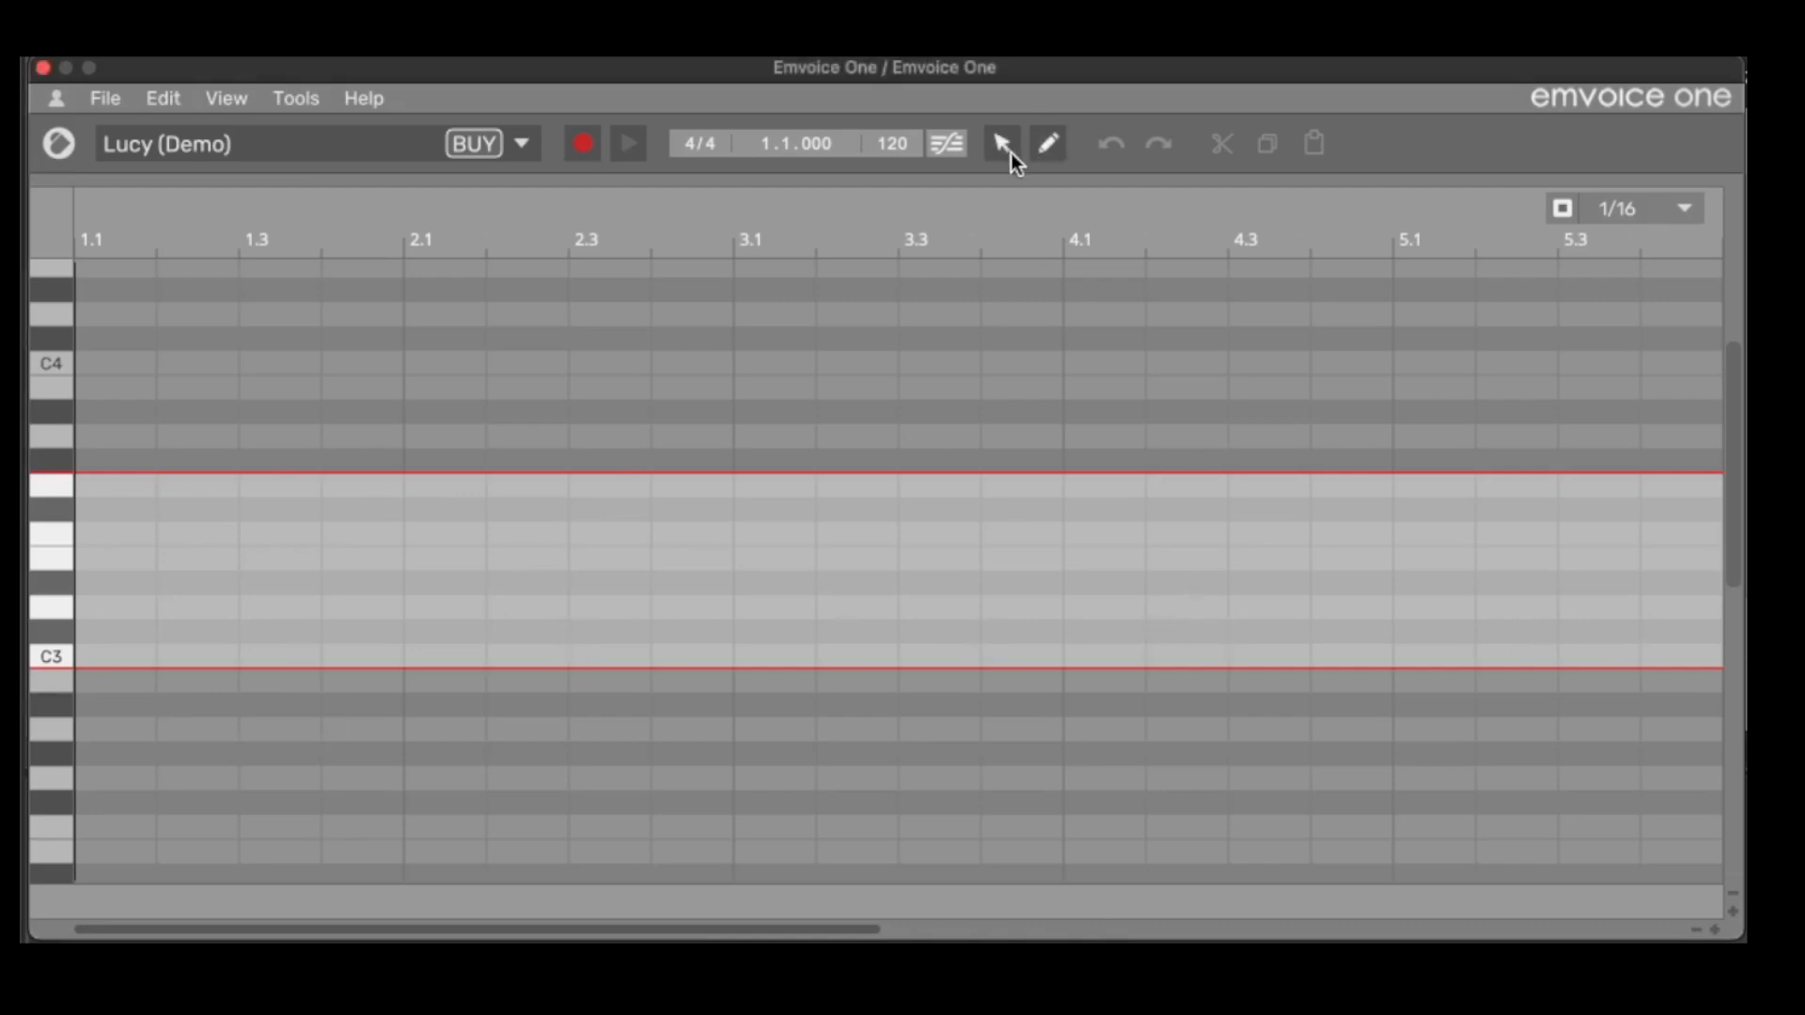
Step: Draw three short ascending notes just above C3 across bars 1 and 2 with the Pencil tool
click(1045, 143)
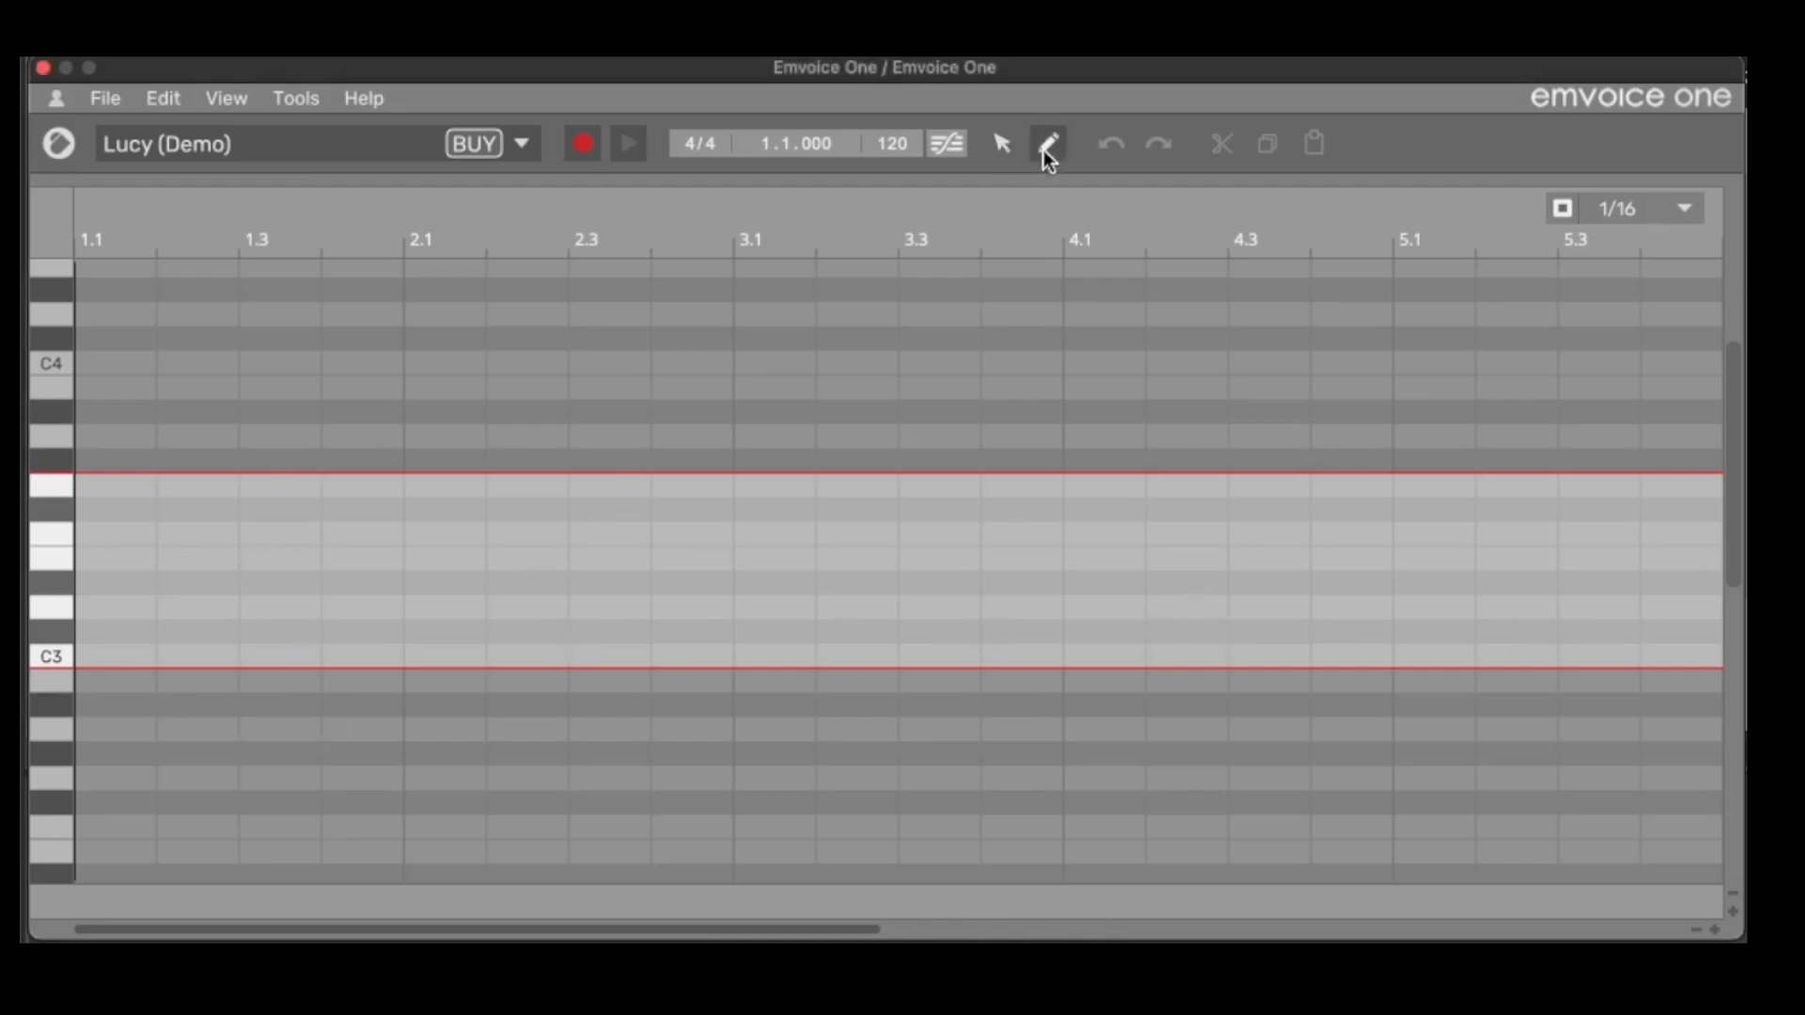
mouse_move(1045, 143)
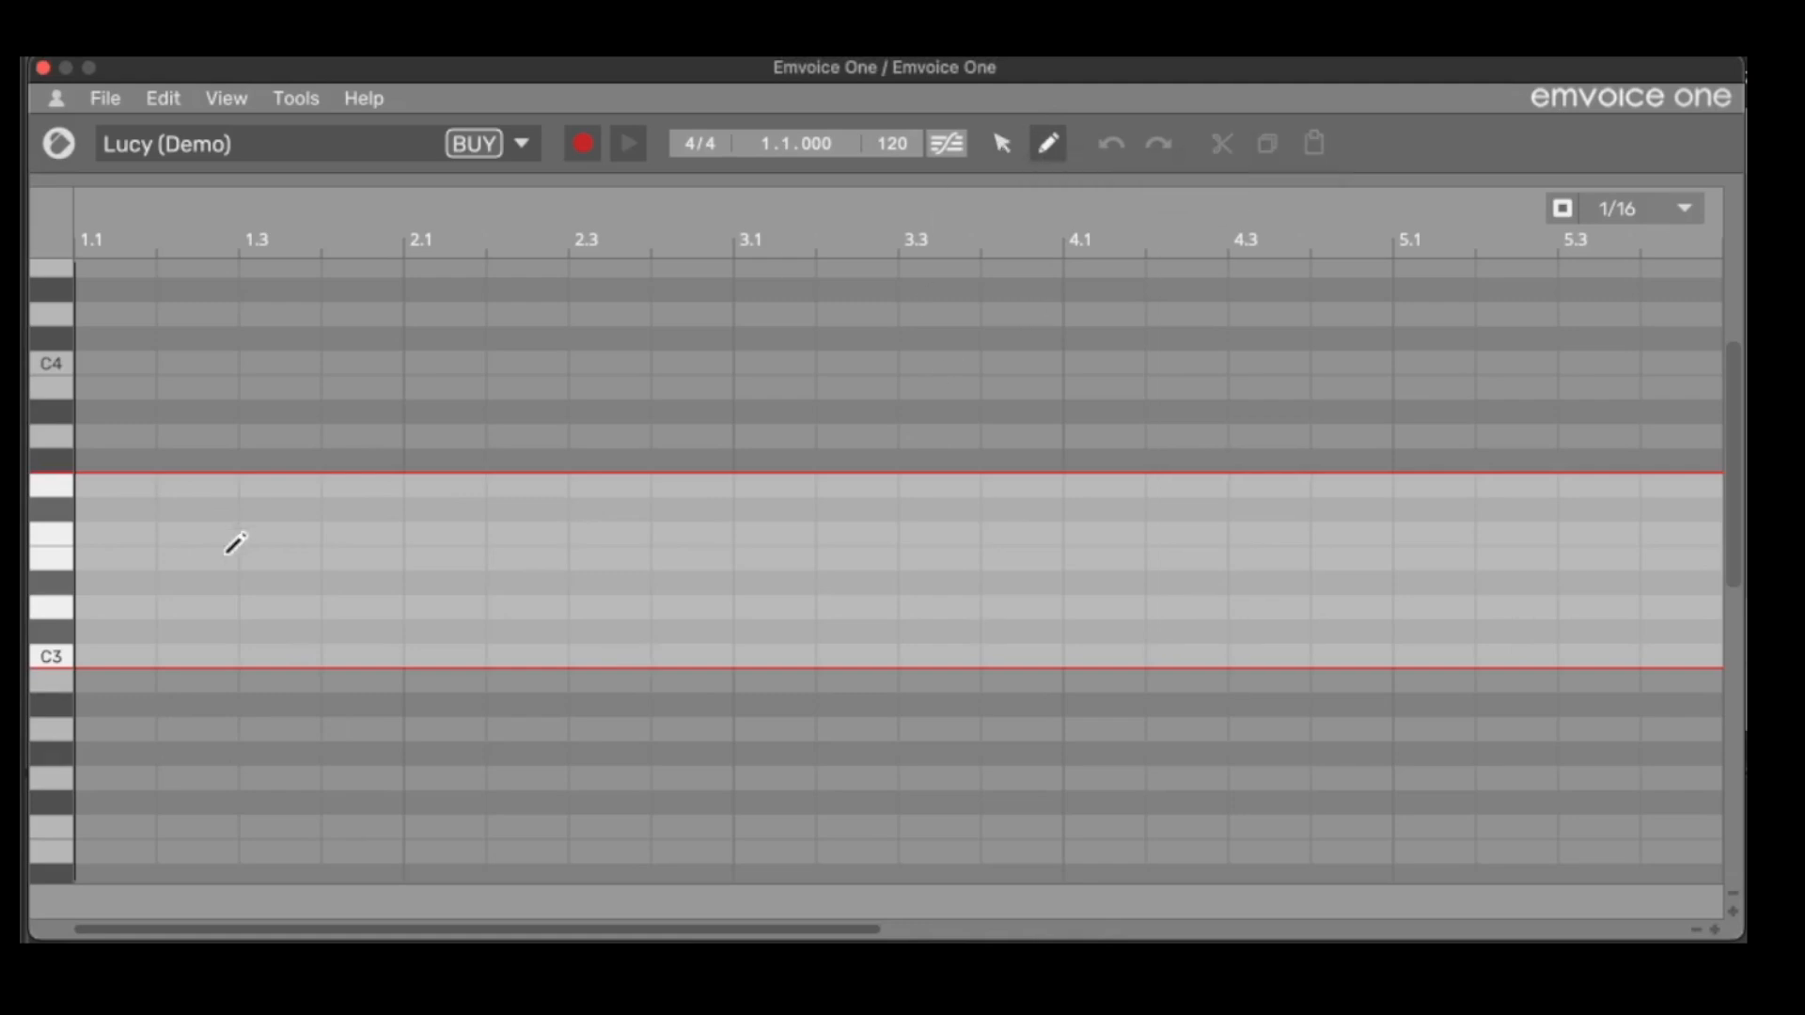
mouse_move(176, 646)
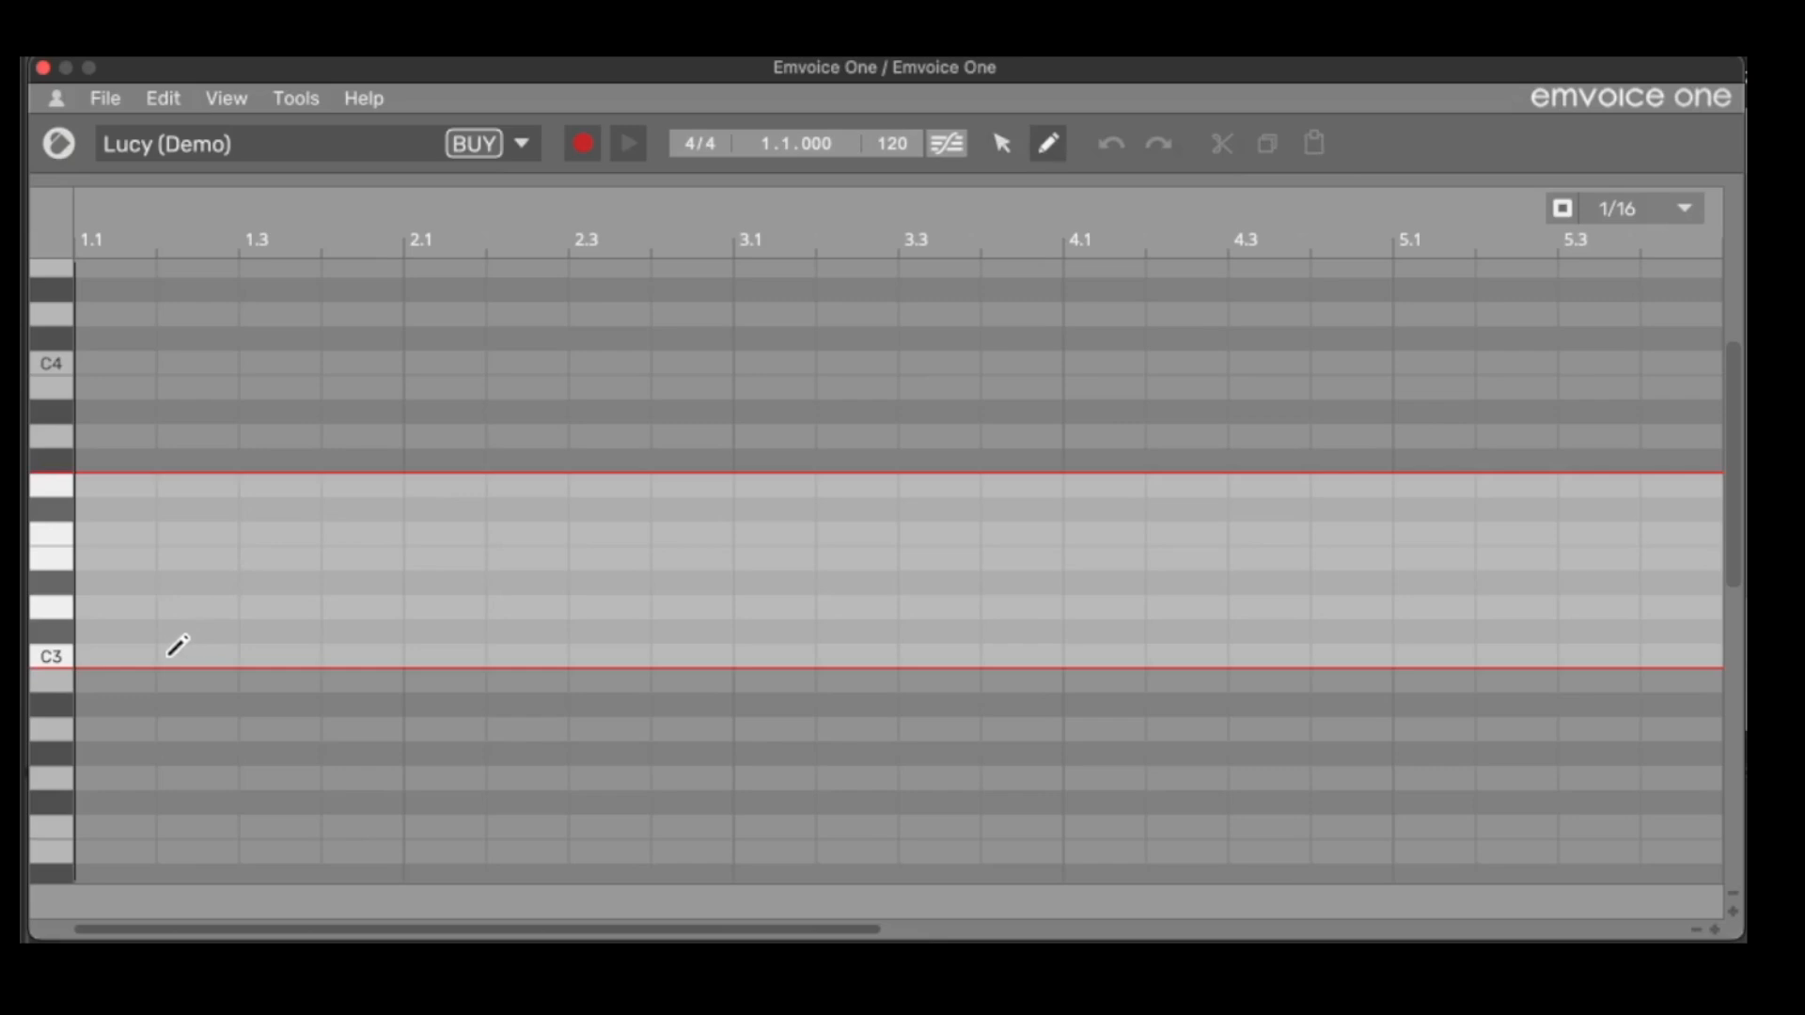
drag(167, 656, 231, 656)
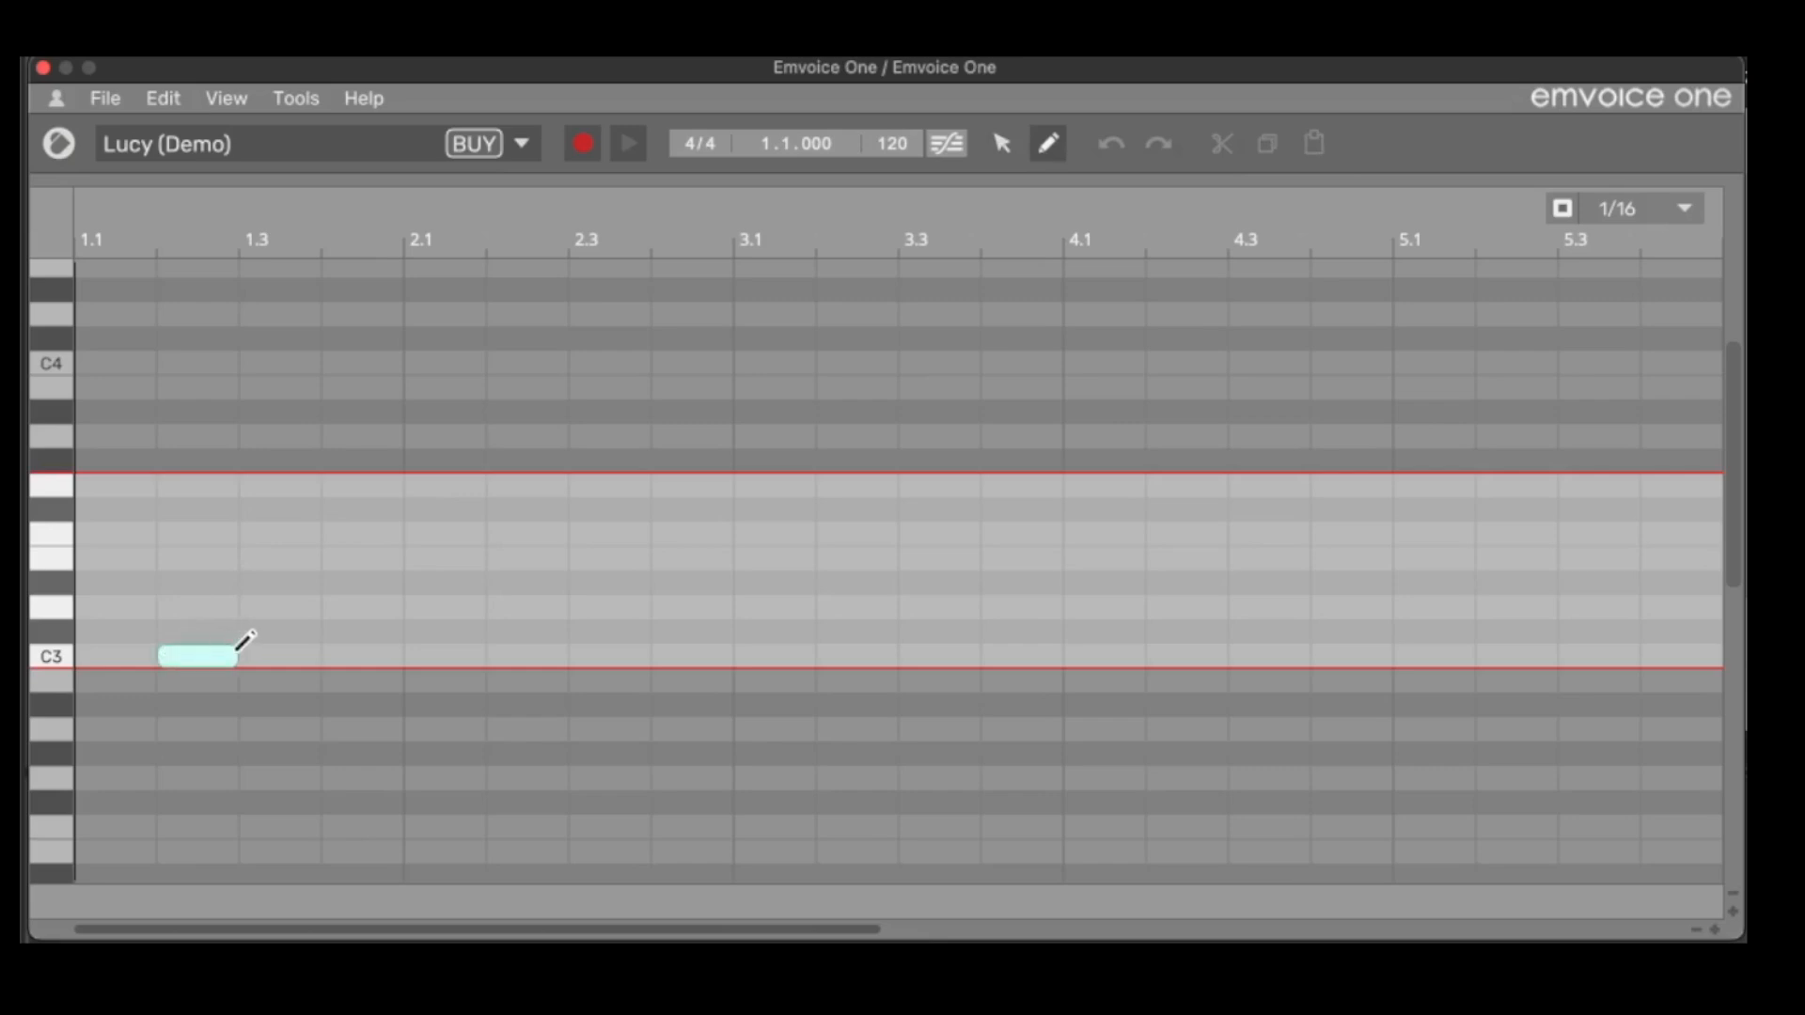
click(198, 656)
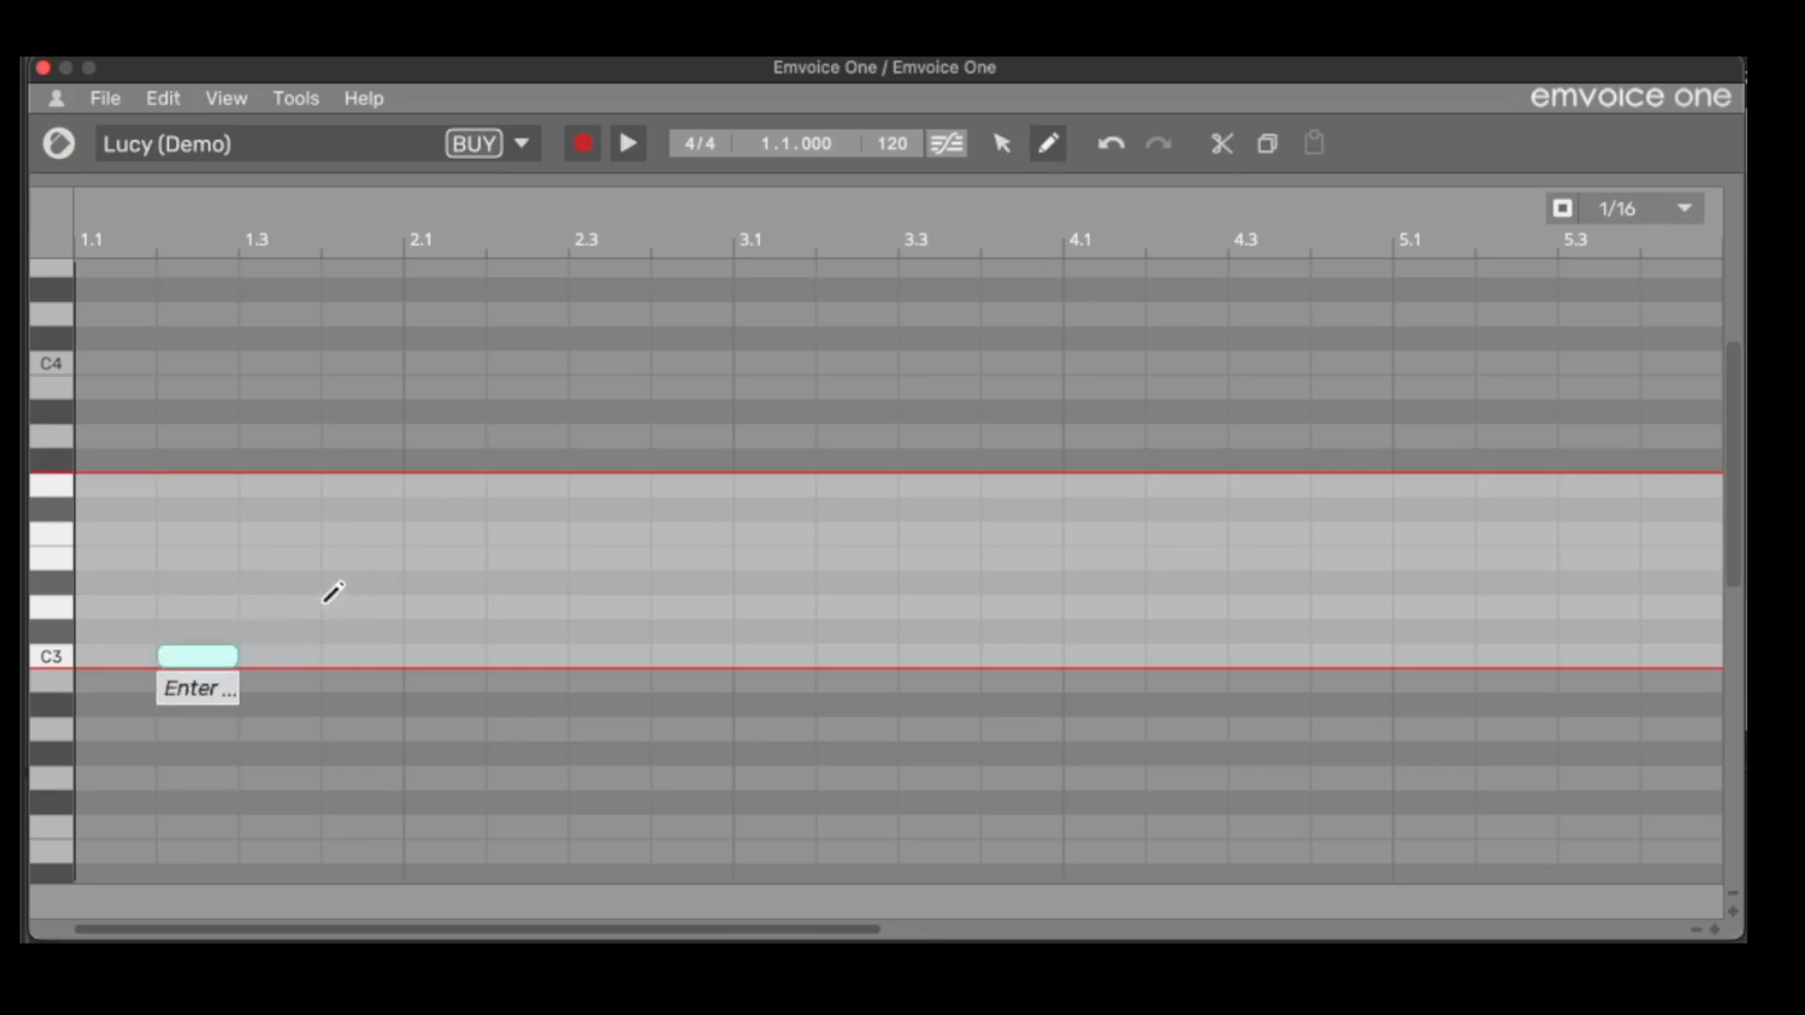
click(363, 606)
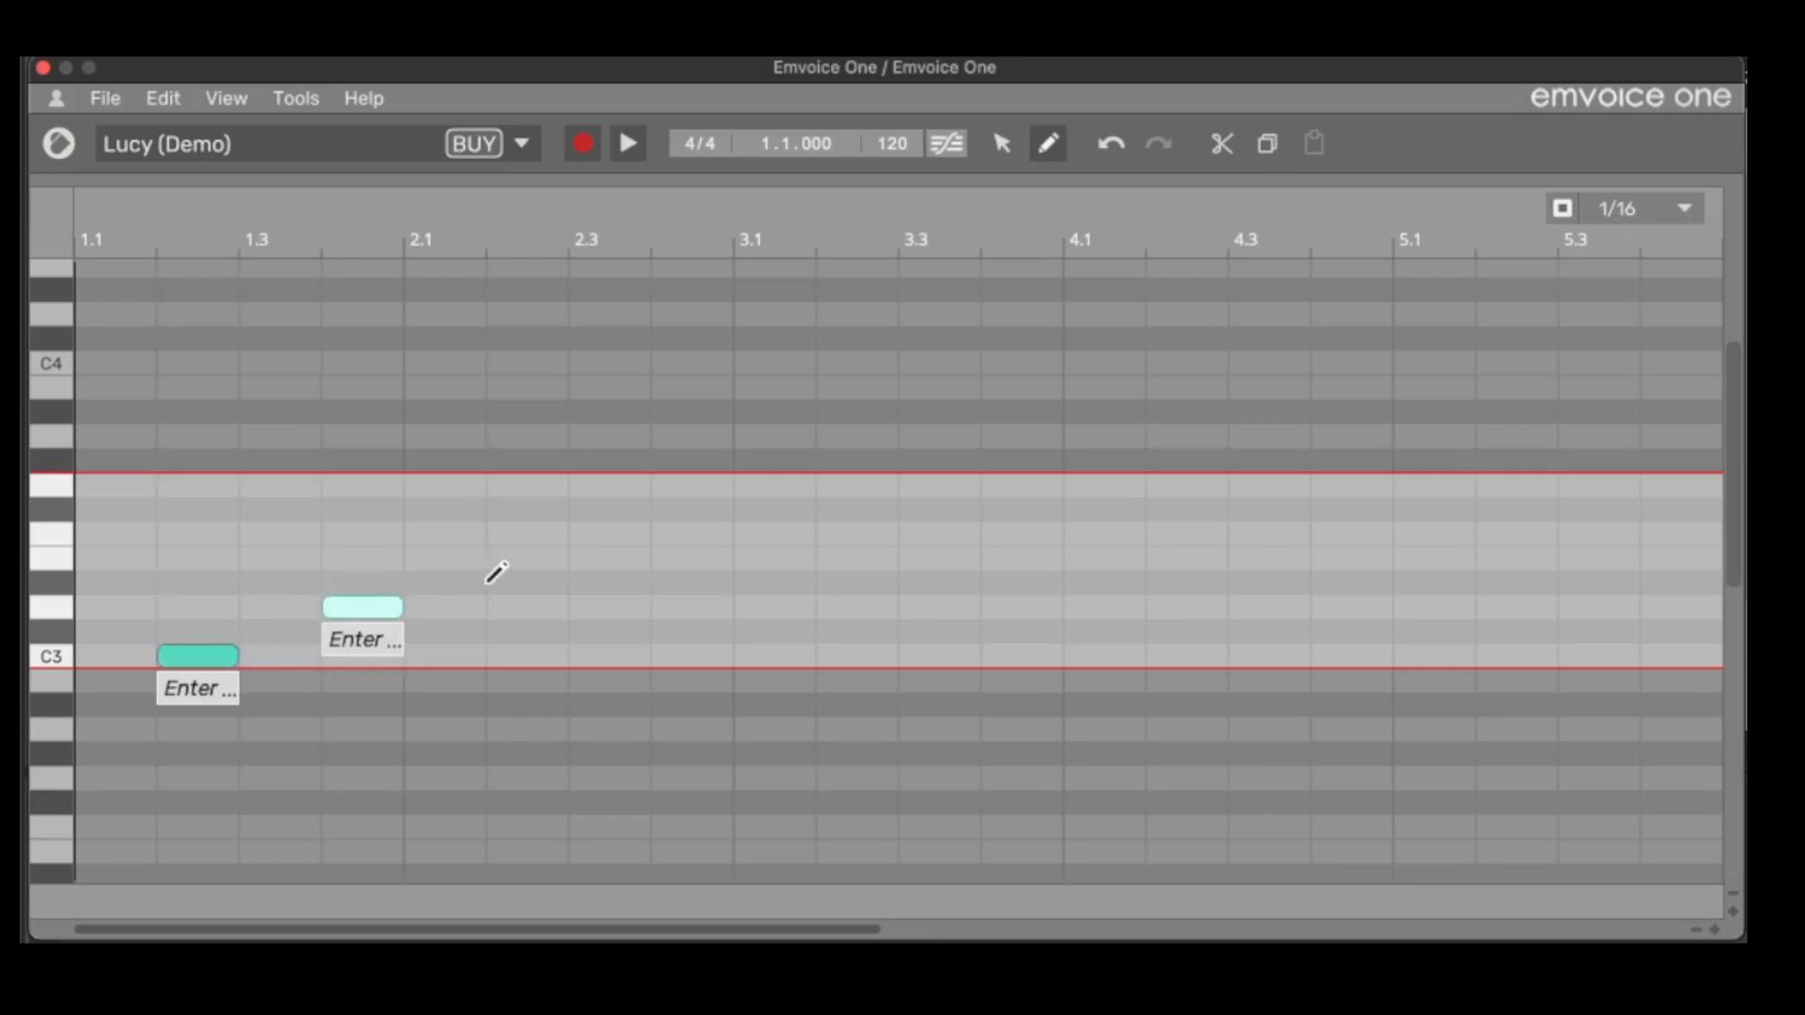
click(528, 581)
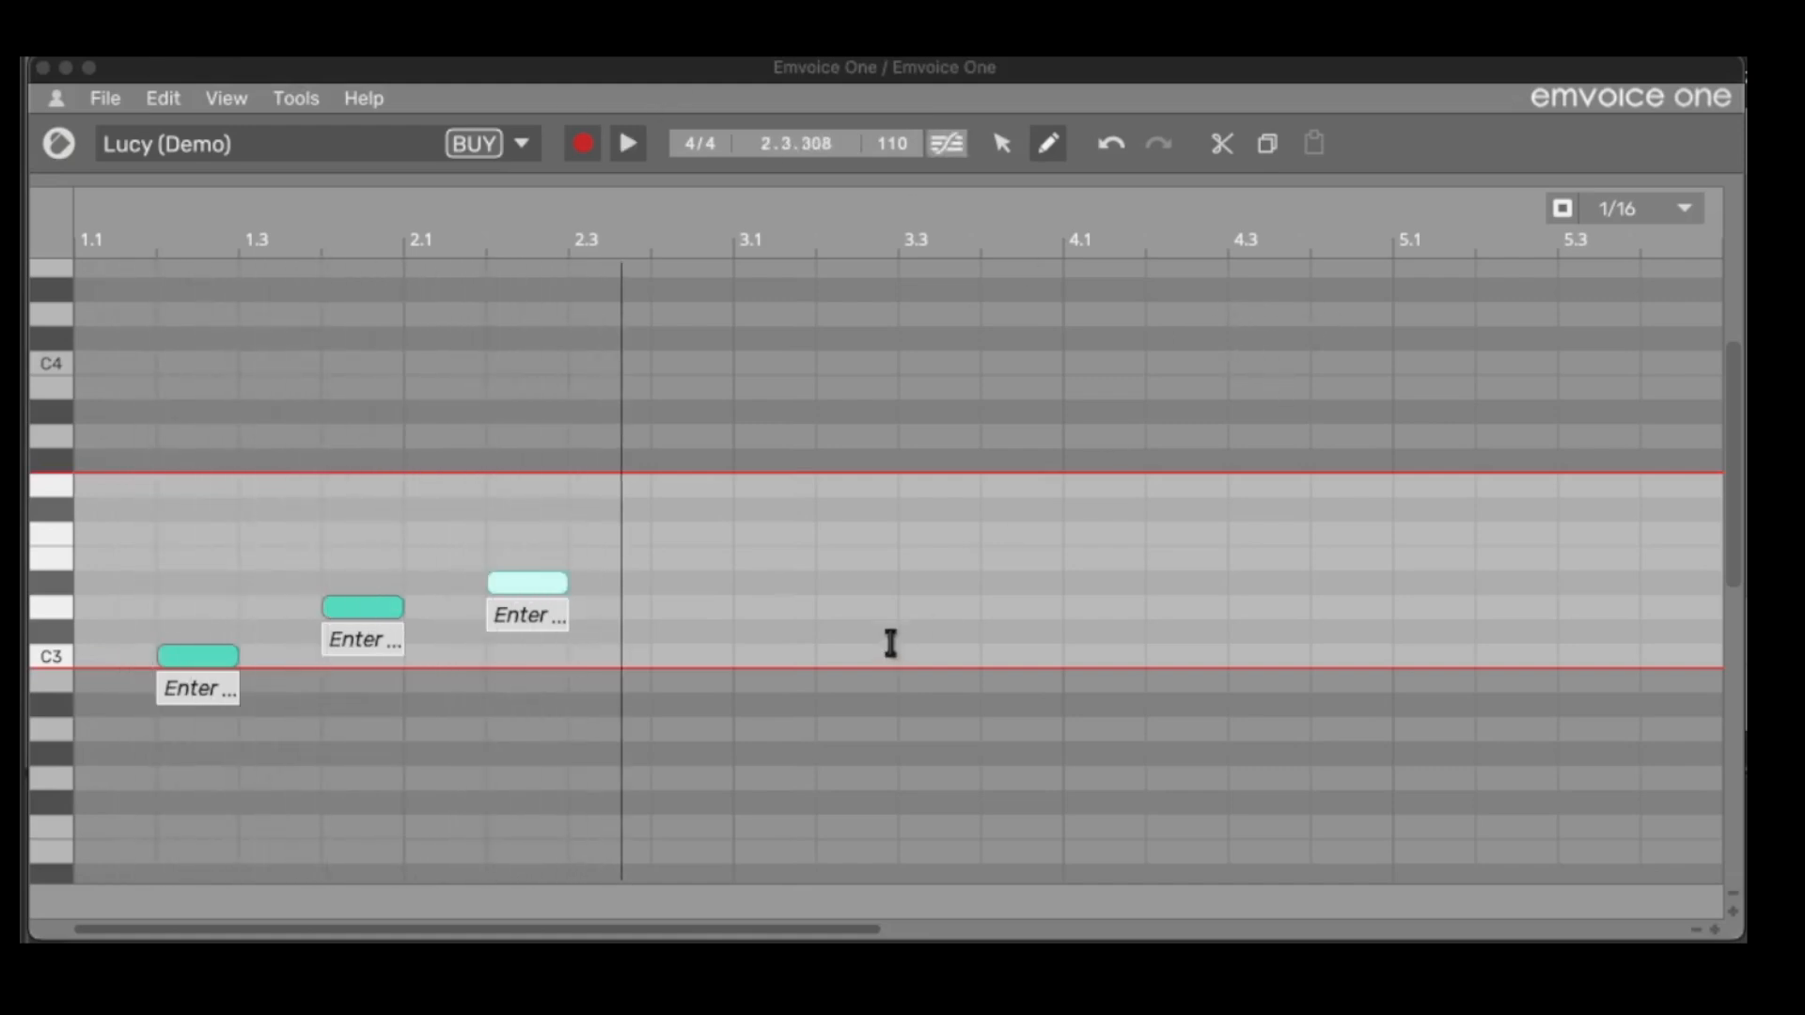
mouse_move(986, 242)
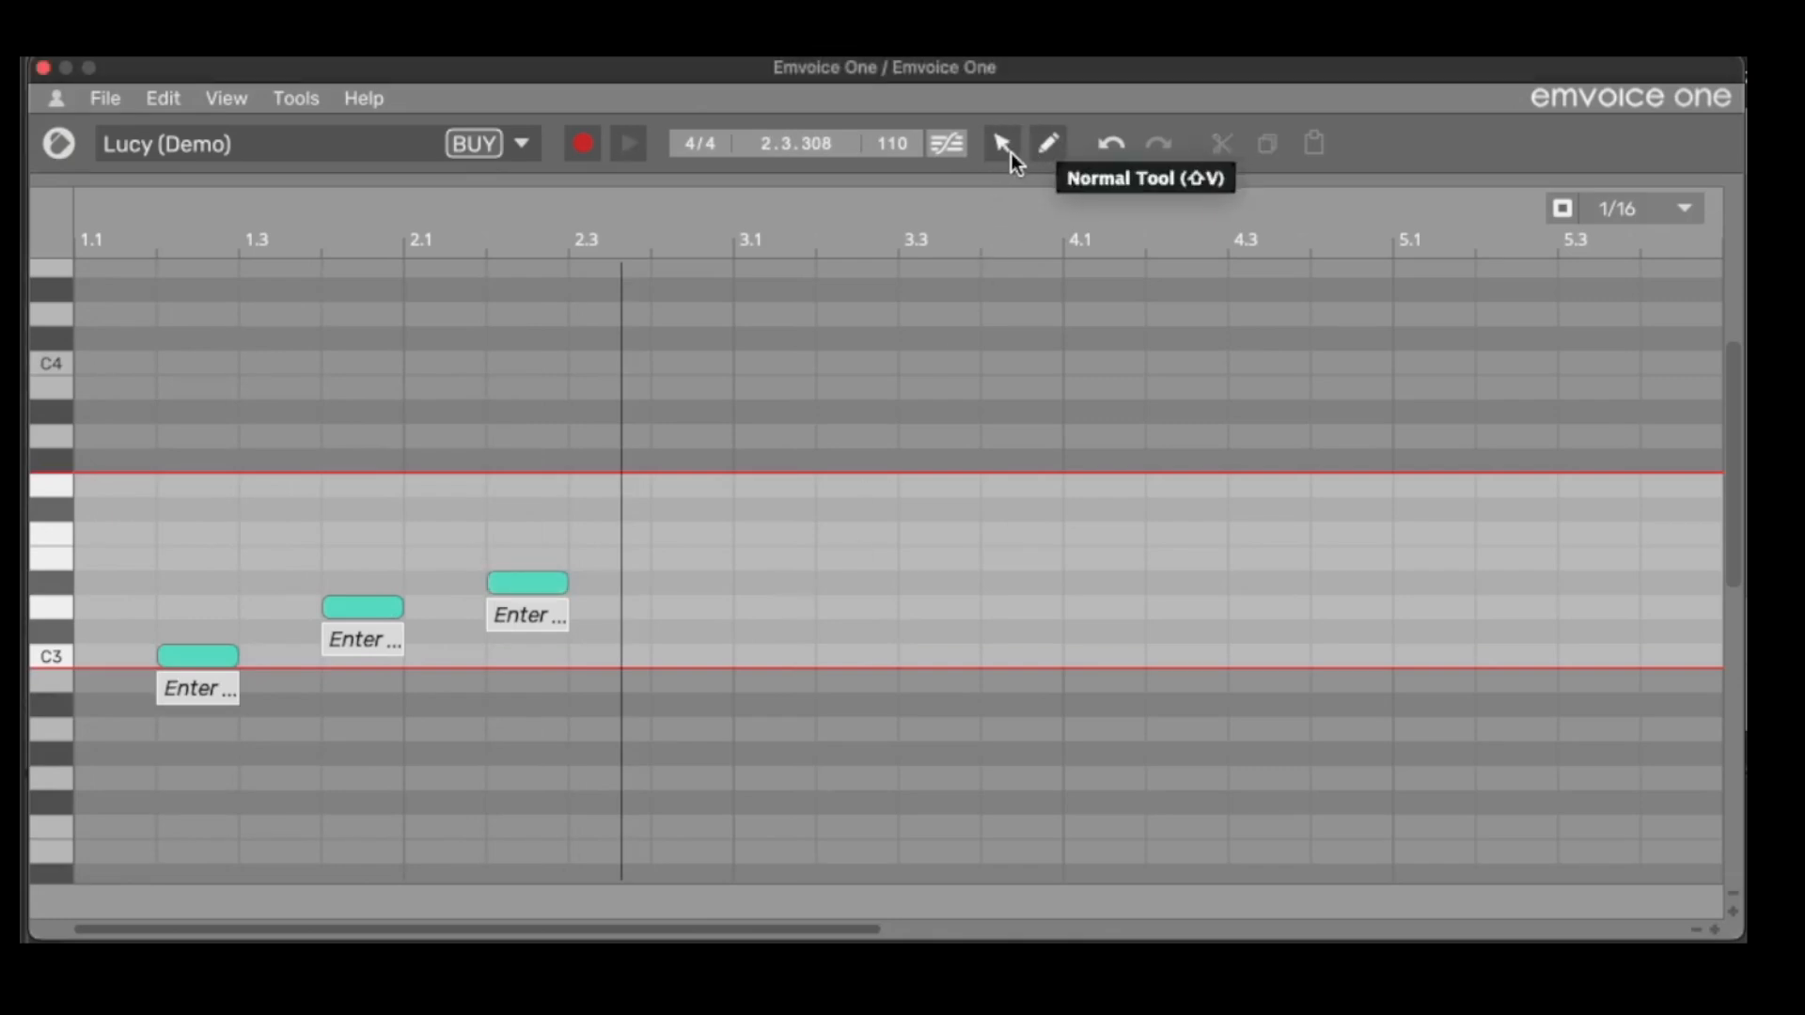
mouse_move(1076, 150)
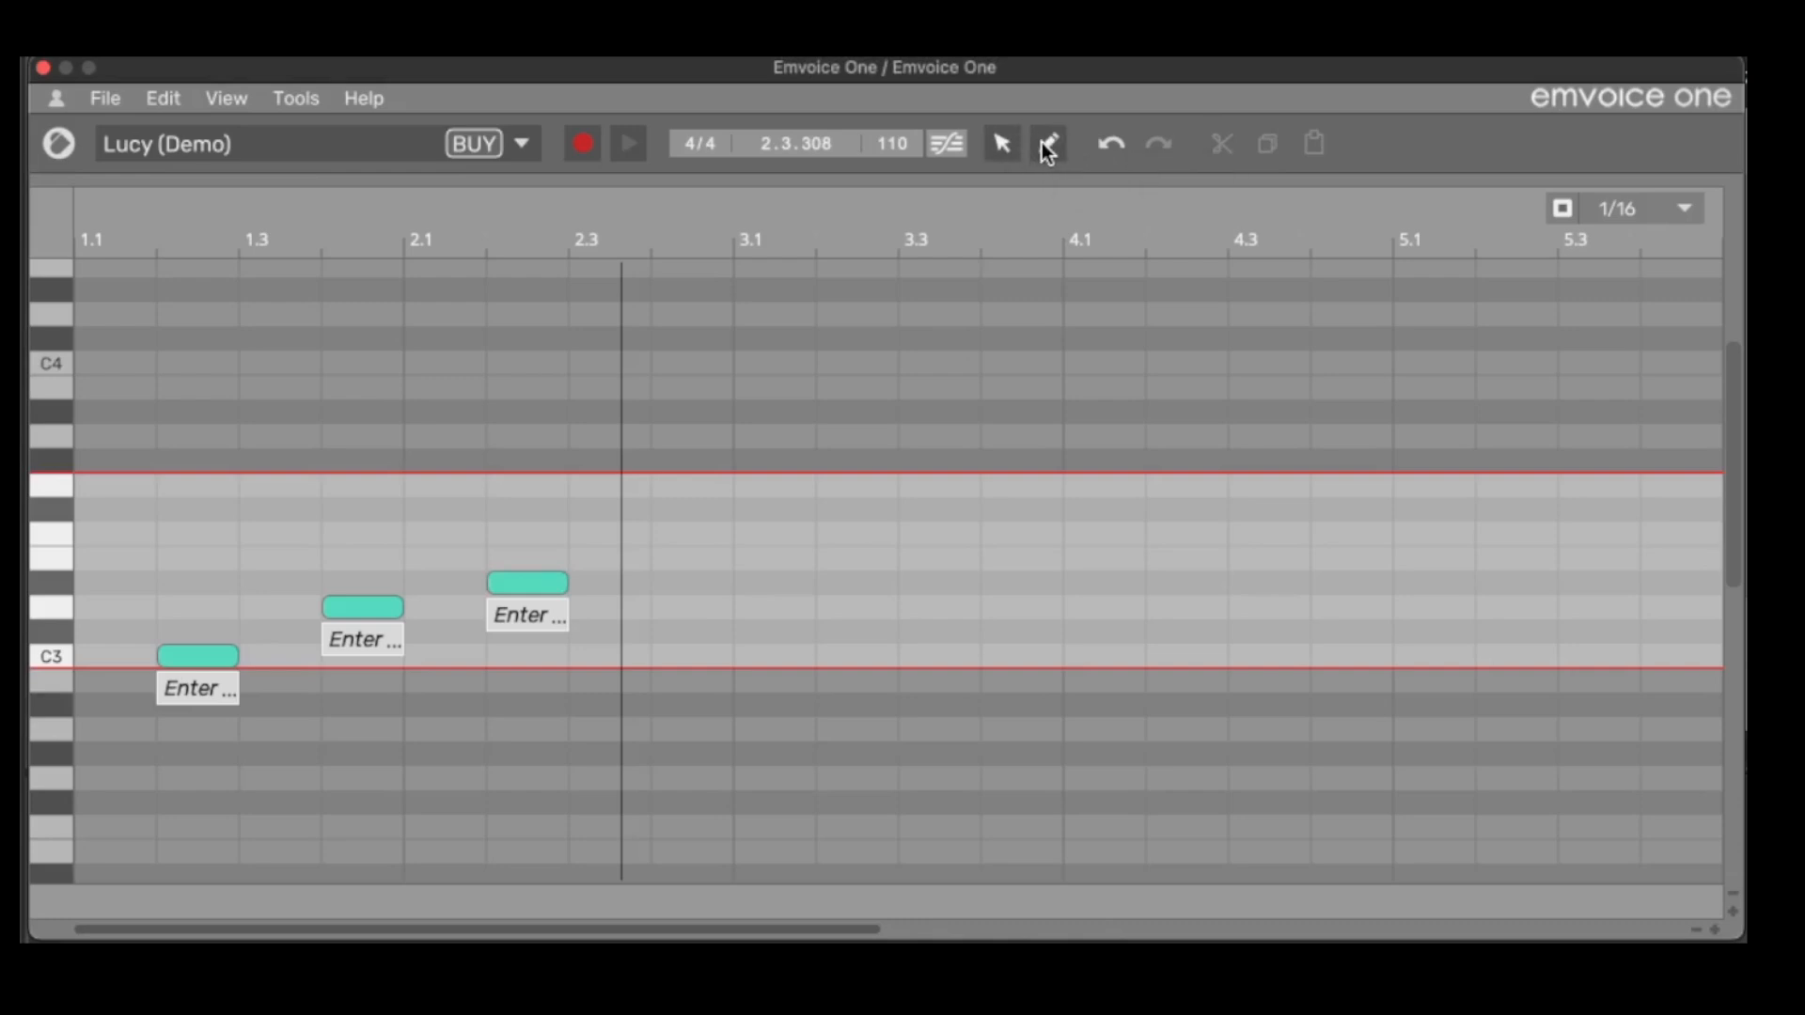
click(1047, 143)
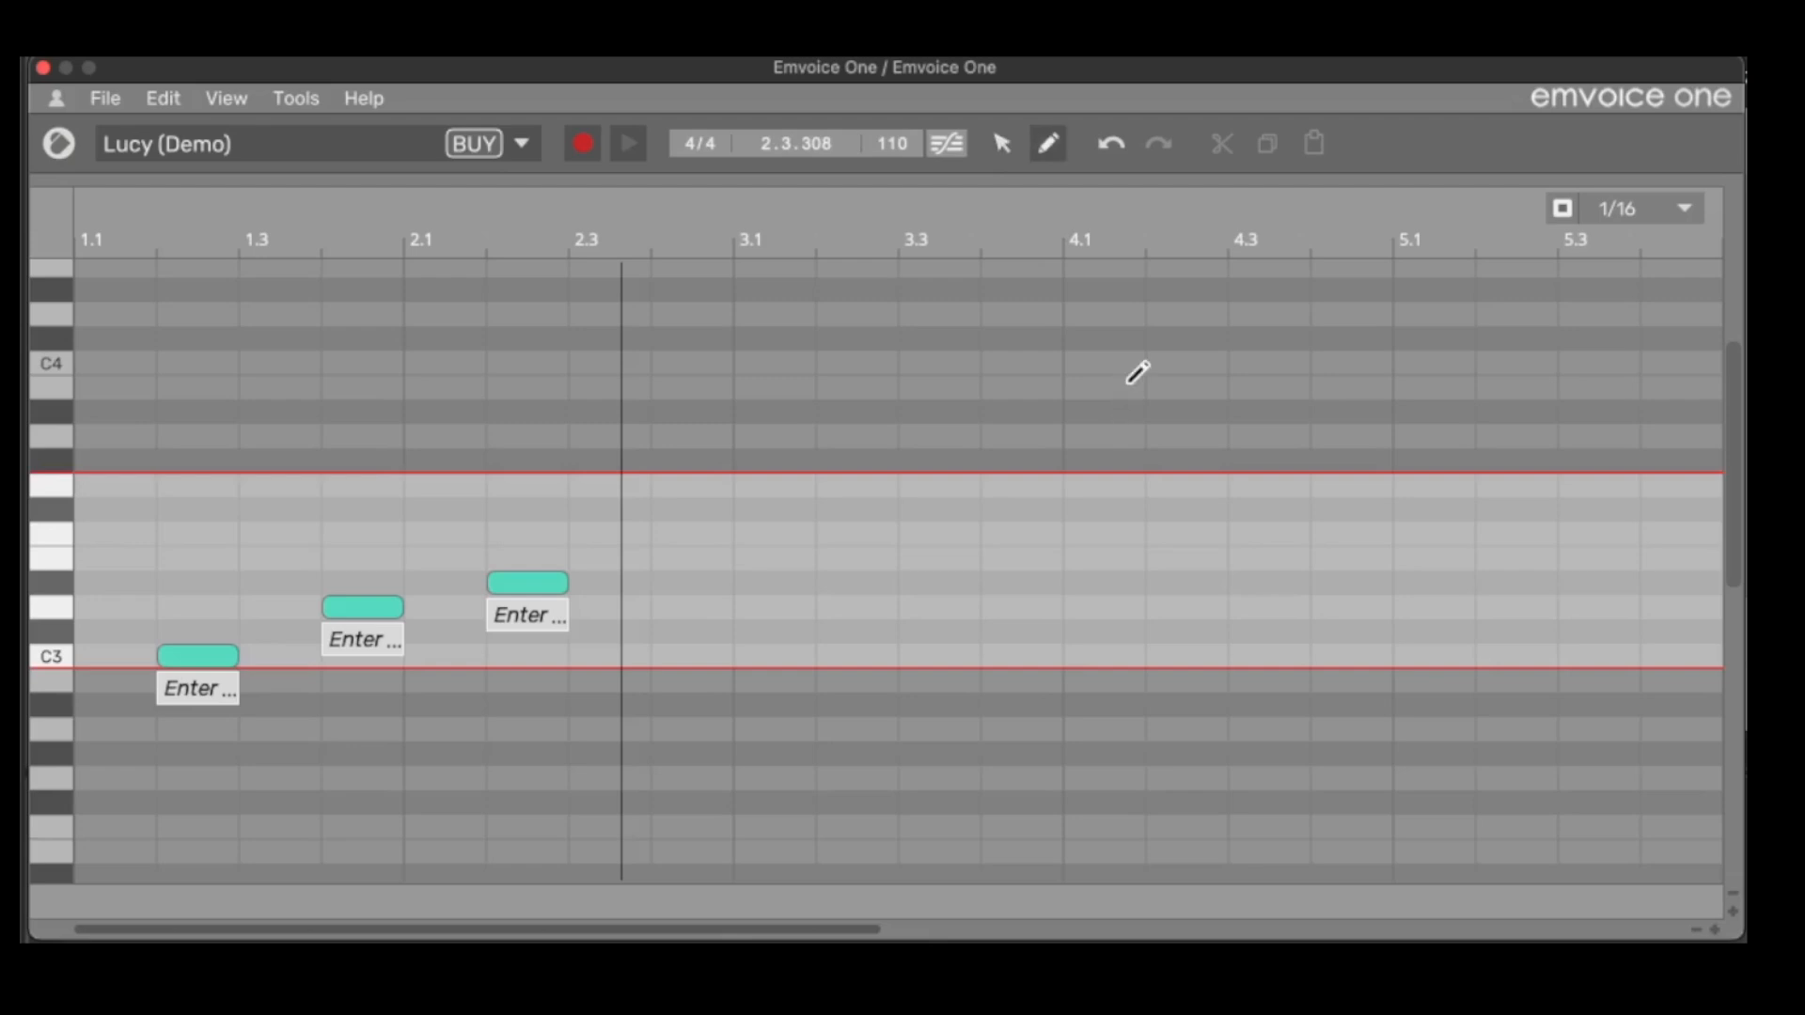
mouse_move(1138, 221)
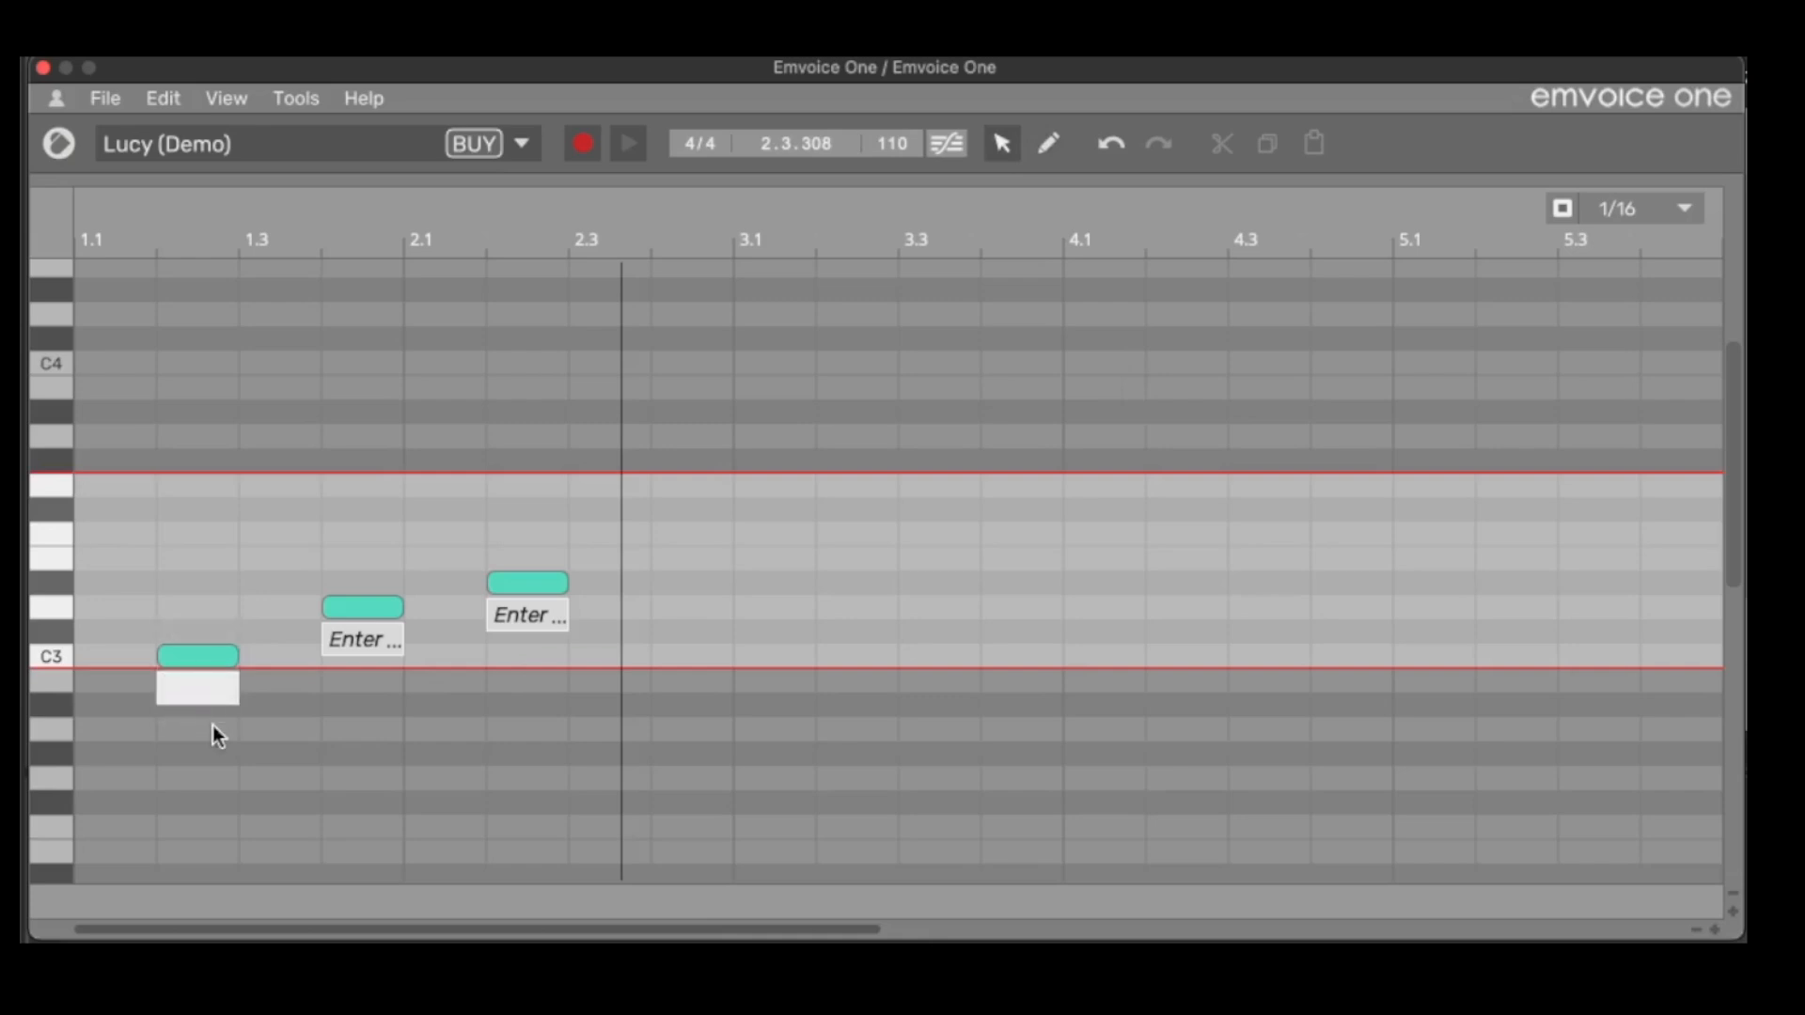
Step: Enter the lyrics 'Hi', 'my' and 'fr…' on the three notes
text(Hi)
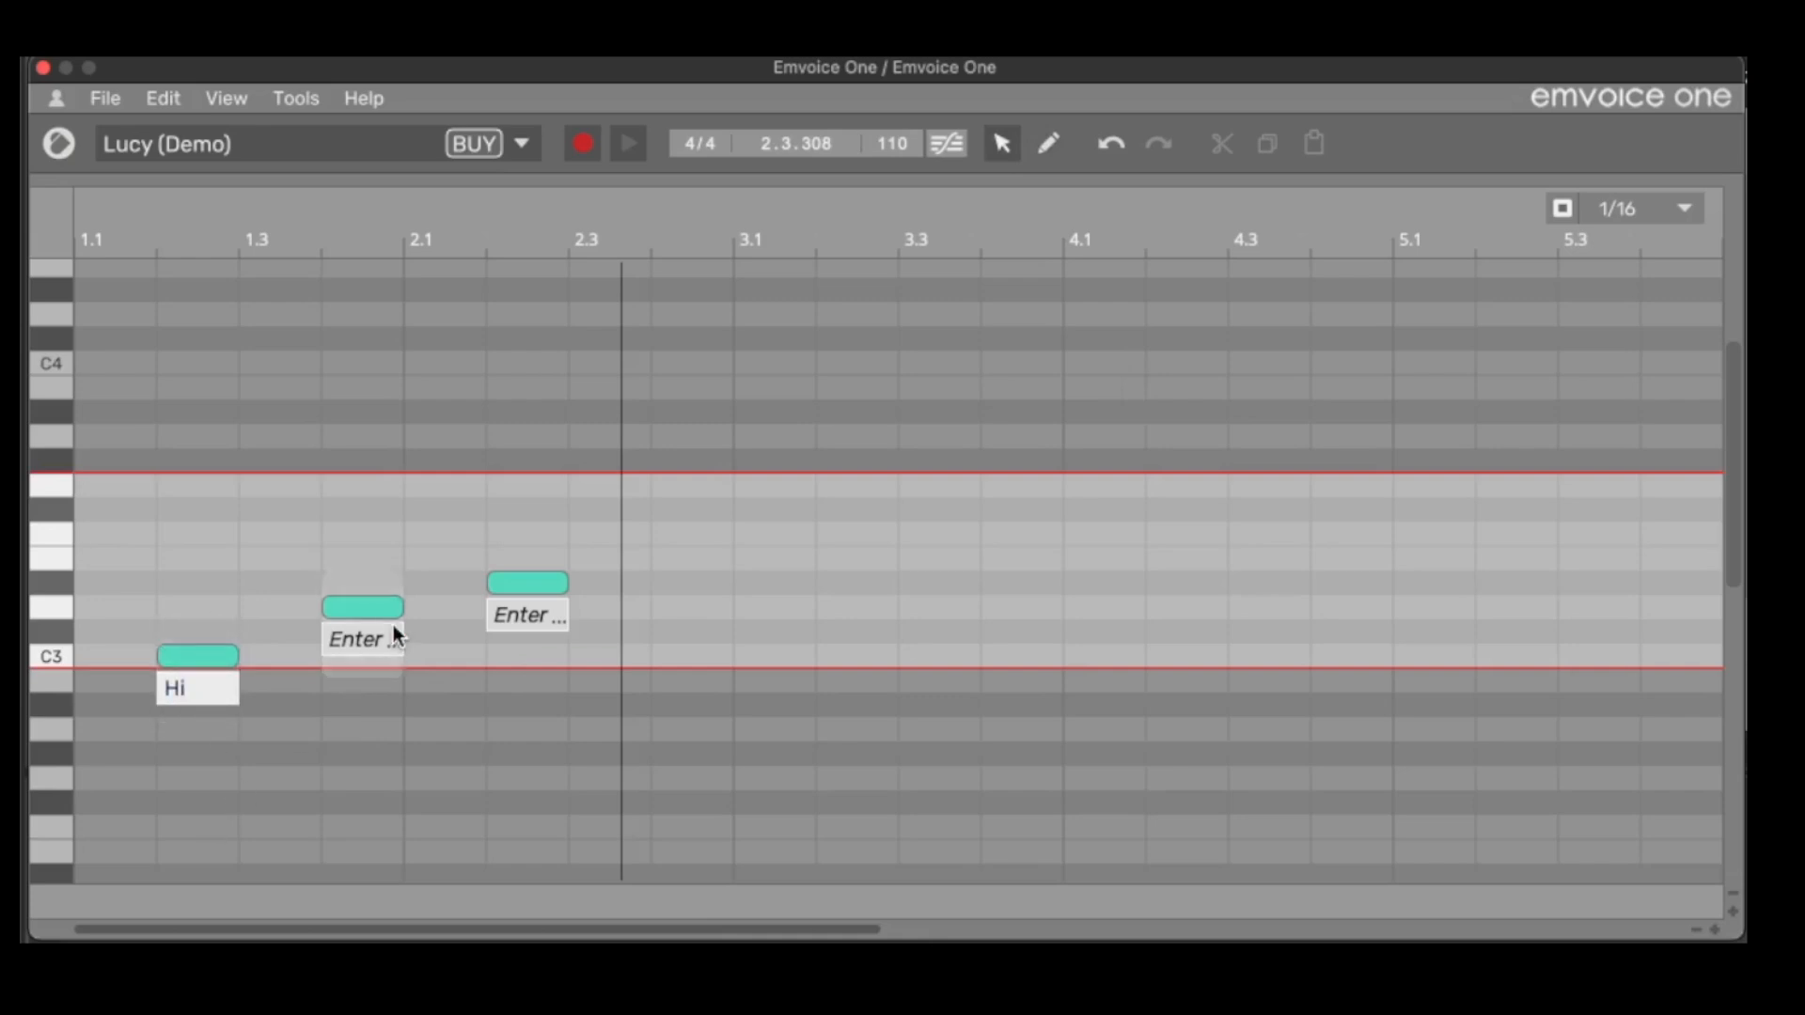
text(m)
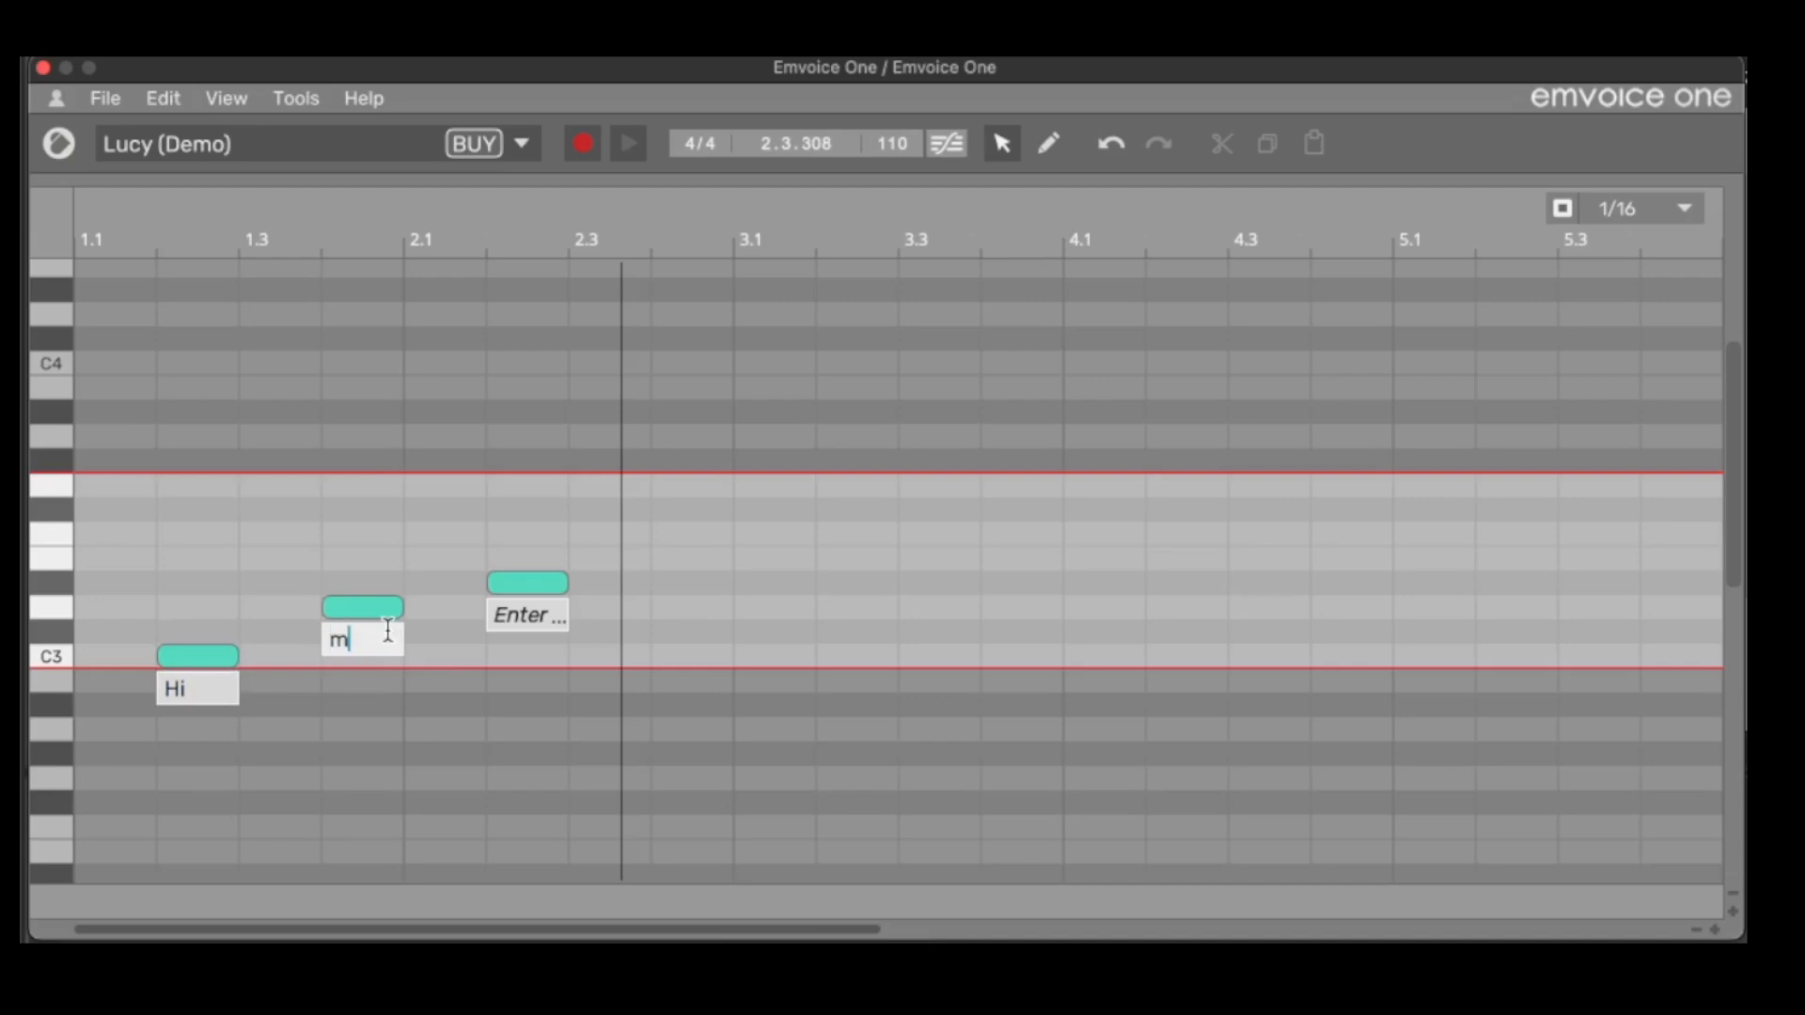
text(frien ...)
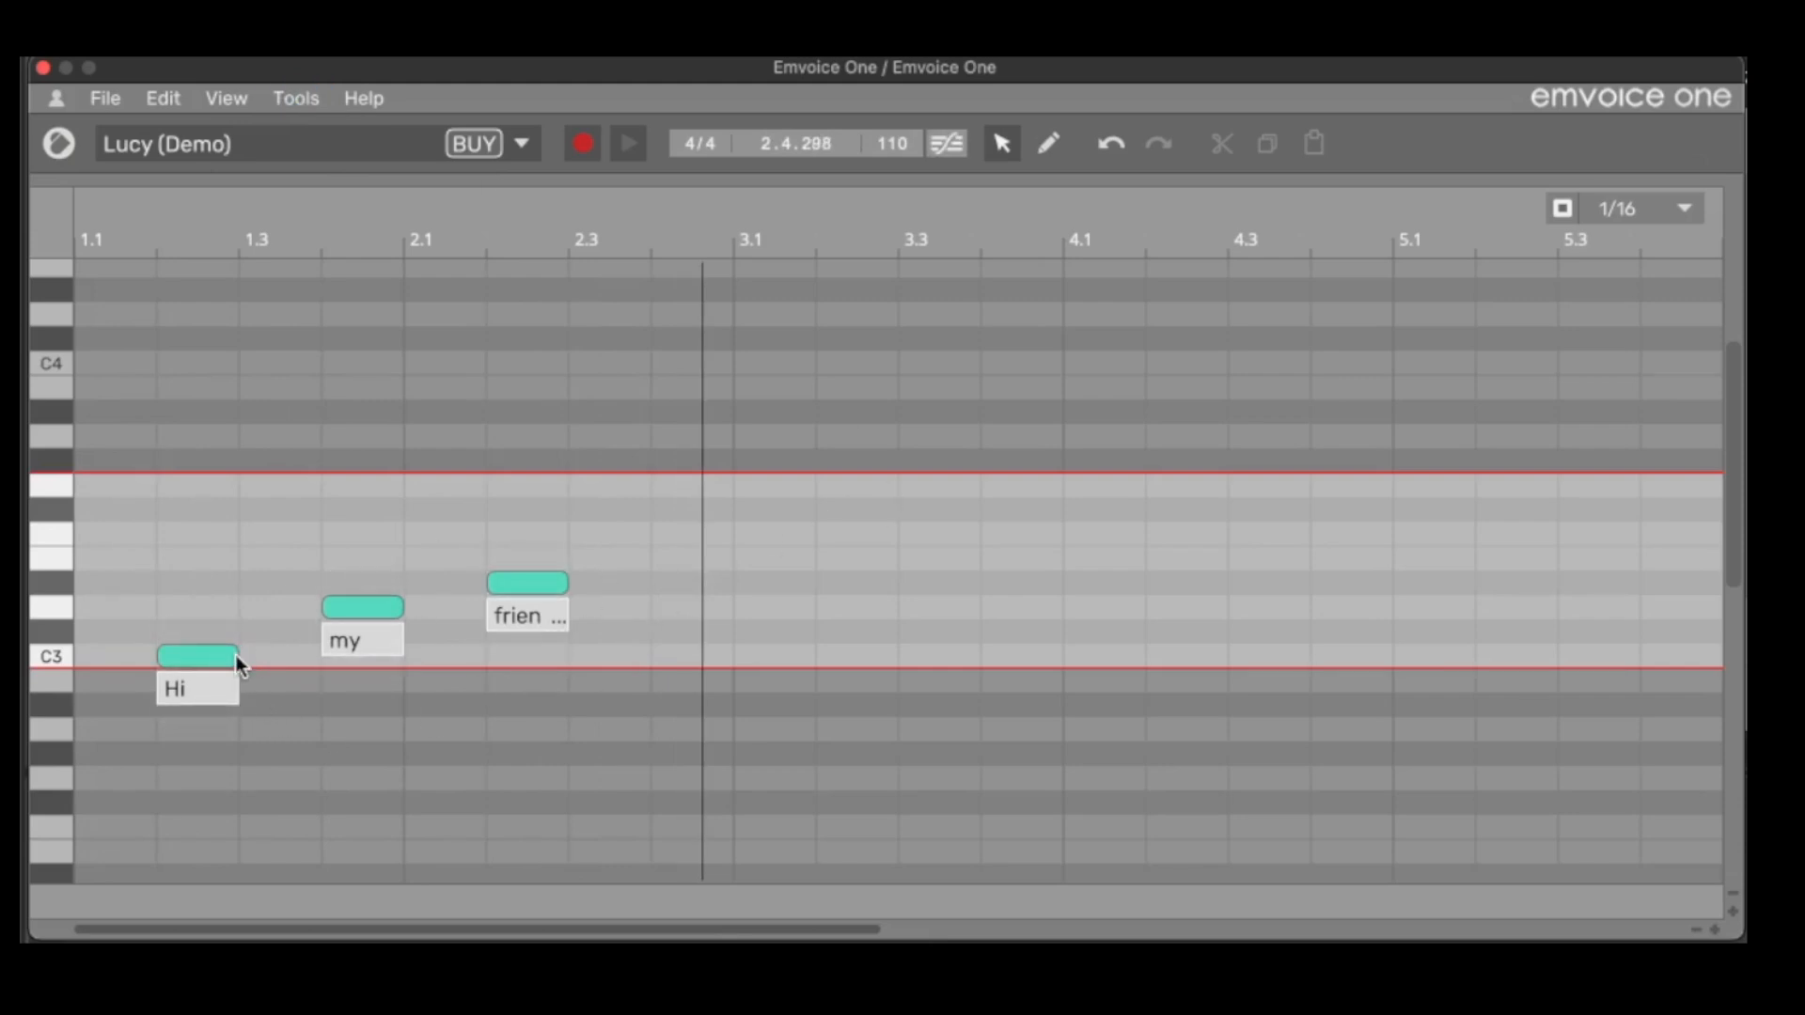
mouse_move(195, 661)
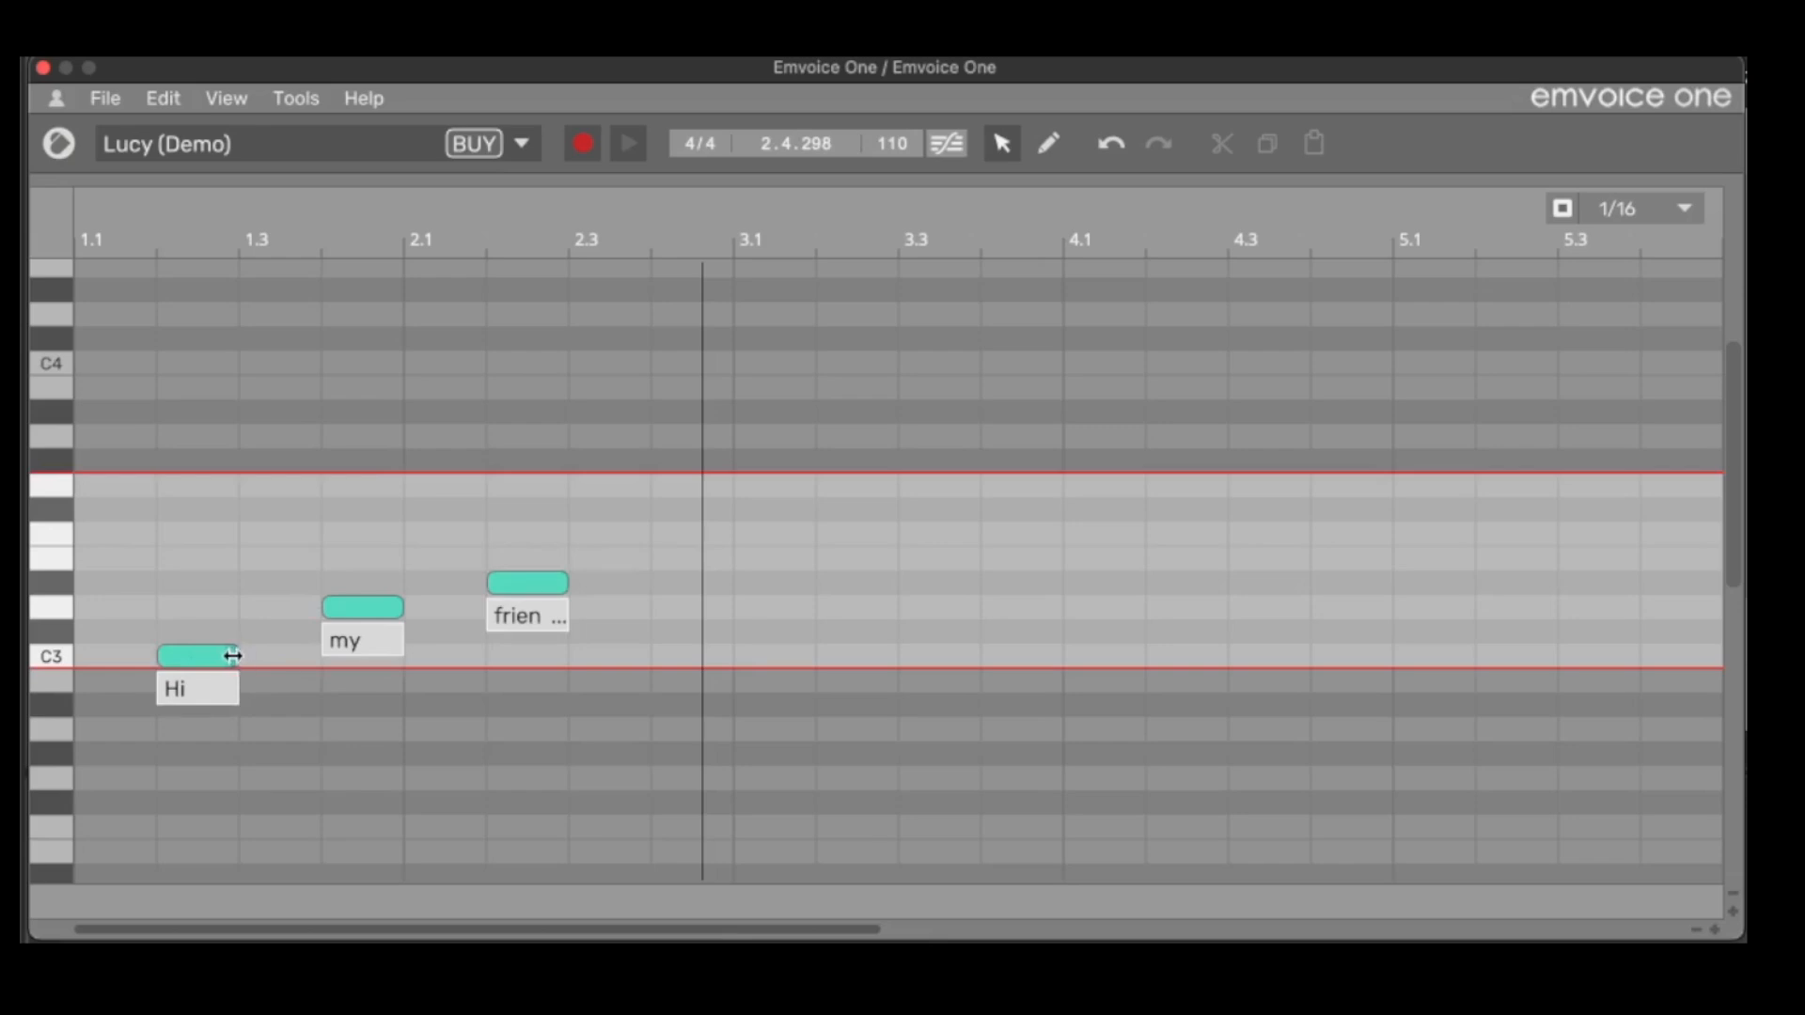
Step: Extend the 'Hi', 'my' and 'friend' notes so each meets the next, holding the last longer
drag(234, 656, 319, 656)
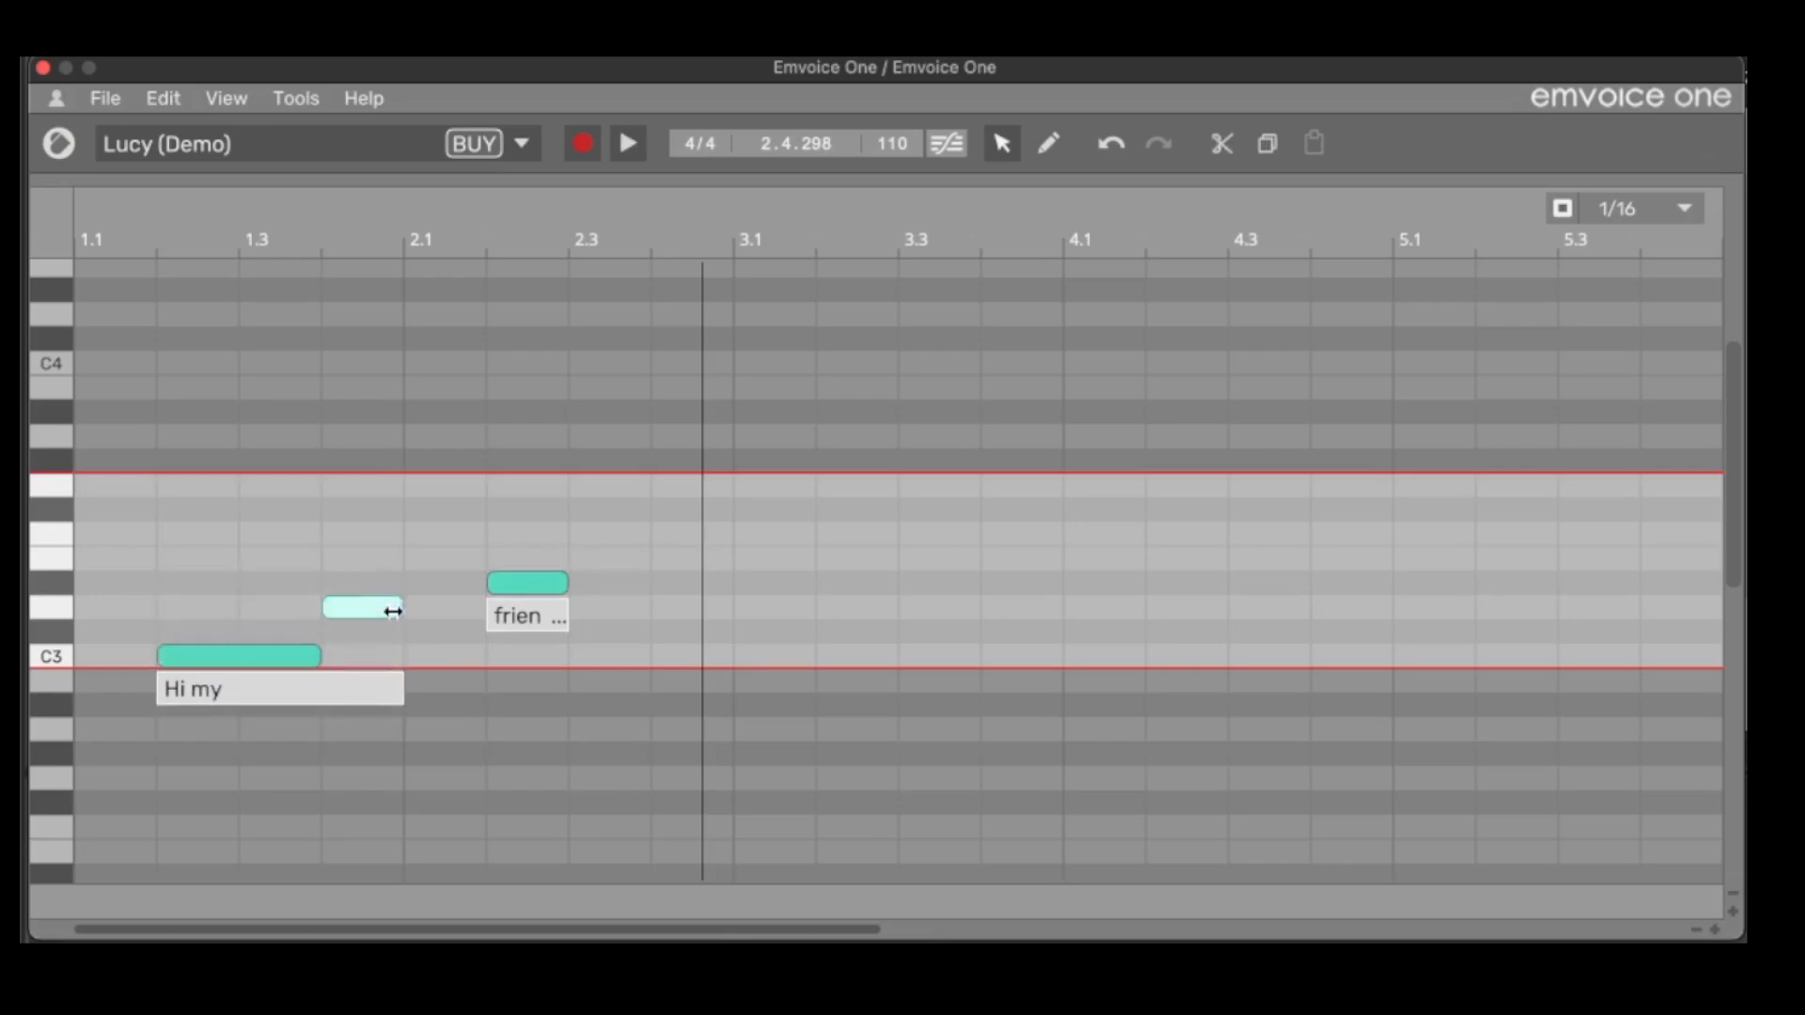
drag(403, 608, 483, 608)
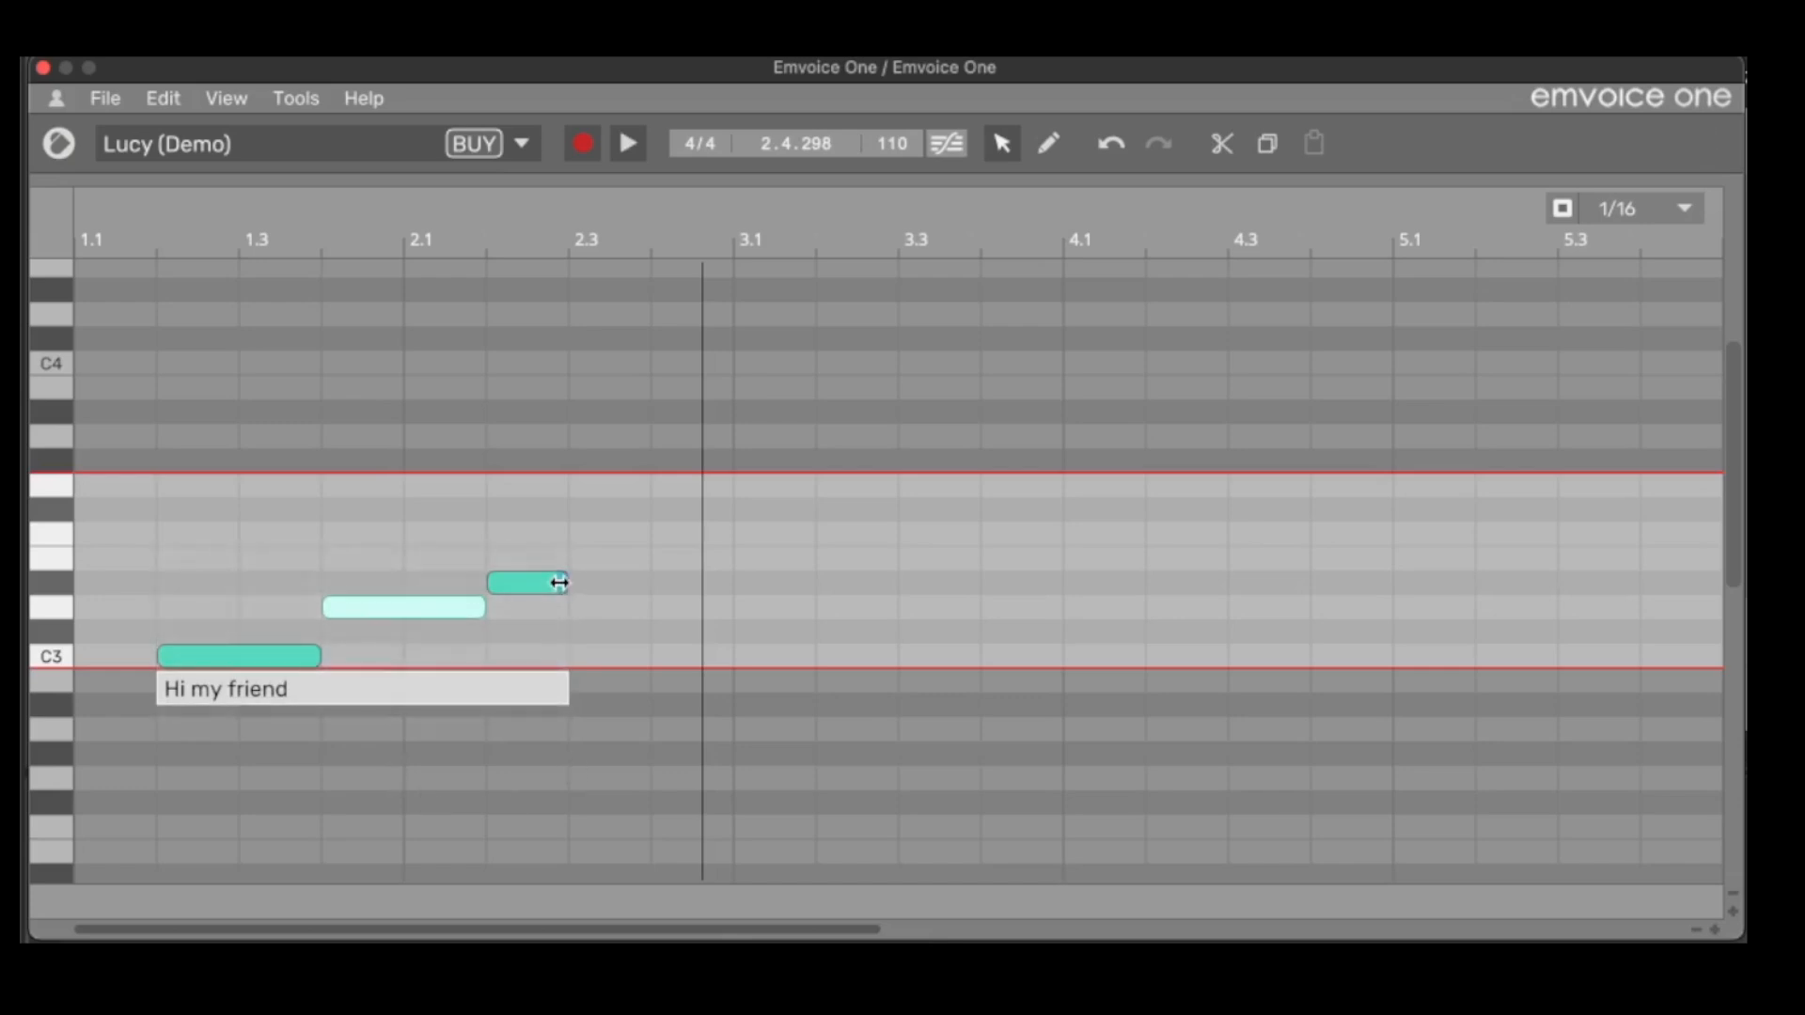
drag(558, 581, 647, 581)
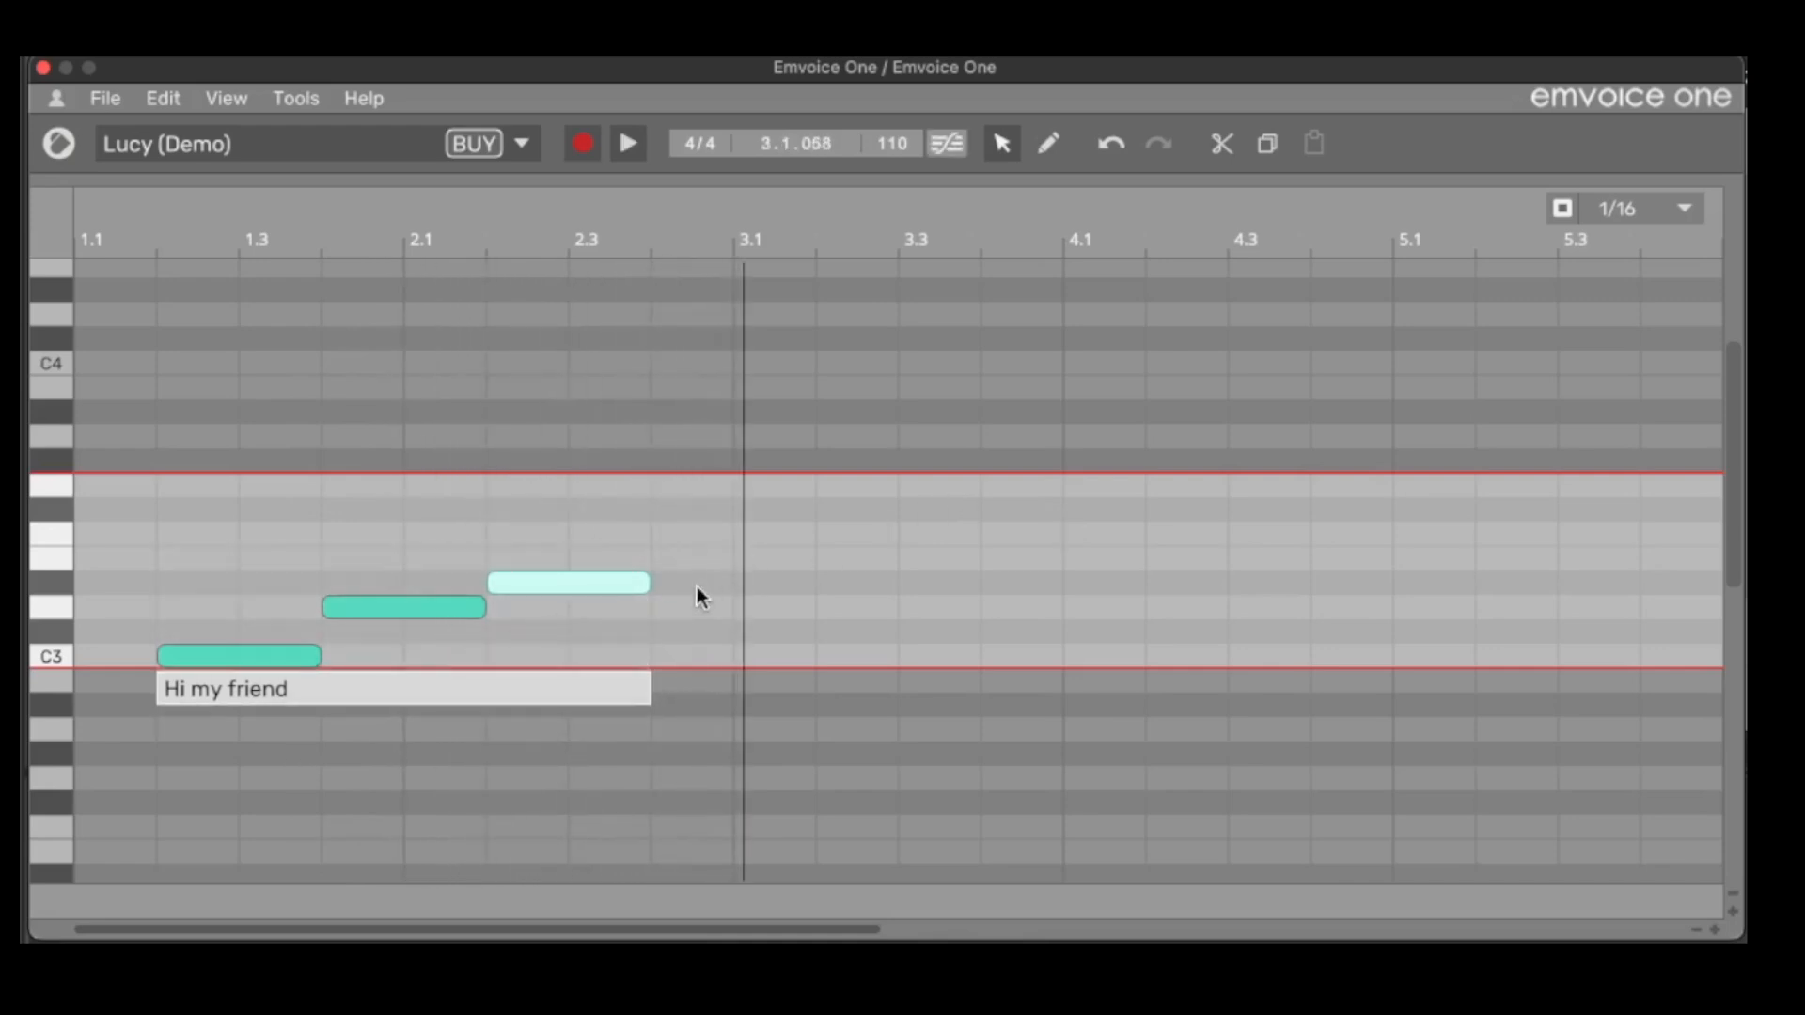
mouse_move(685, 541)
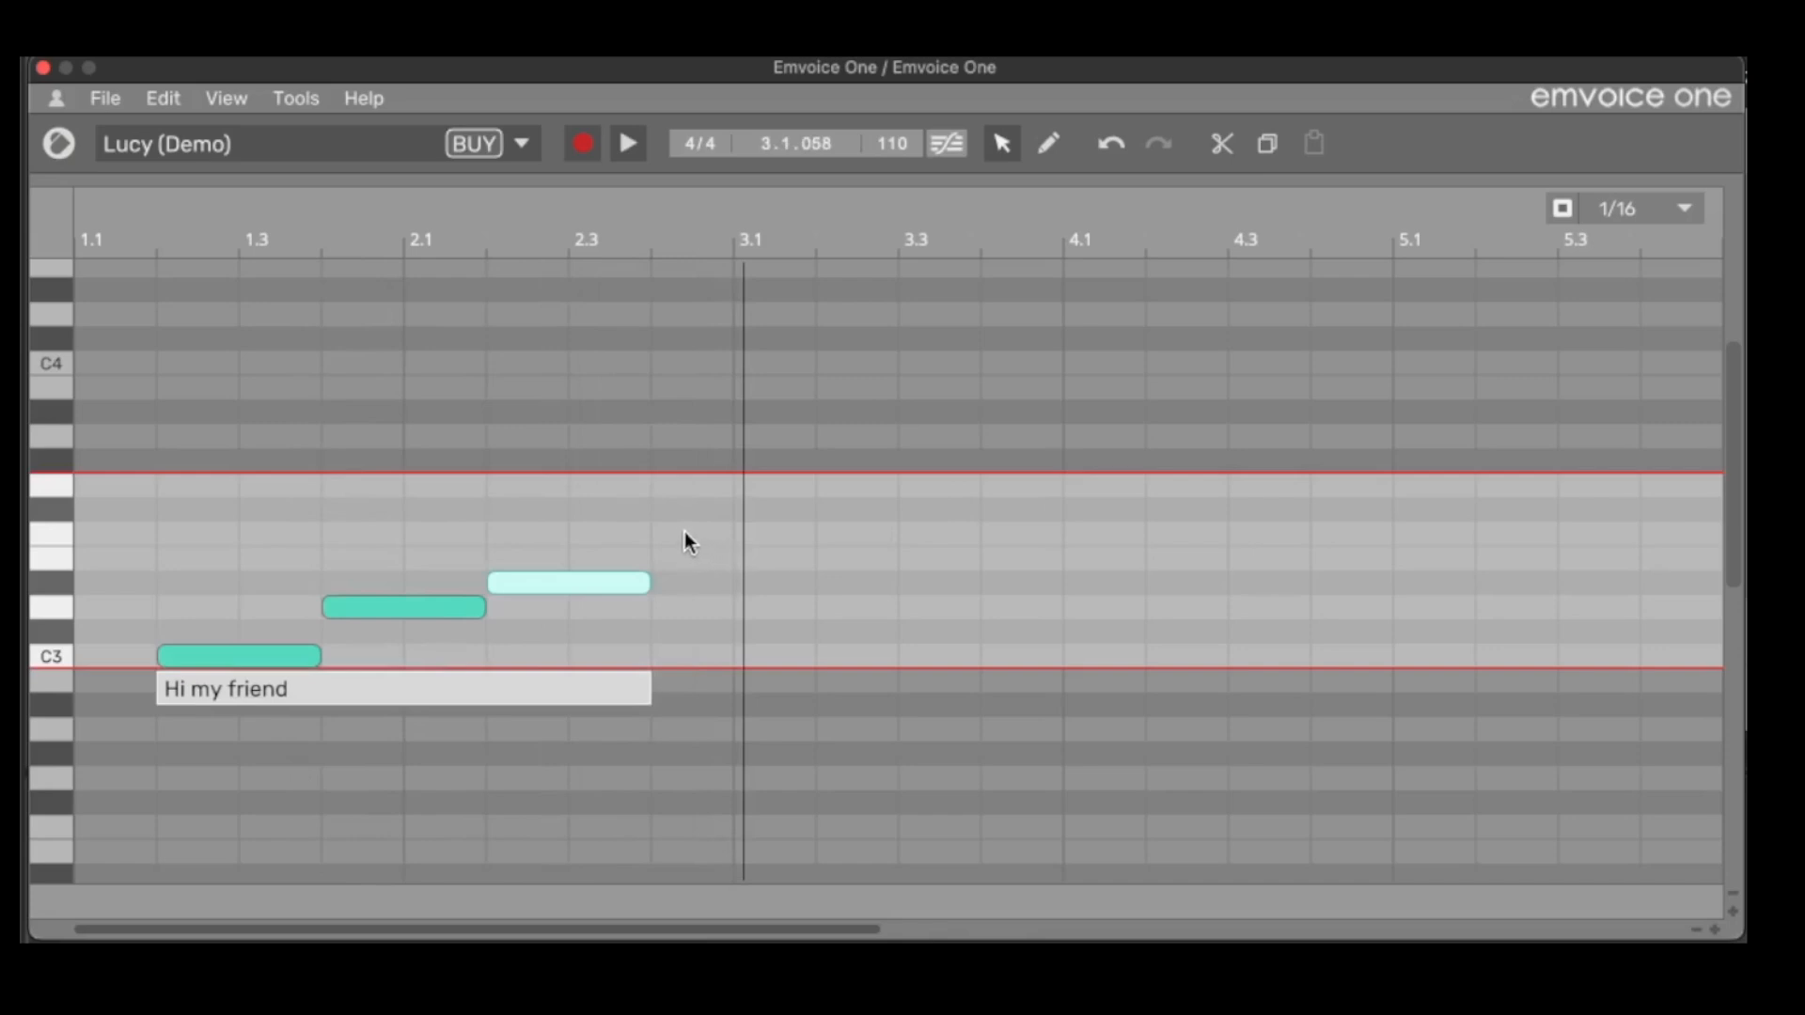
mouse_move(704, 557)
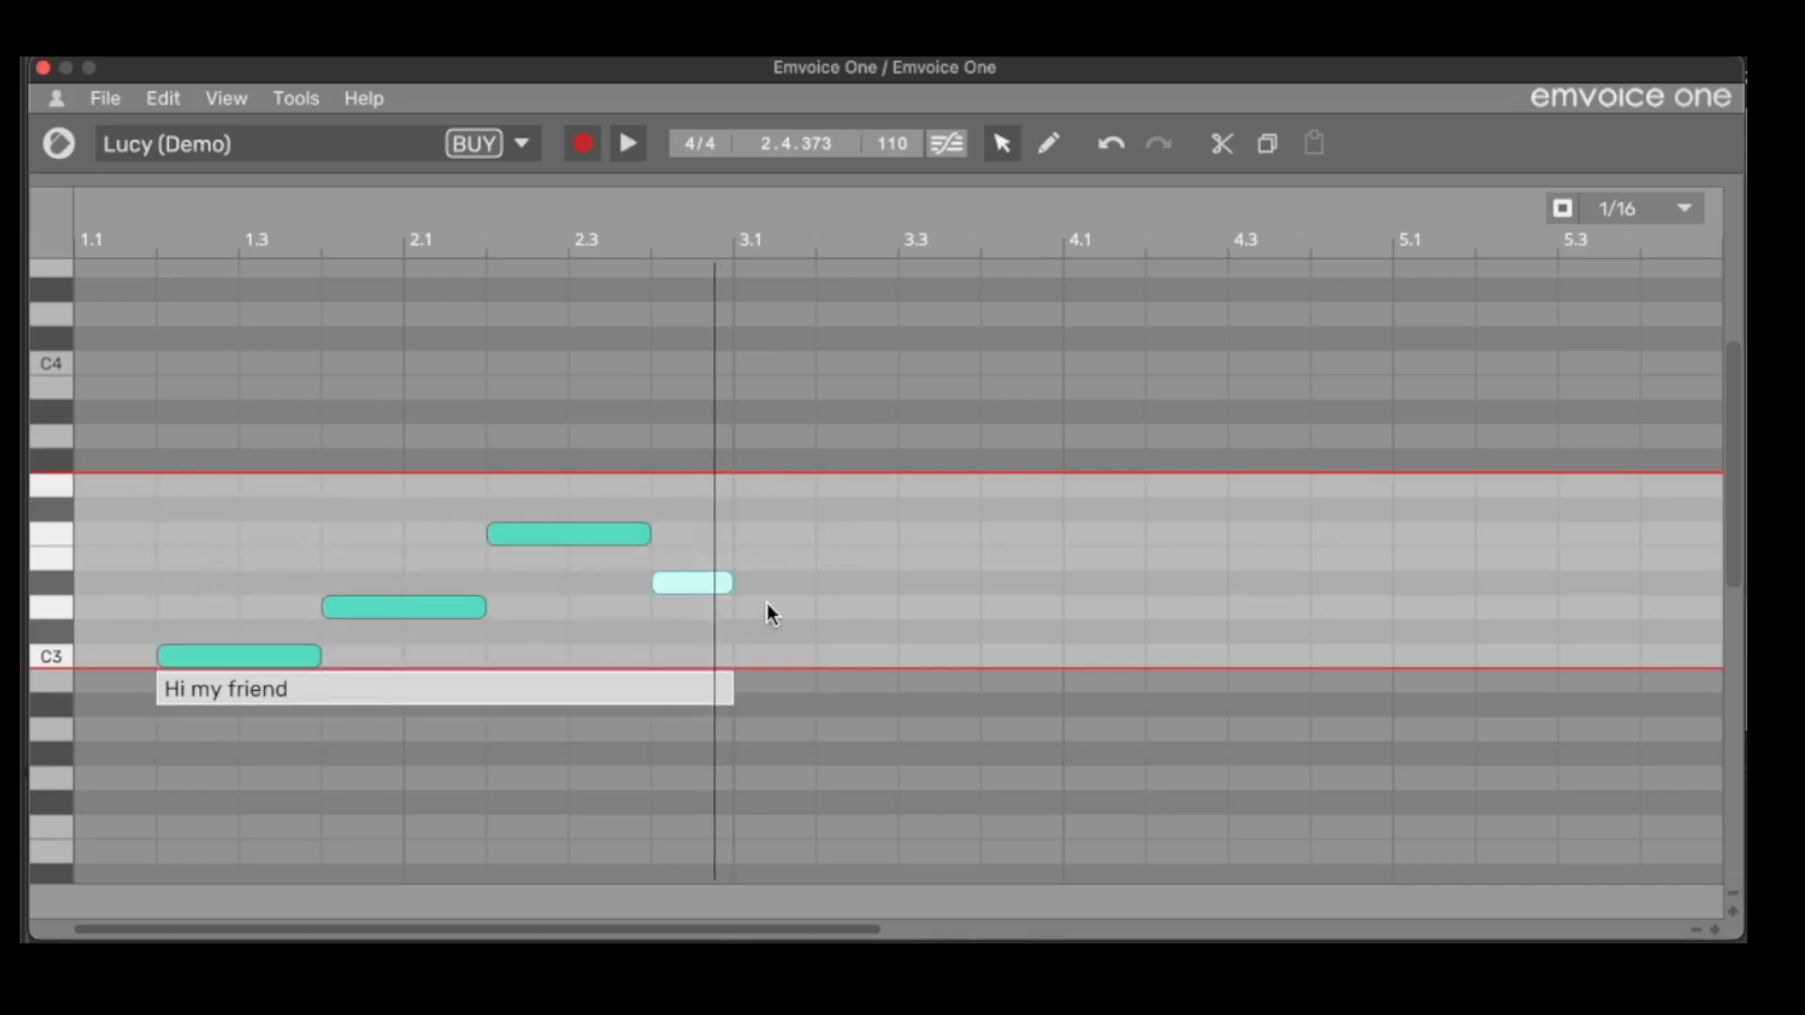
Step: Draw short notes through bar 3, including a low C3, and a long high note across bar 4
click(815, 607)
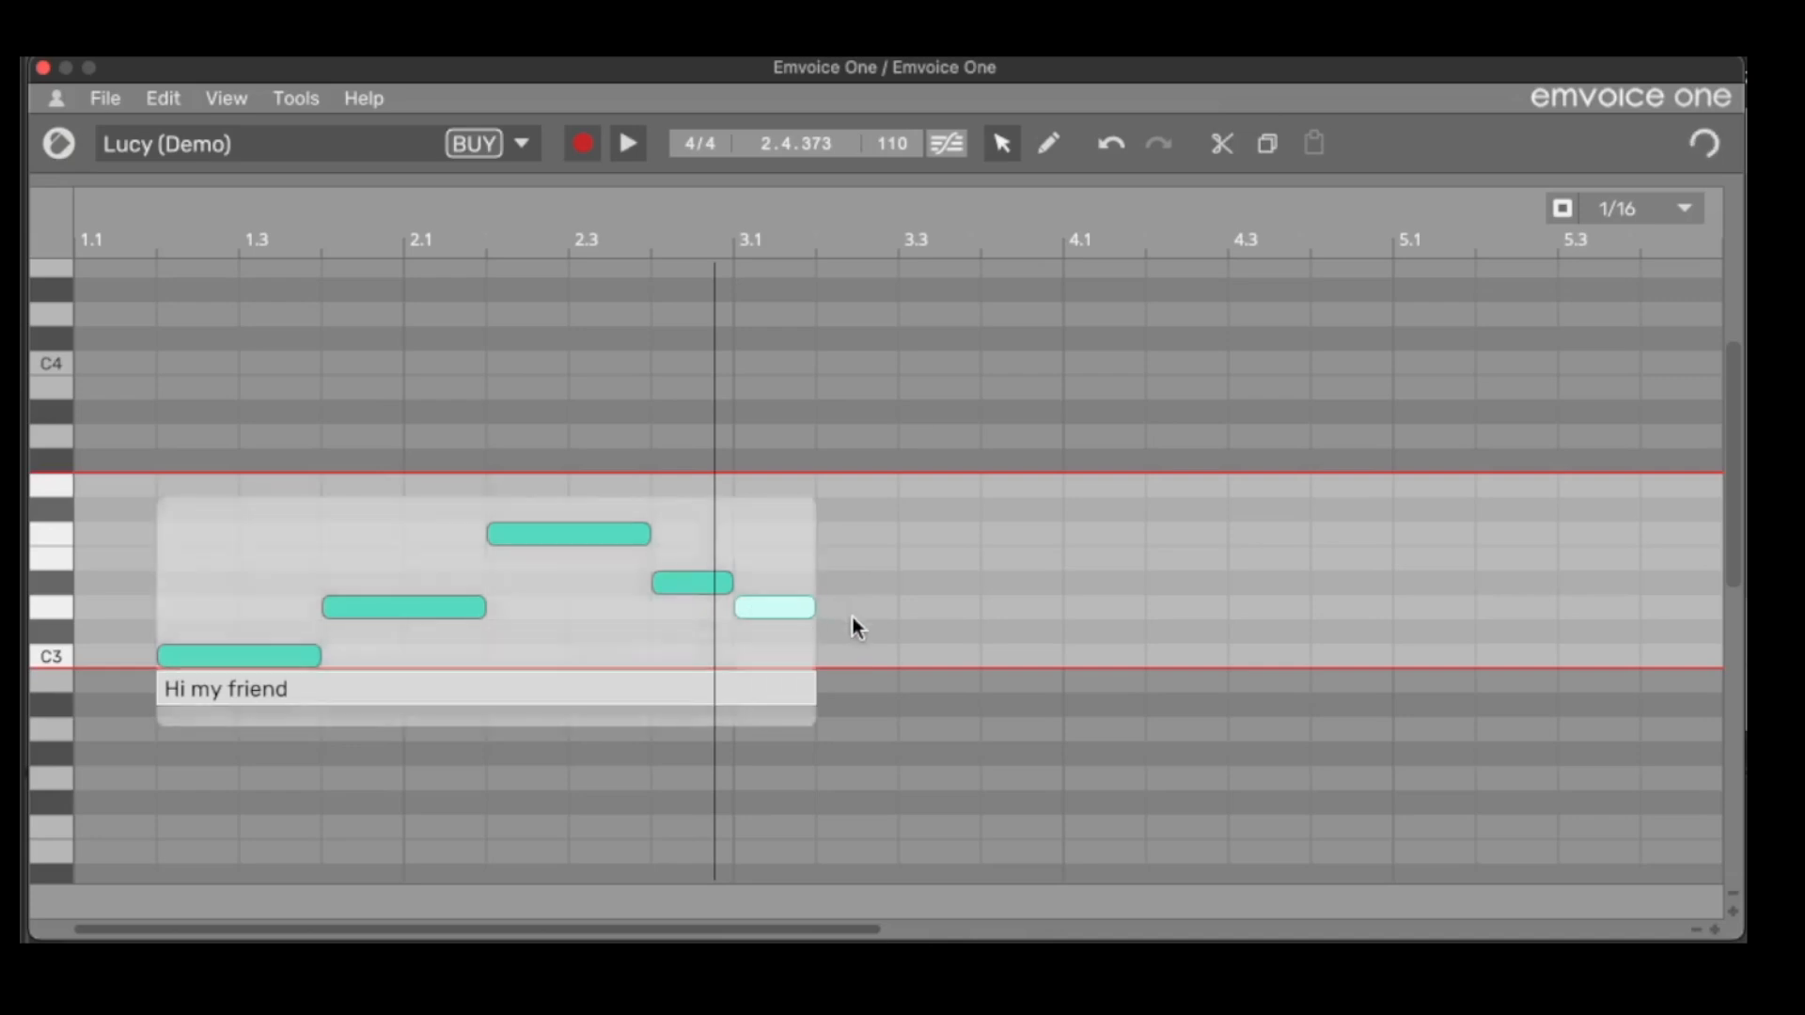
click(898, 656)
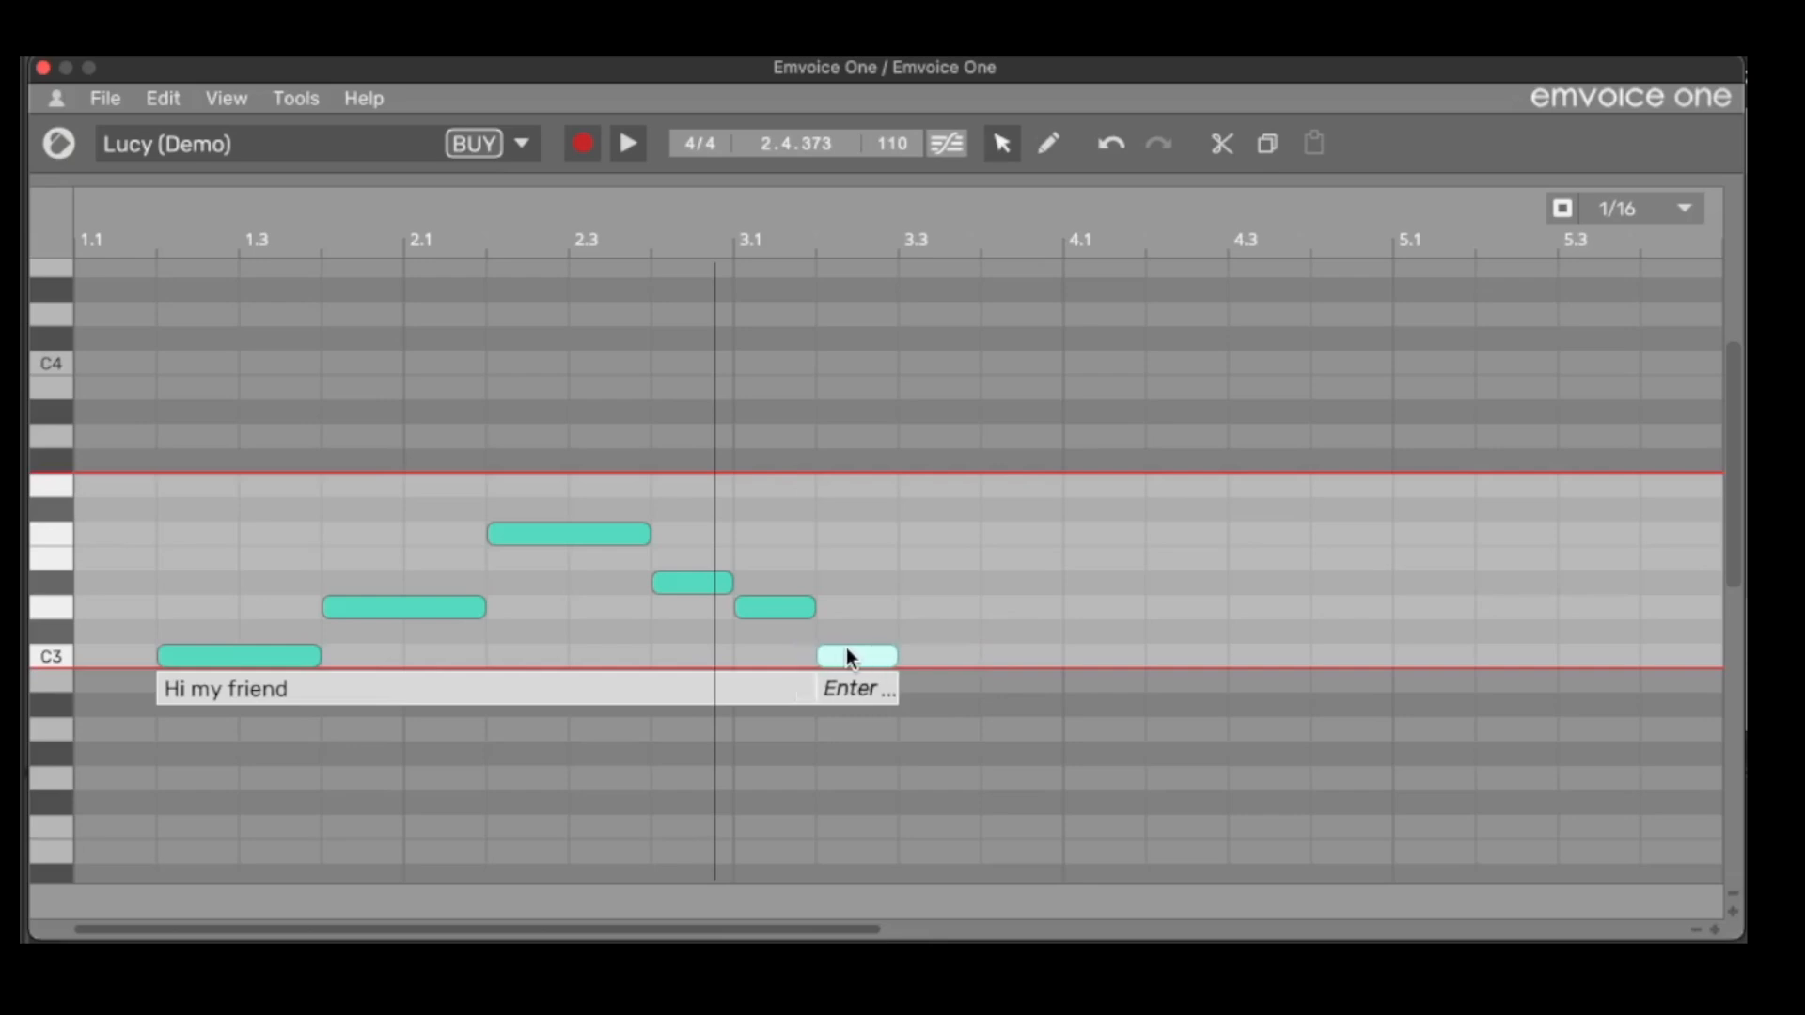
drag(857, 656, 980, 607)
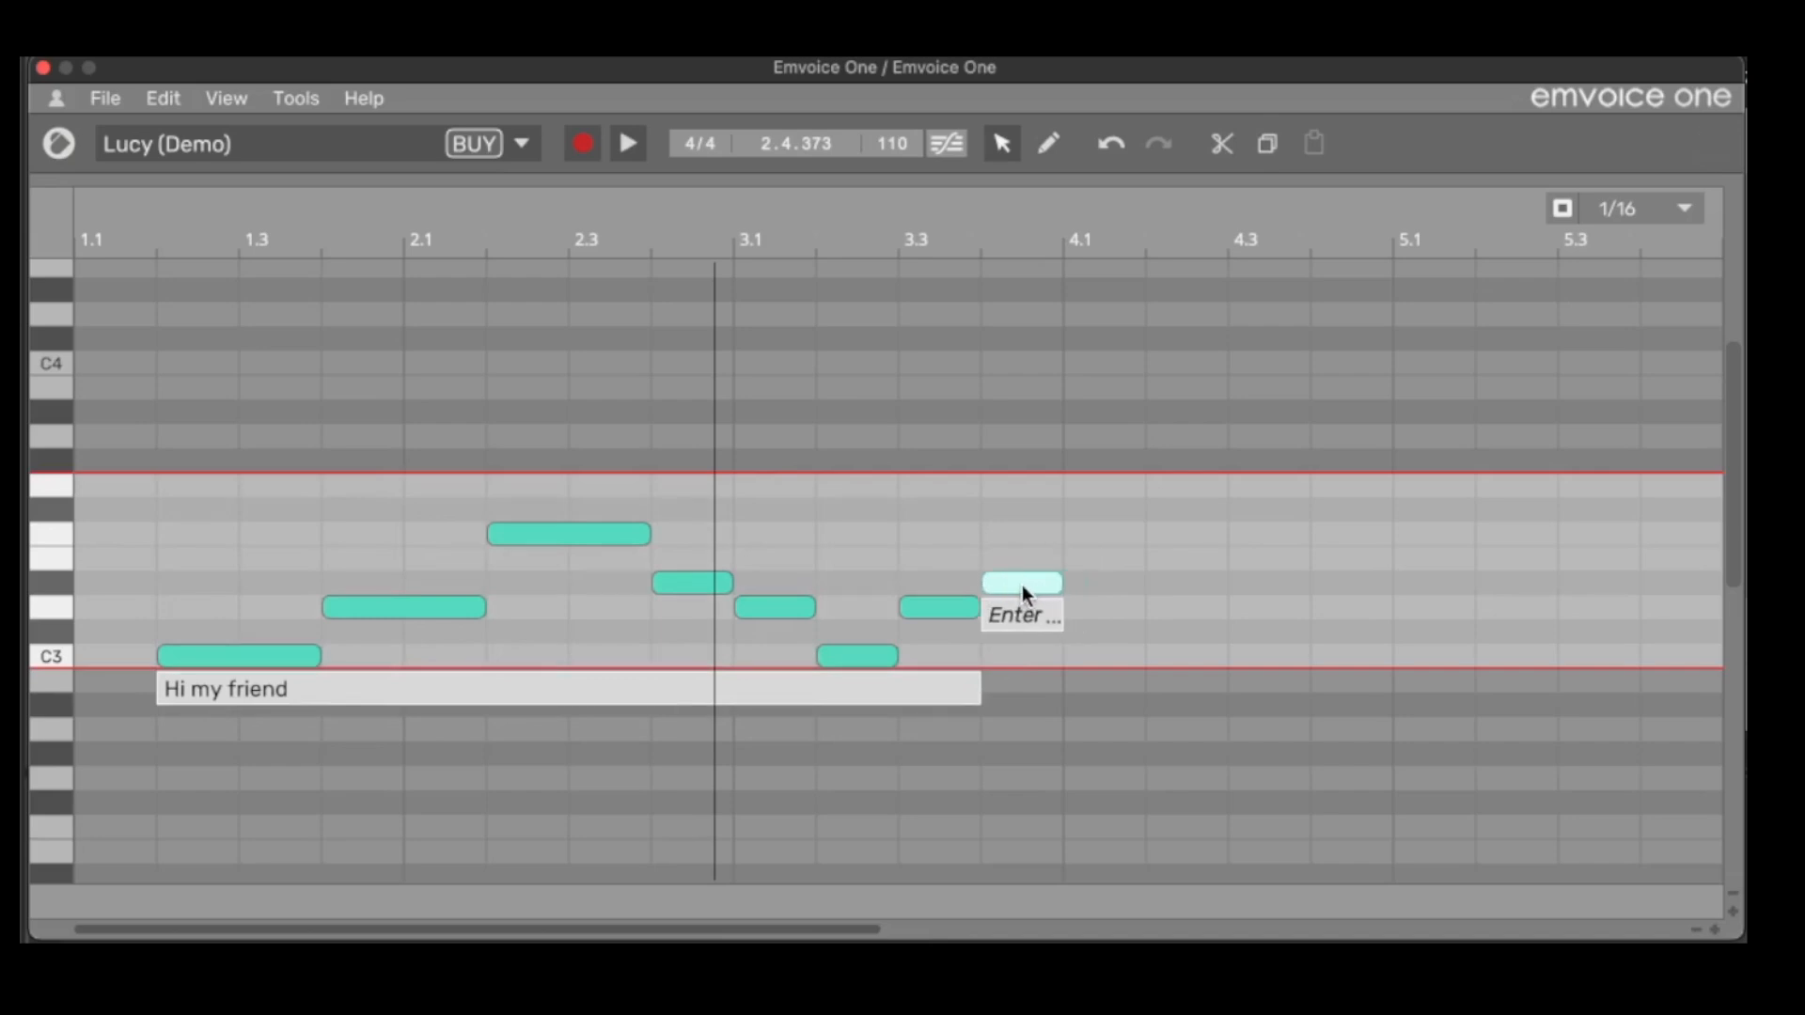
drag(1019, 581, 1102, 483)
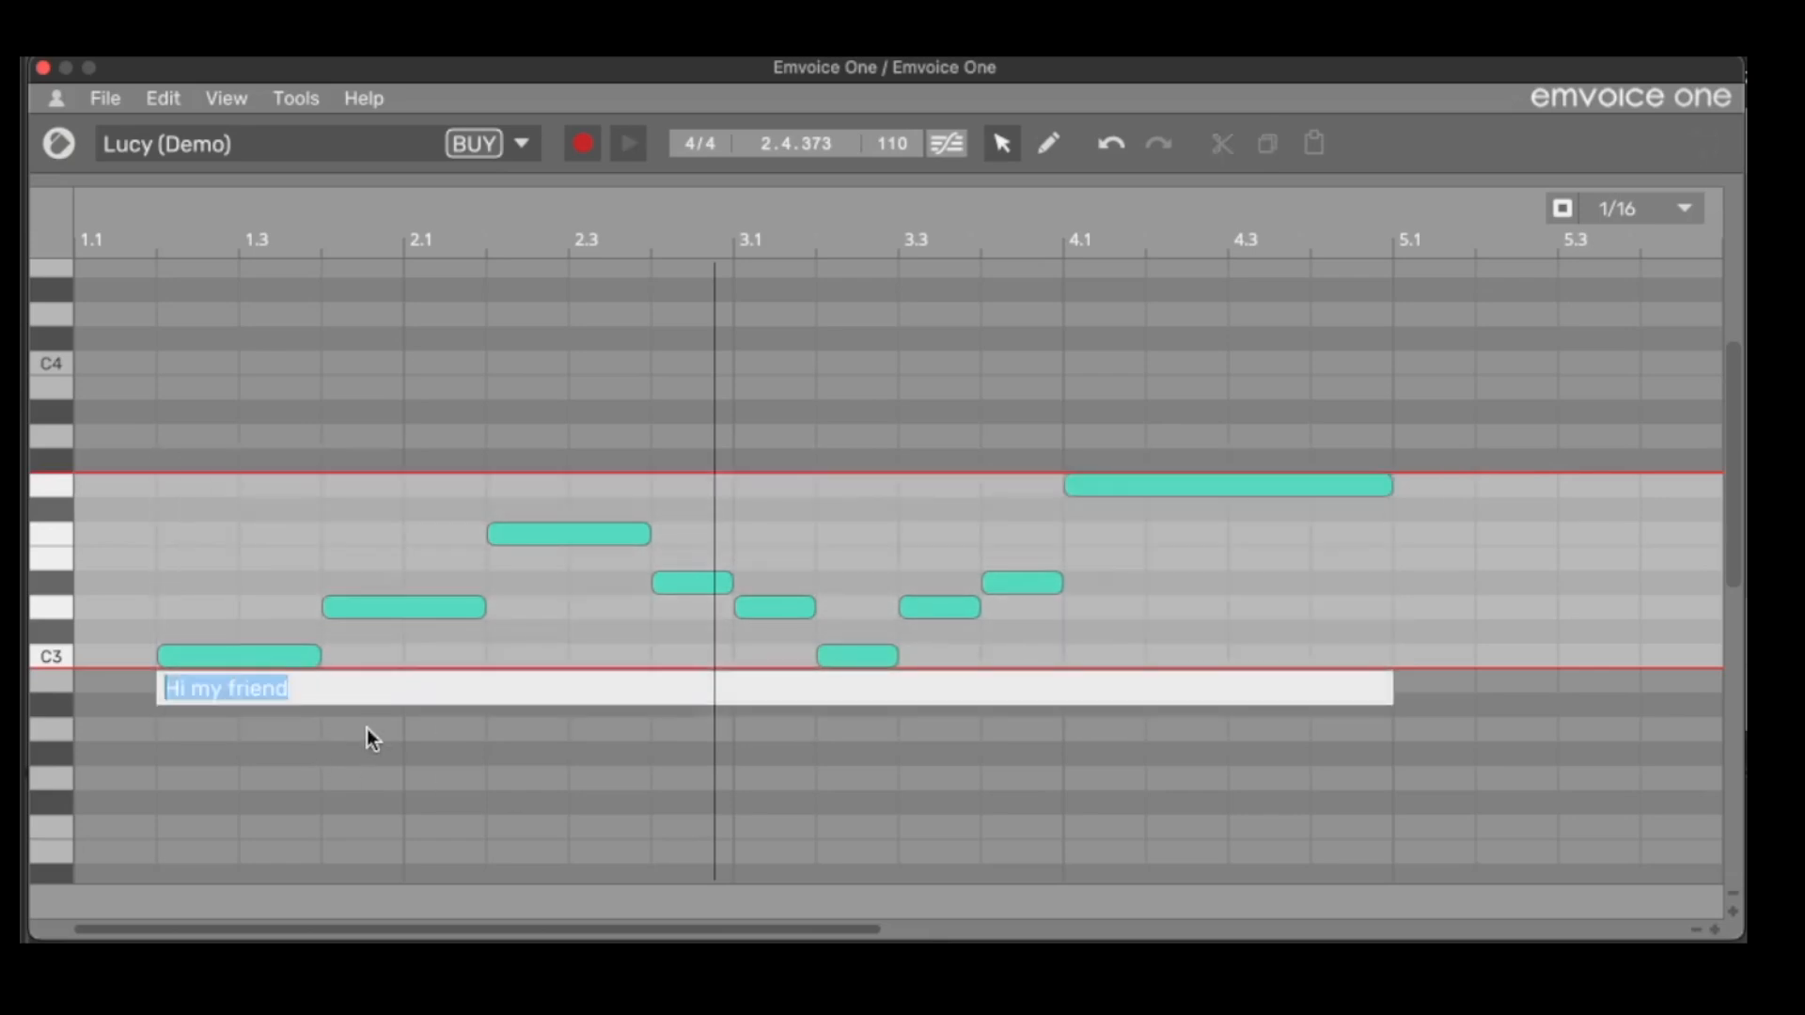
Step: Replace the lyric with 'My name is THomas Foster … music production'
text(My name)
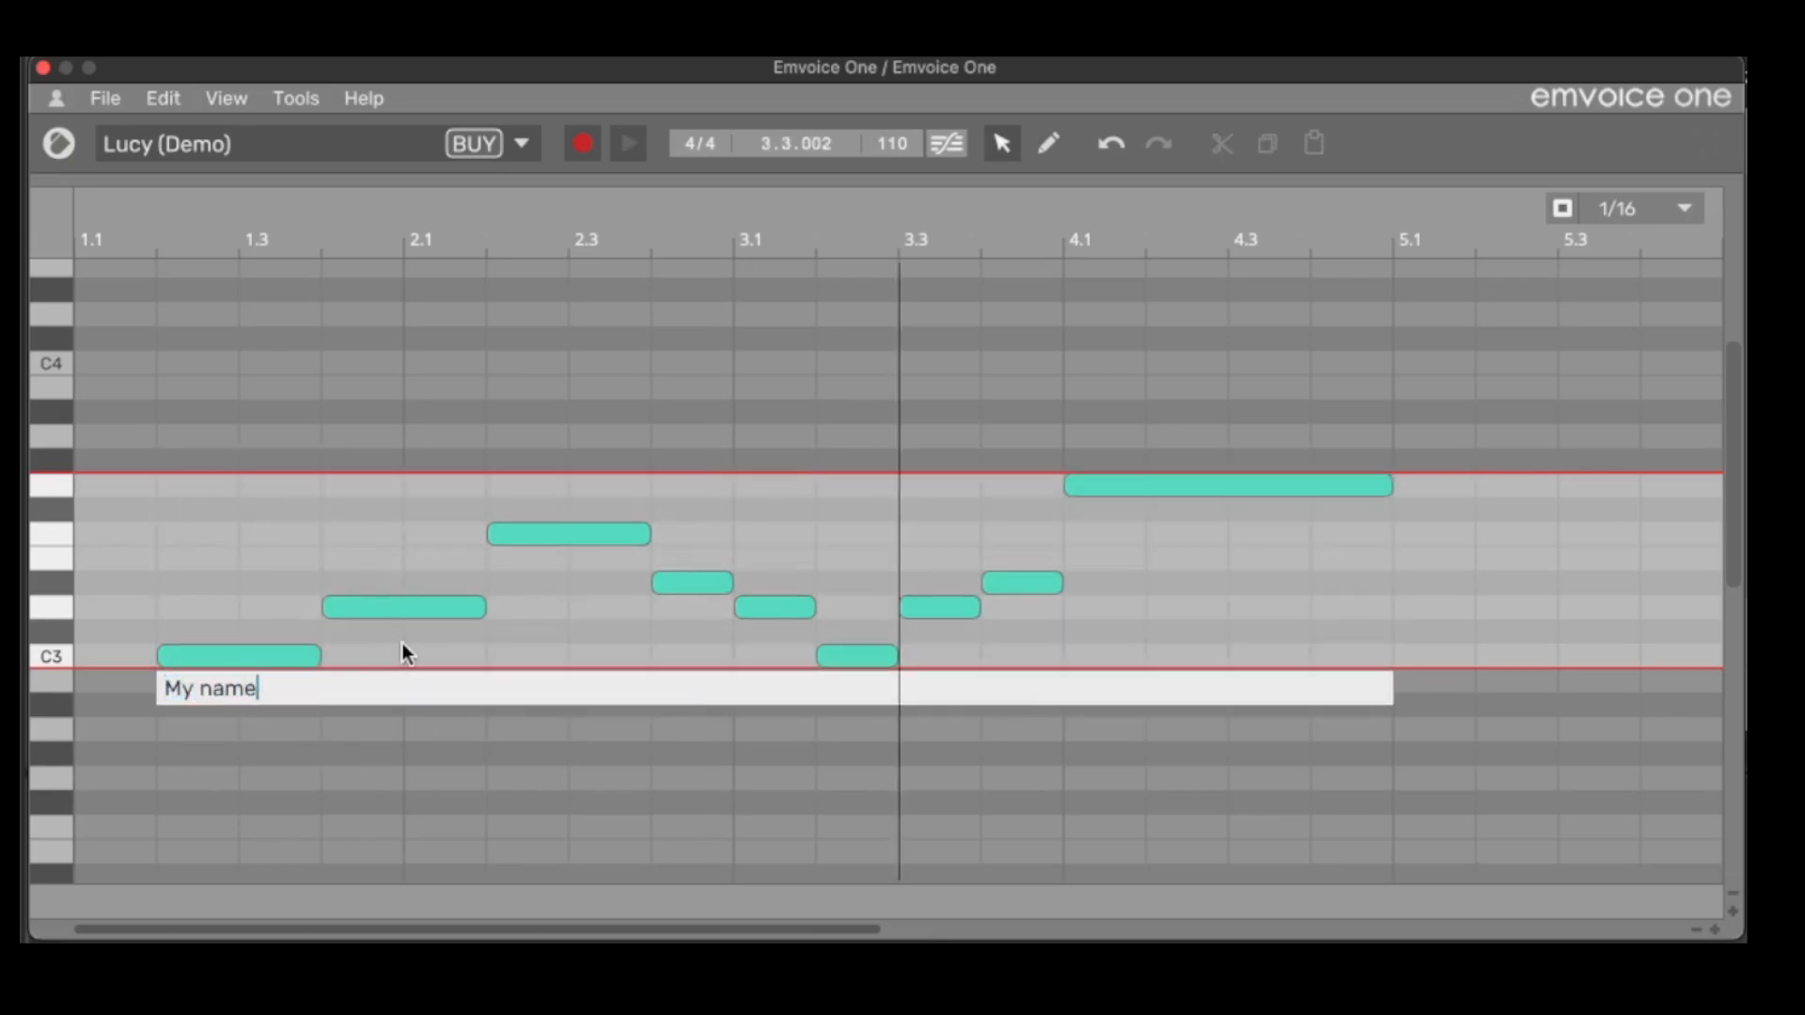
text(is THomas Fos)
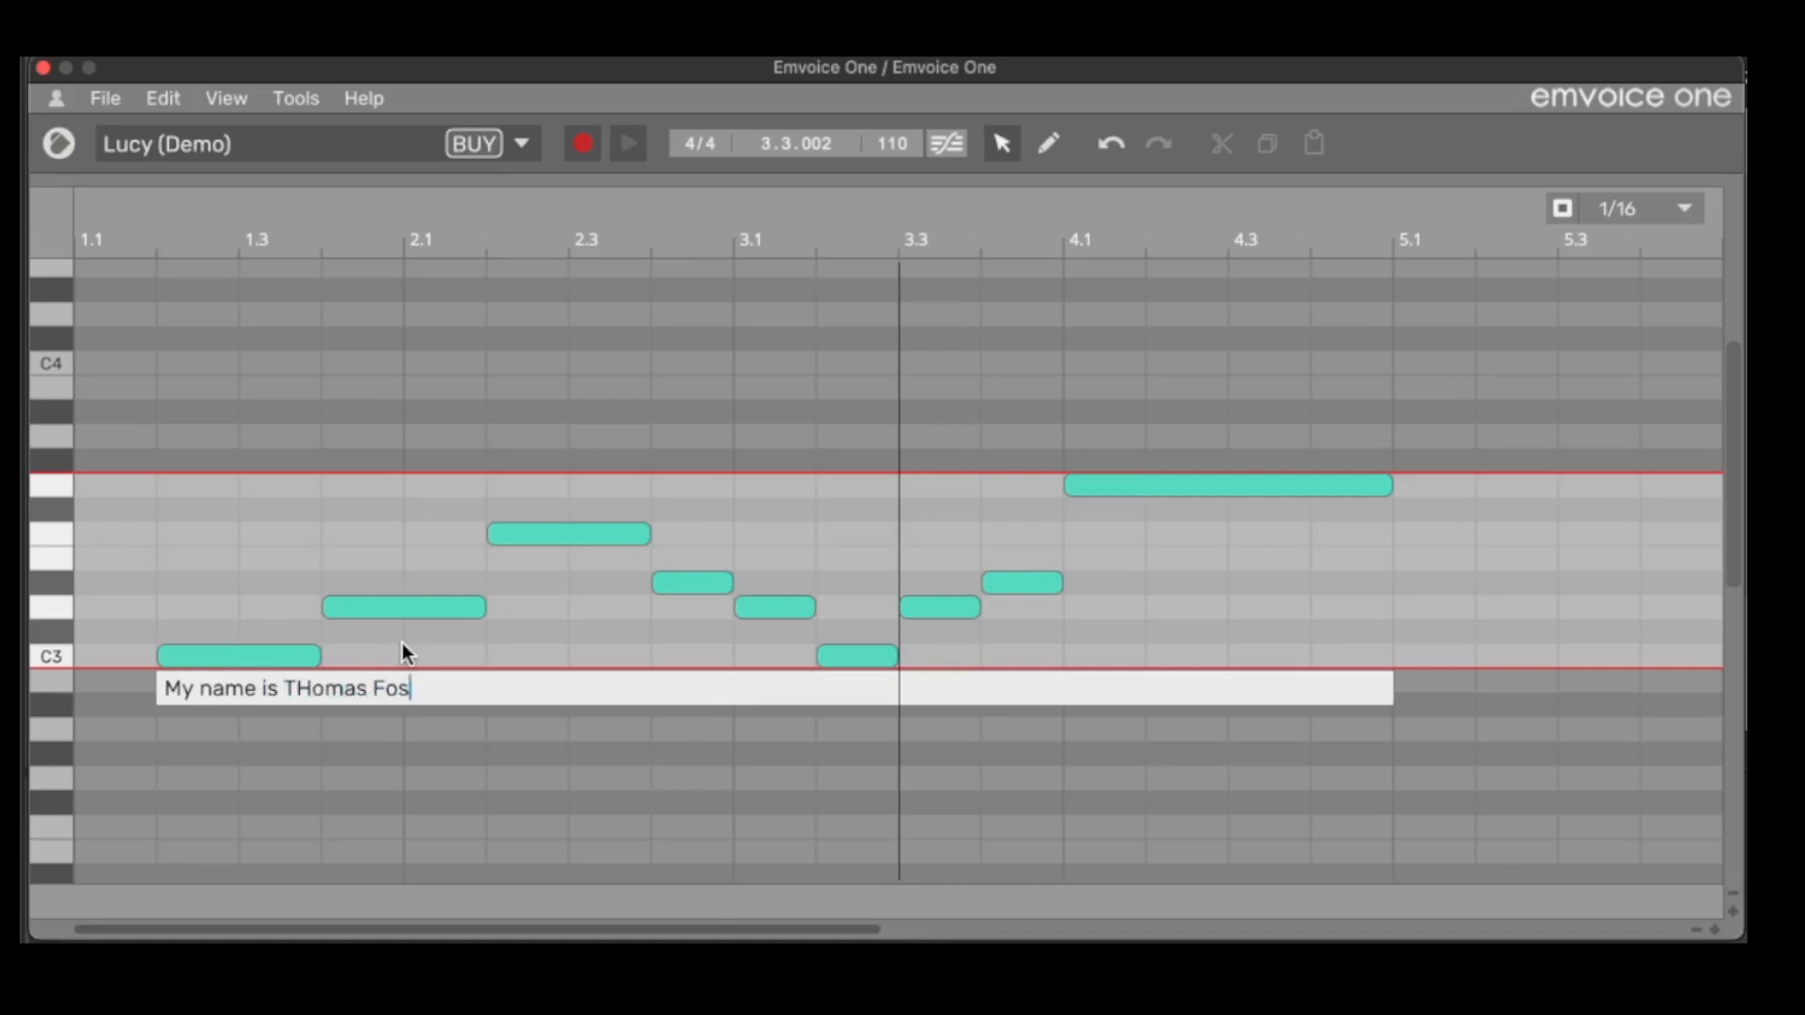
text(ter)
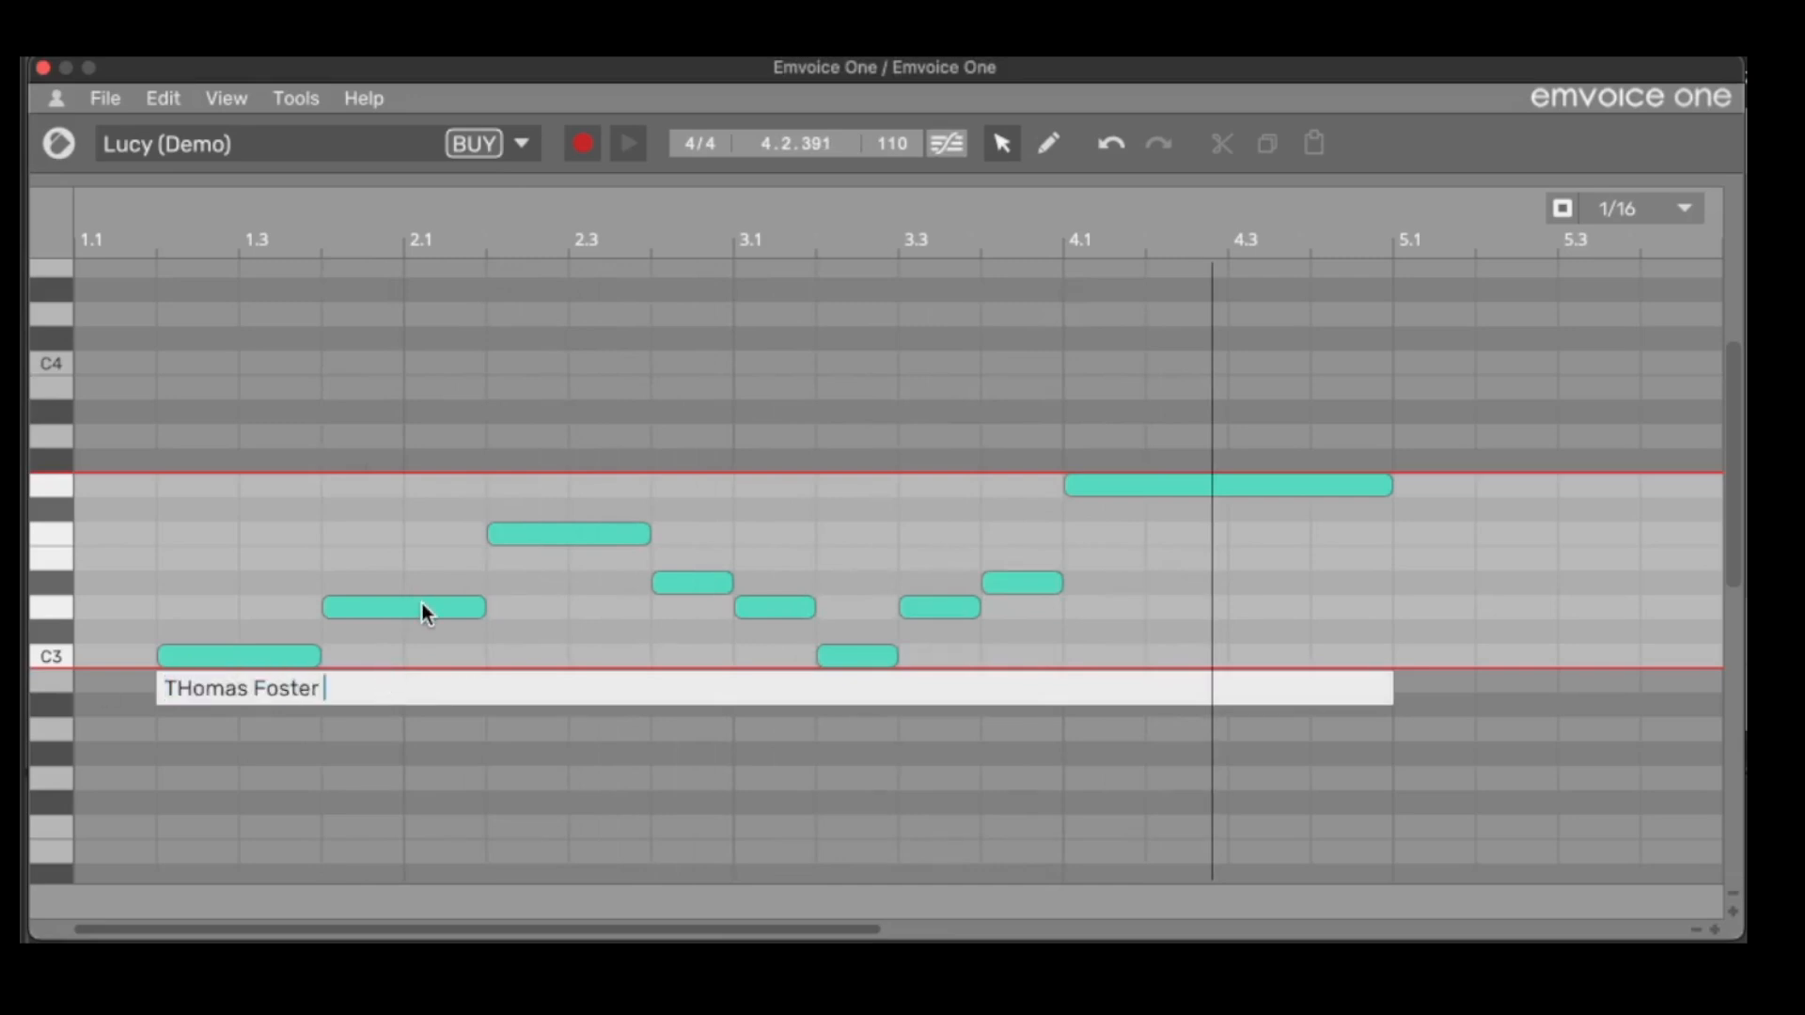
text(music p)
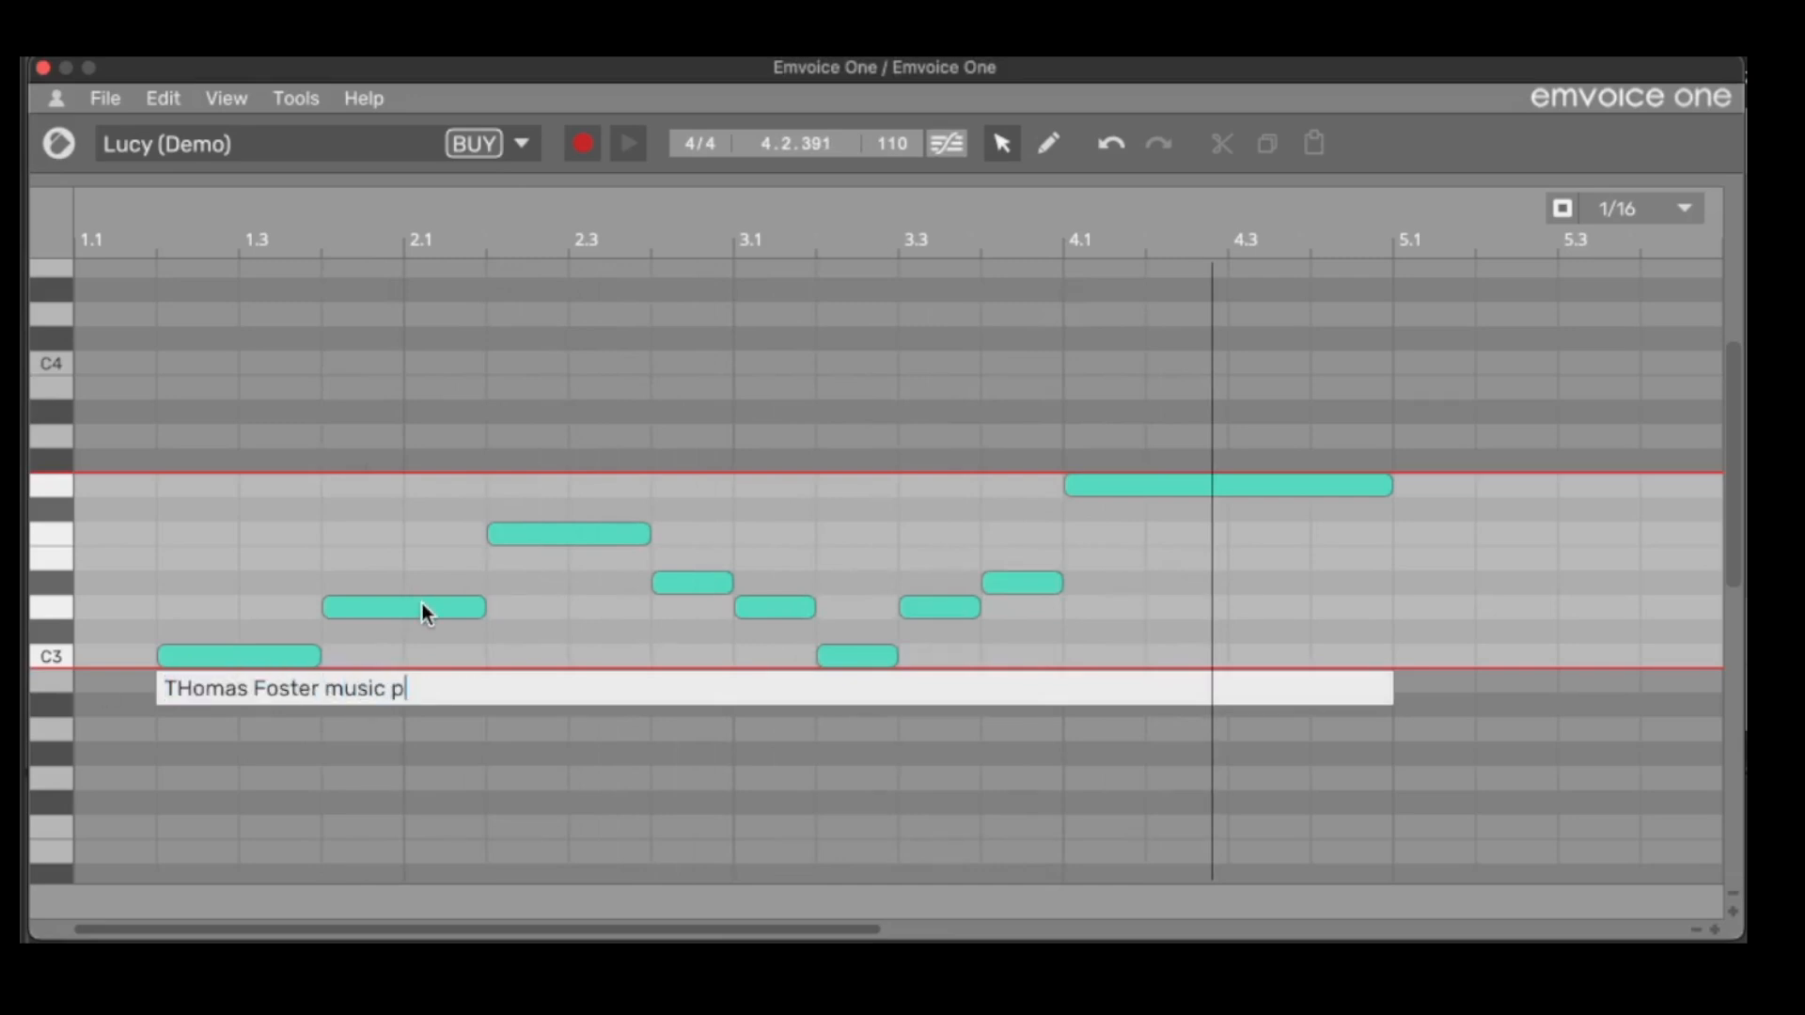
text(roduction)
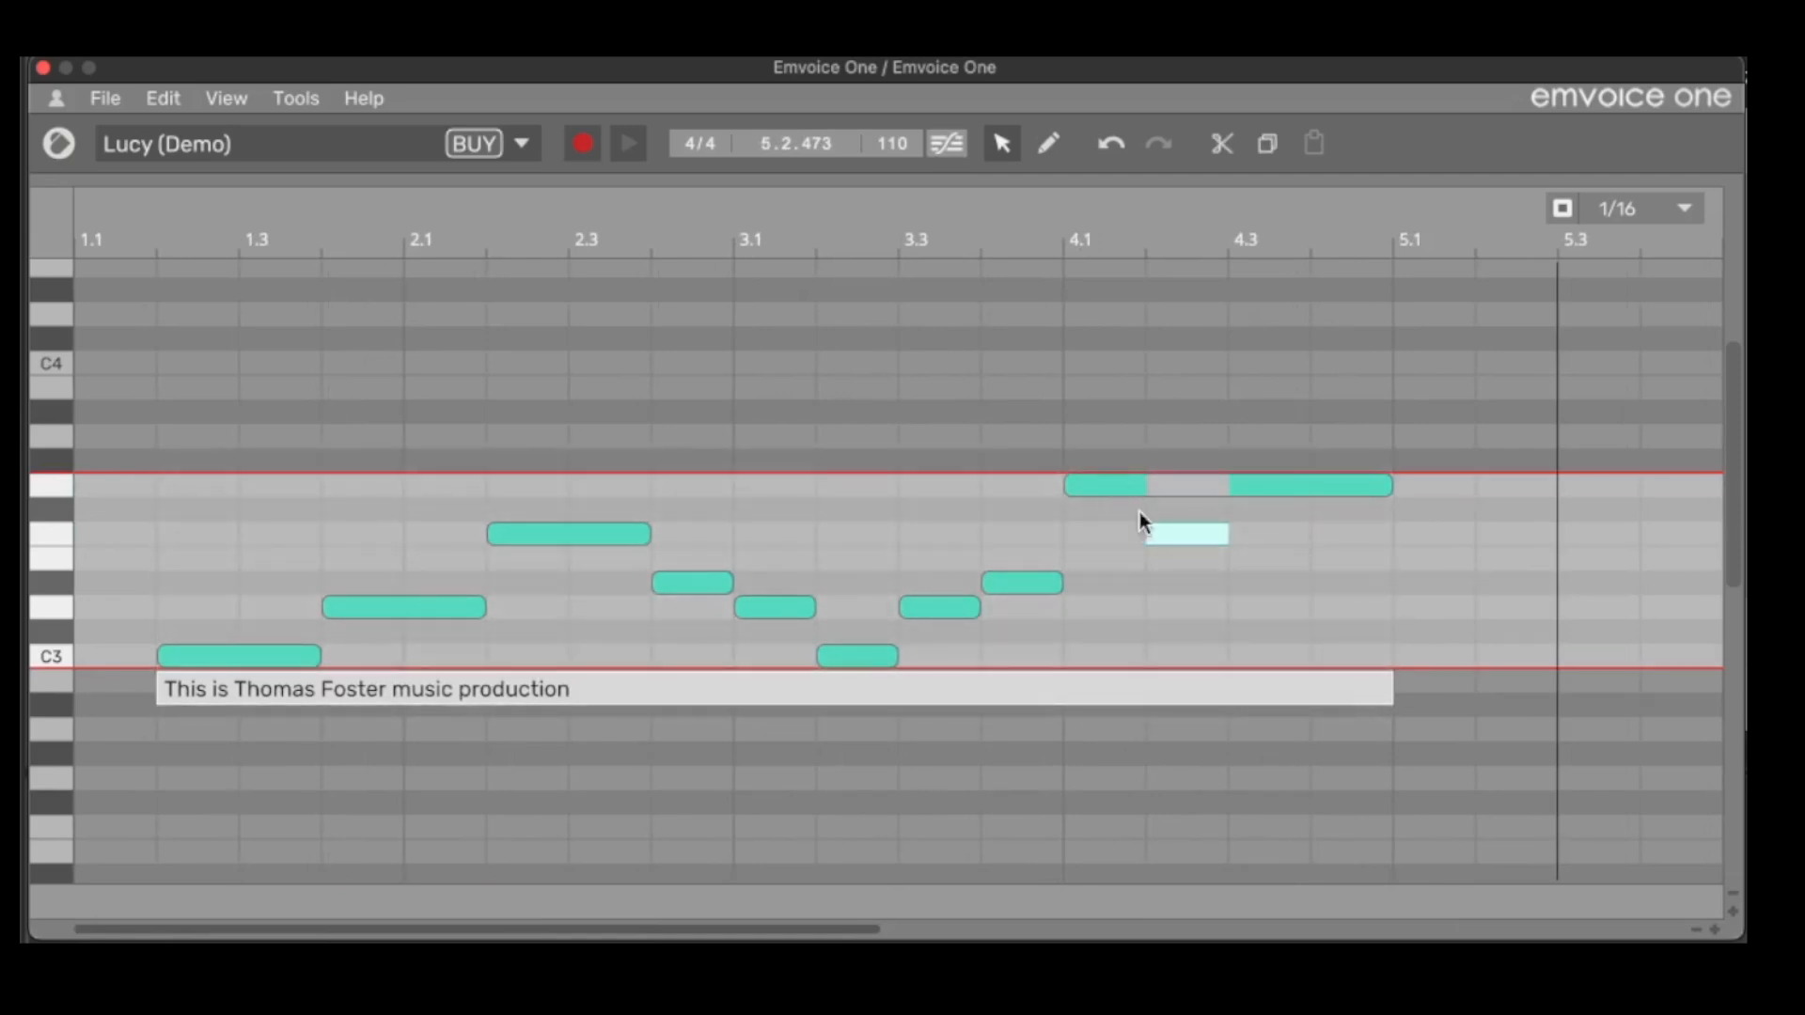
mouse_move(1322, 539)
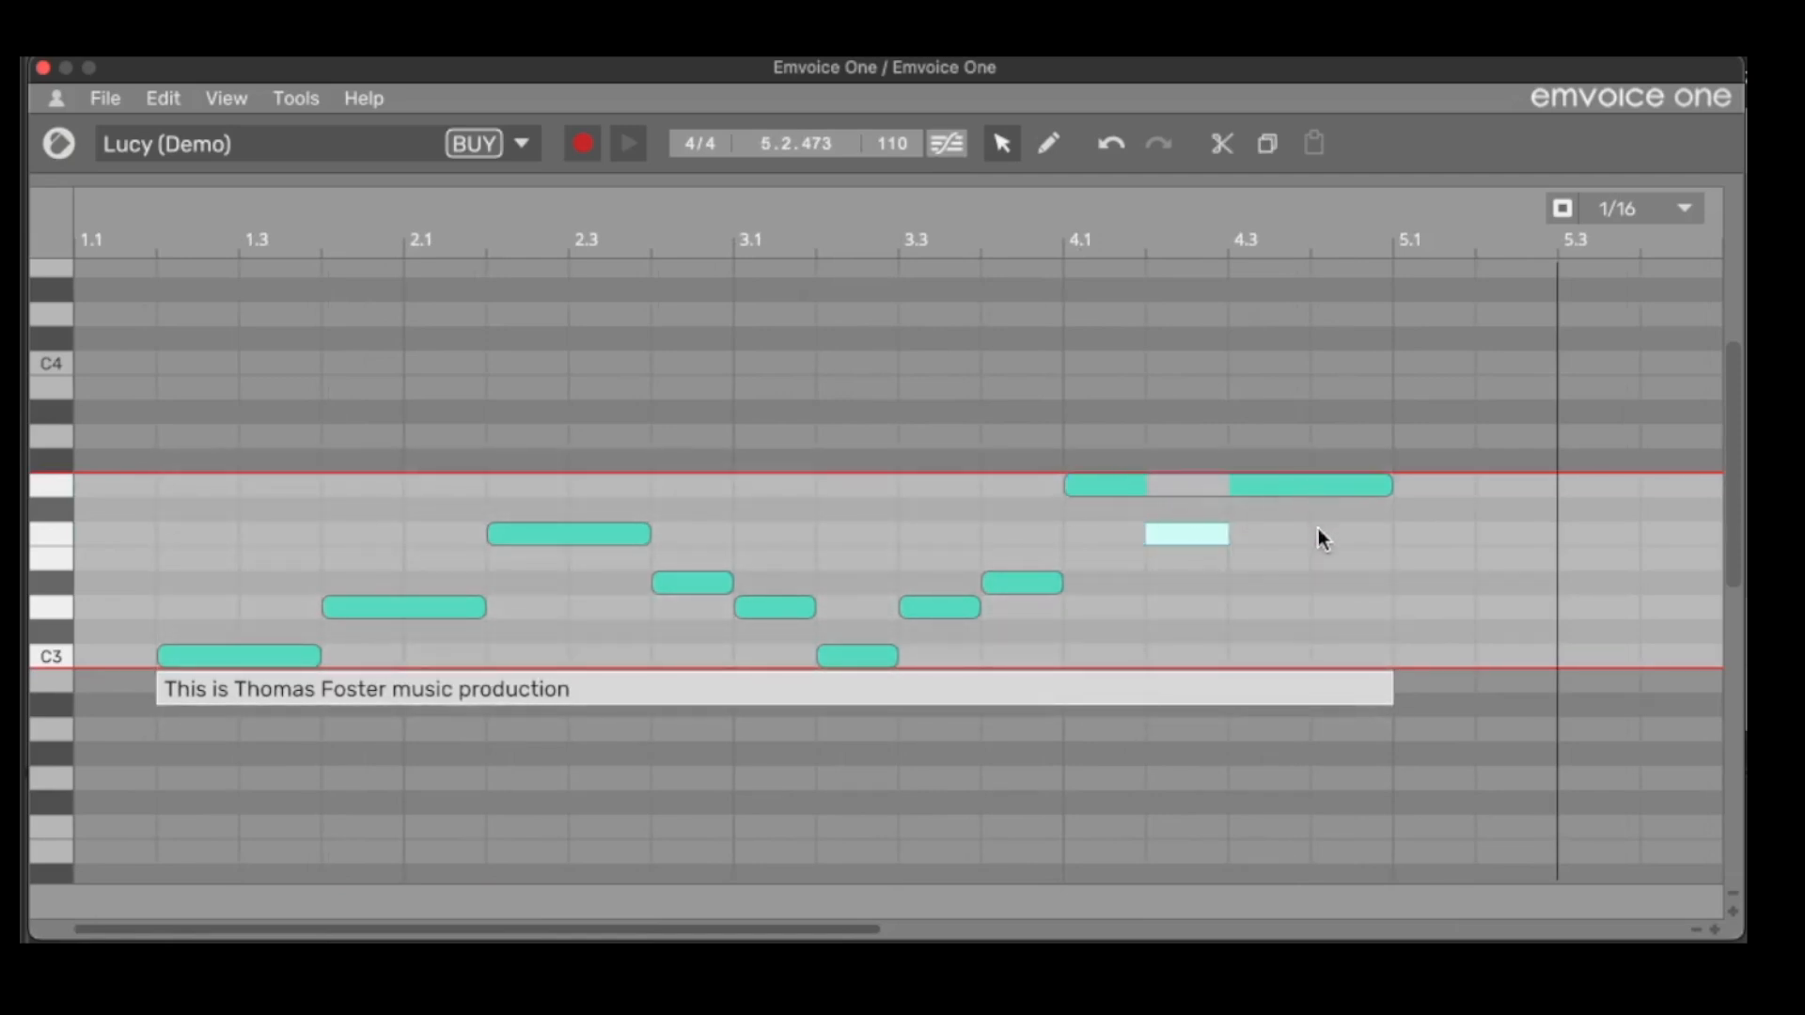
Step: Draw a long note in bar 5 and a short low note in bar 2
drag(1183, 534, 1432, 534)
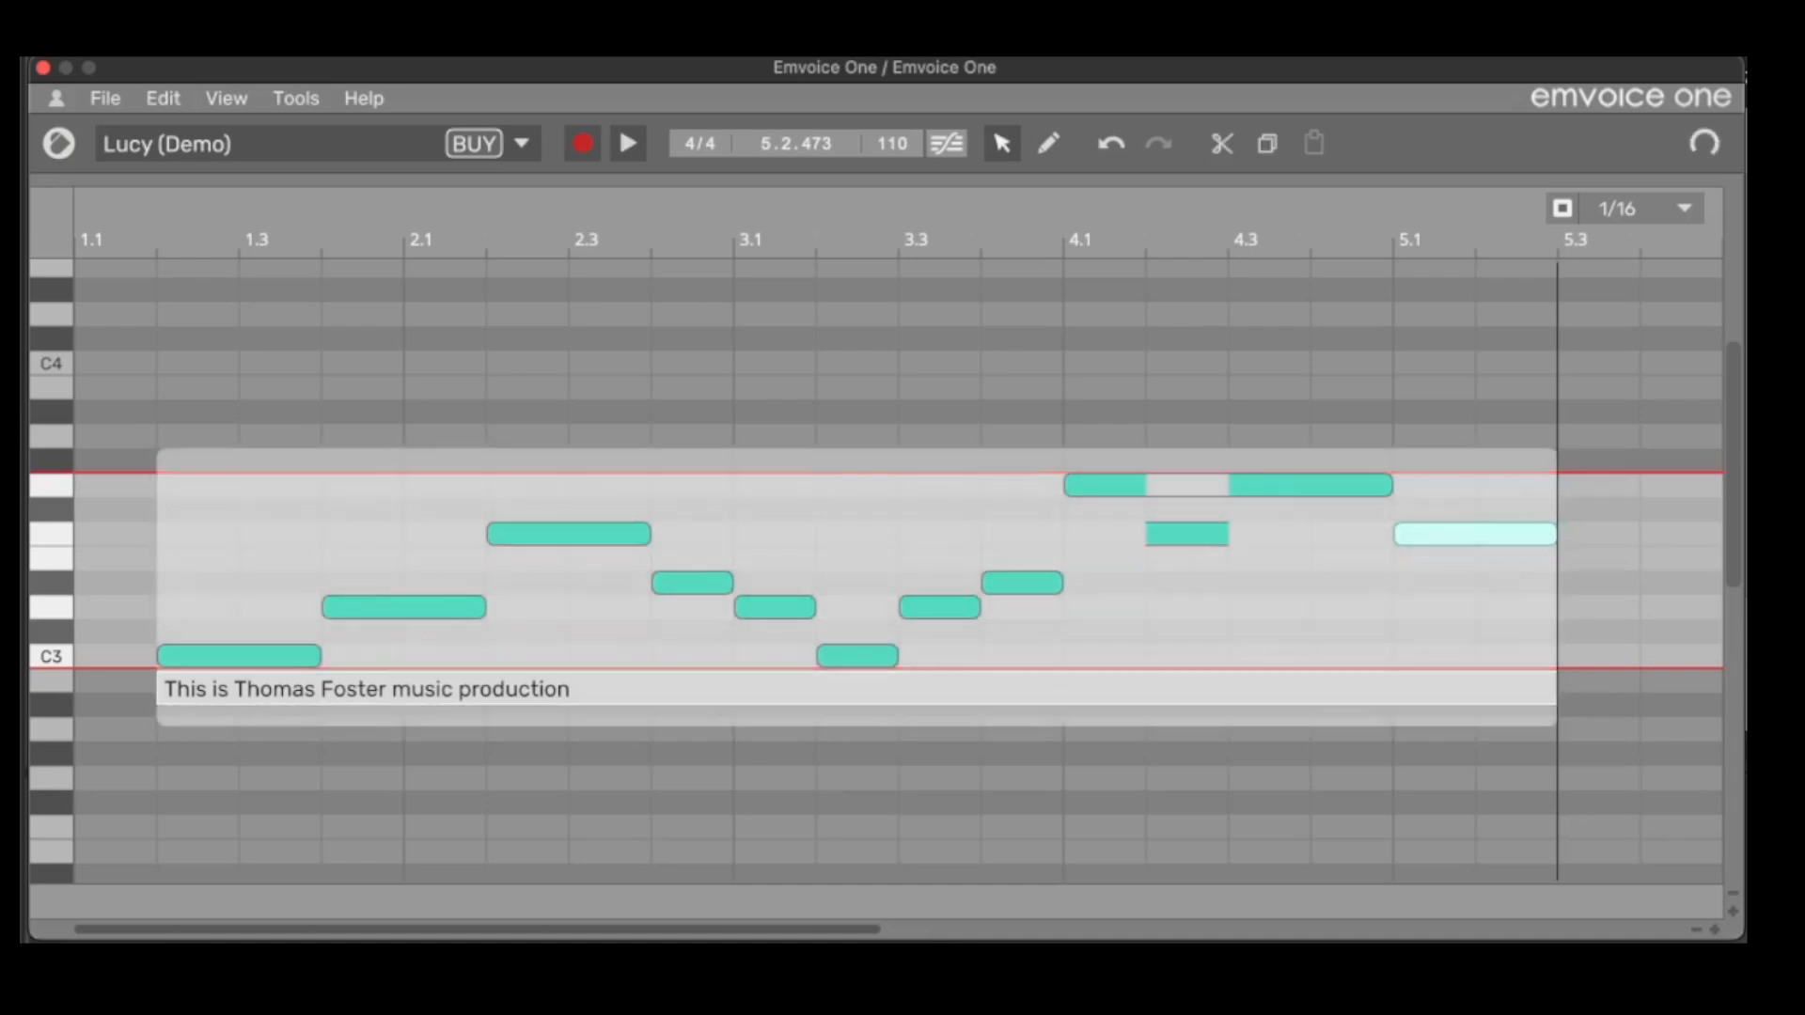
click(424, 656)
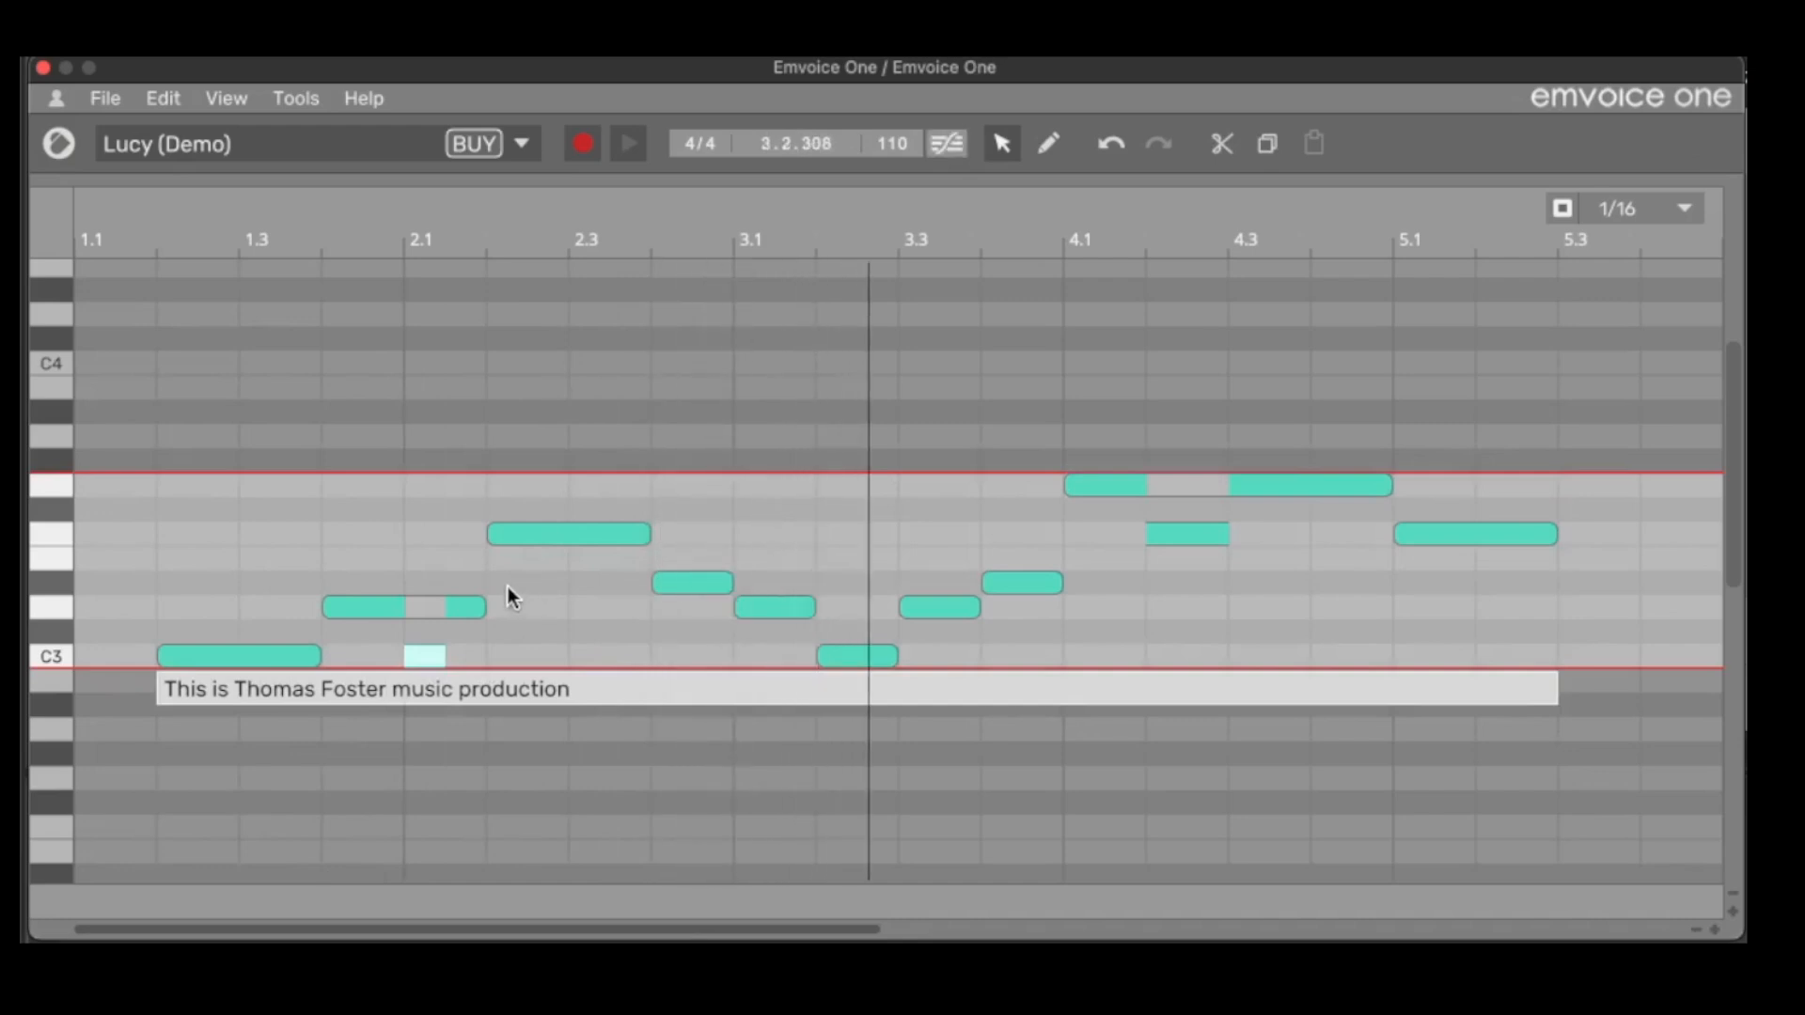
mouse_move(501, 586)
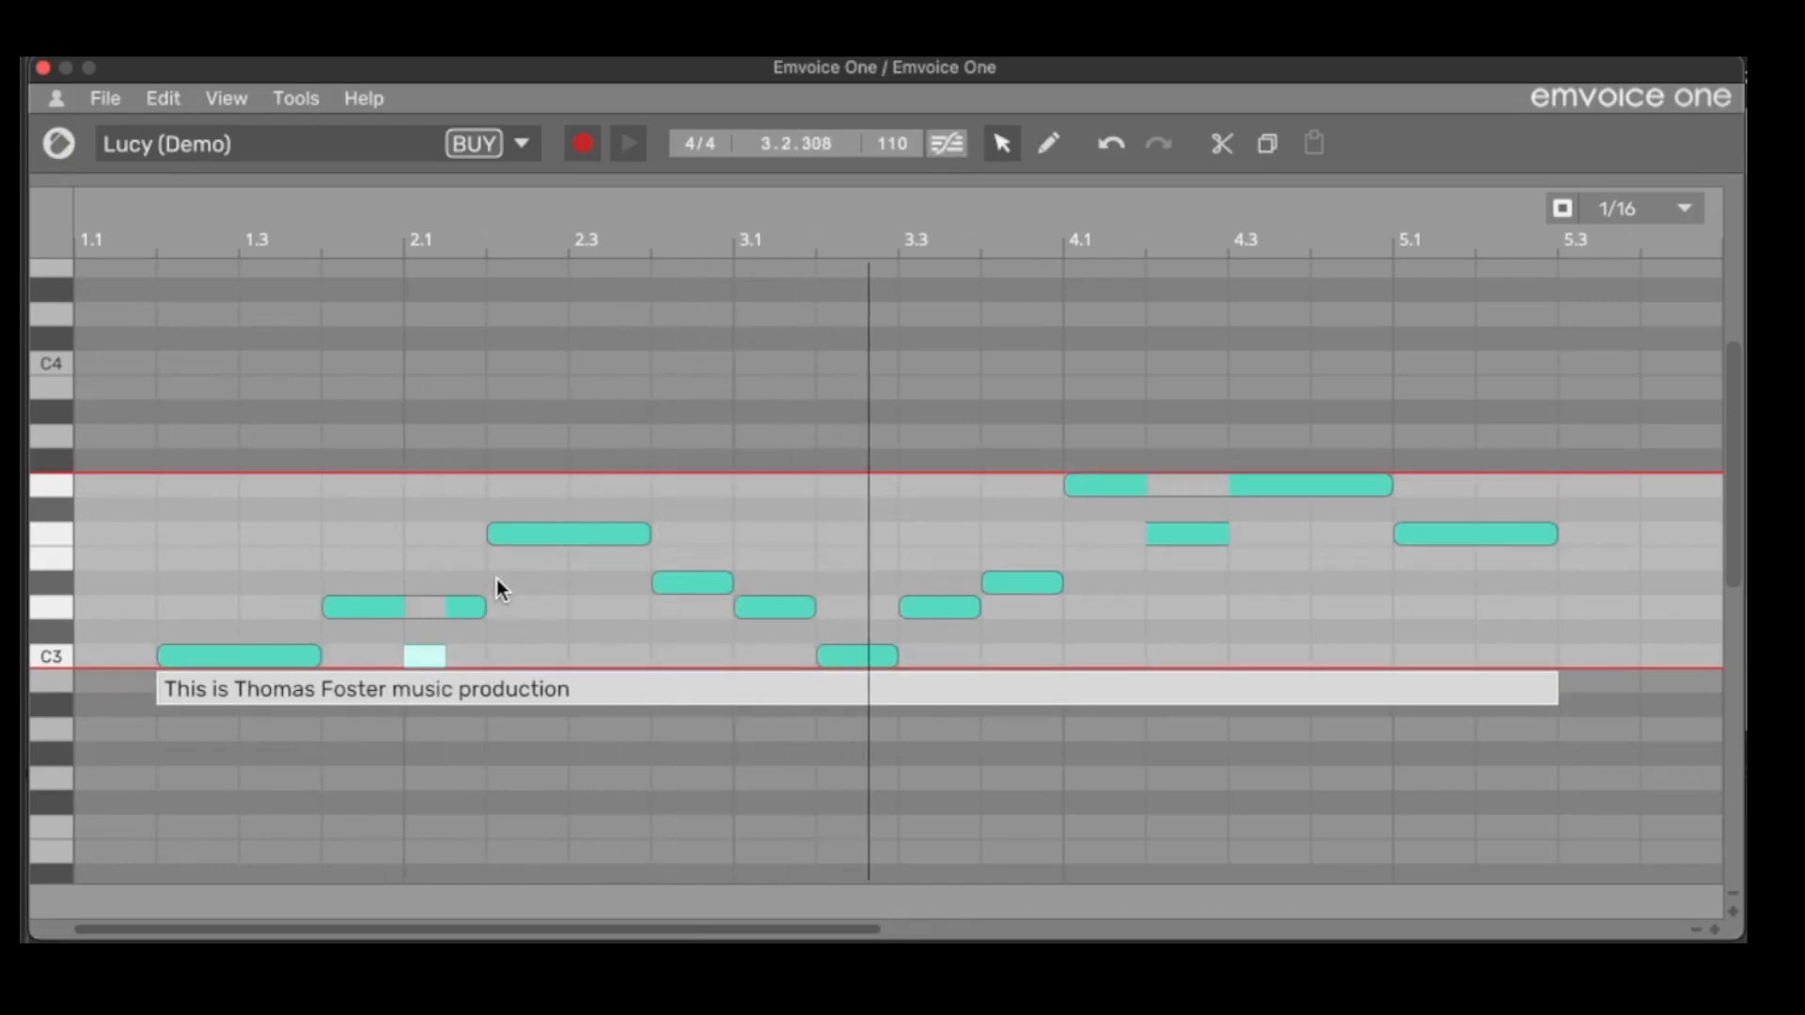
mouse_move(533, 503)
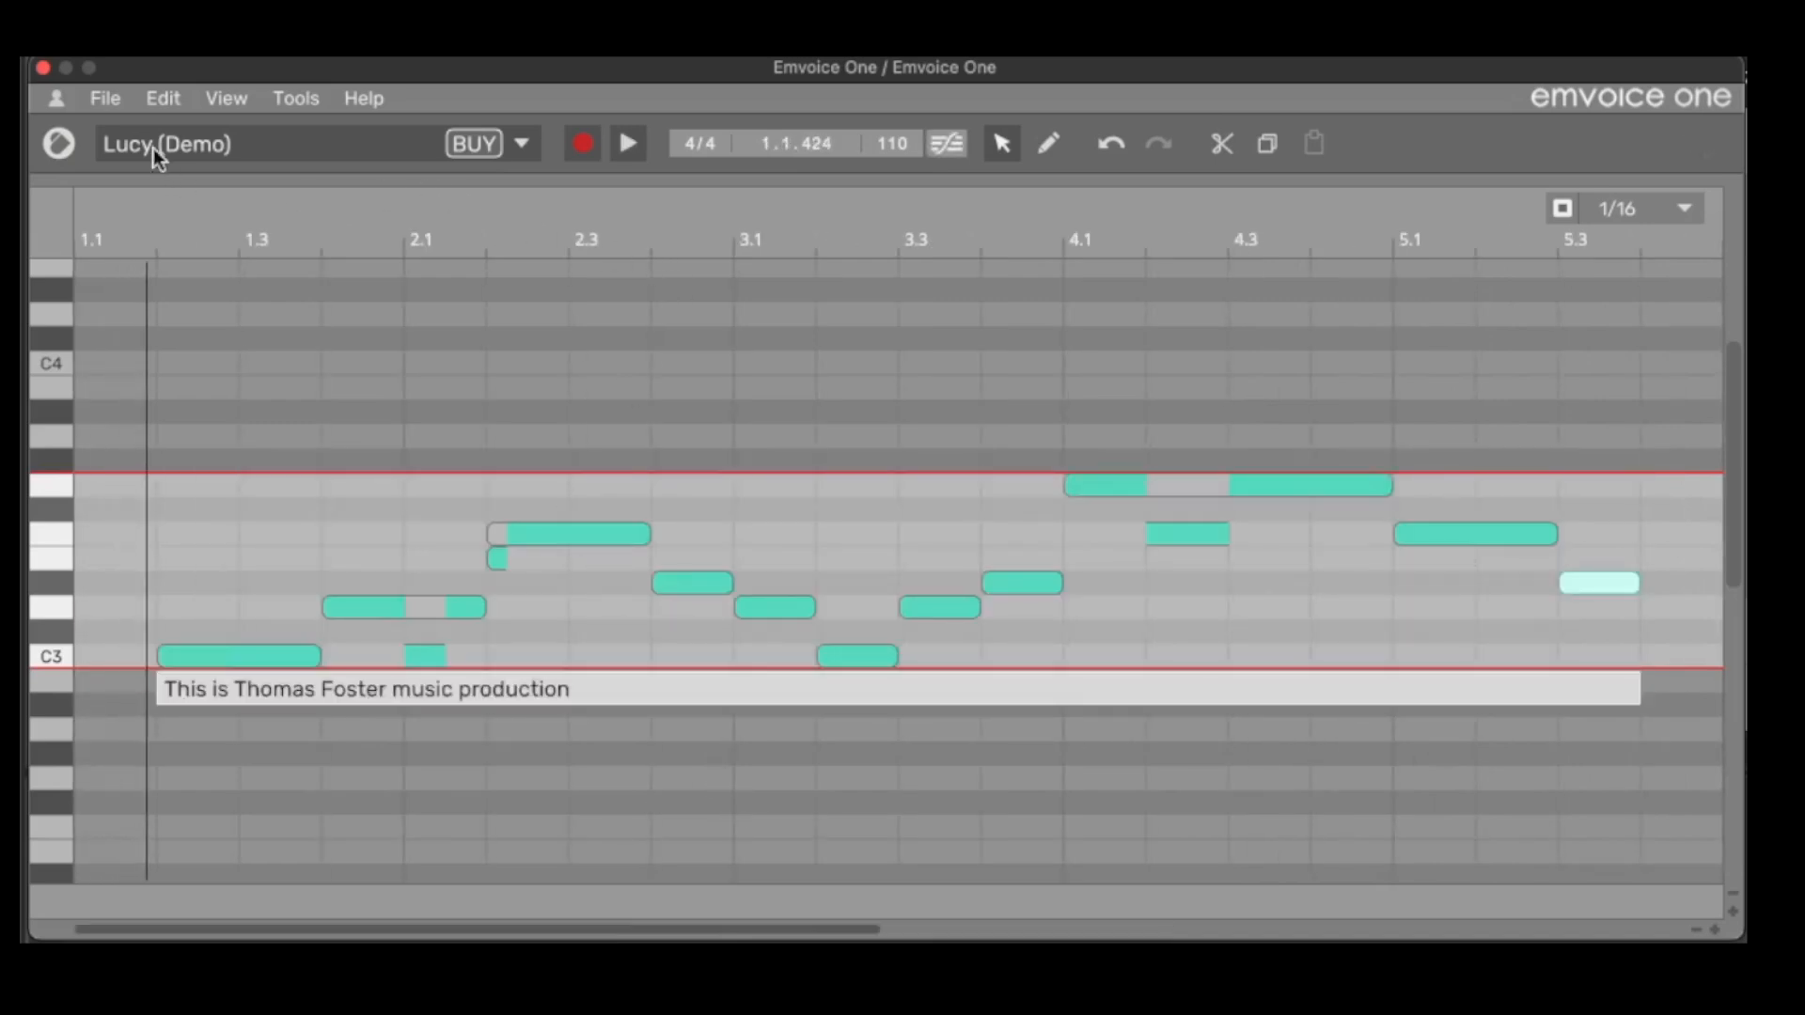
mouse_move(168, 144)
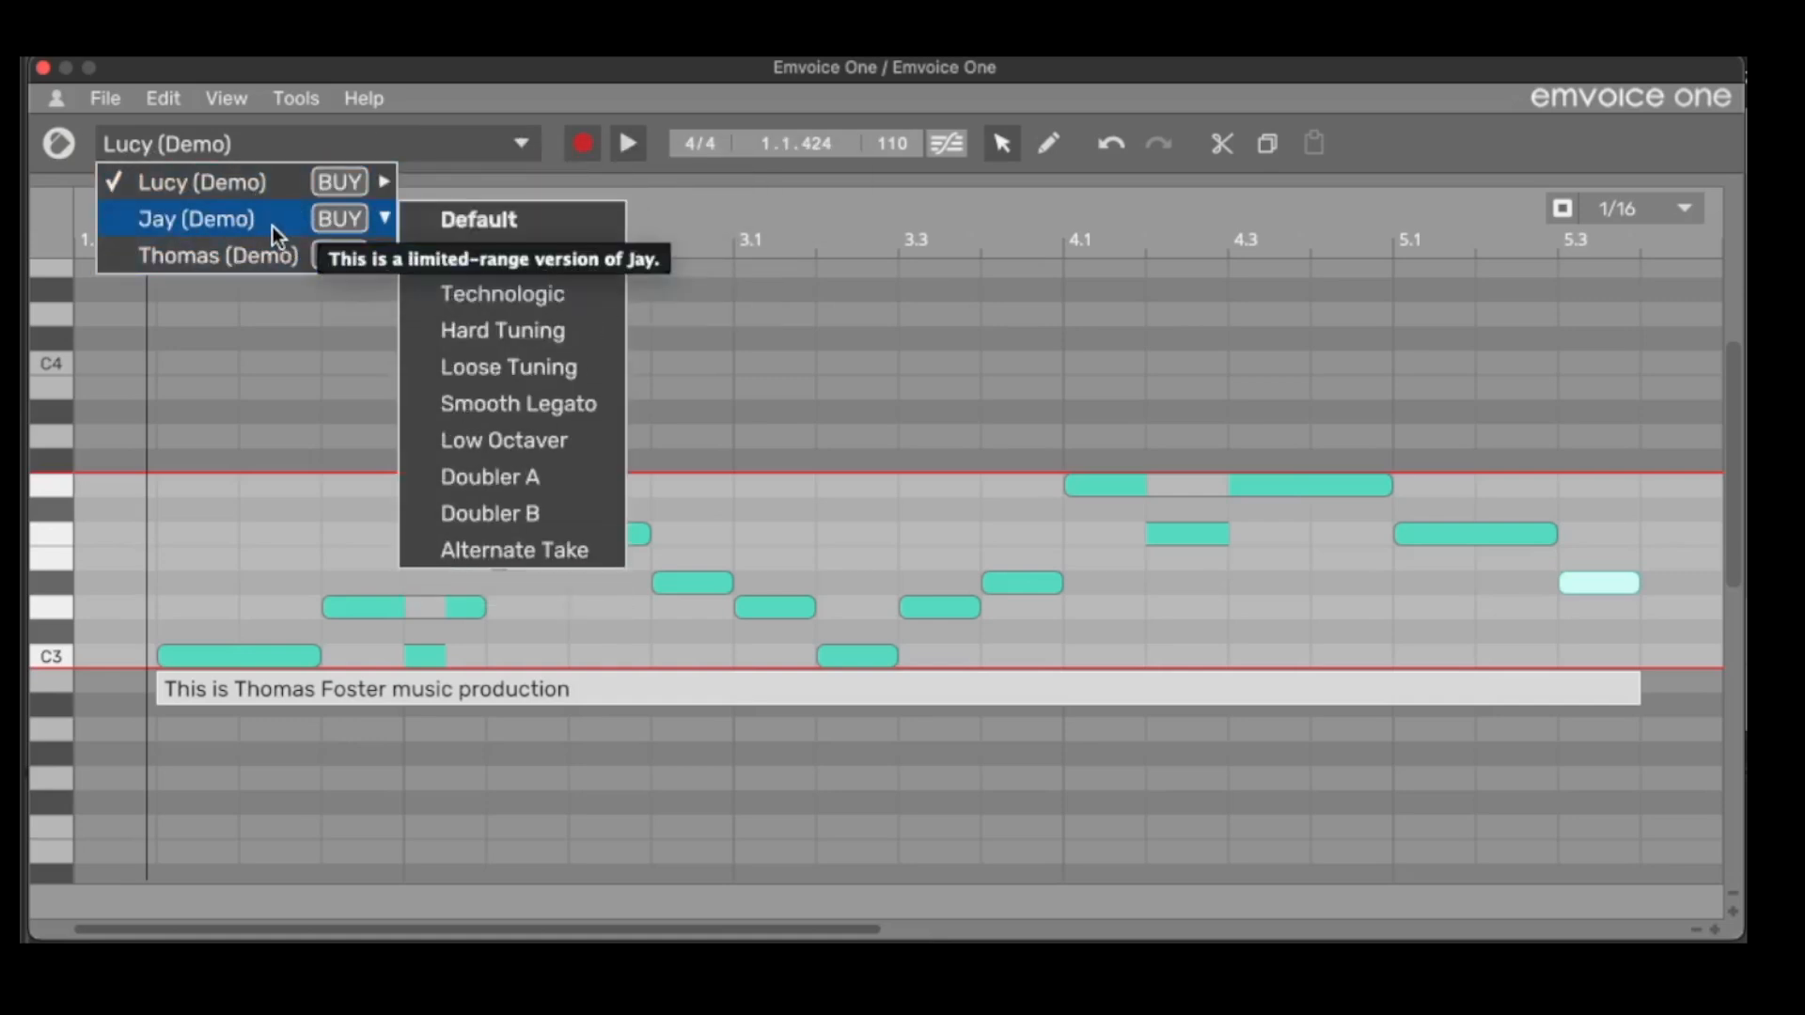
Step: Change the singer from Lucy to the Jay (Demo) Default voice
click(477, 219)
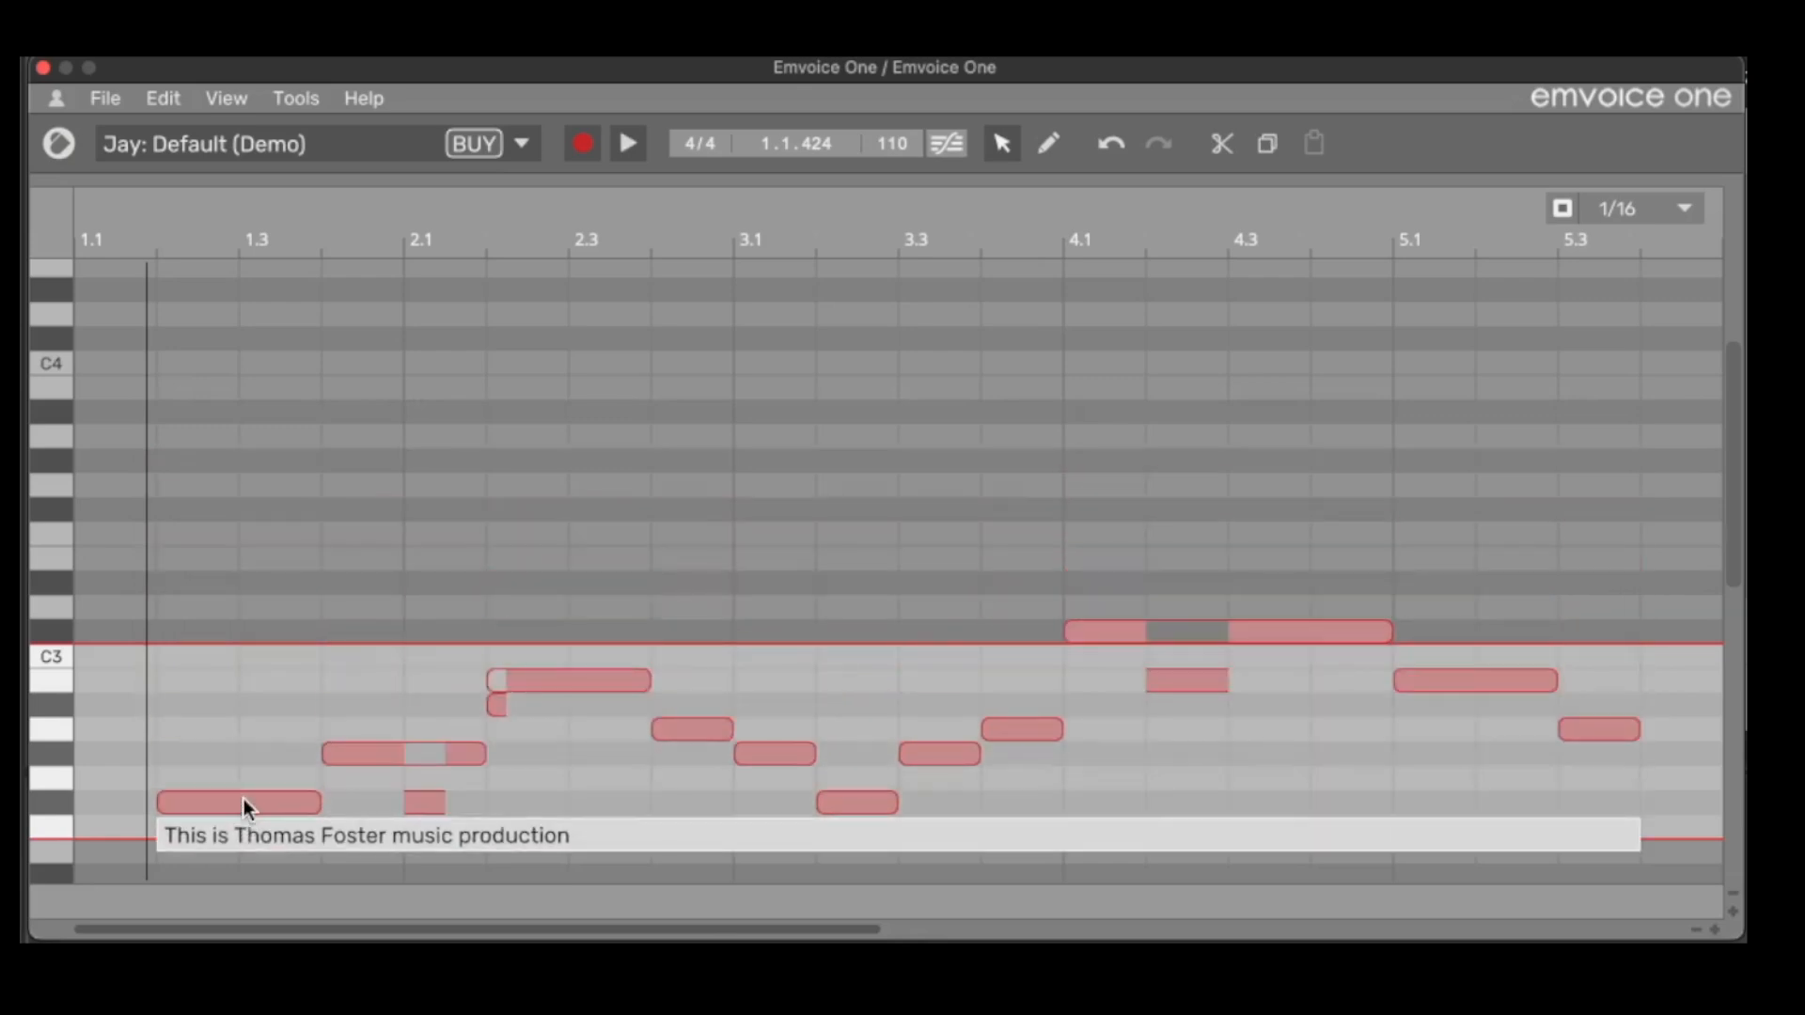
click(627, 143)
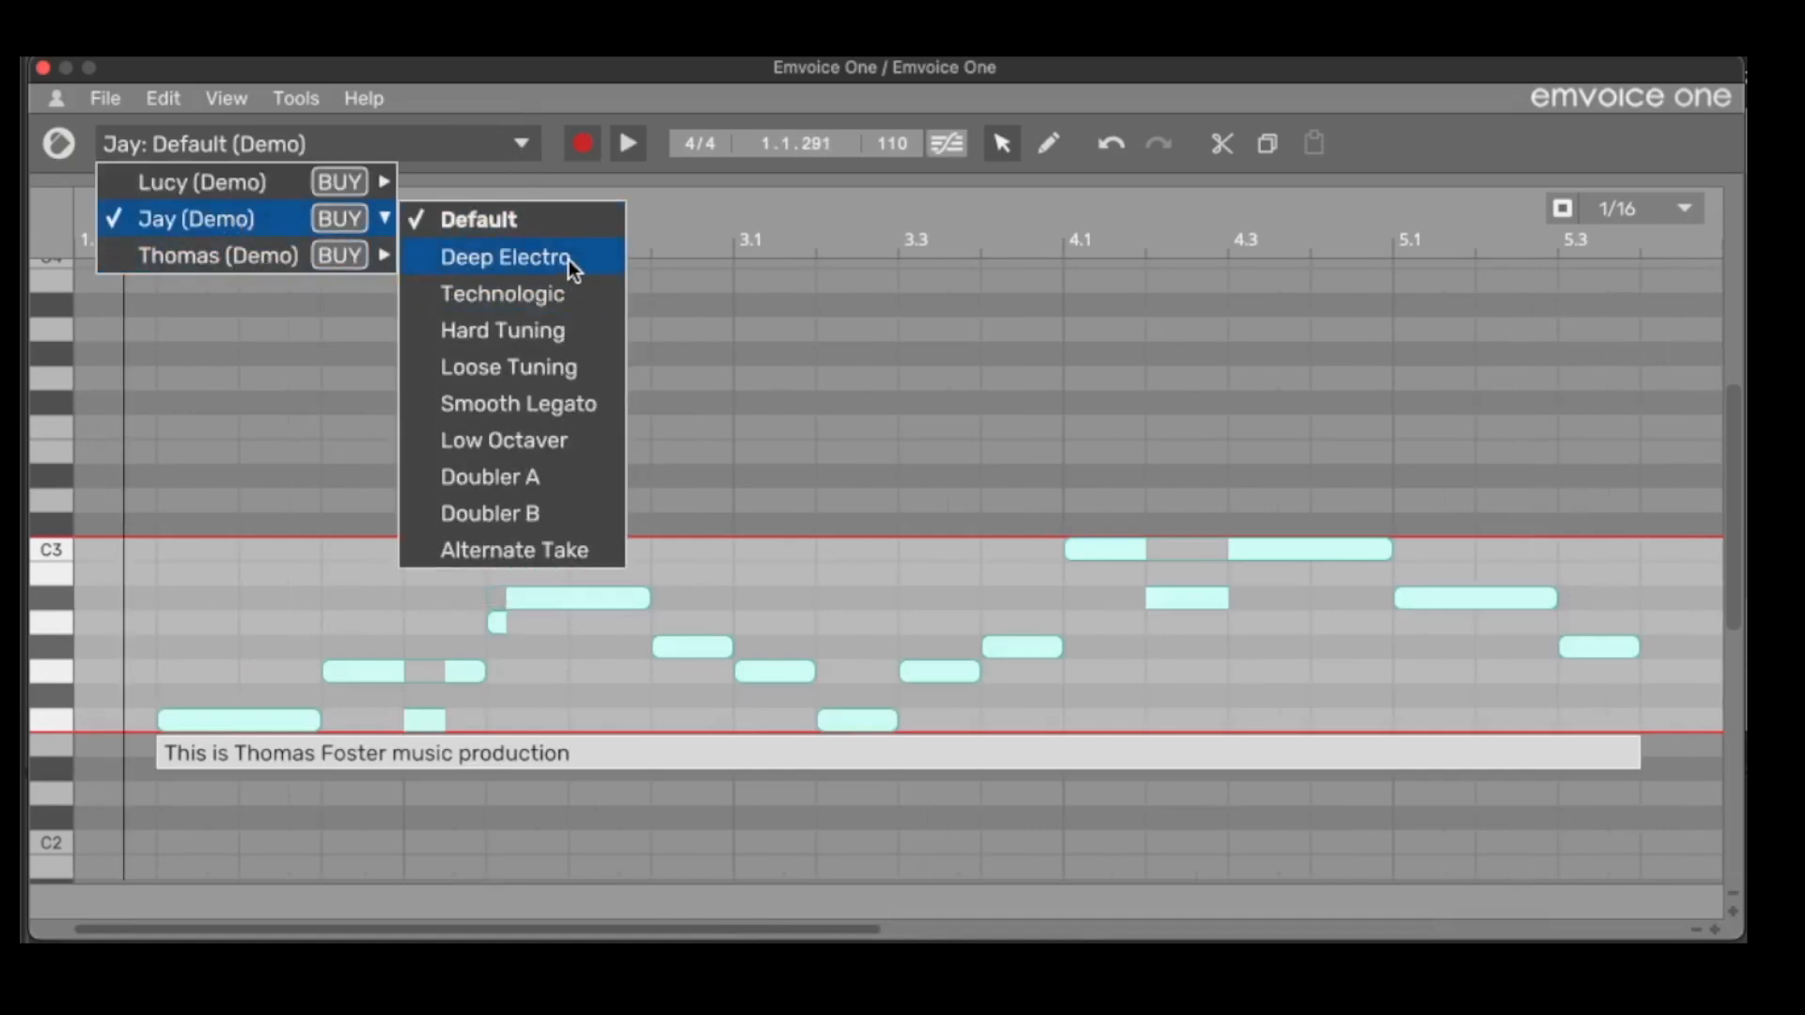
Step: Audition Jay in the Deep Electro, Technologic and Loose Tuning styles
click(504, 257)
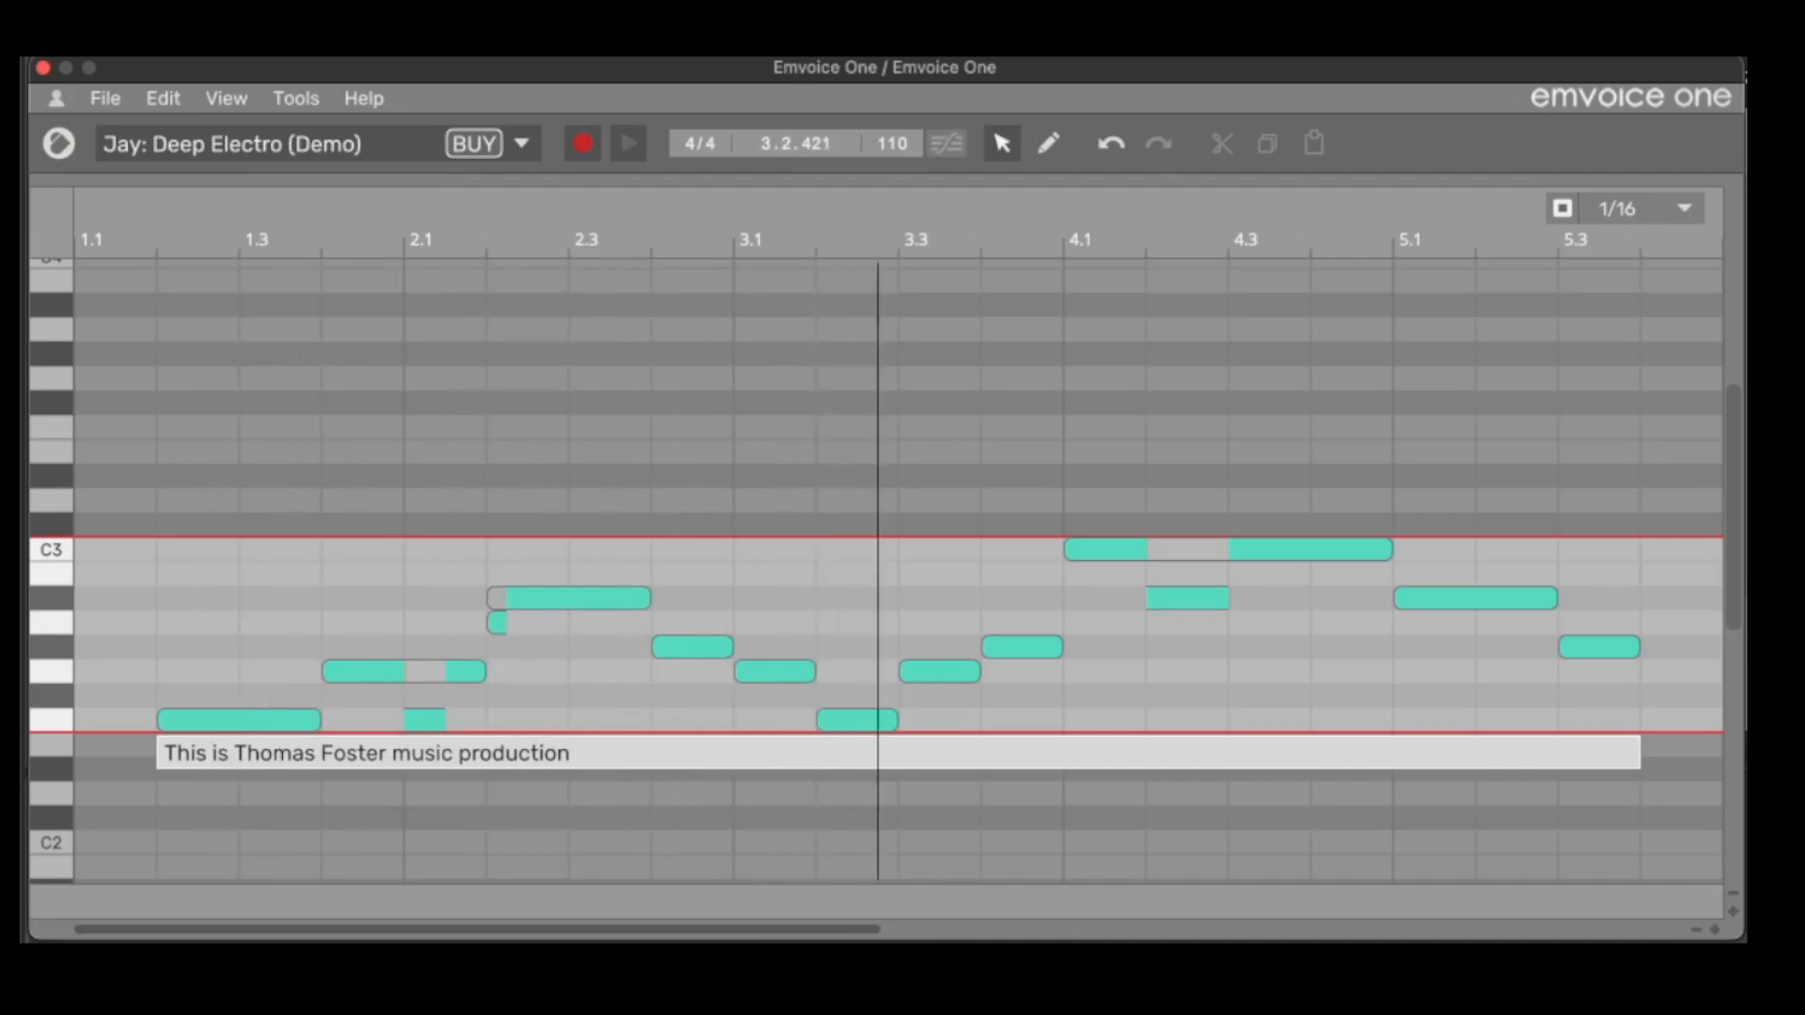
click(161, 98)
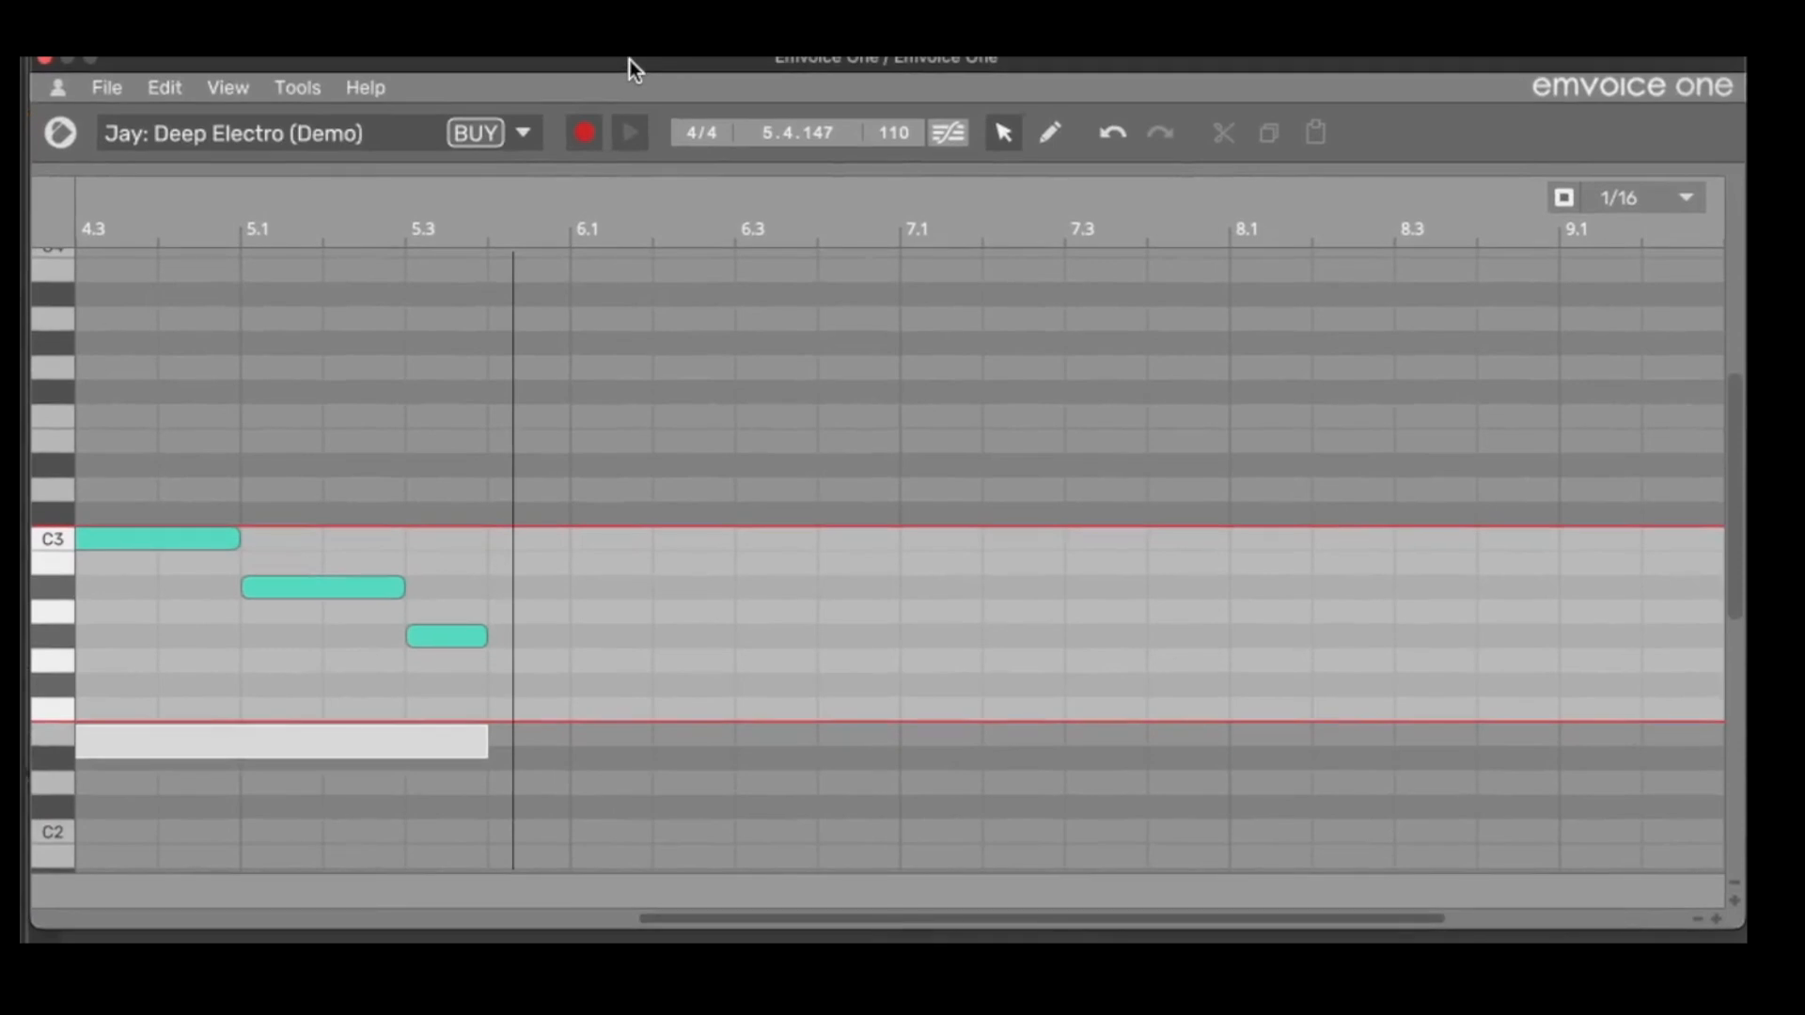
click(522, 133)
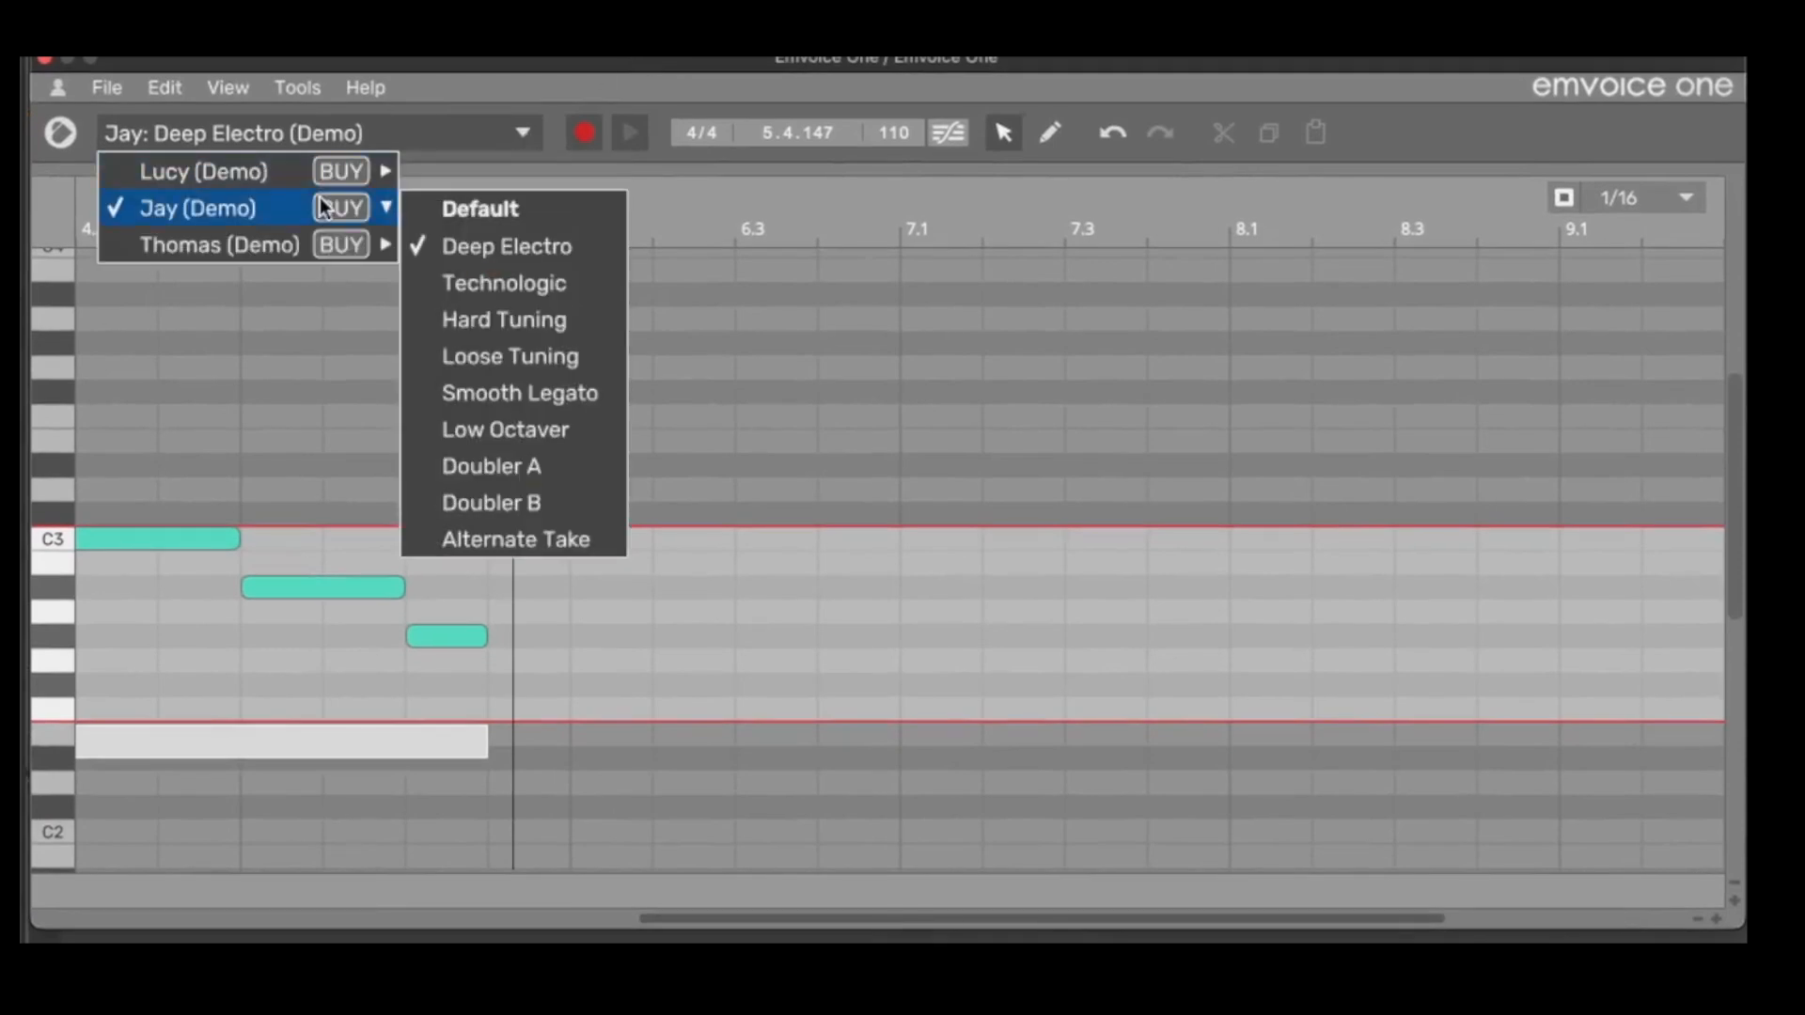
click(503, 283)
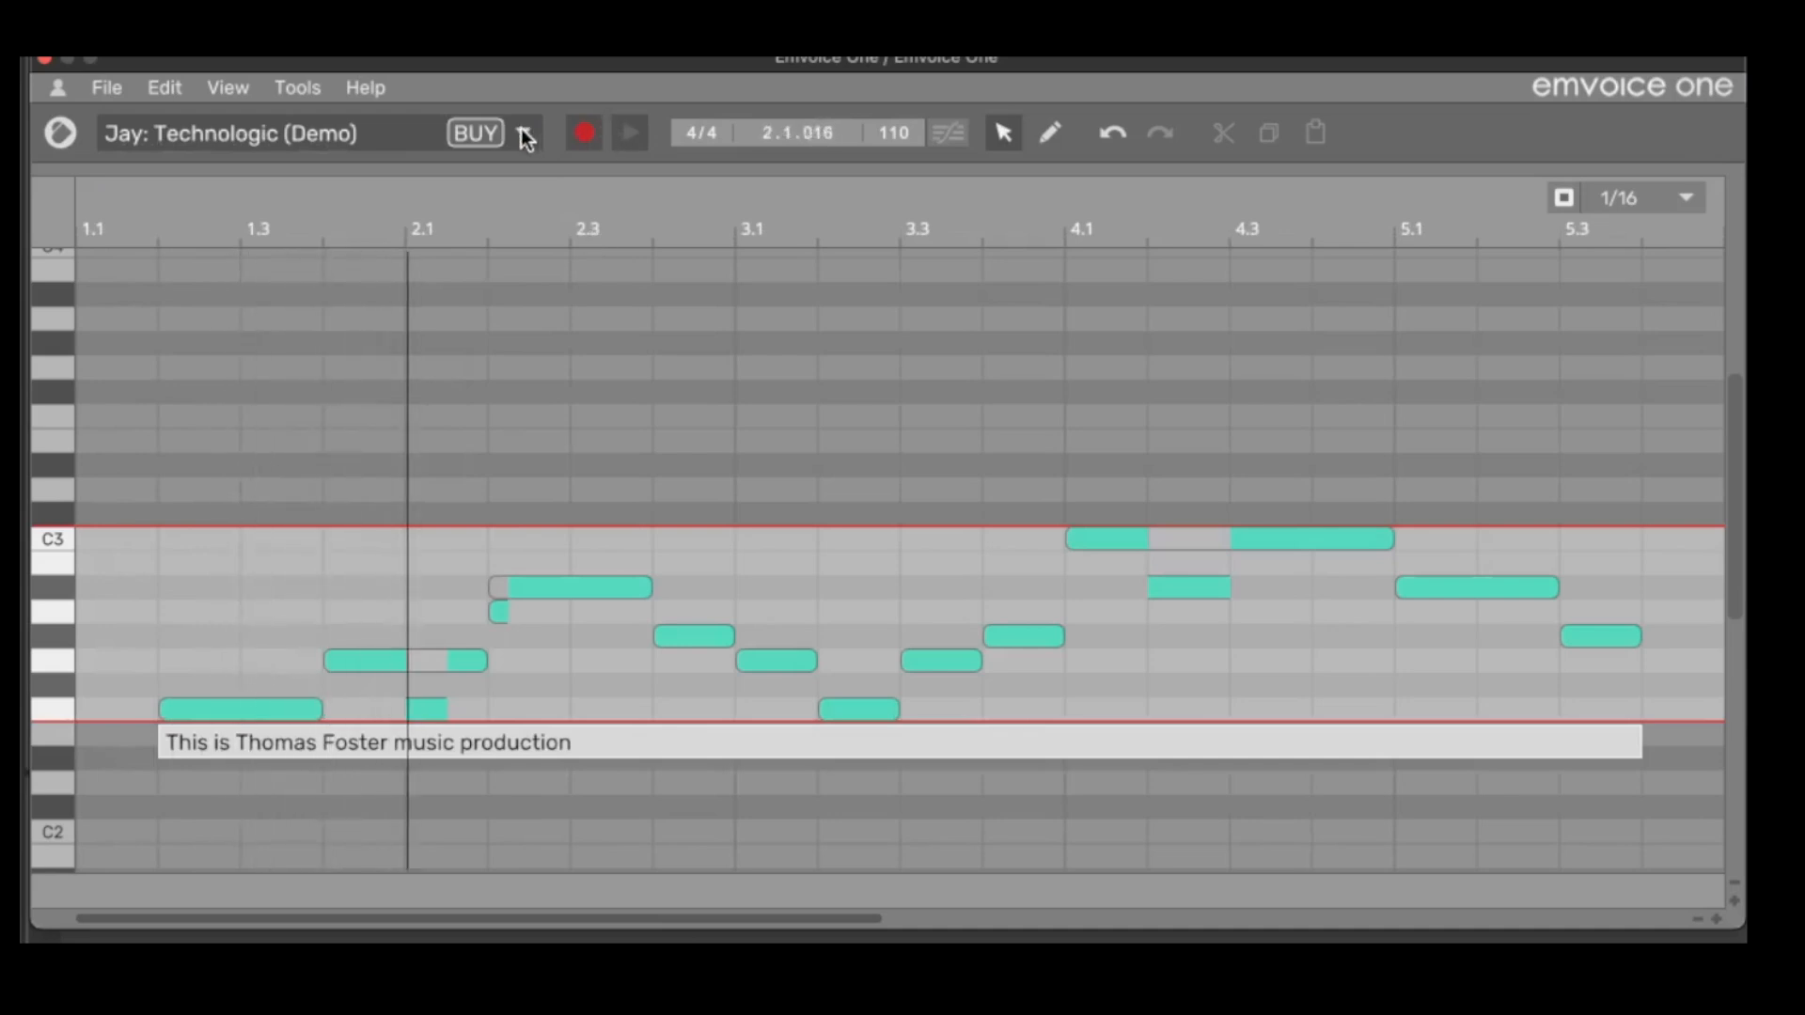
mouse_move(523, 132)
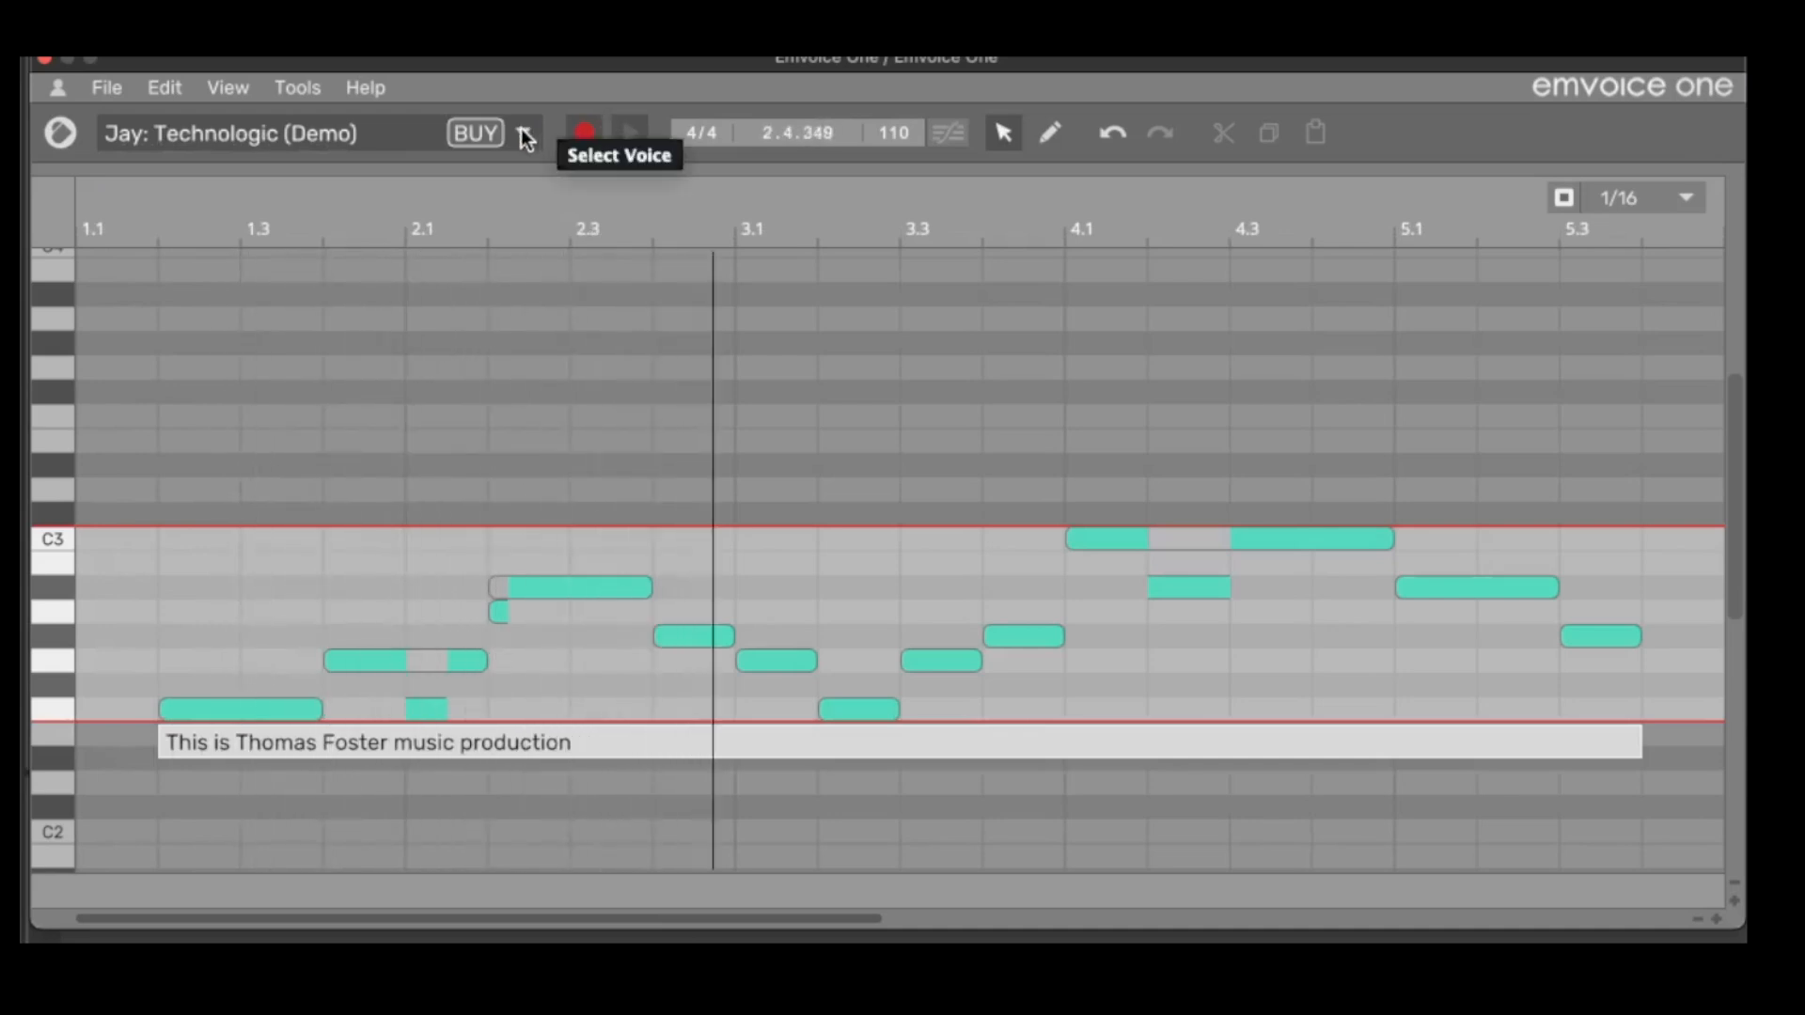
click(522, 133)
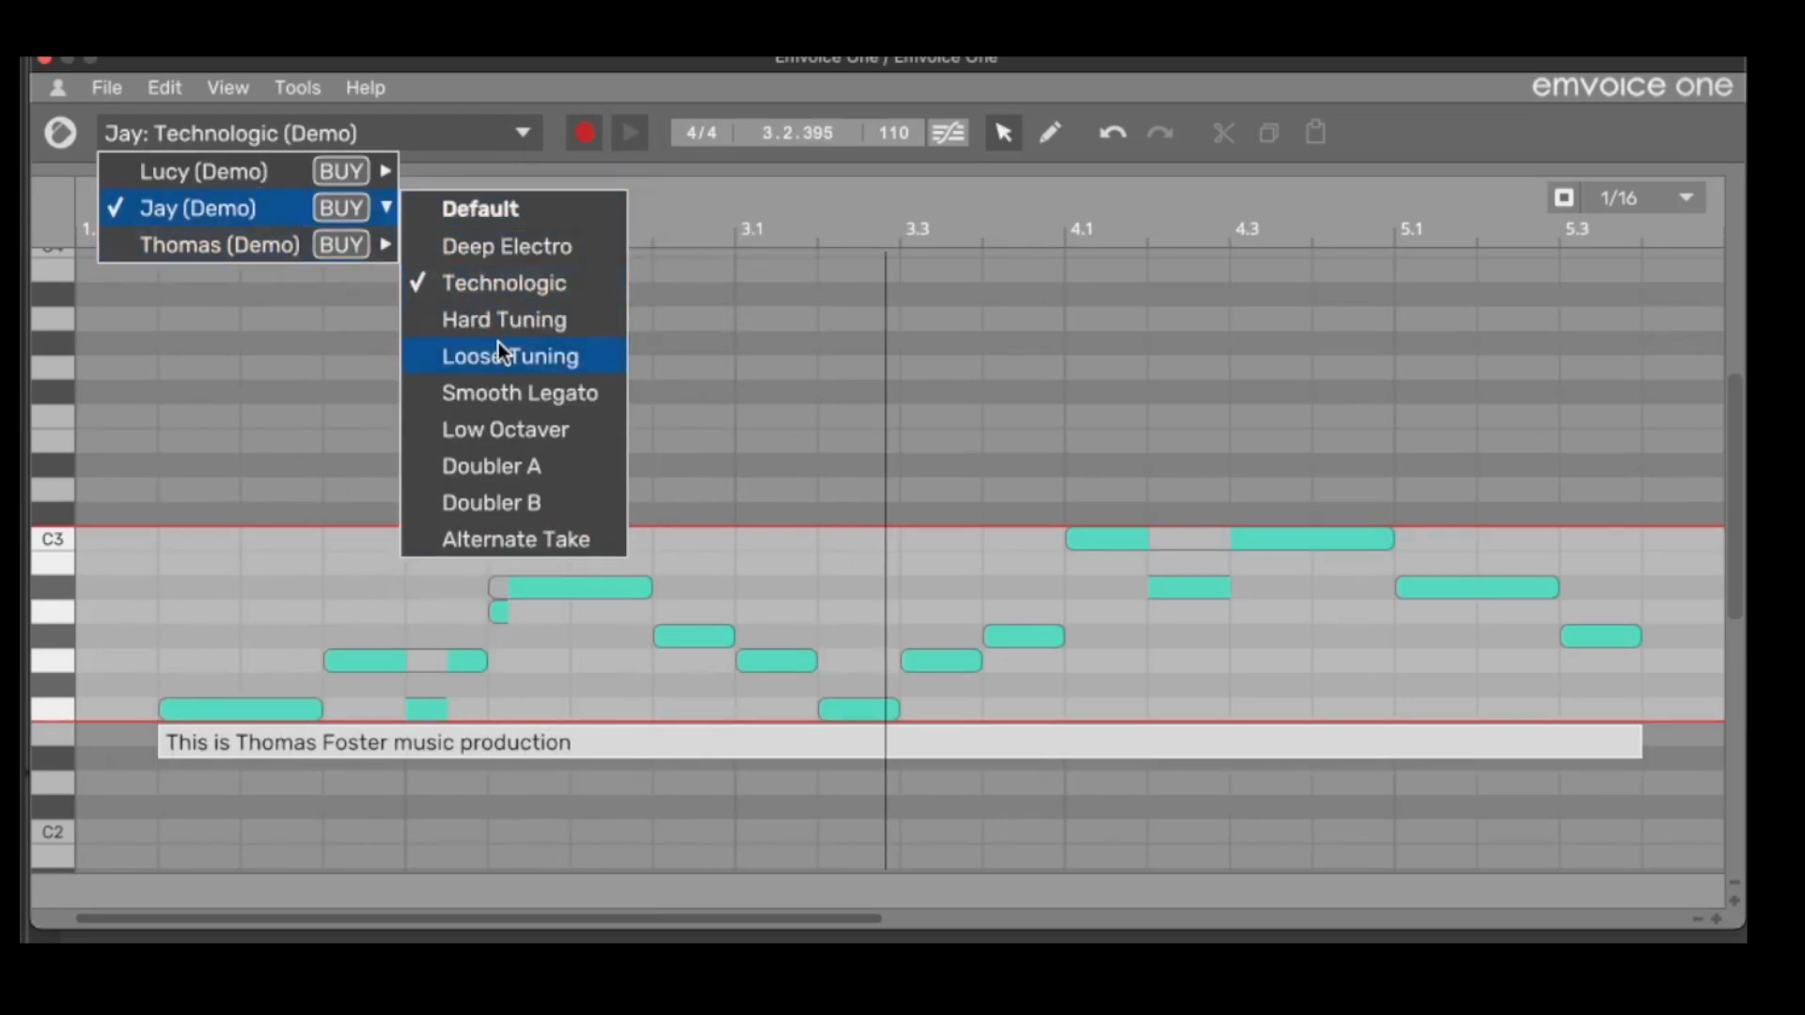
click(509, 355)
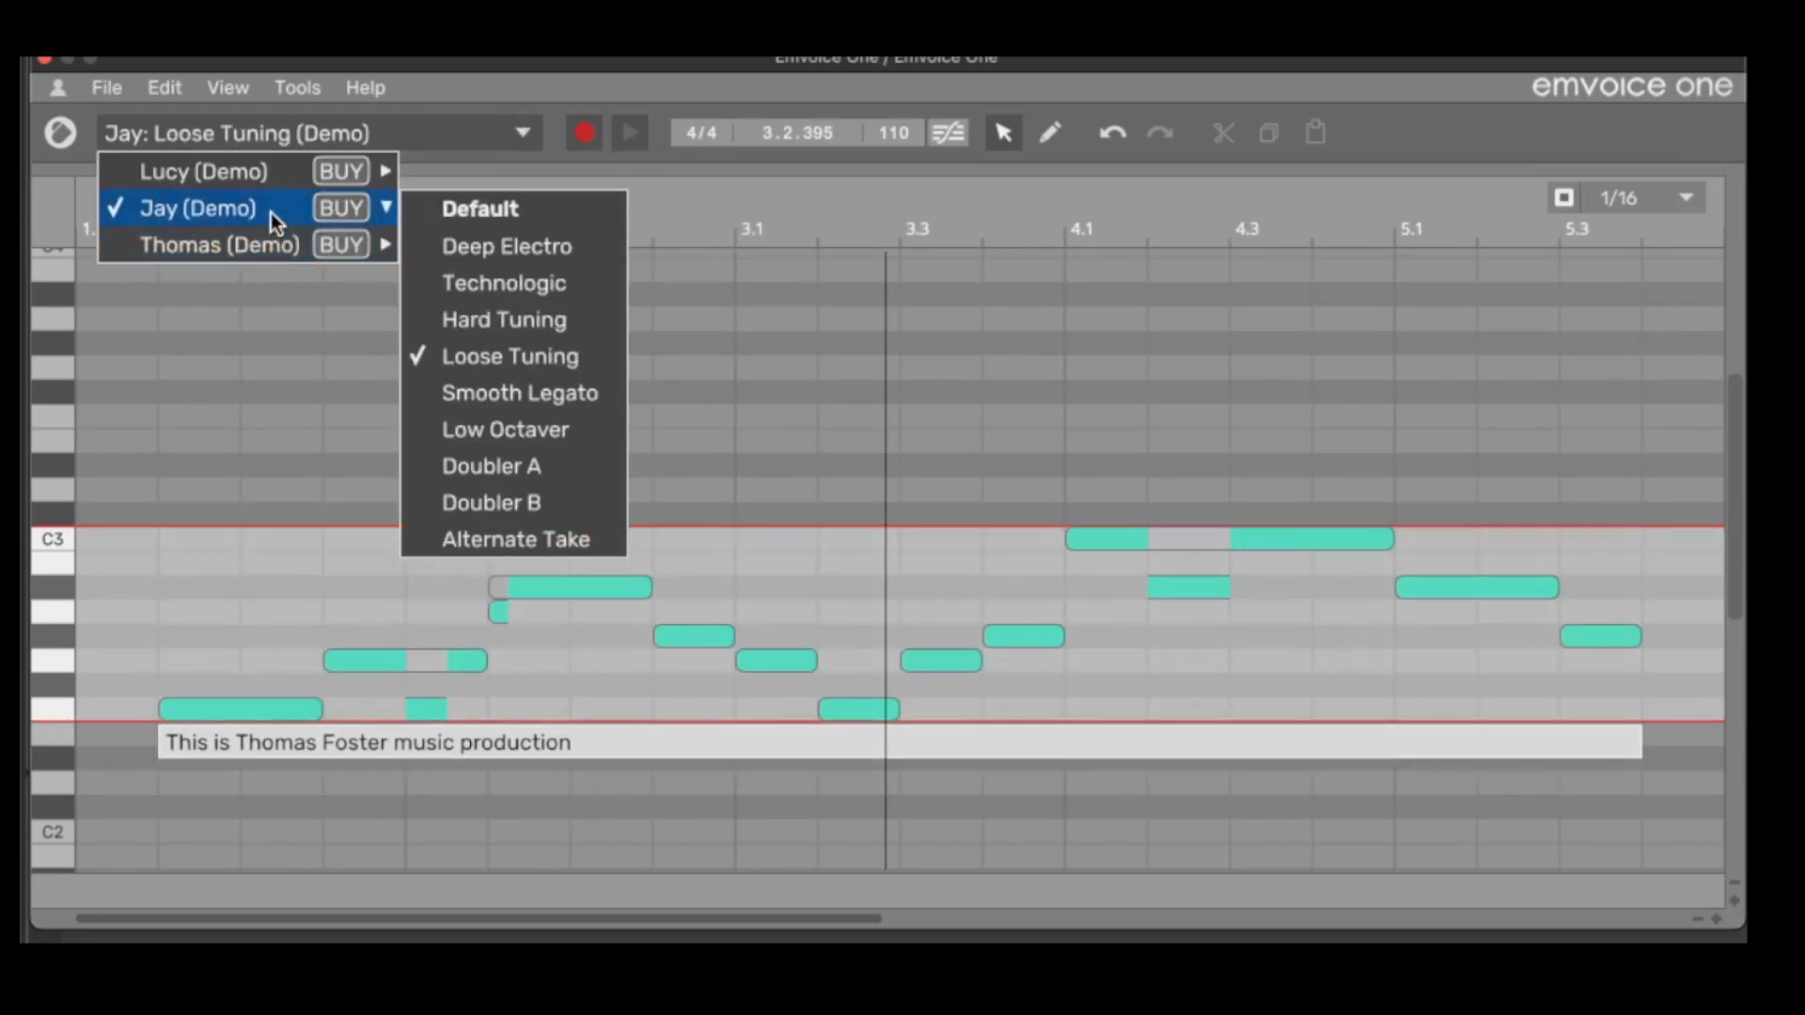
mouse_move(357, 209)
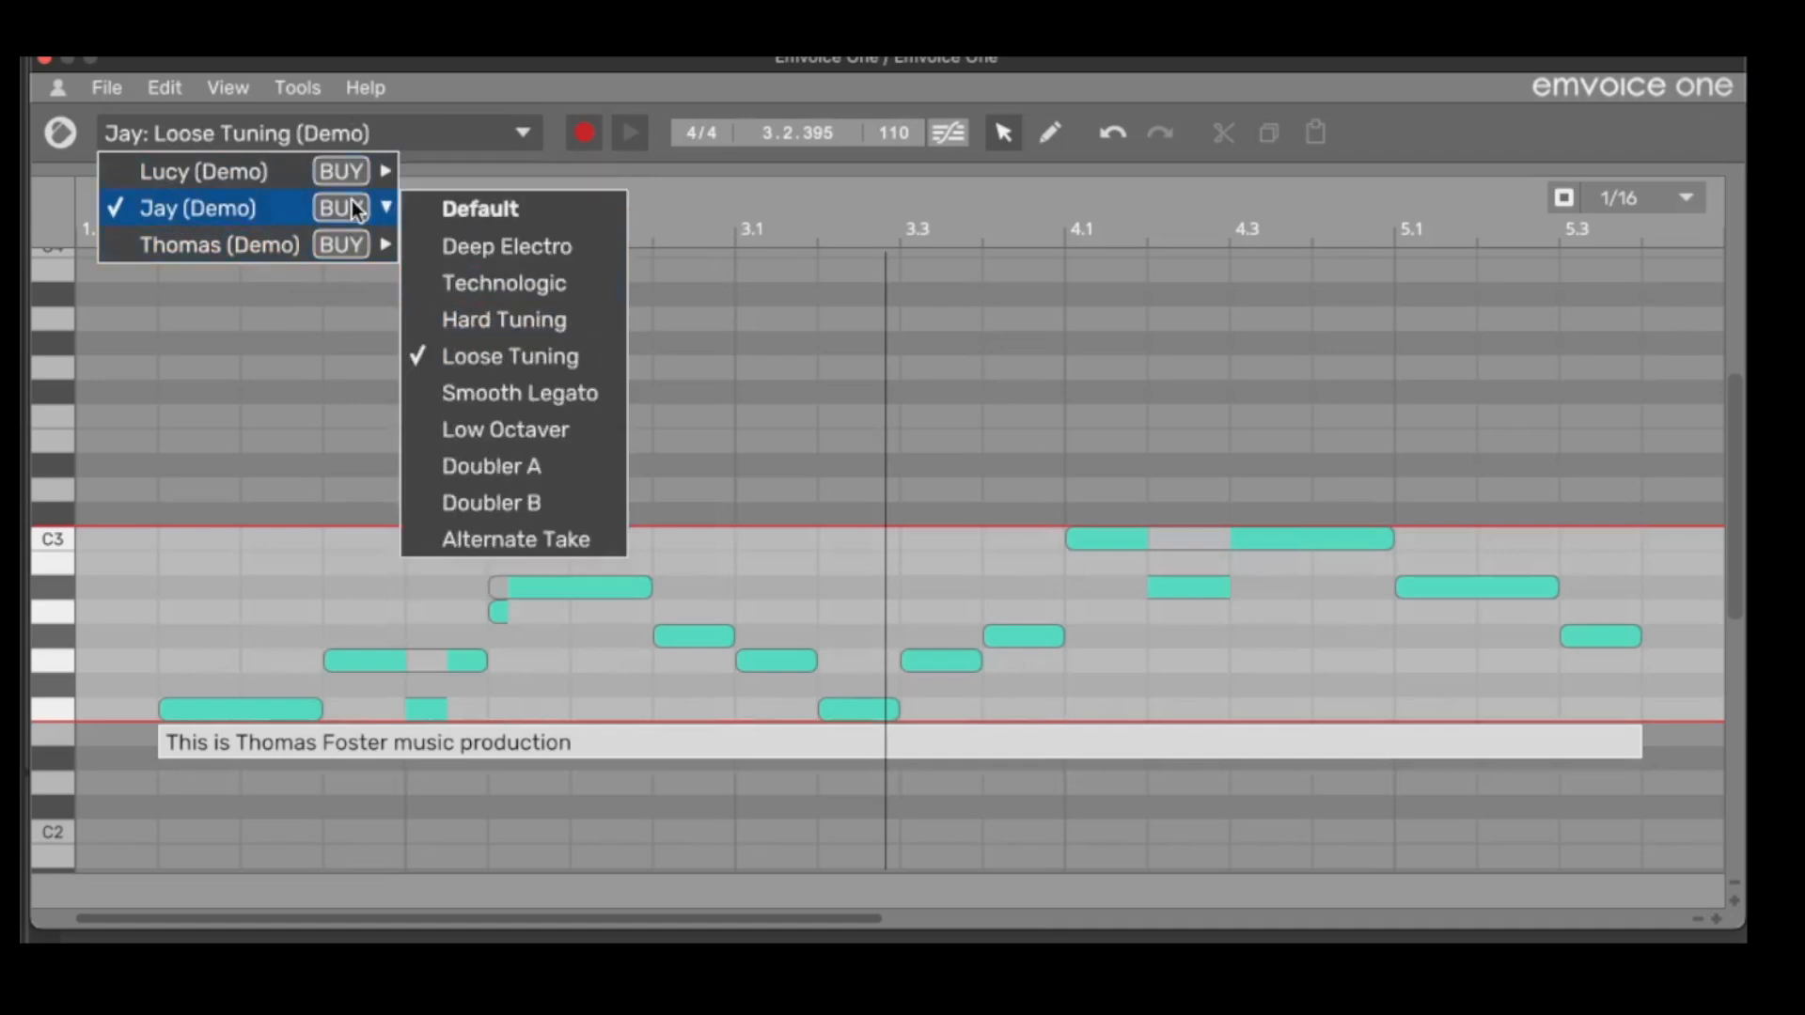
click(502, 319)
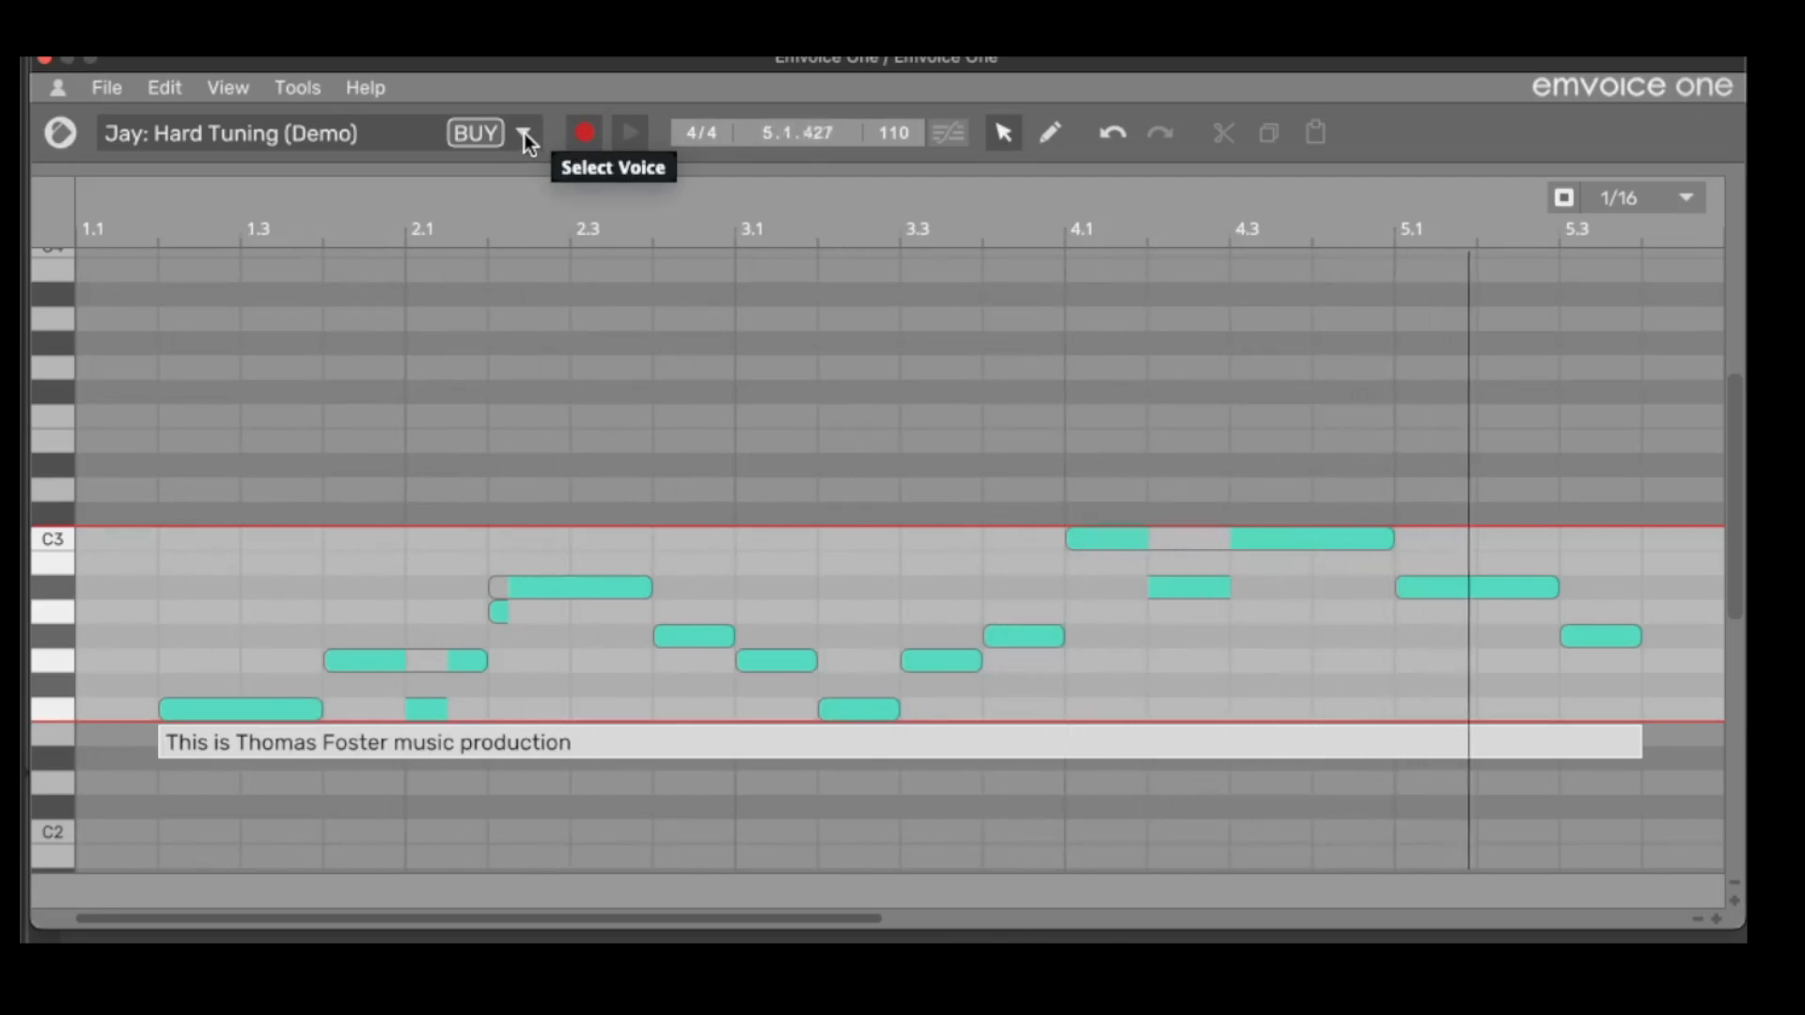
Step: Set Jay to Loose Tuning, then settle on the Smooth Legato style
click(525, 133)
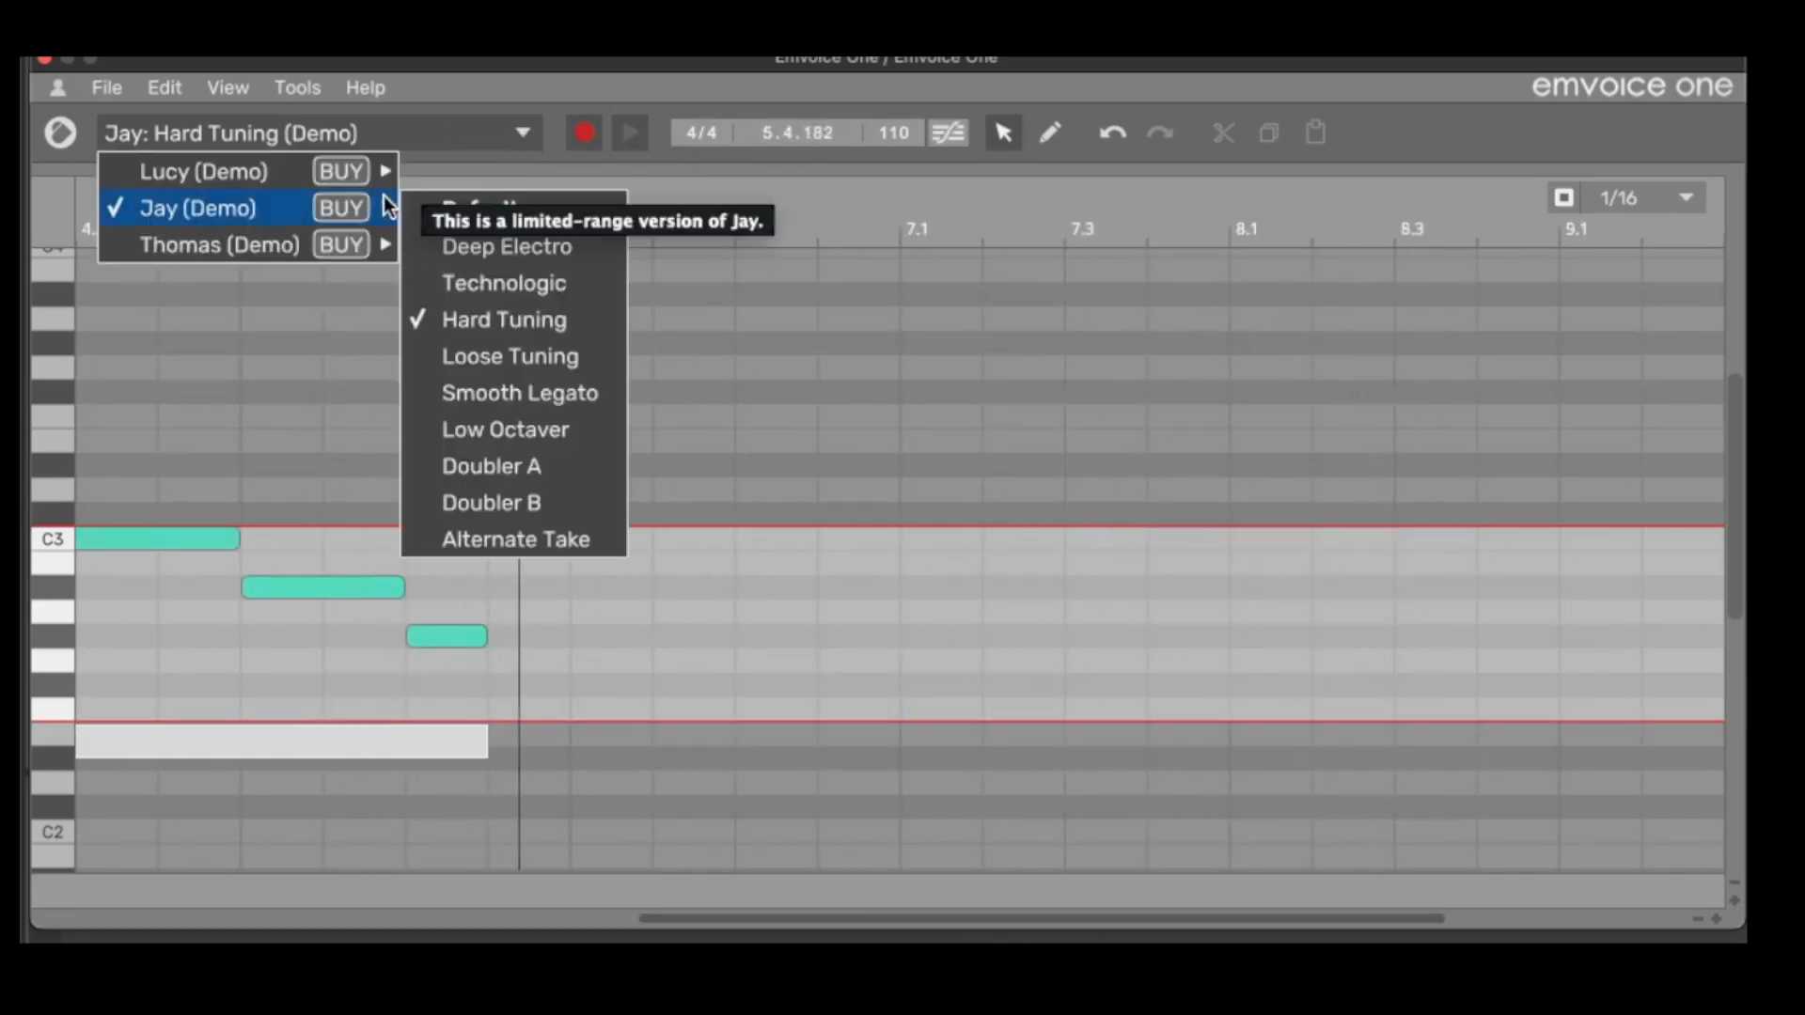
click(509, 355)
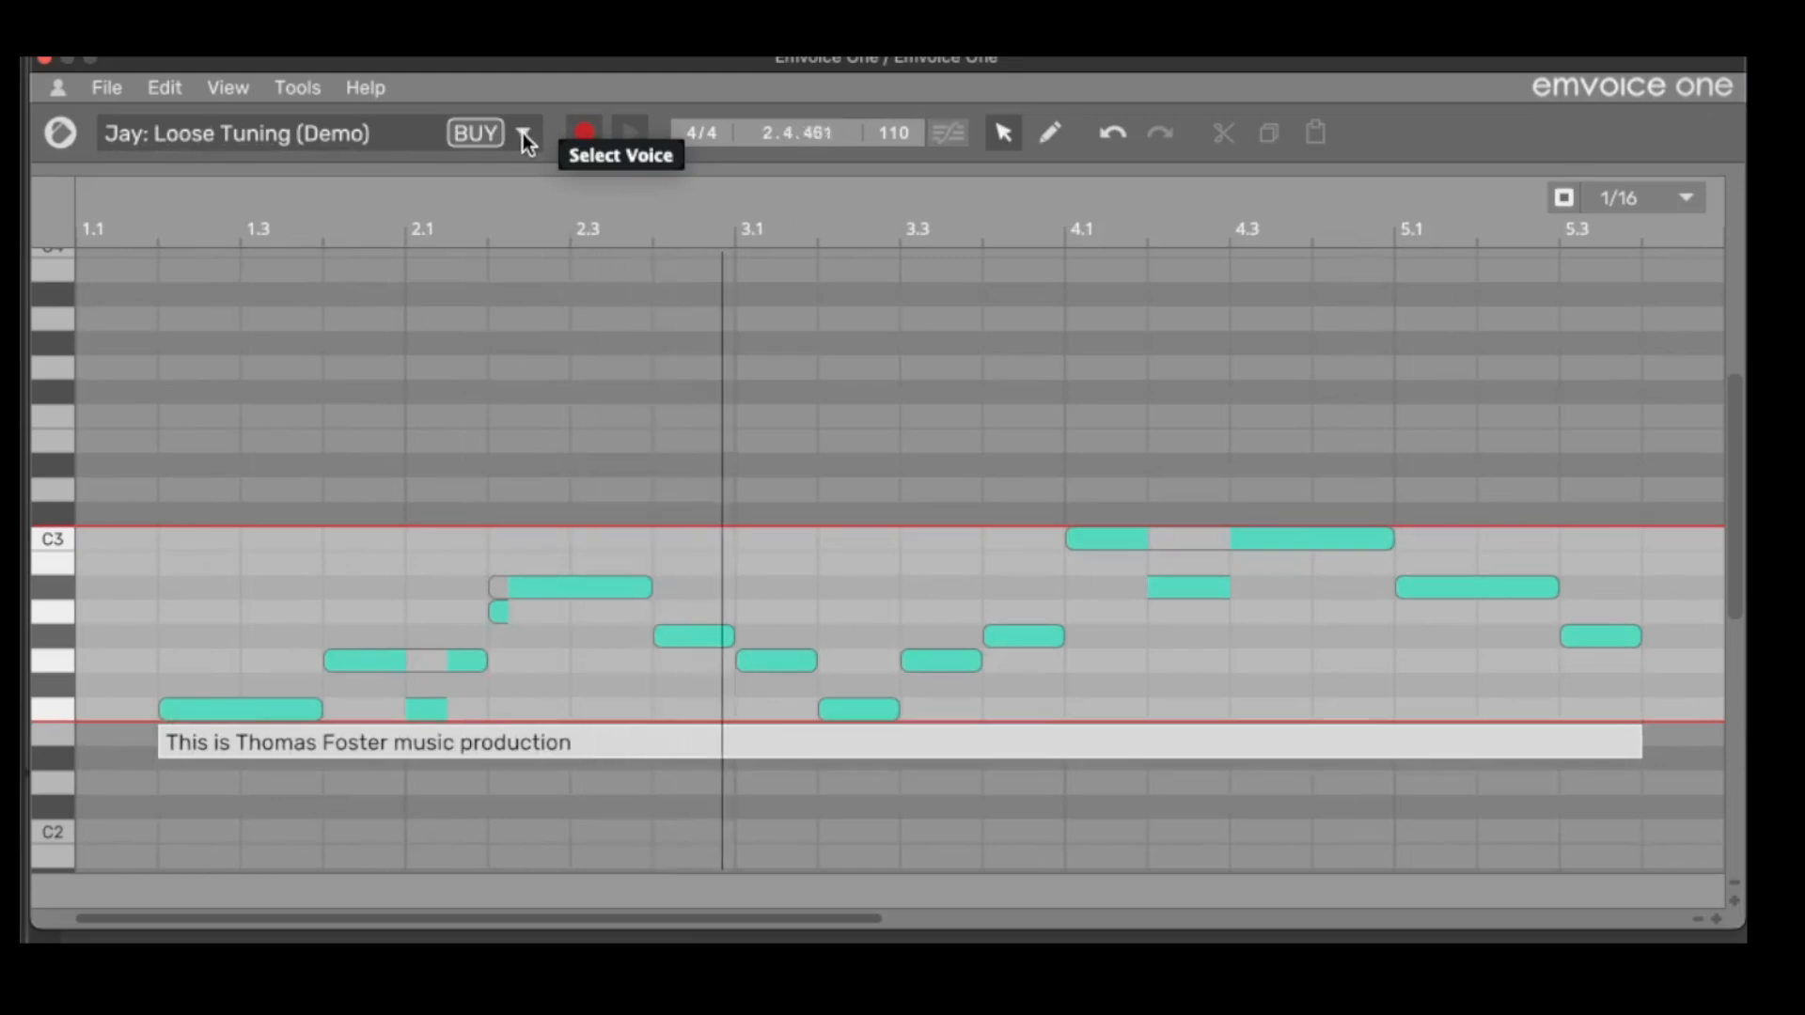
click(523, 132)
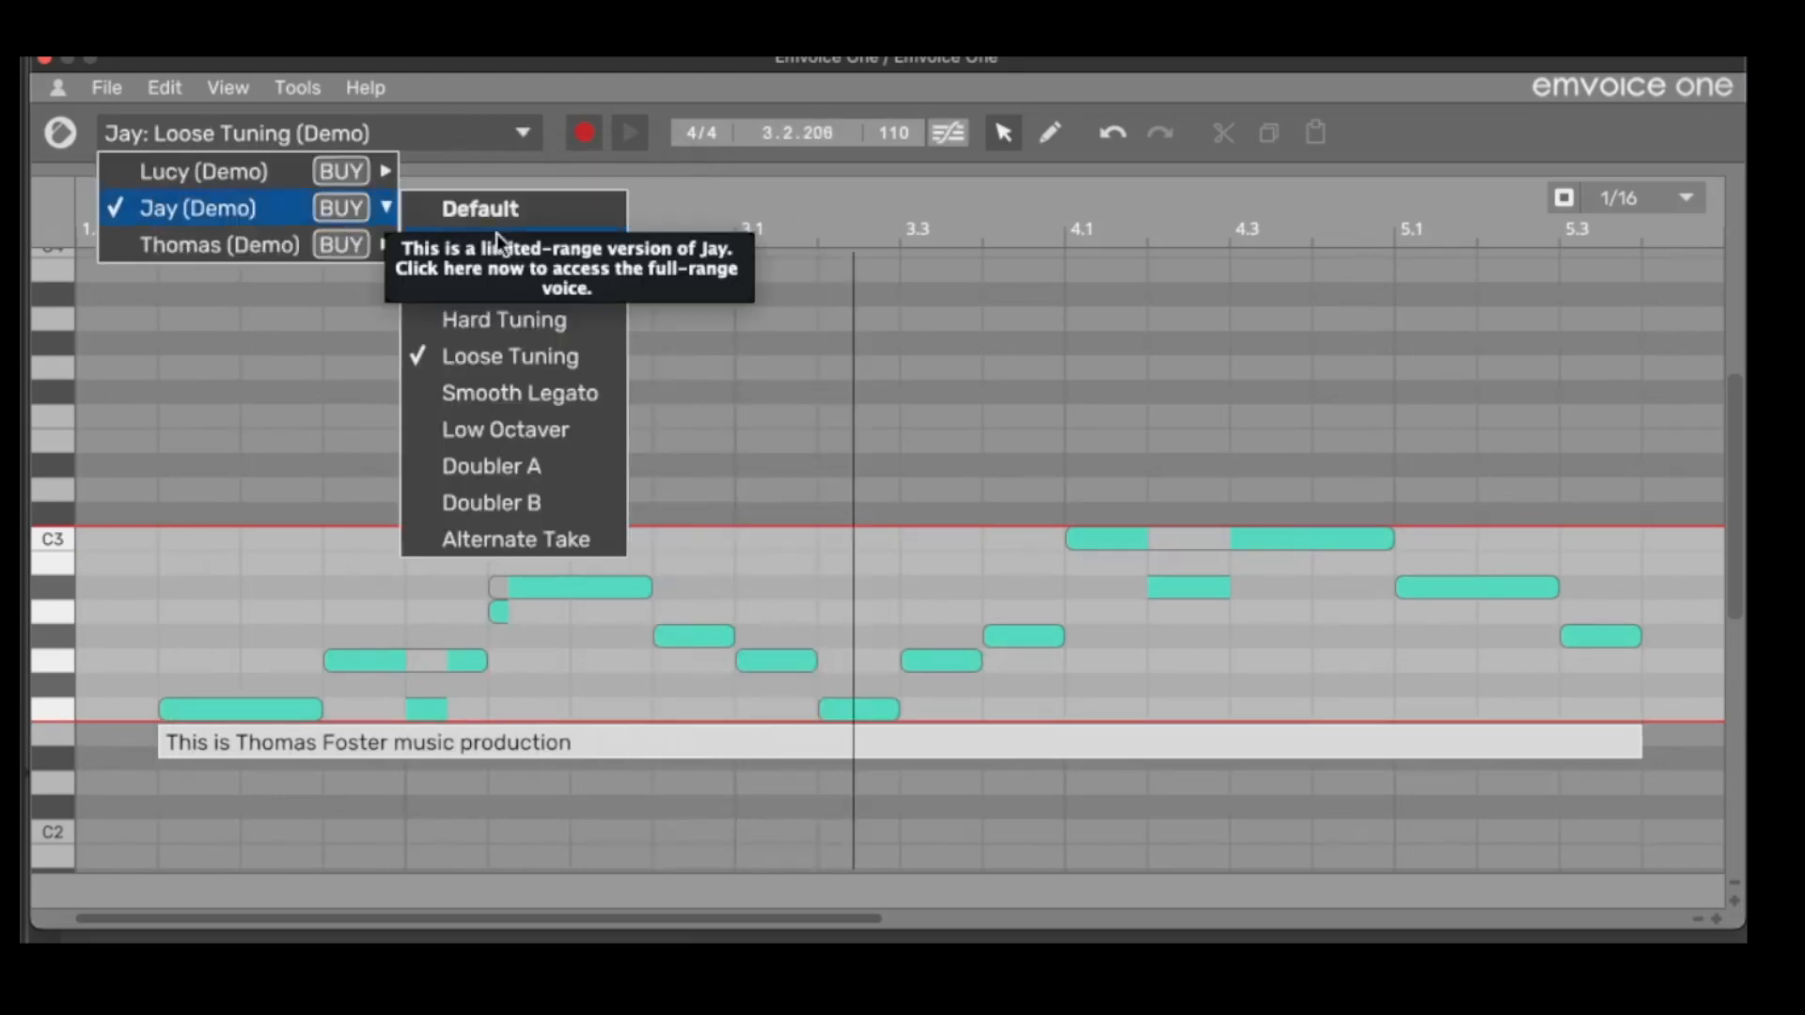
click(518, 393)
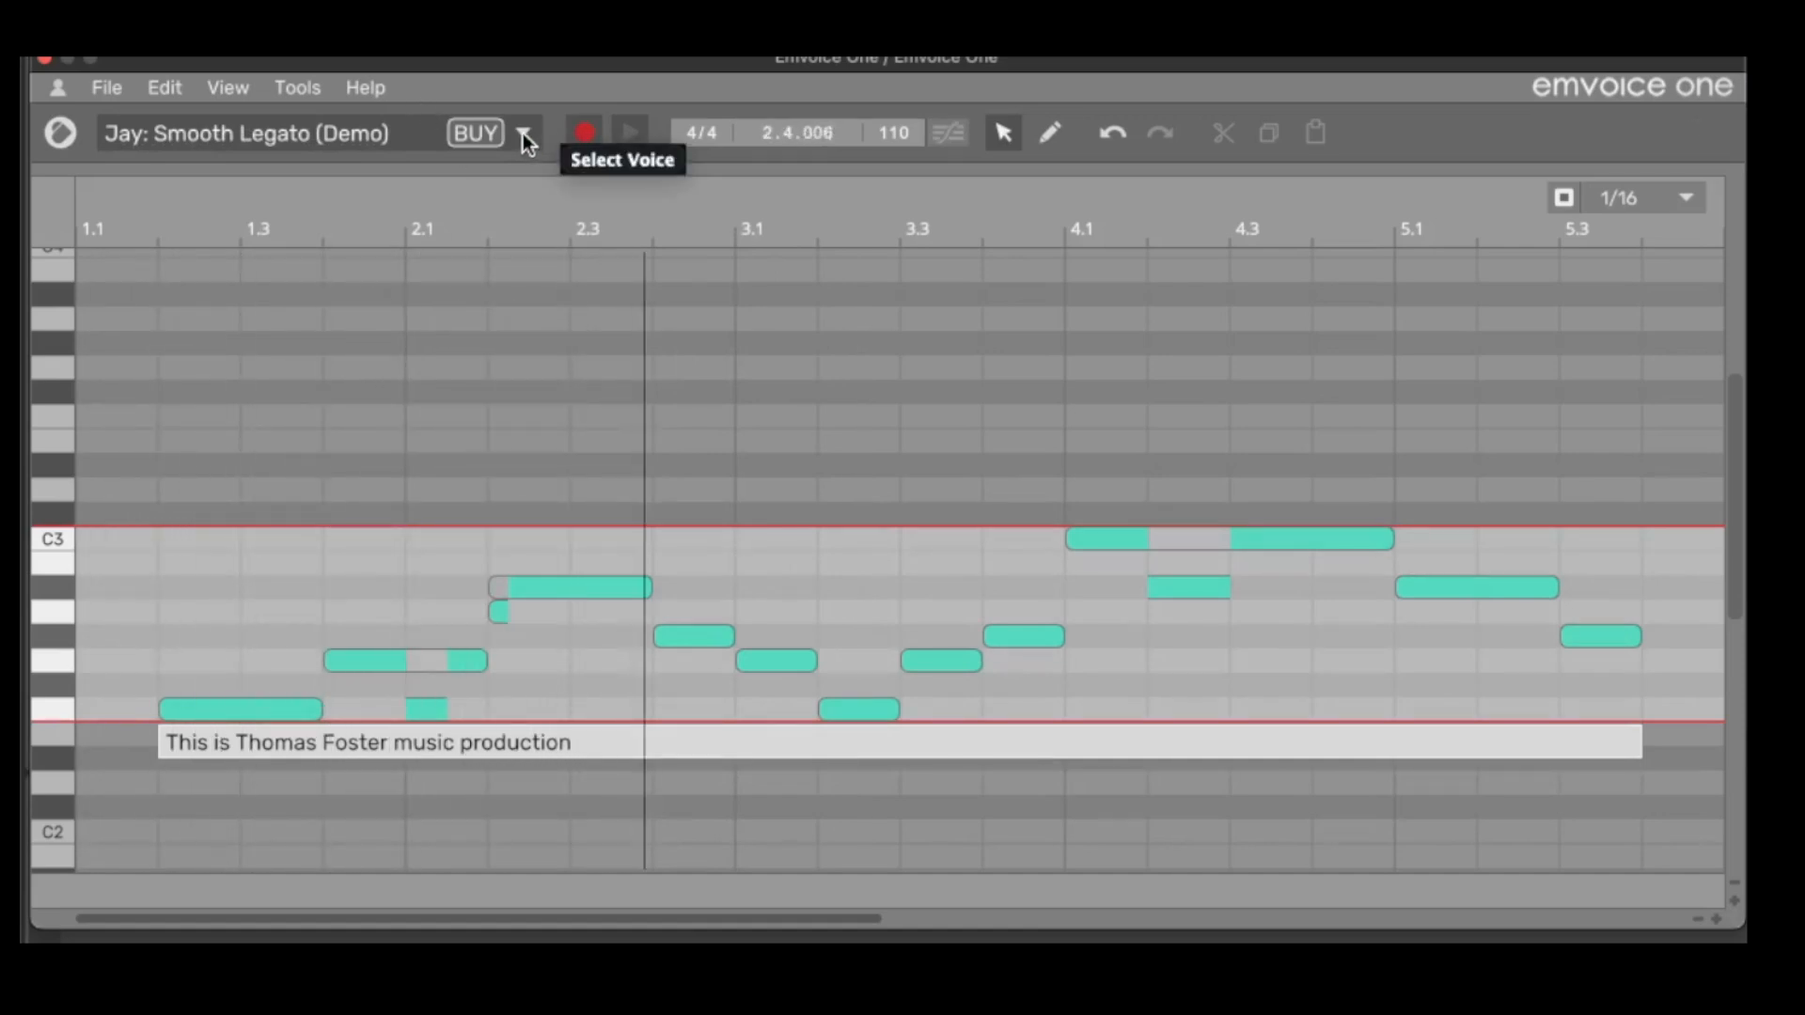
click(524, 132)
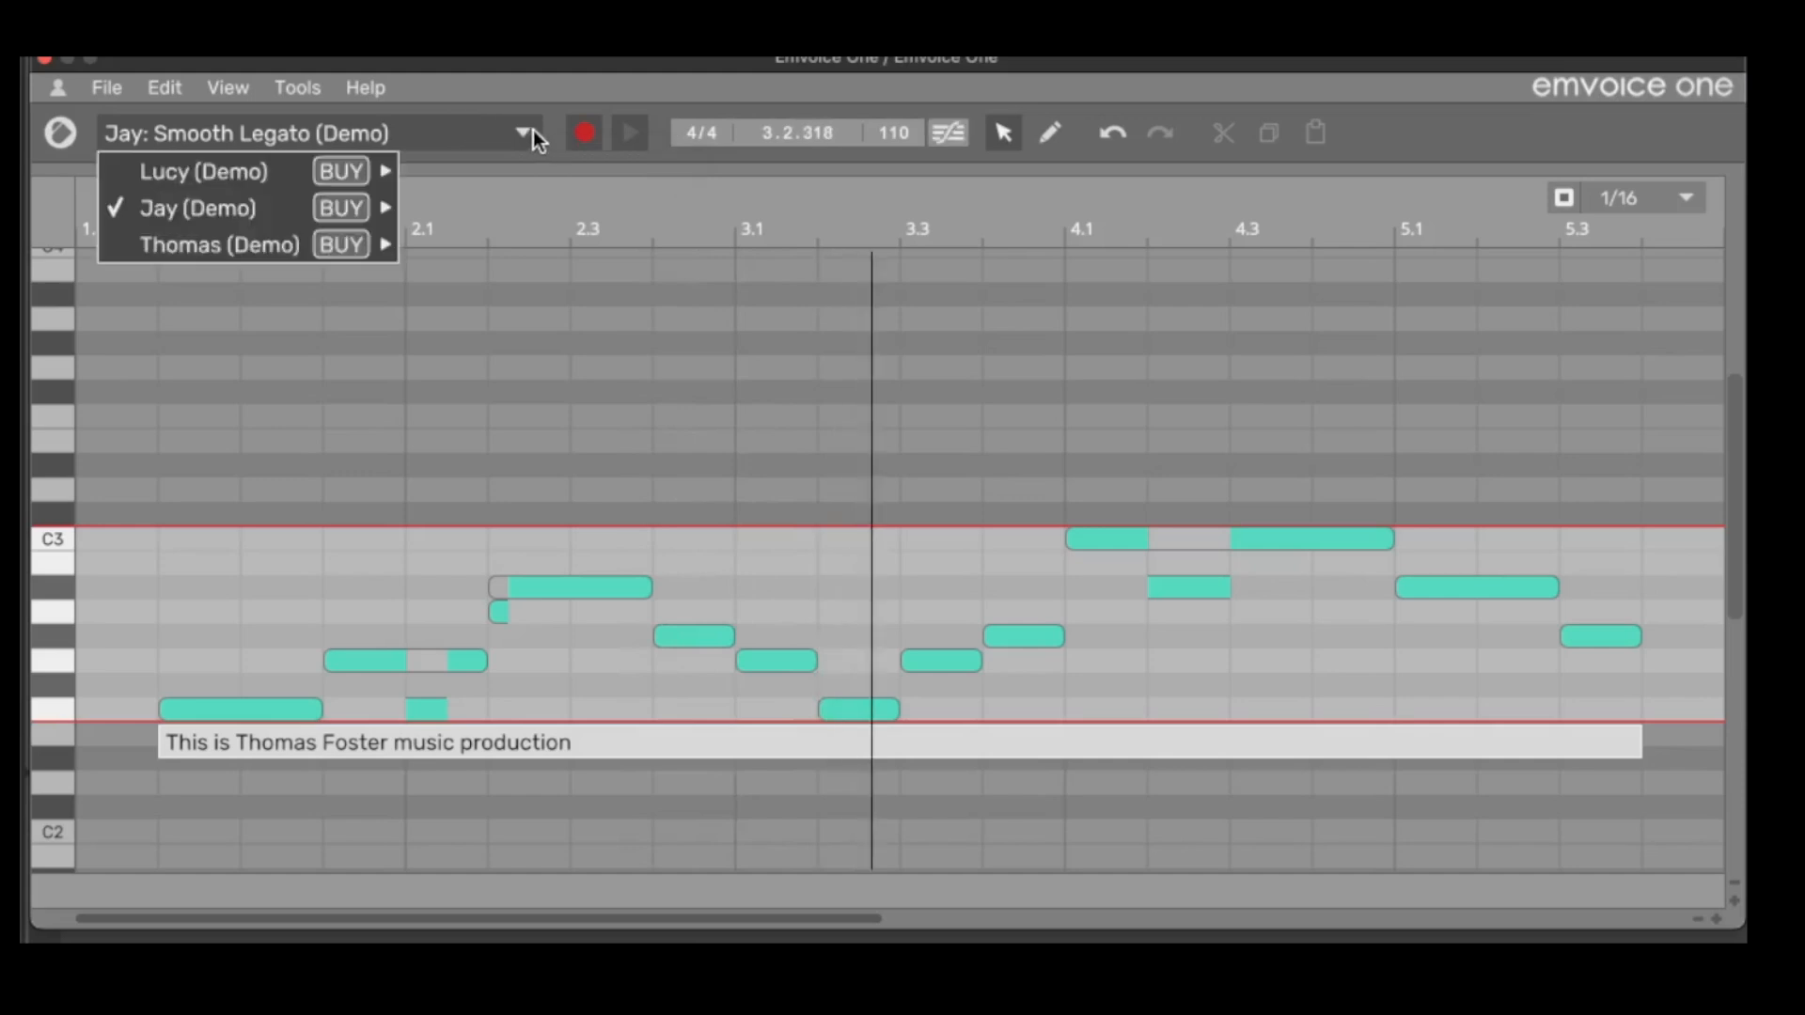
mouse_move(386, 245)
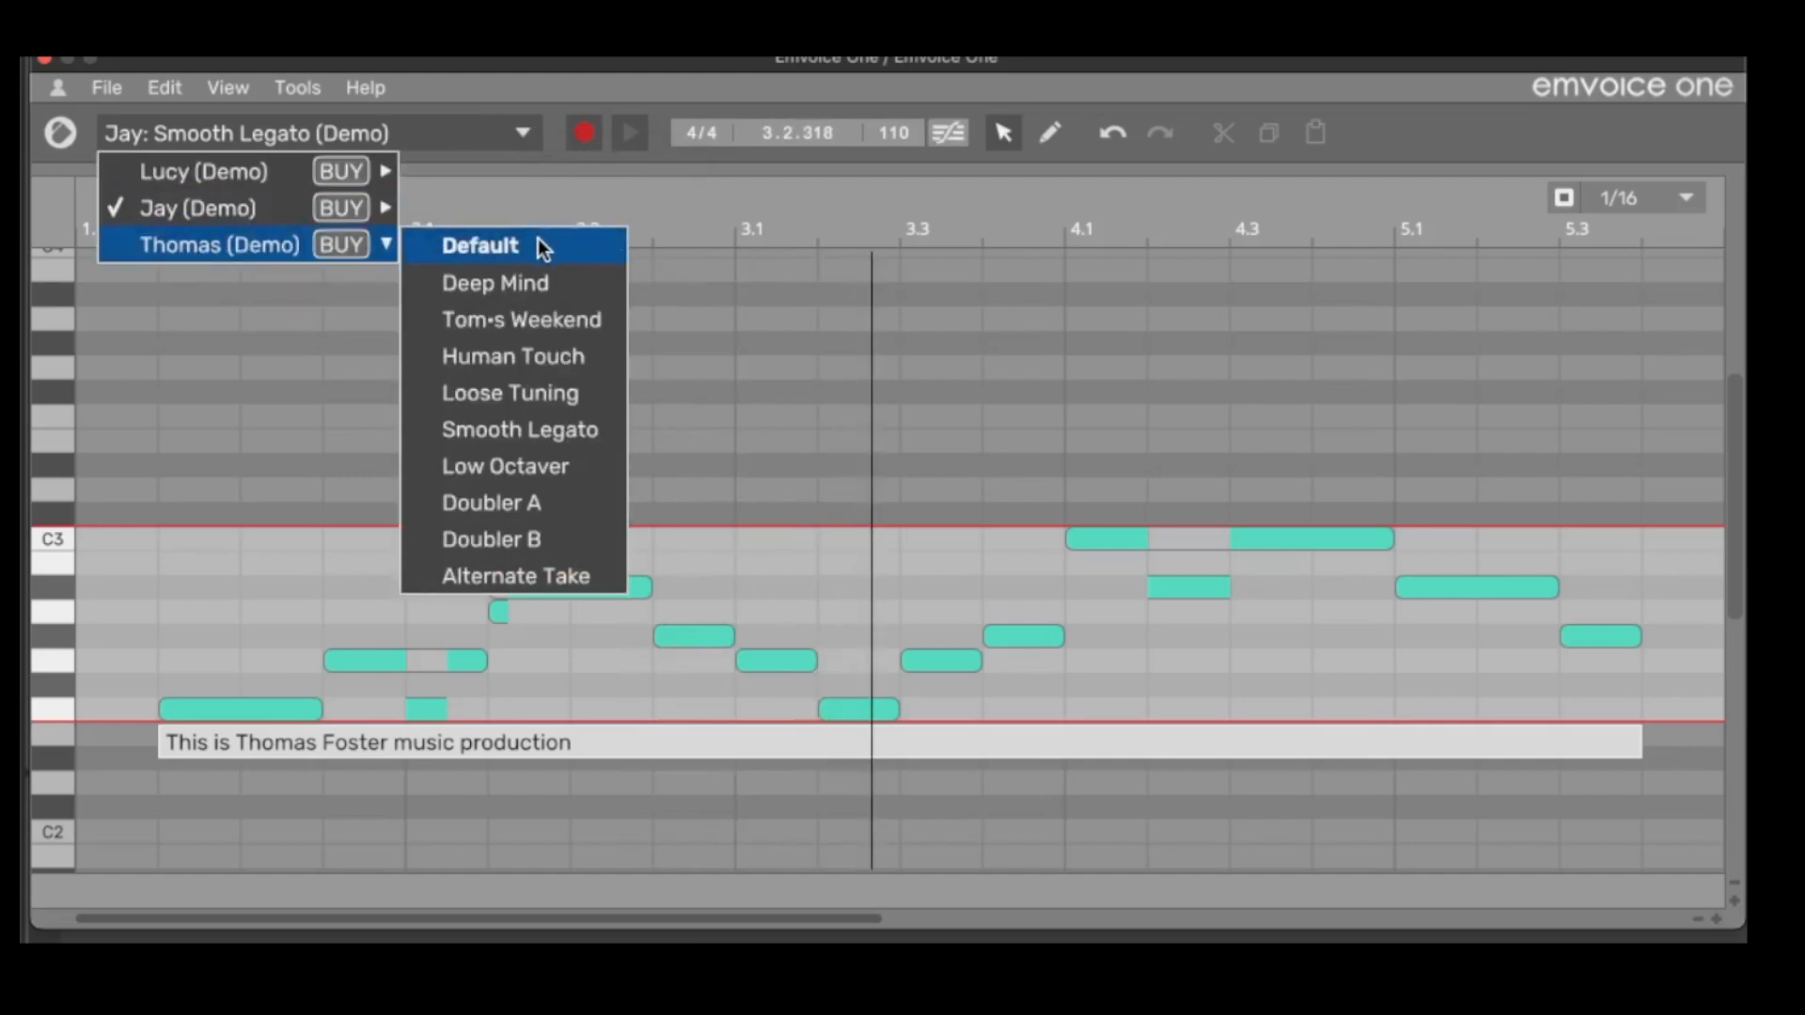
Step: Select the Thomas (Demo) voice with its Default style
click(481, 245)
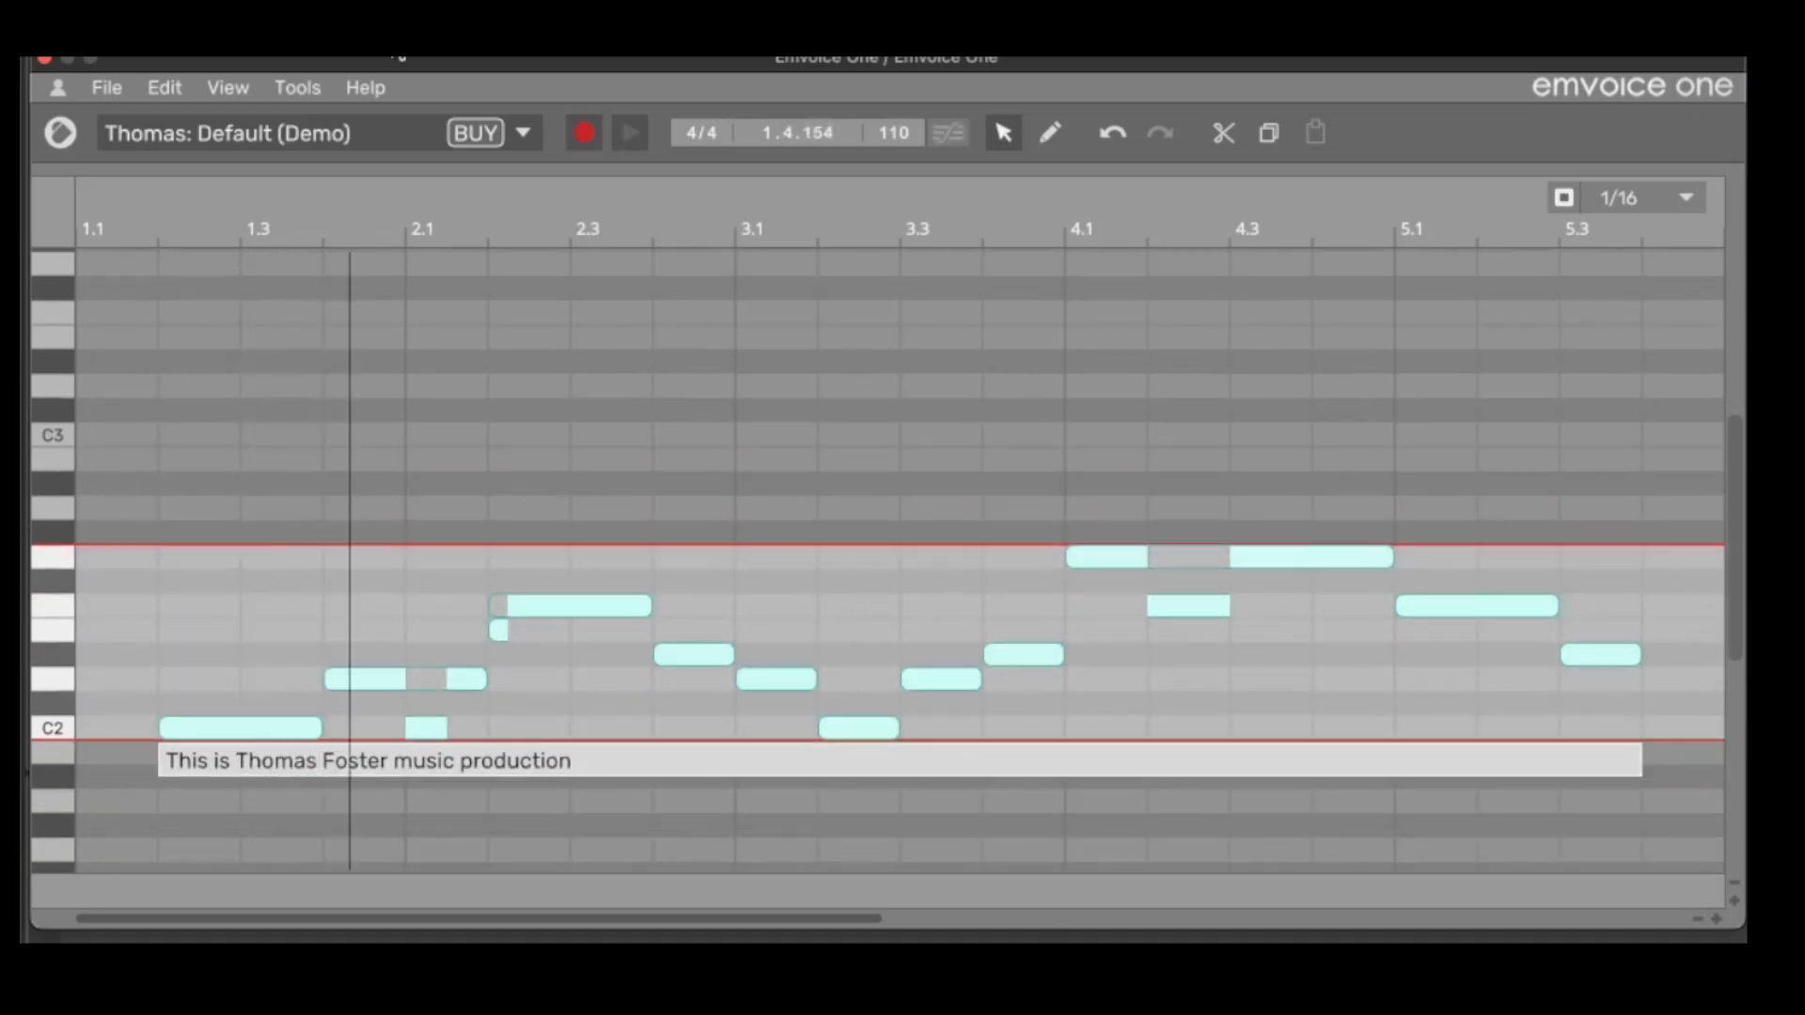
mouse_move(524, 132)
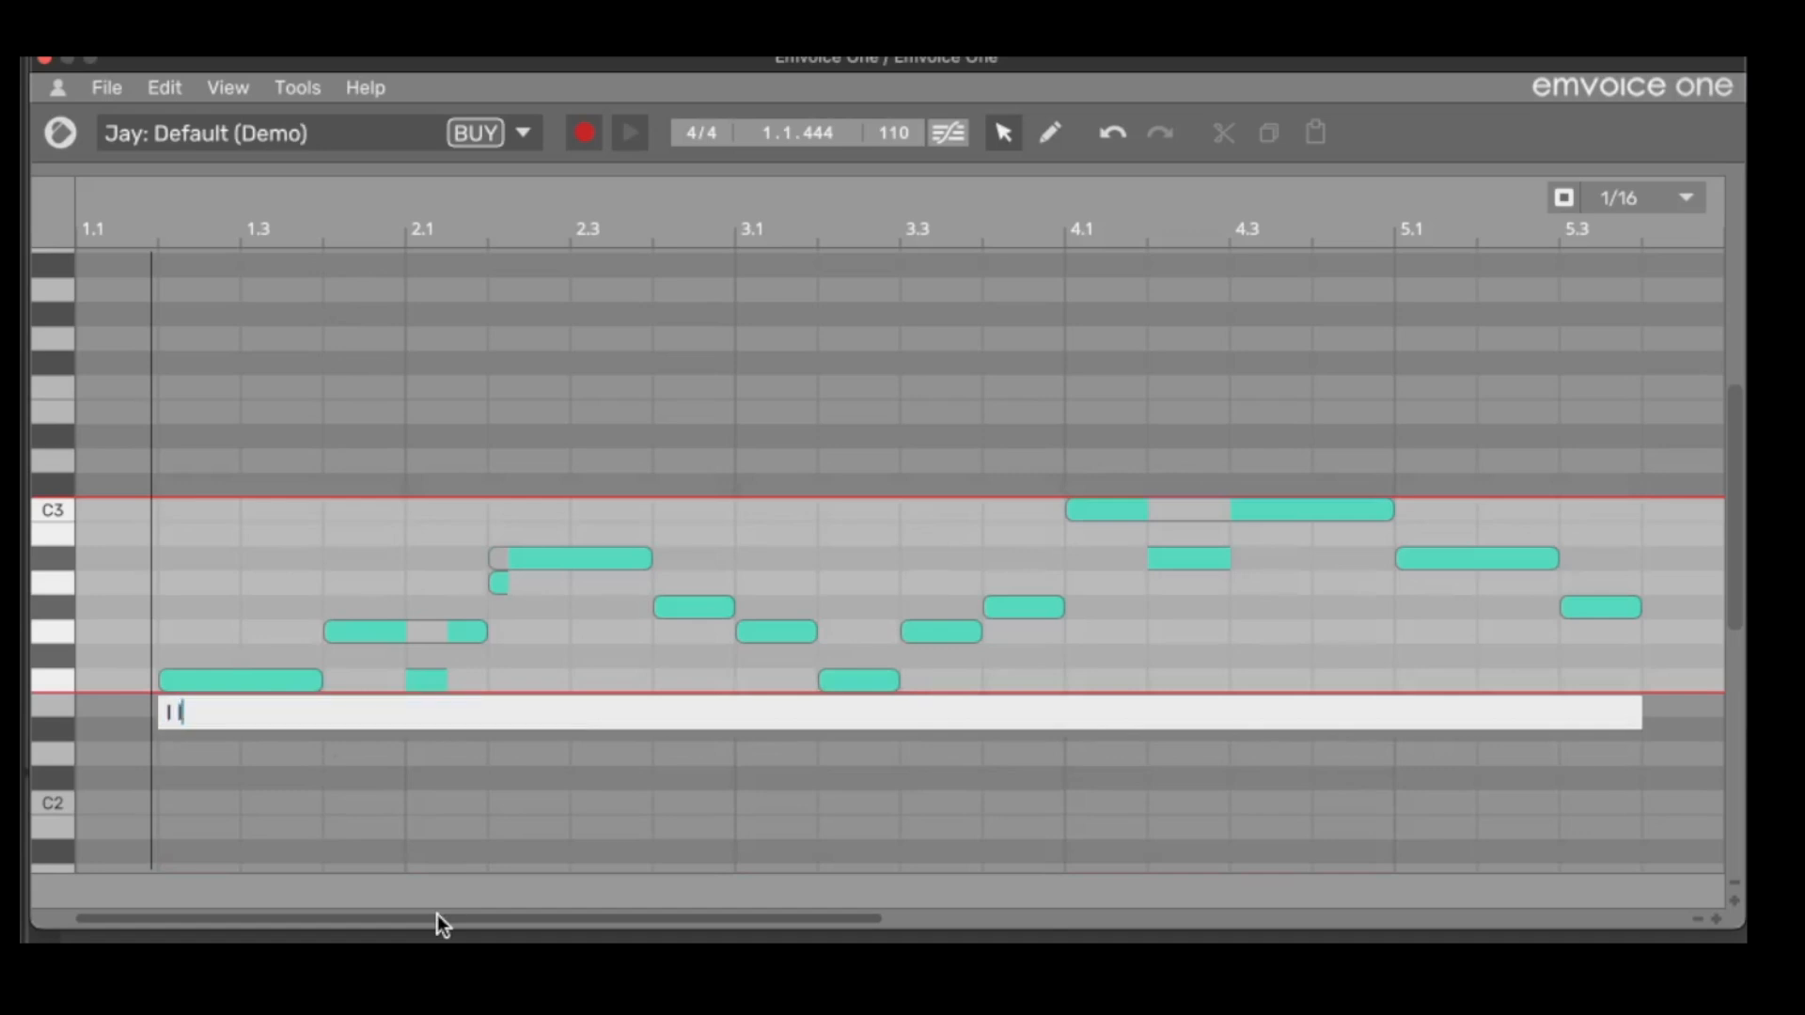
Step: Replace the lyrics with 'I like to move it'
text(I like to move it)
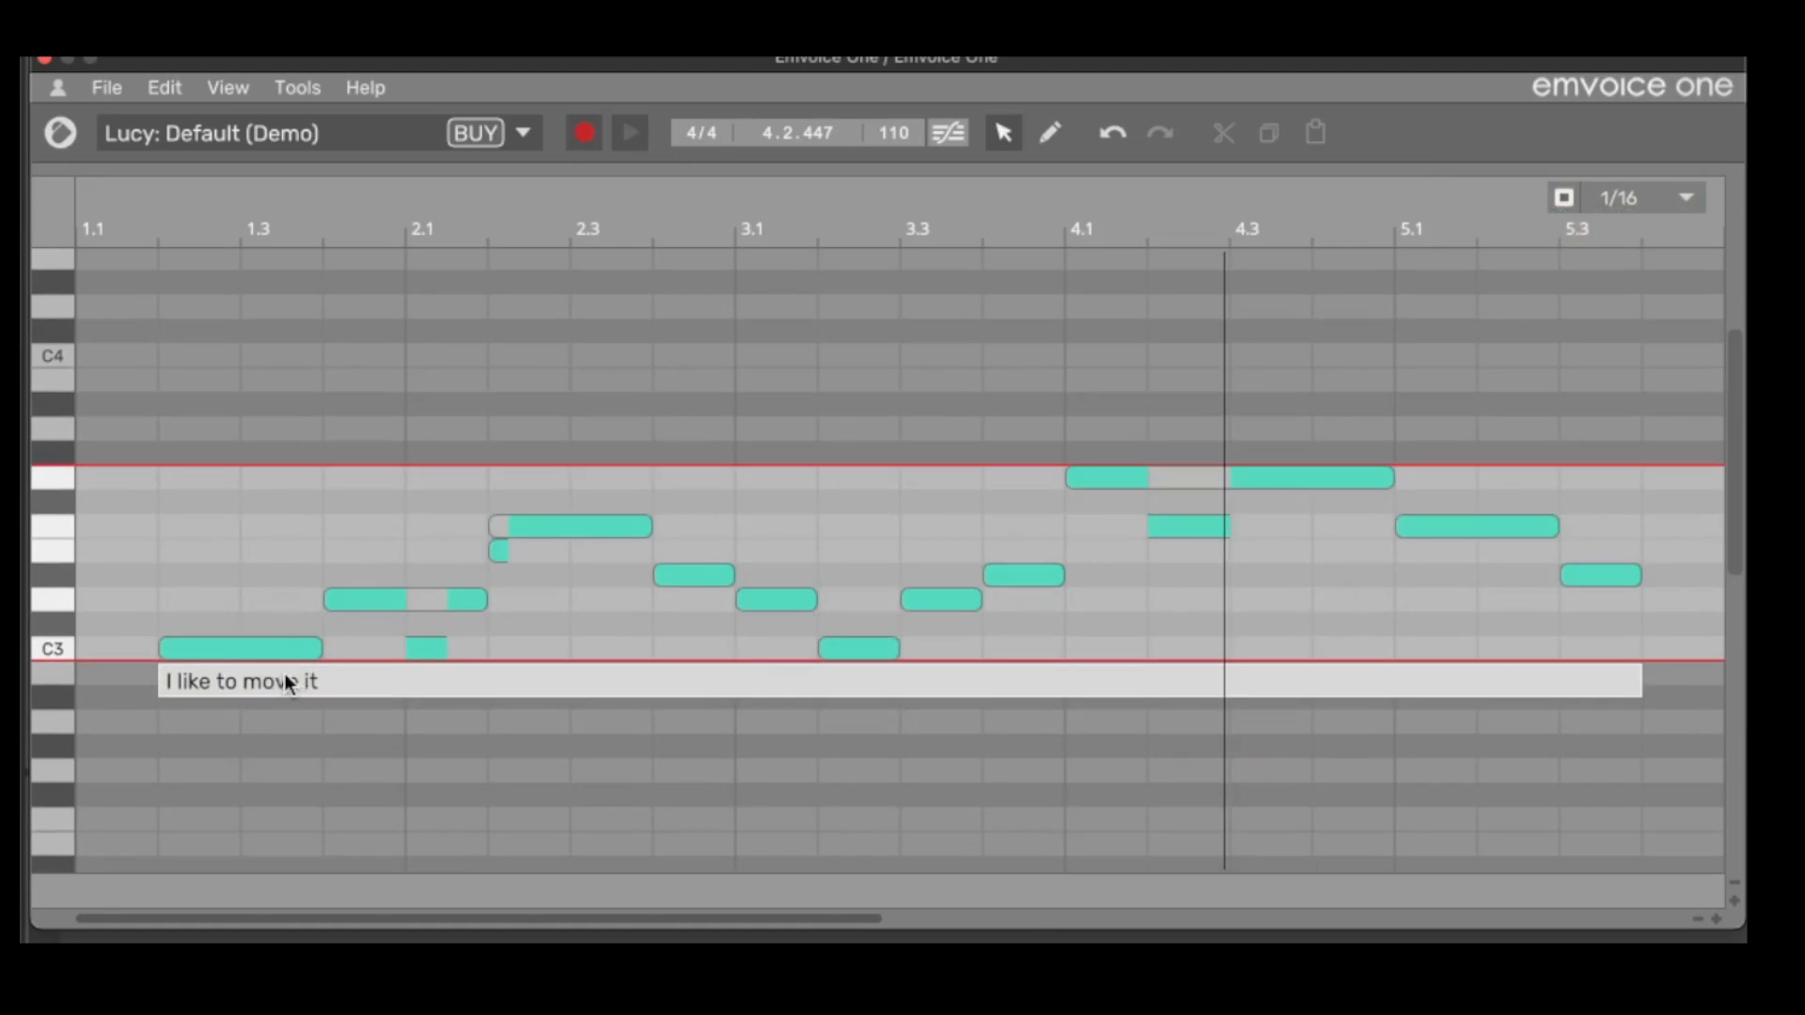
Step: Give the word 'to' in 'I like to move it' an alternate pronunciation
double_click(268, 680)
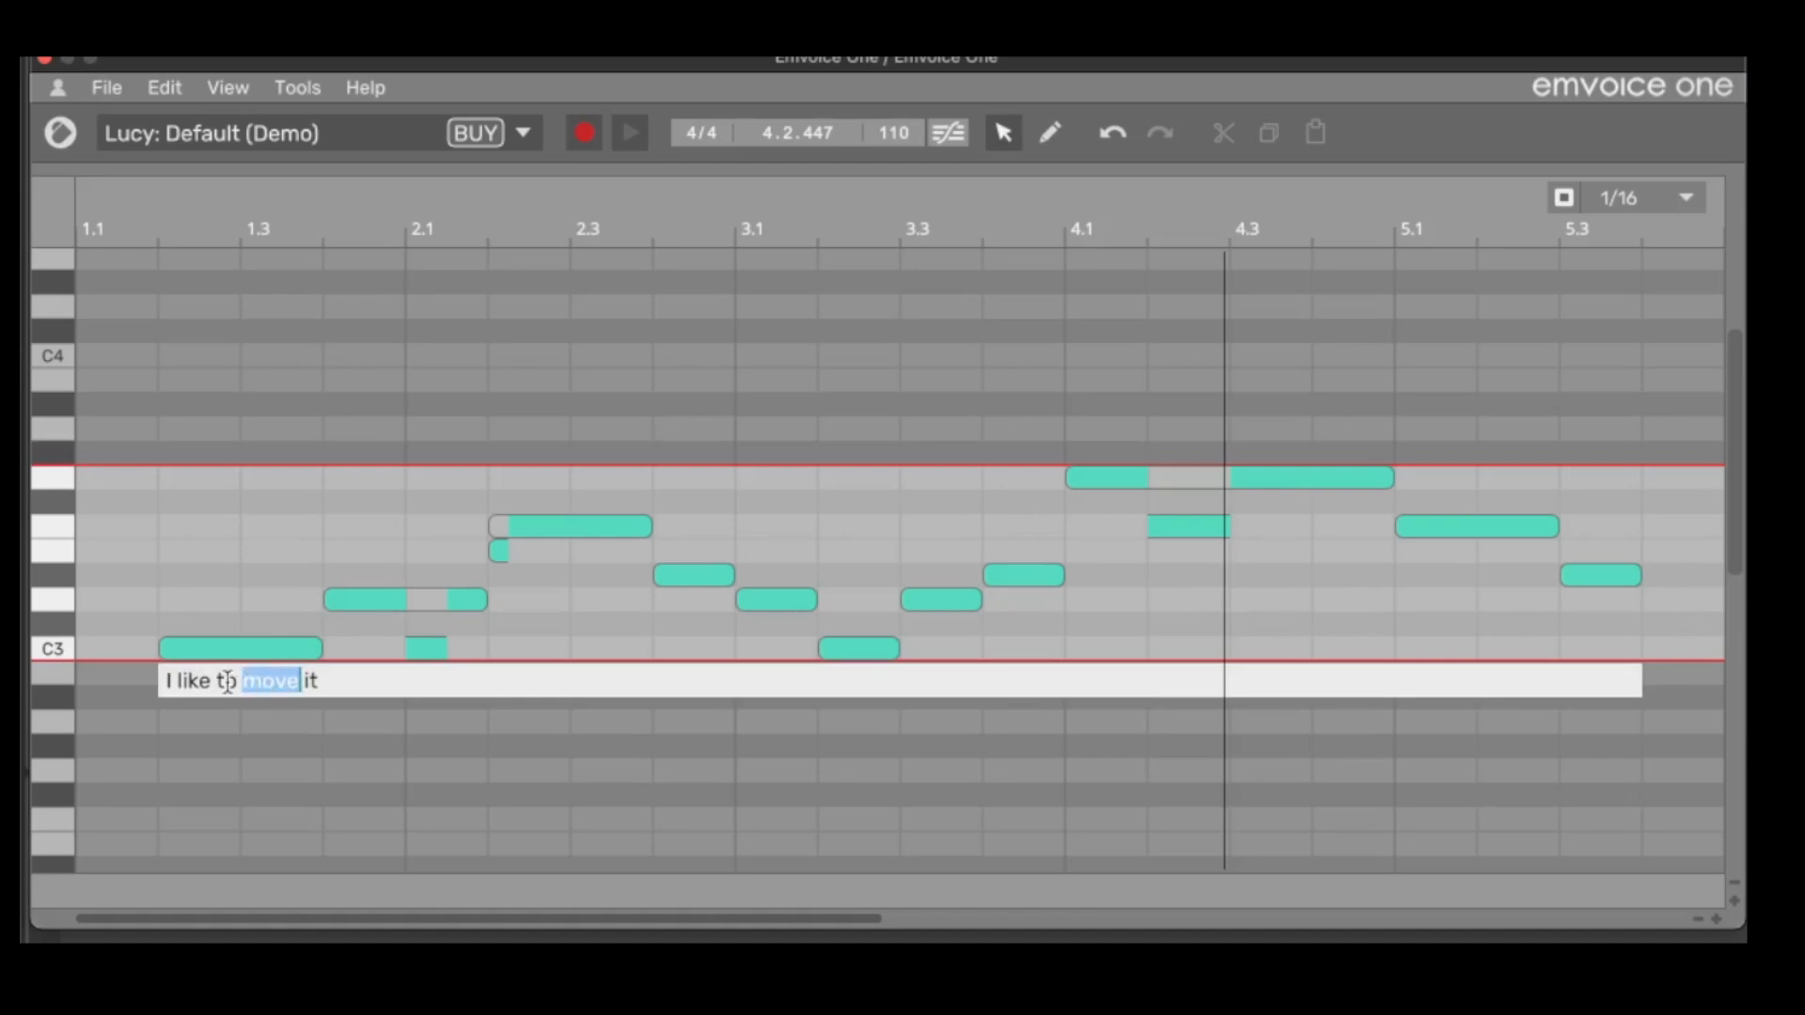
click(227, 680)
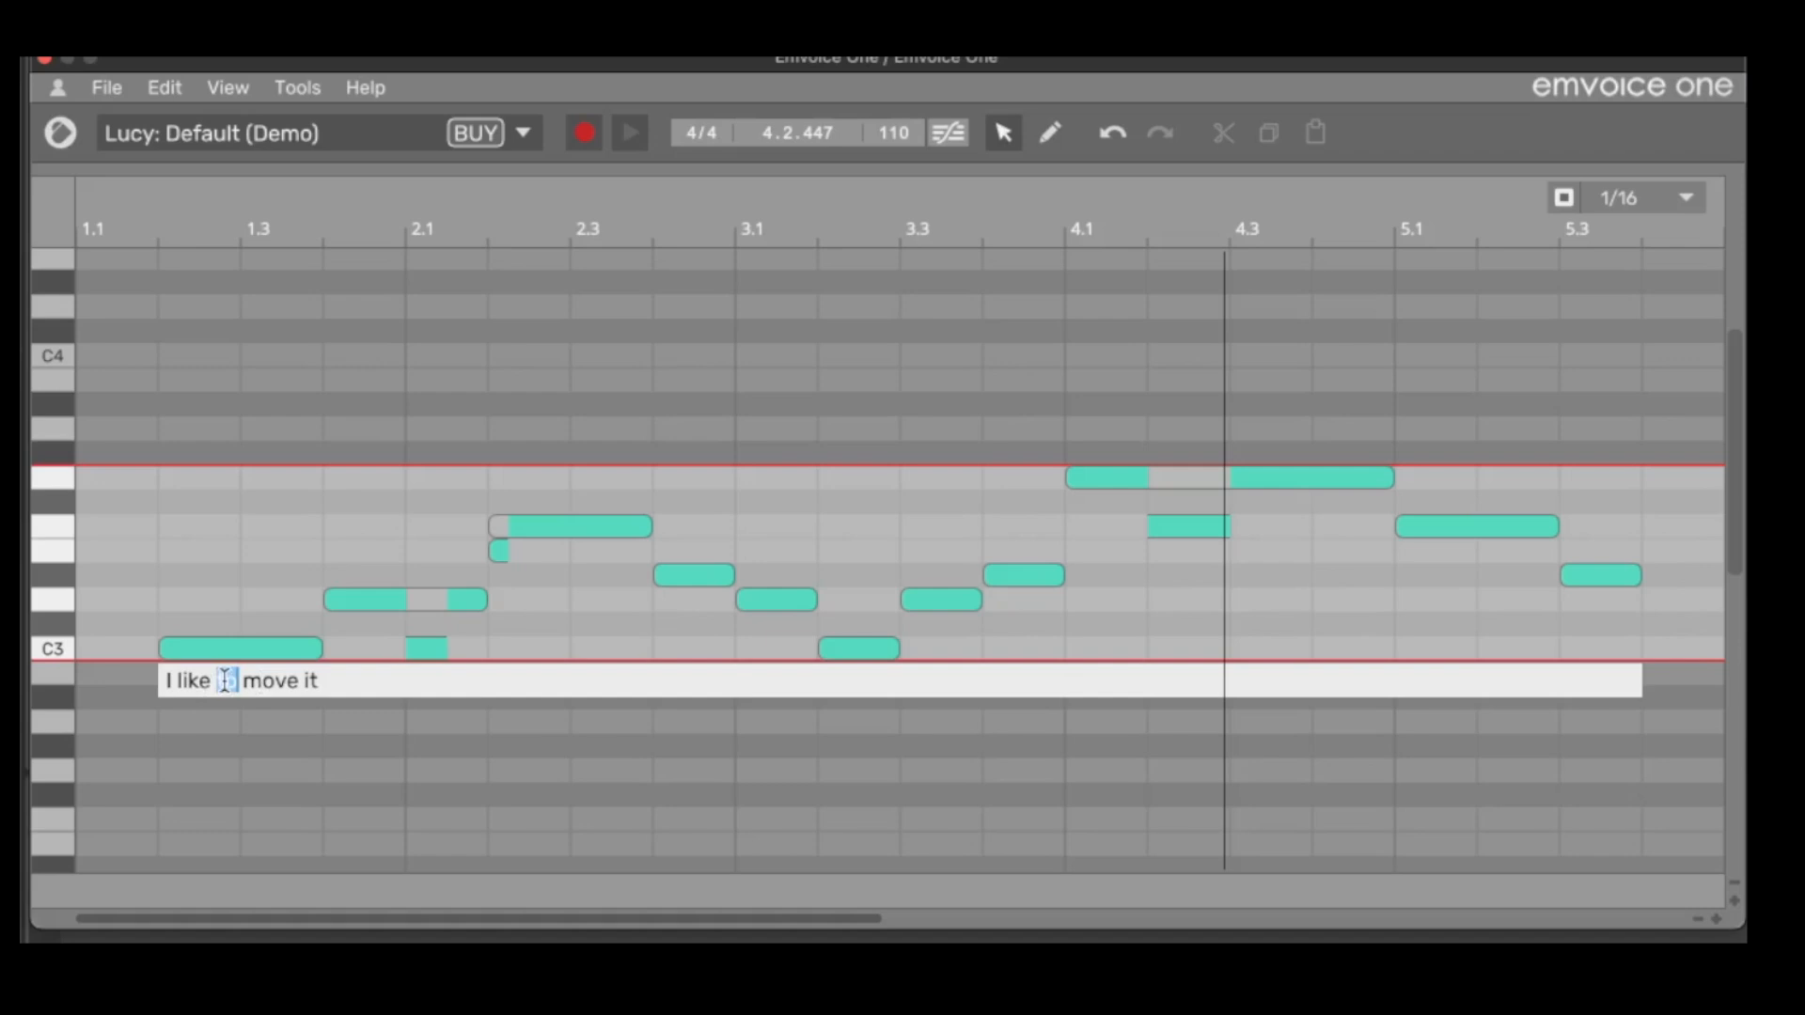
click(227, 681)
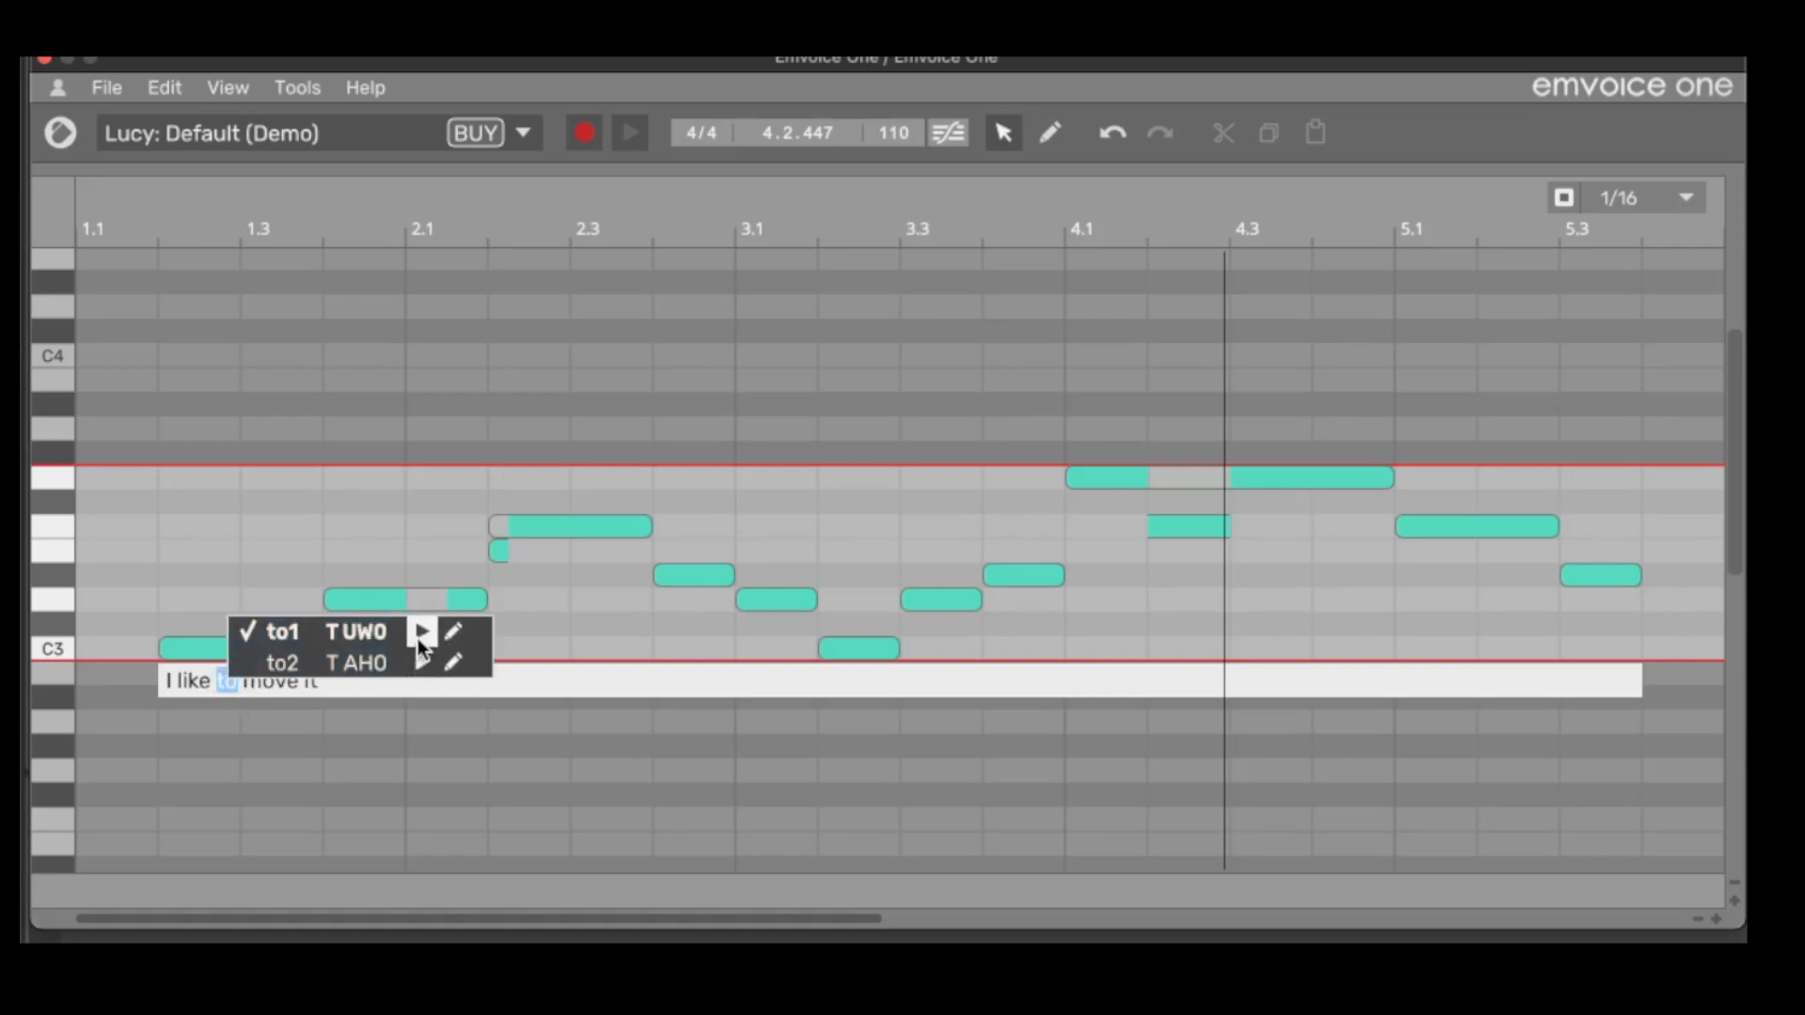
click(421, 631)
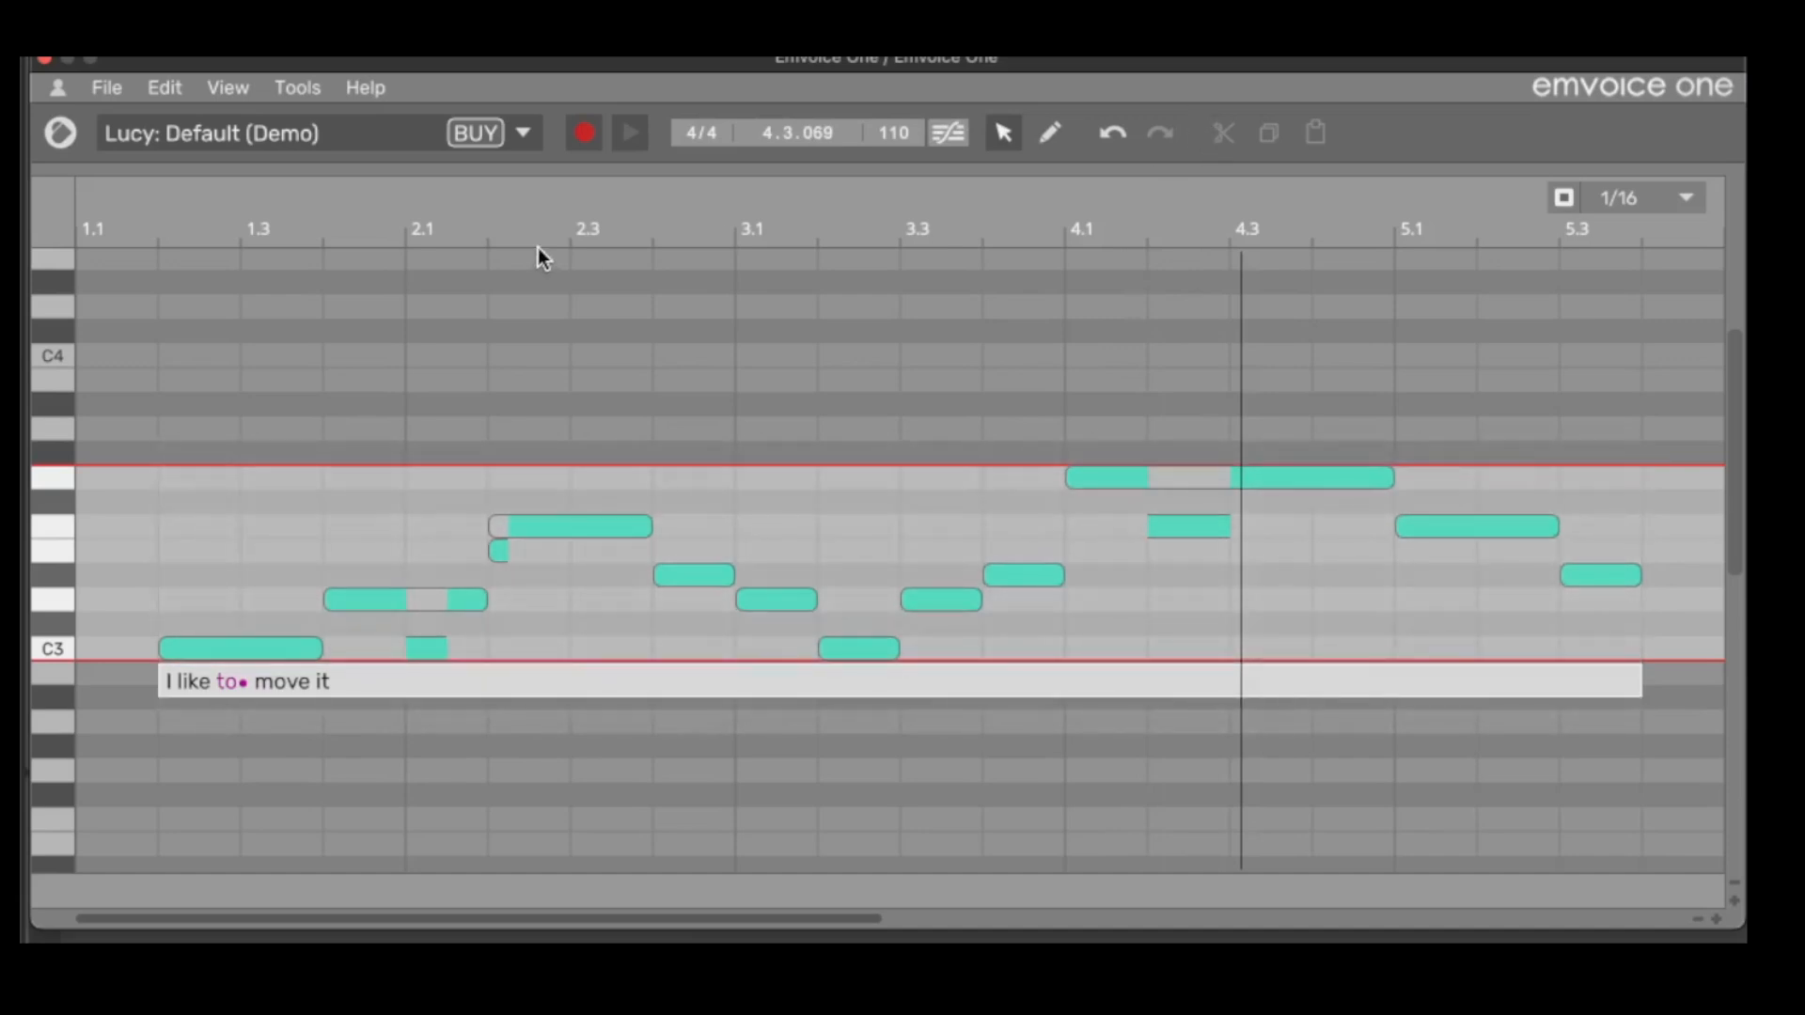
Step: Check the View menu zoom options, then zoom the note grid vertically with the scroll wheel
click(227, 87)
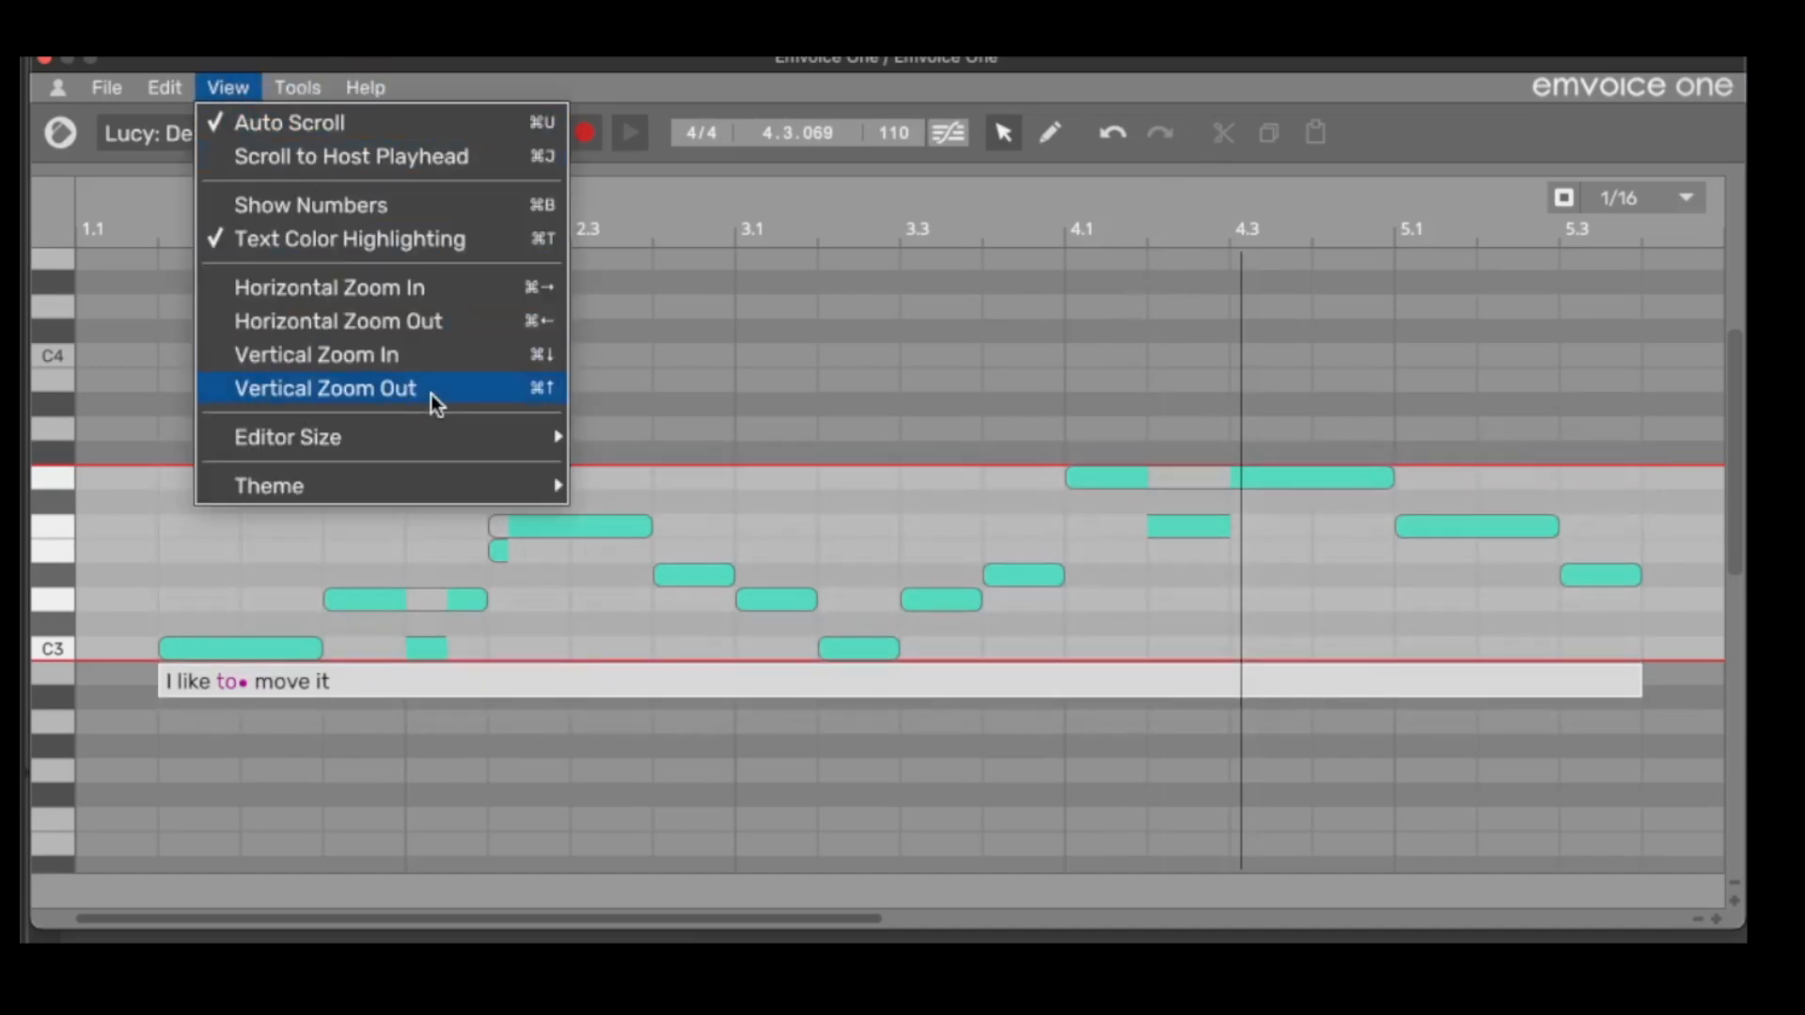
mouse_move(544, 411)
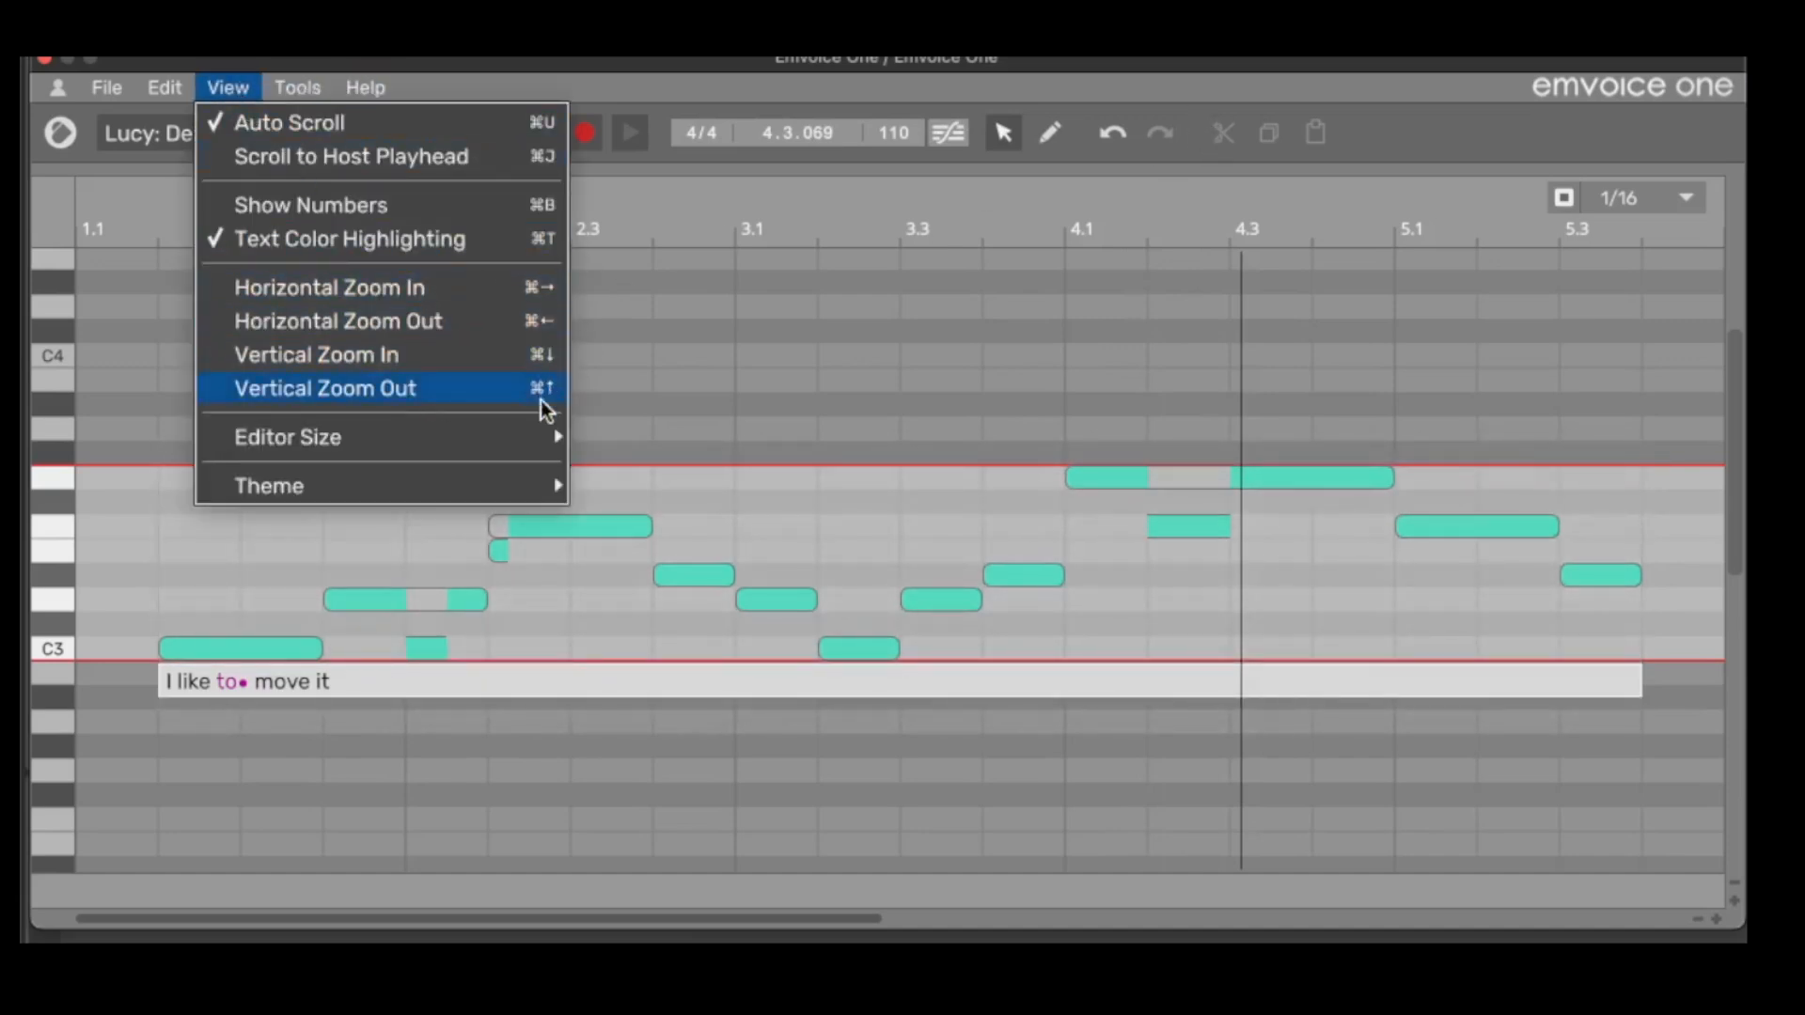
mouse_move(330, 286)
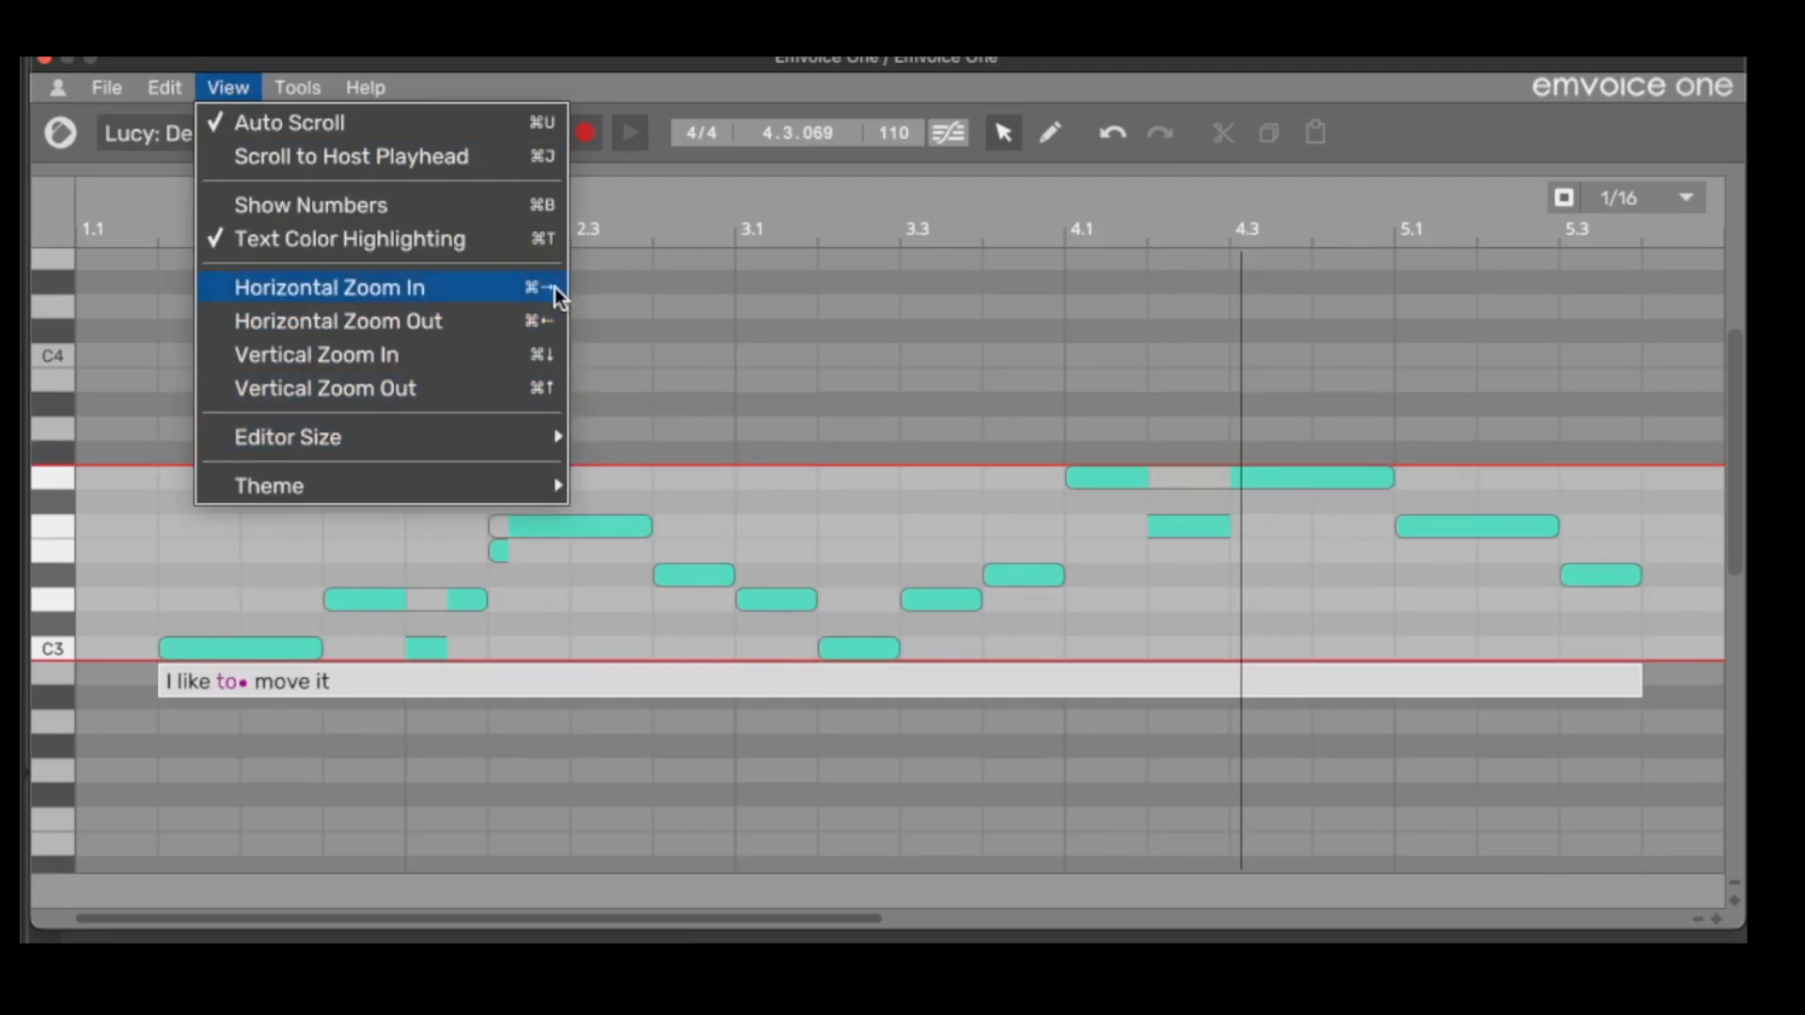
mouse_move(549, 294)
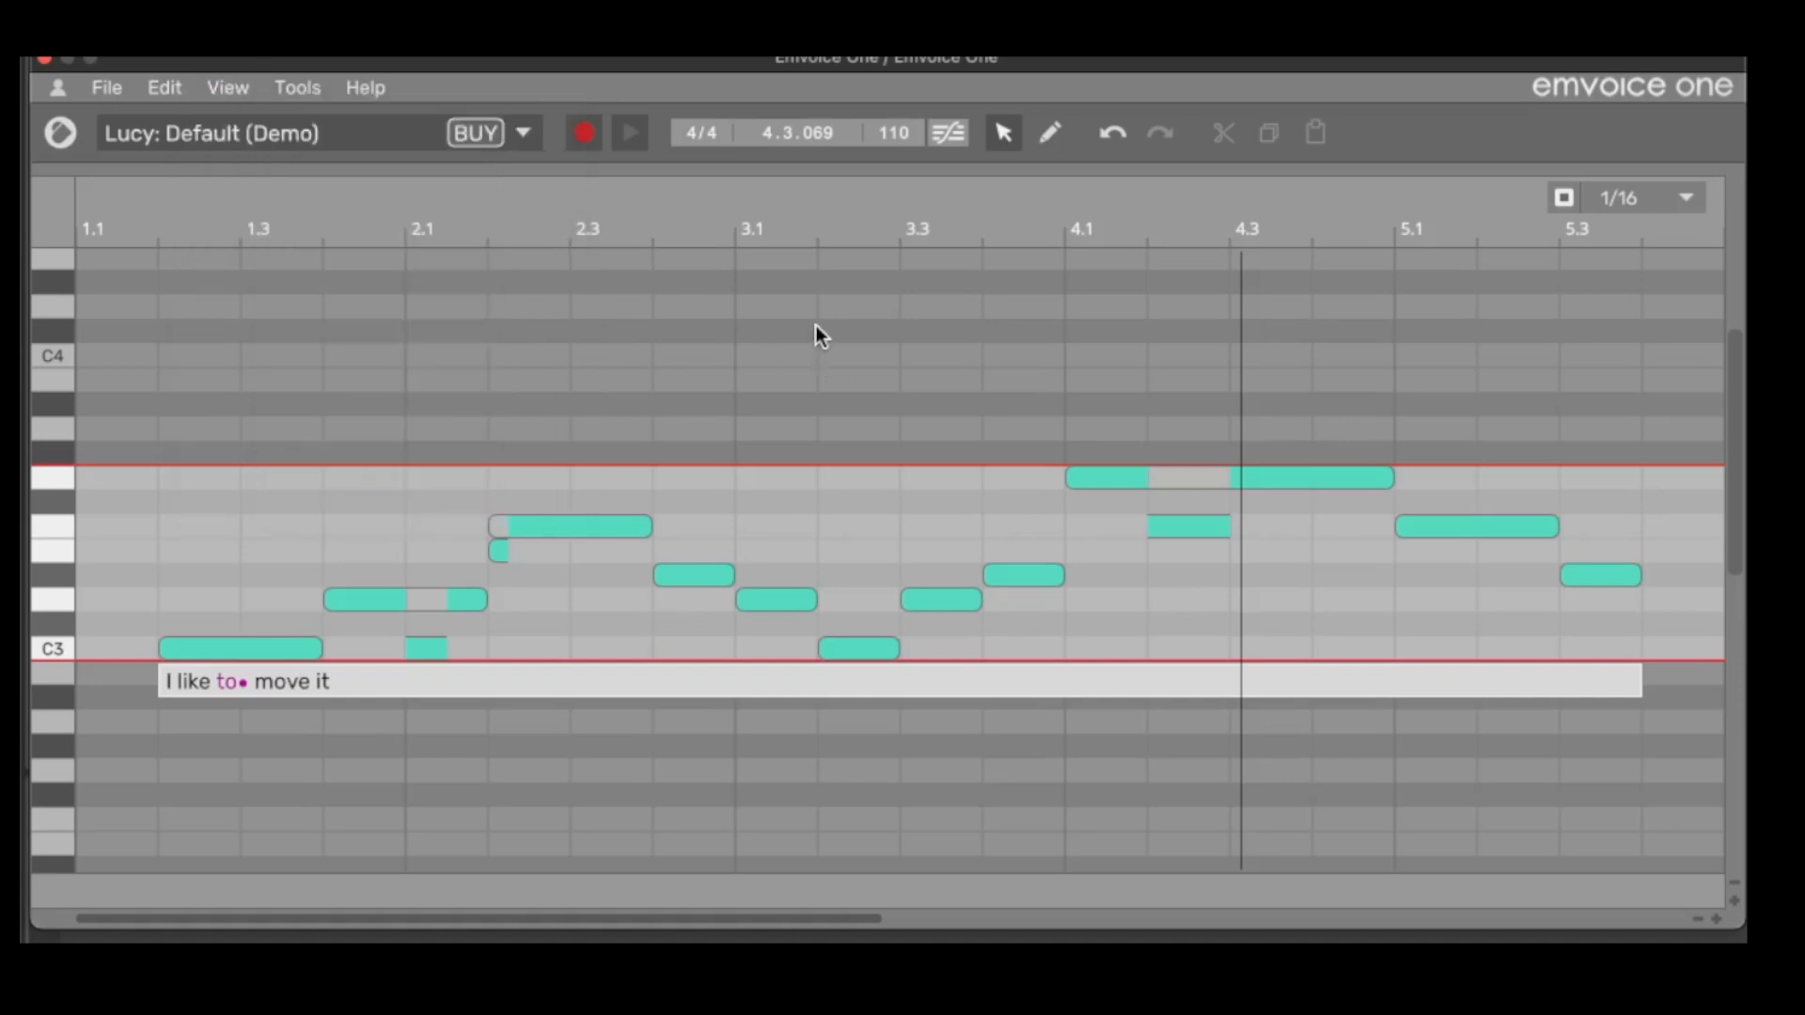
scroll(down, 3)
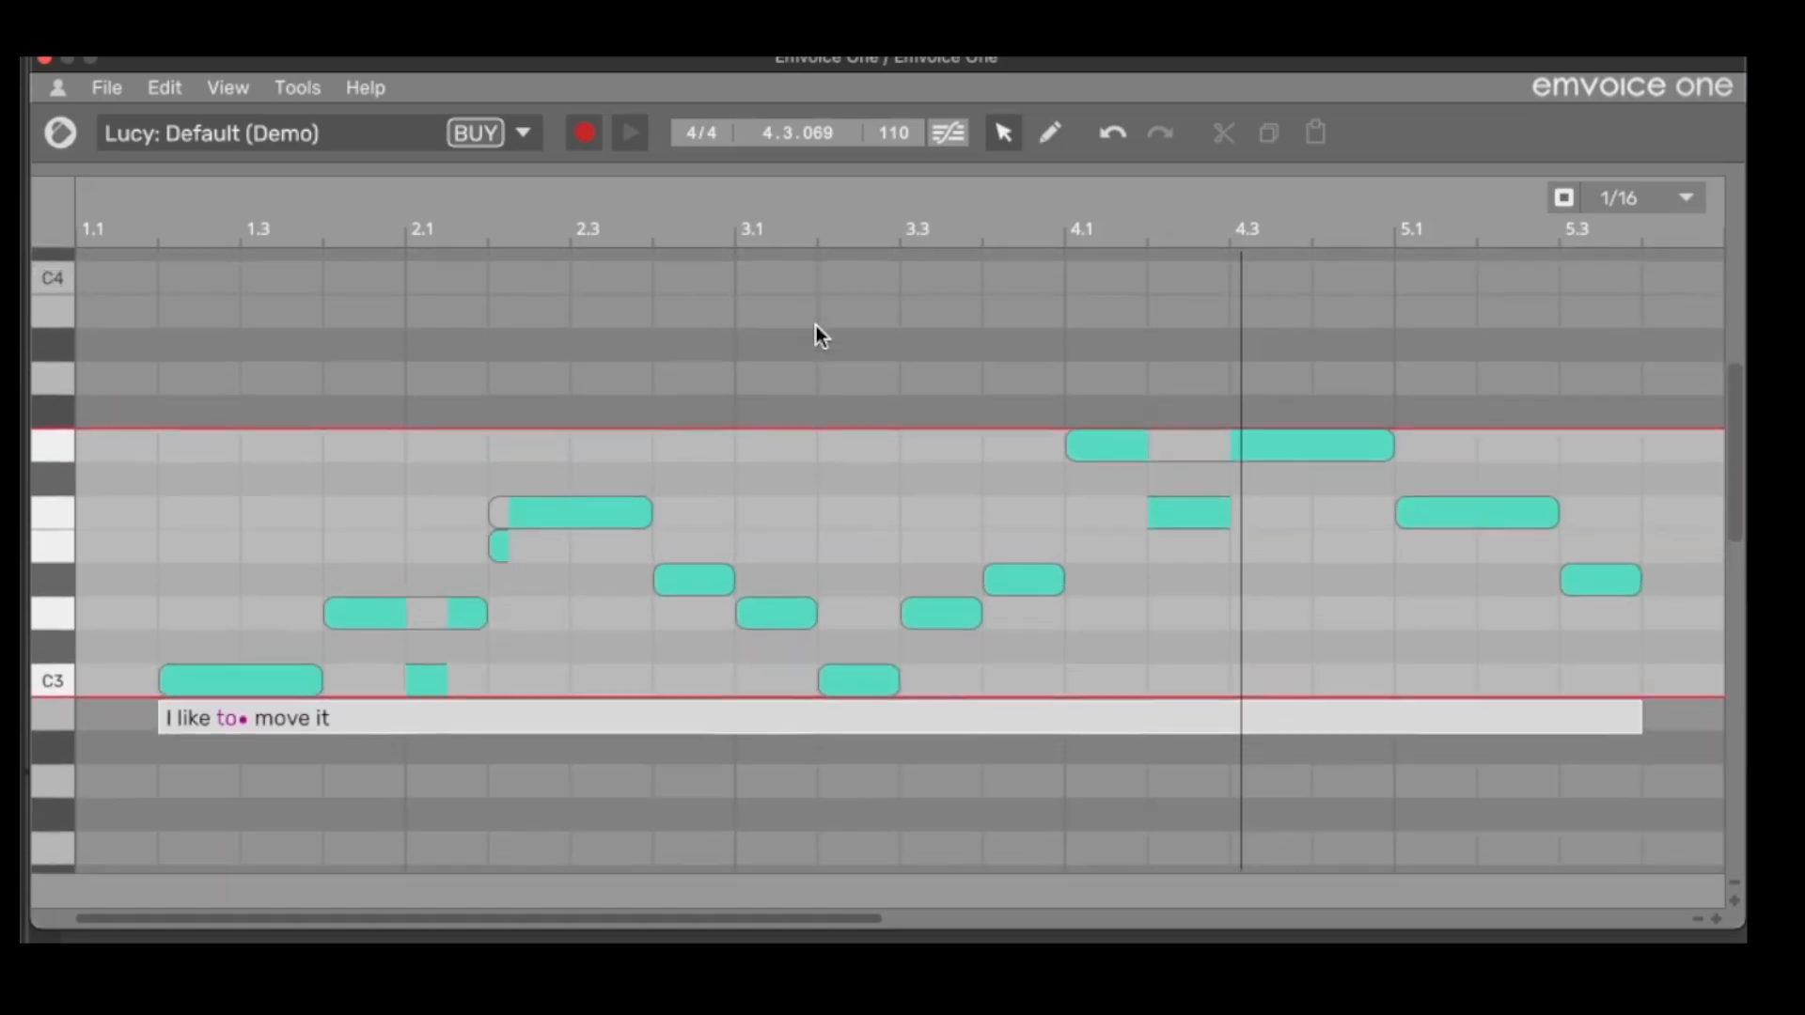
scroll(down, 3)
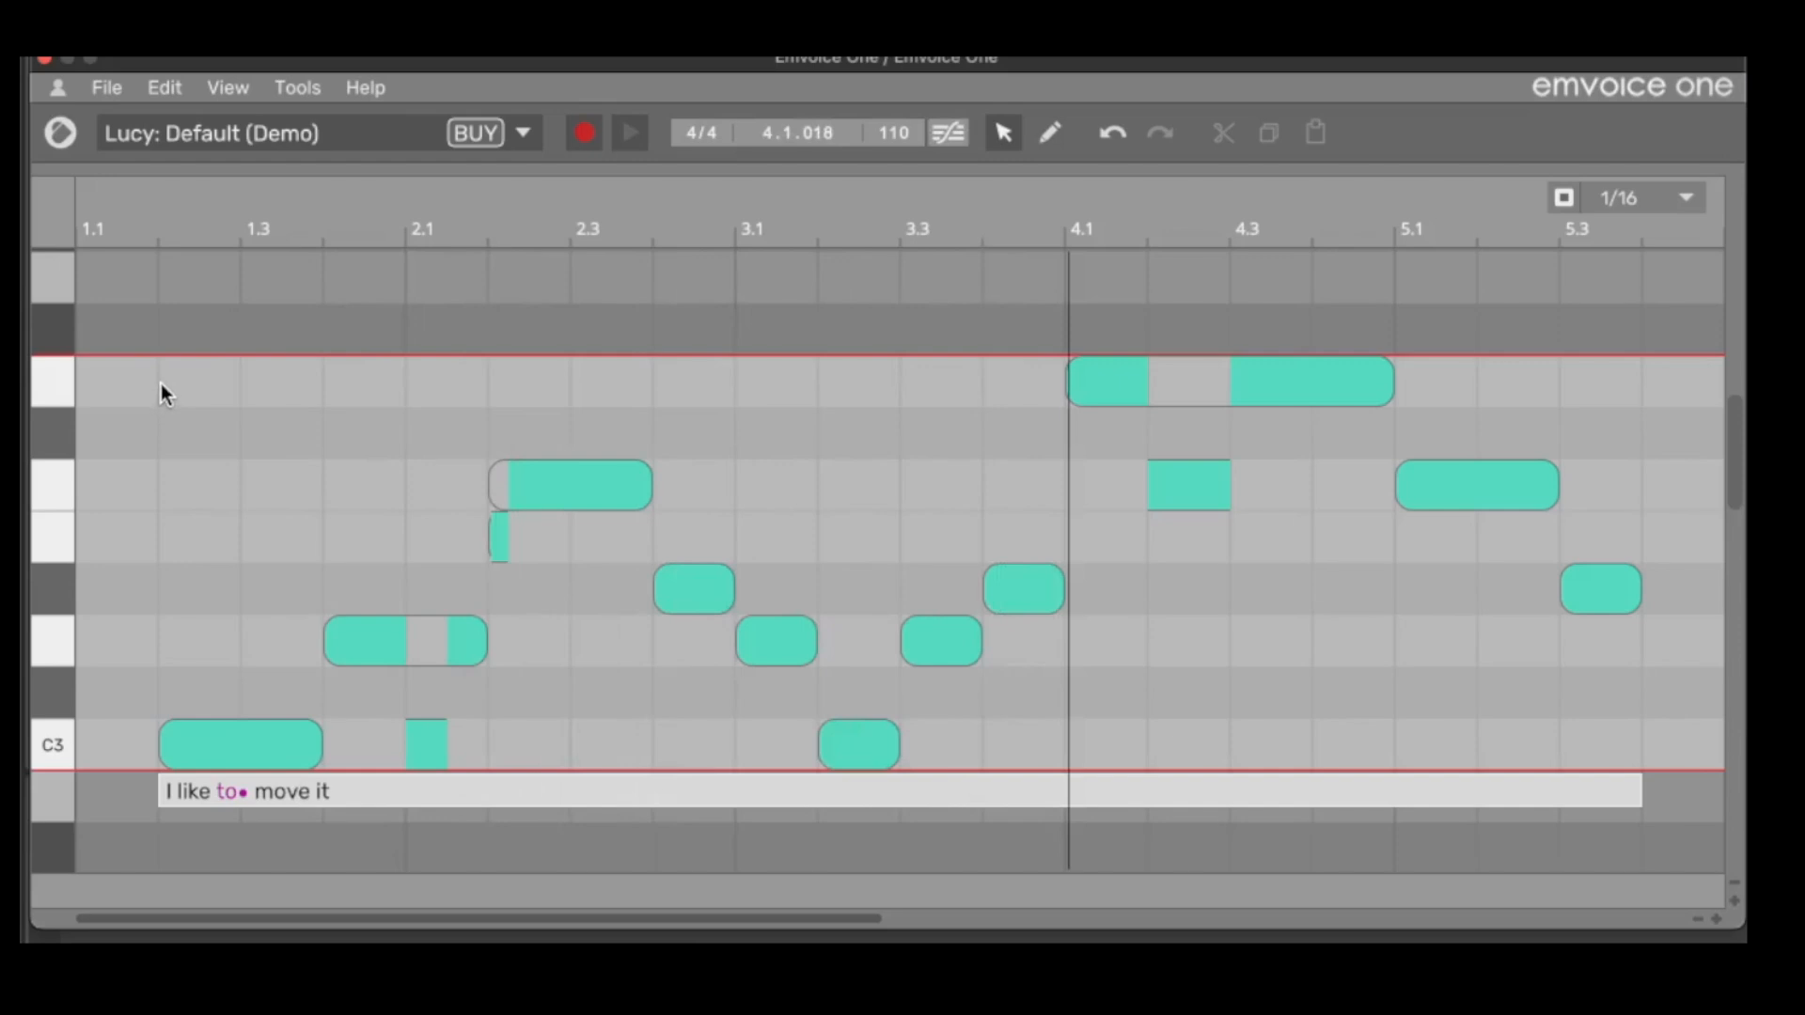
mouse_move(176, 400)
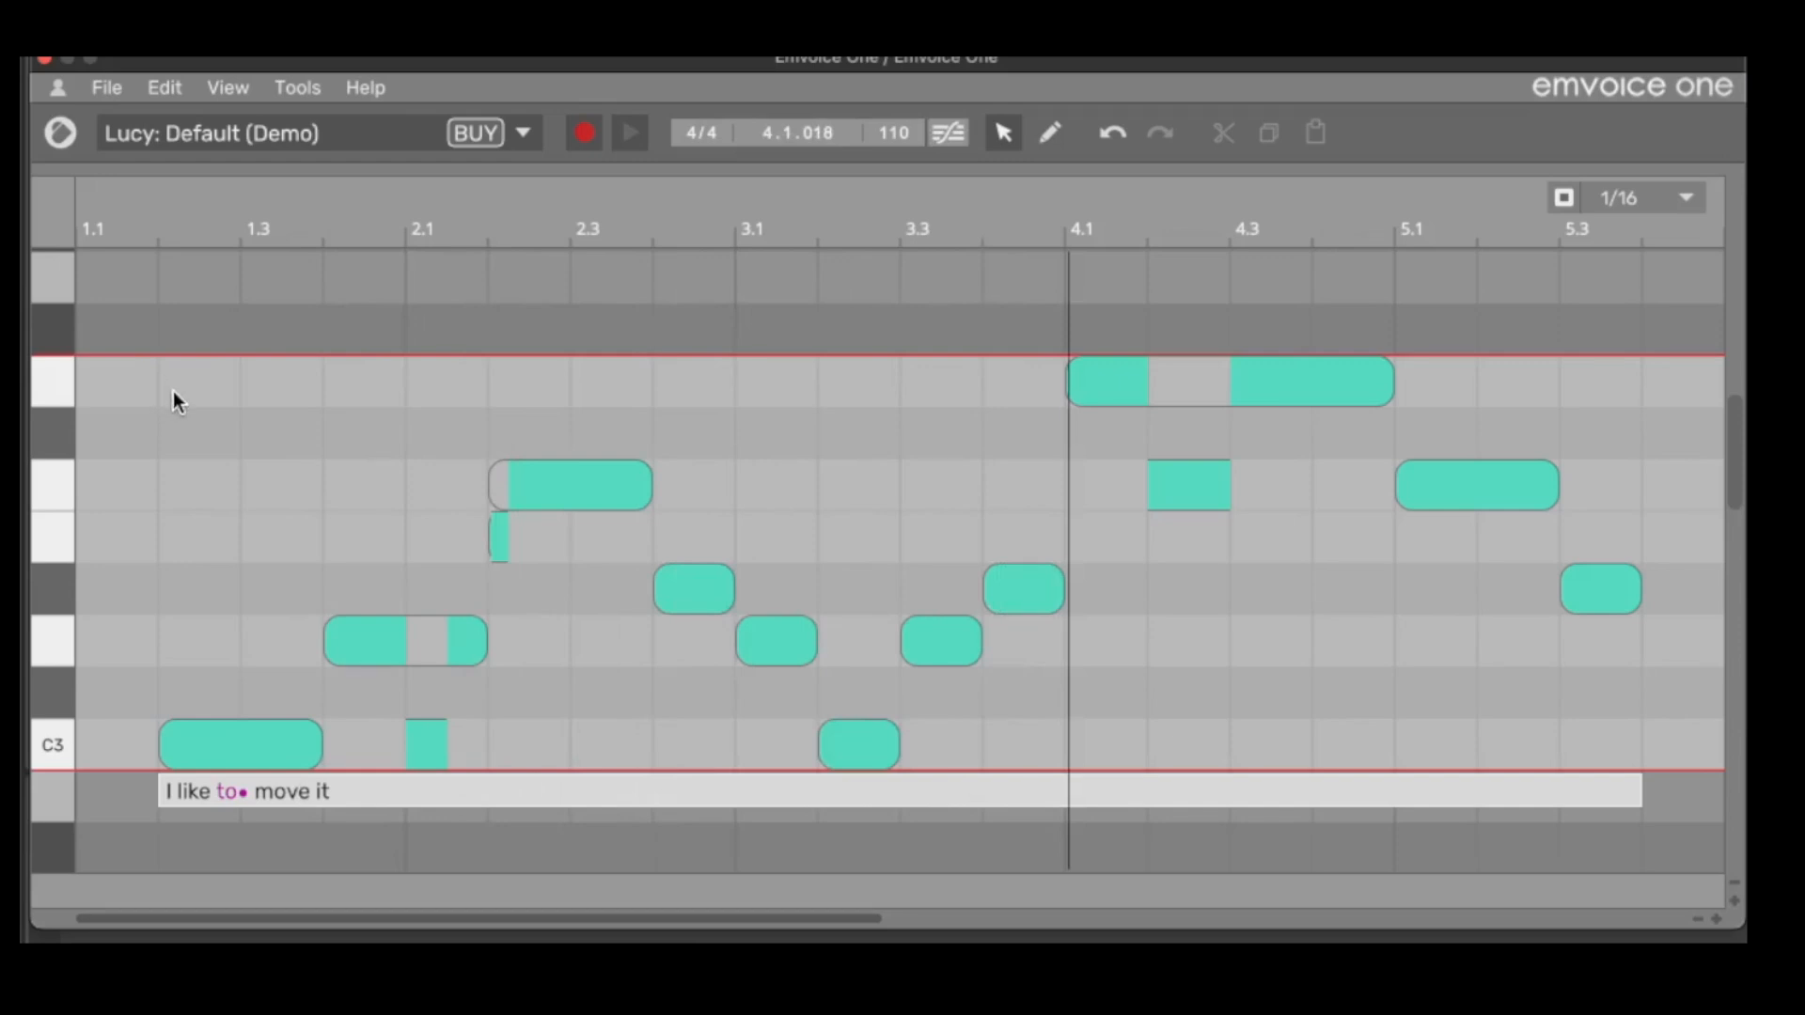
Step: Select melody notes and drag one to a new pitch
click(240, 744)
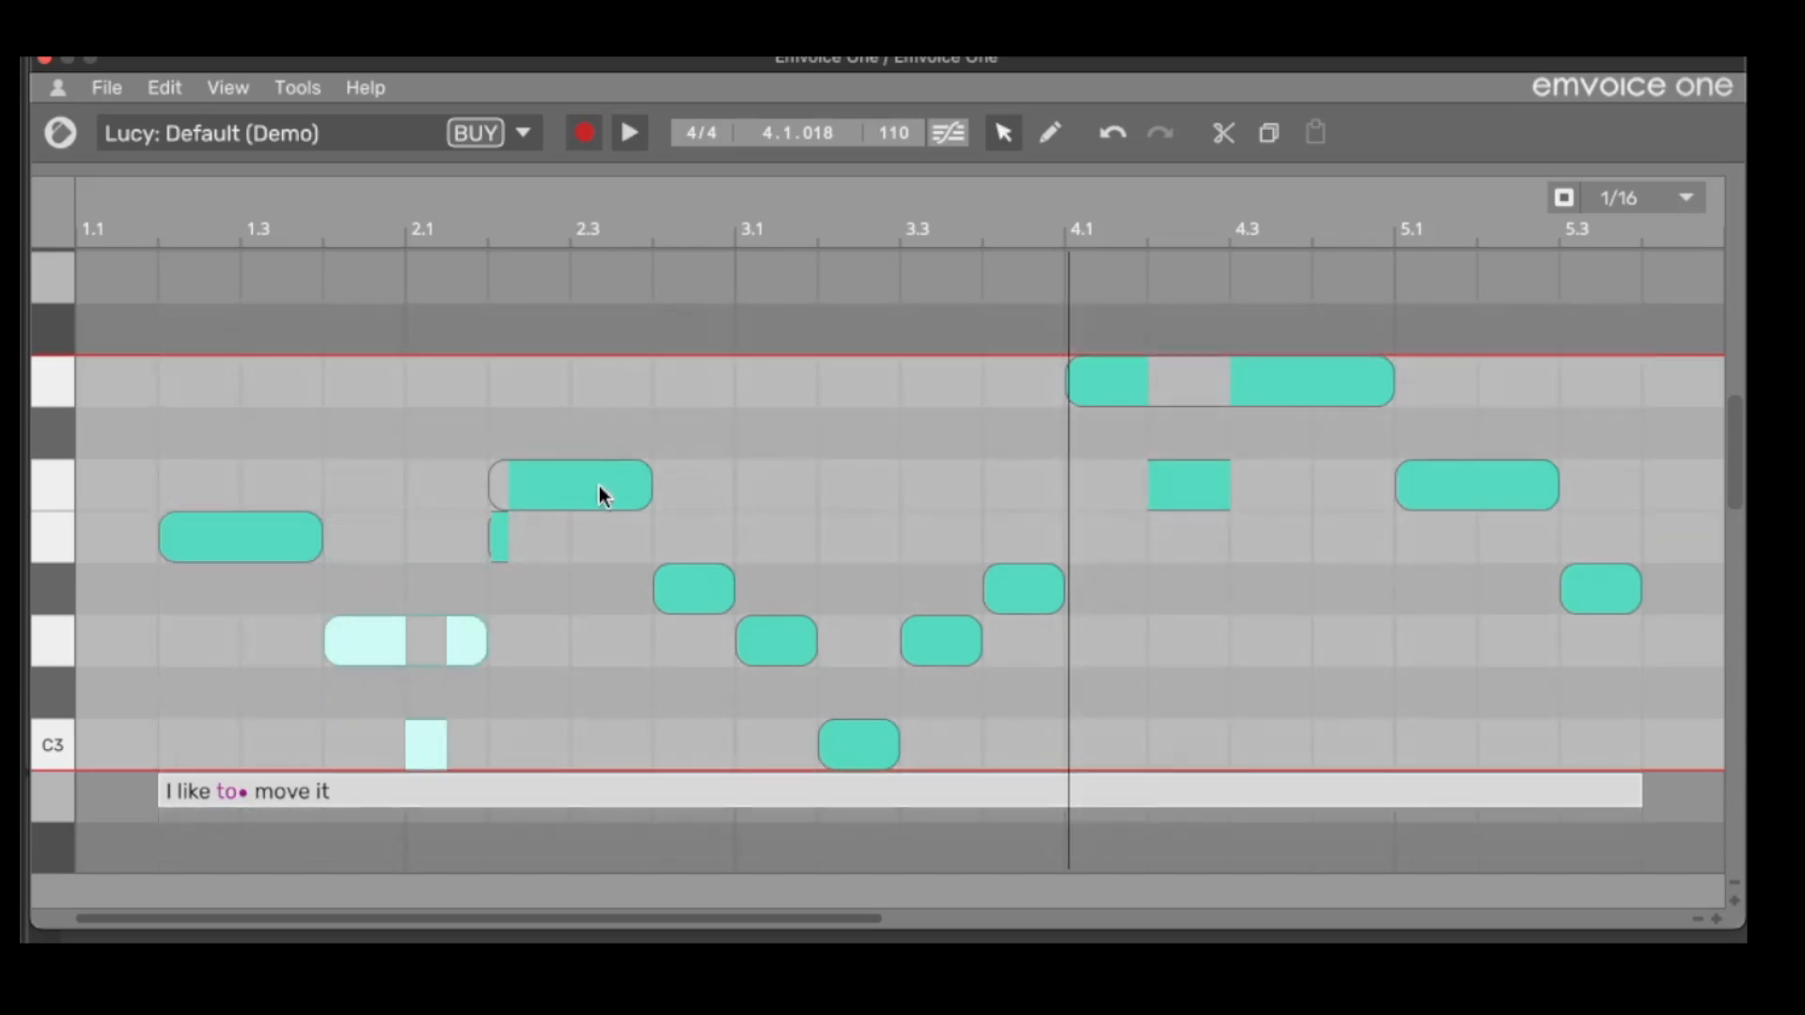
drag(570, 483, 569, 535)
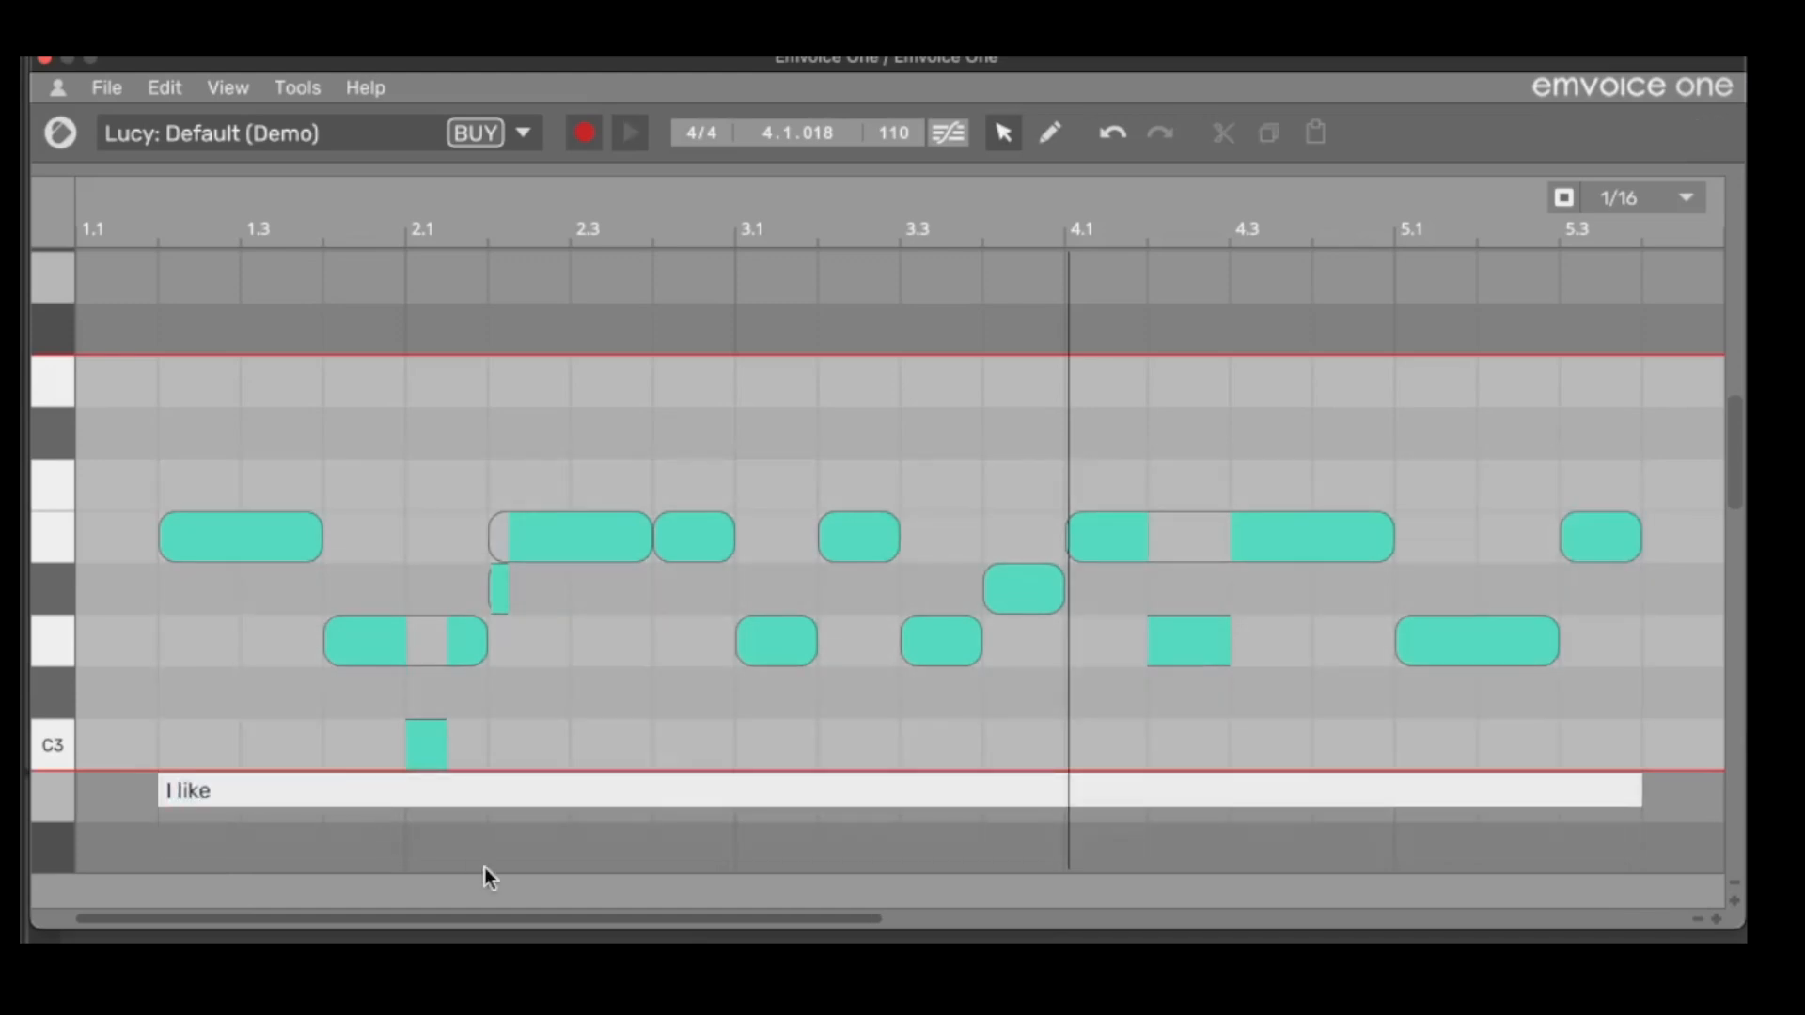
Step: Type 'Thomas Foster musi' after 'I like' and commit the lyric line
text(Thomas Foster musi)
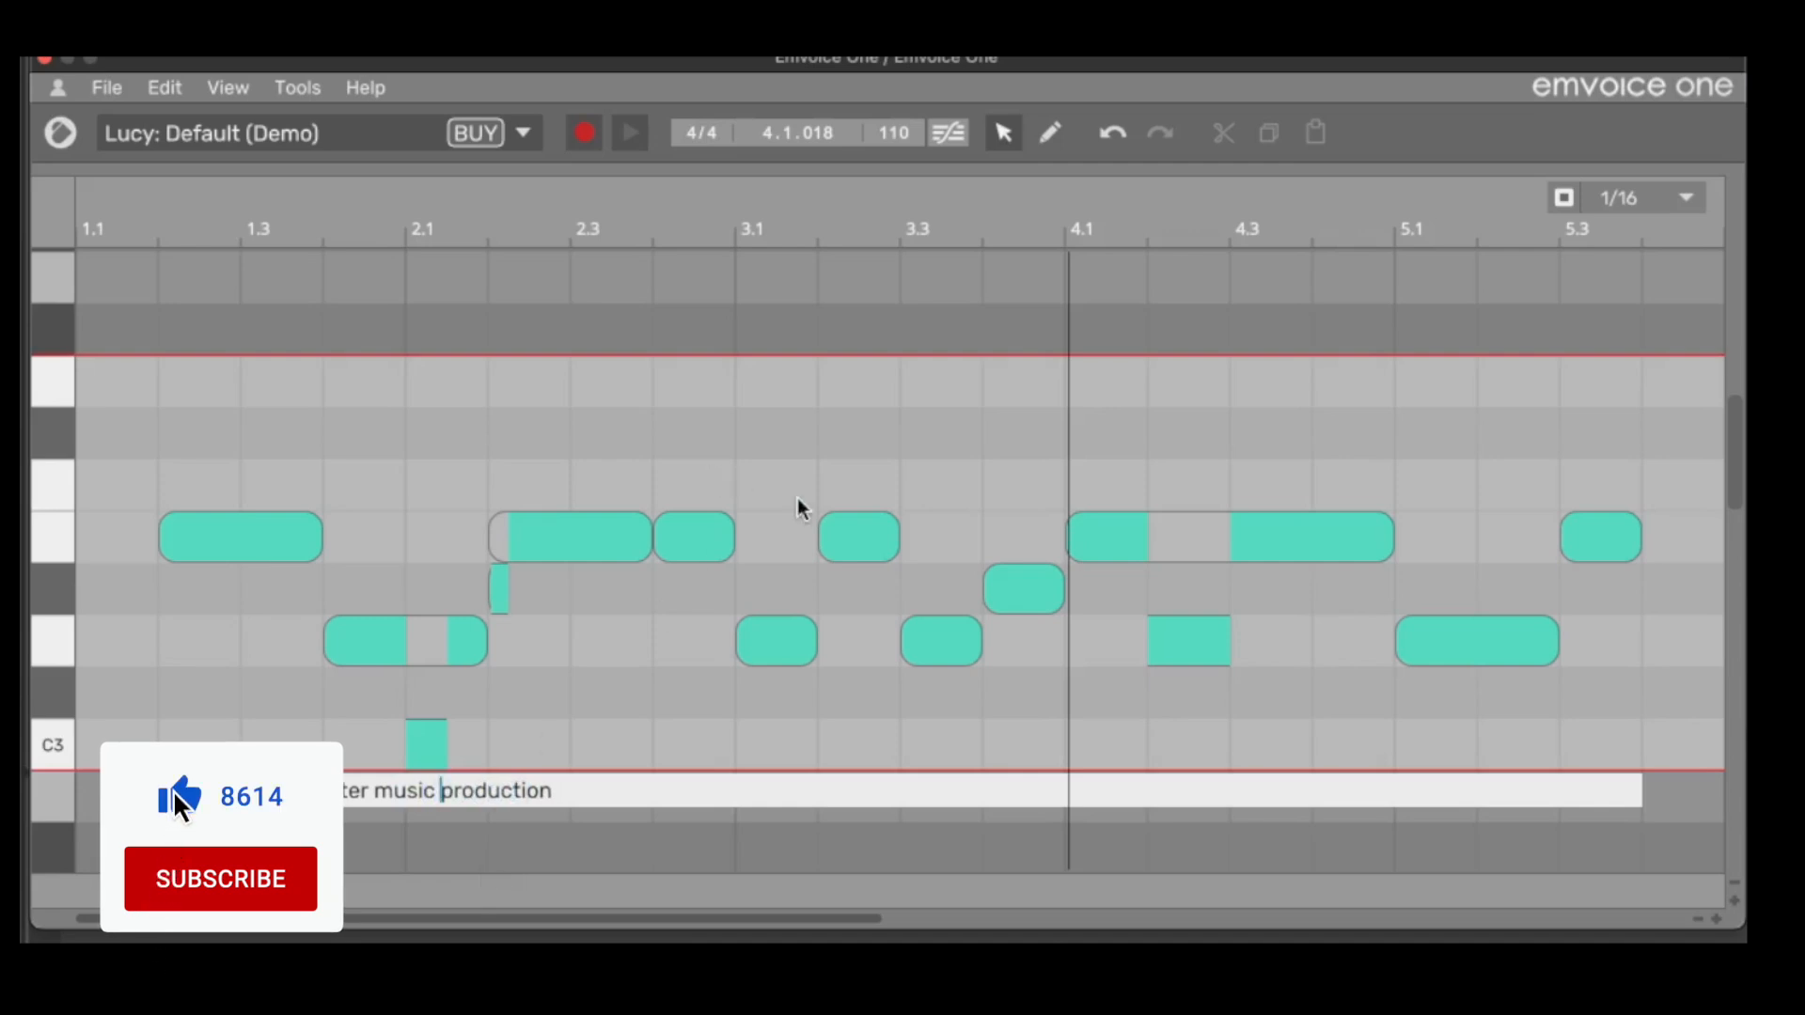
click(220, 878)
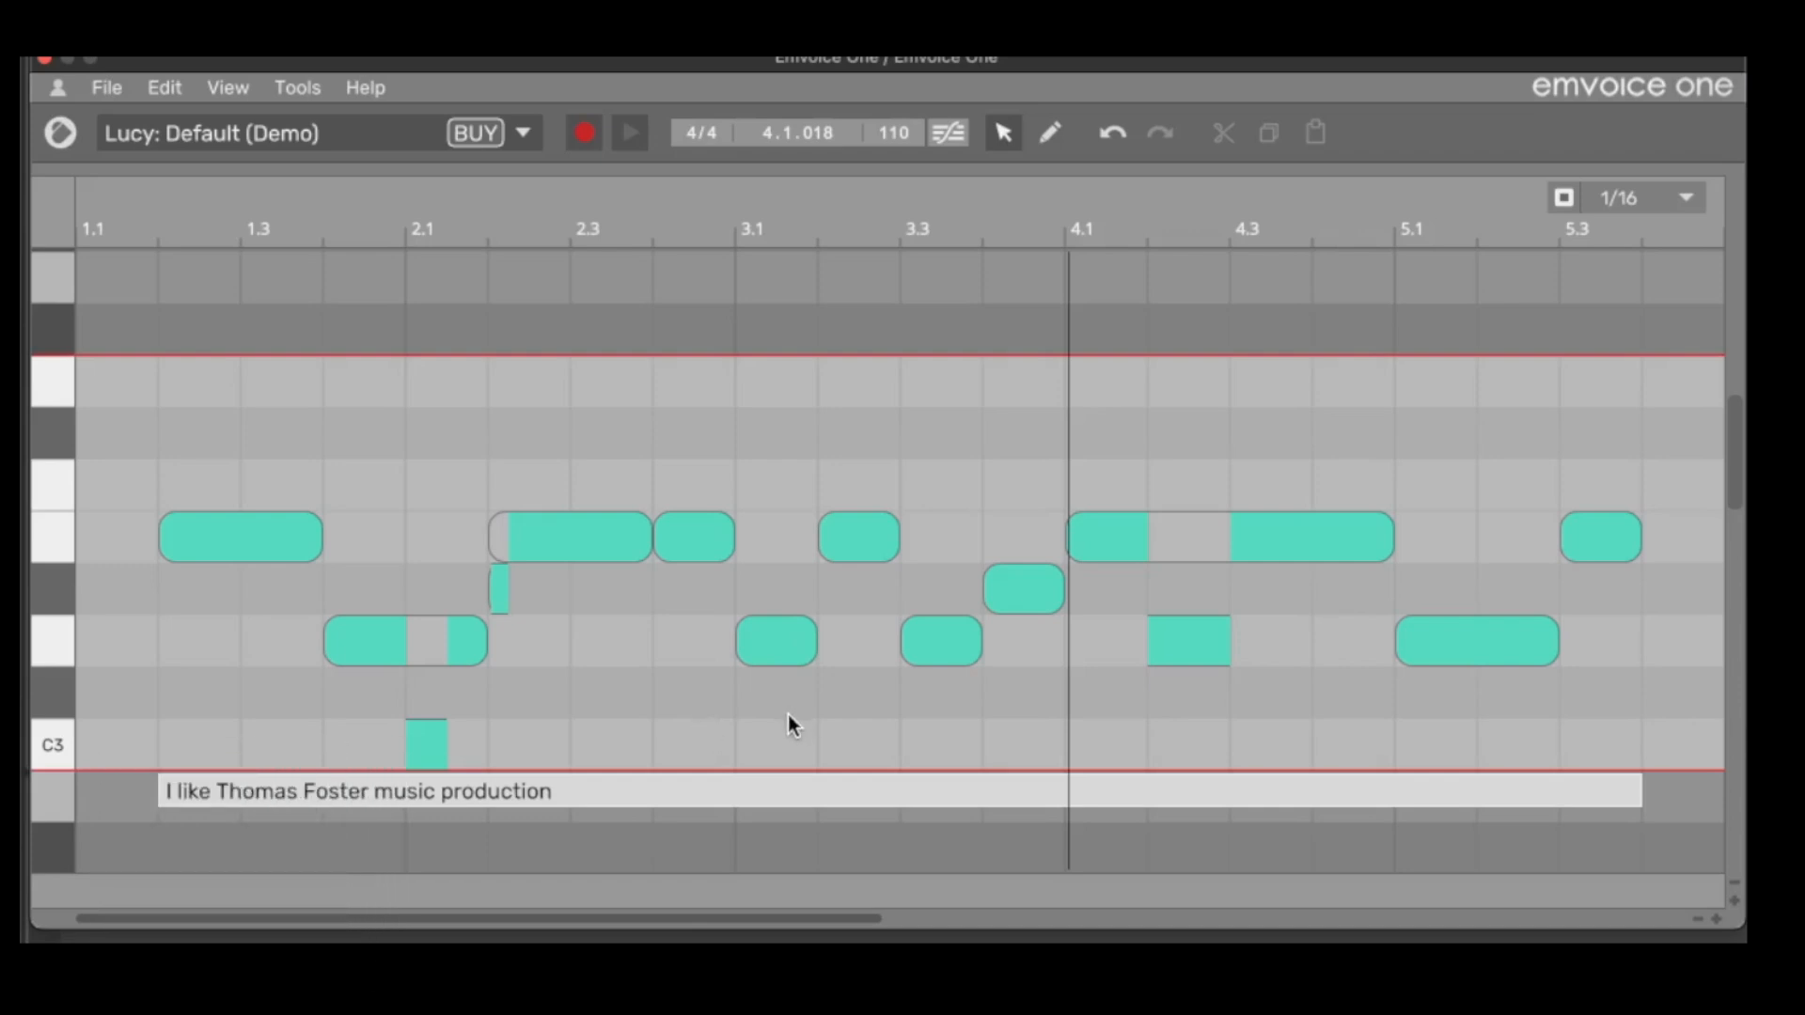
mouse_move(852, 719)
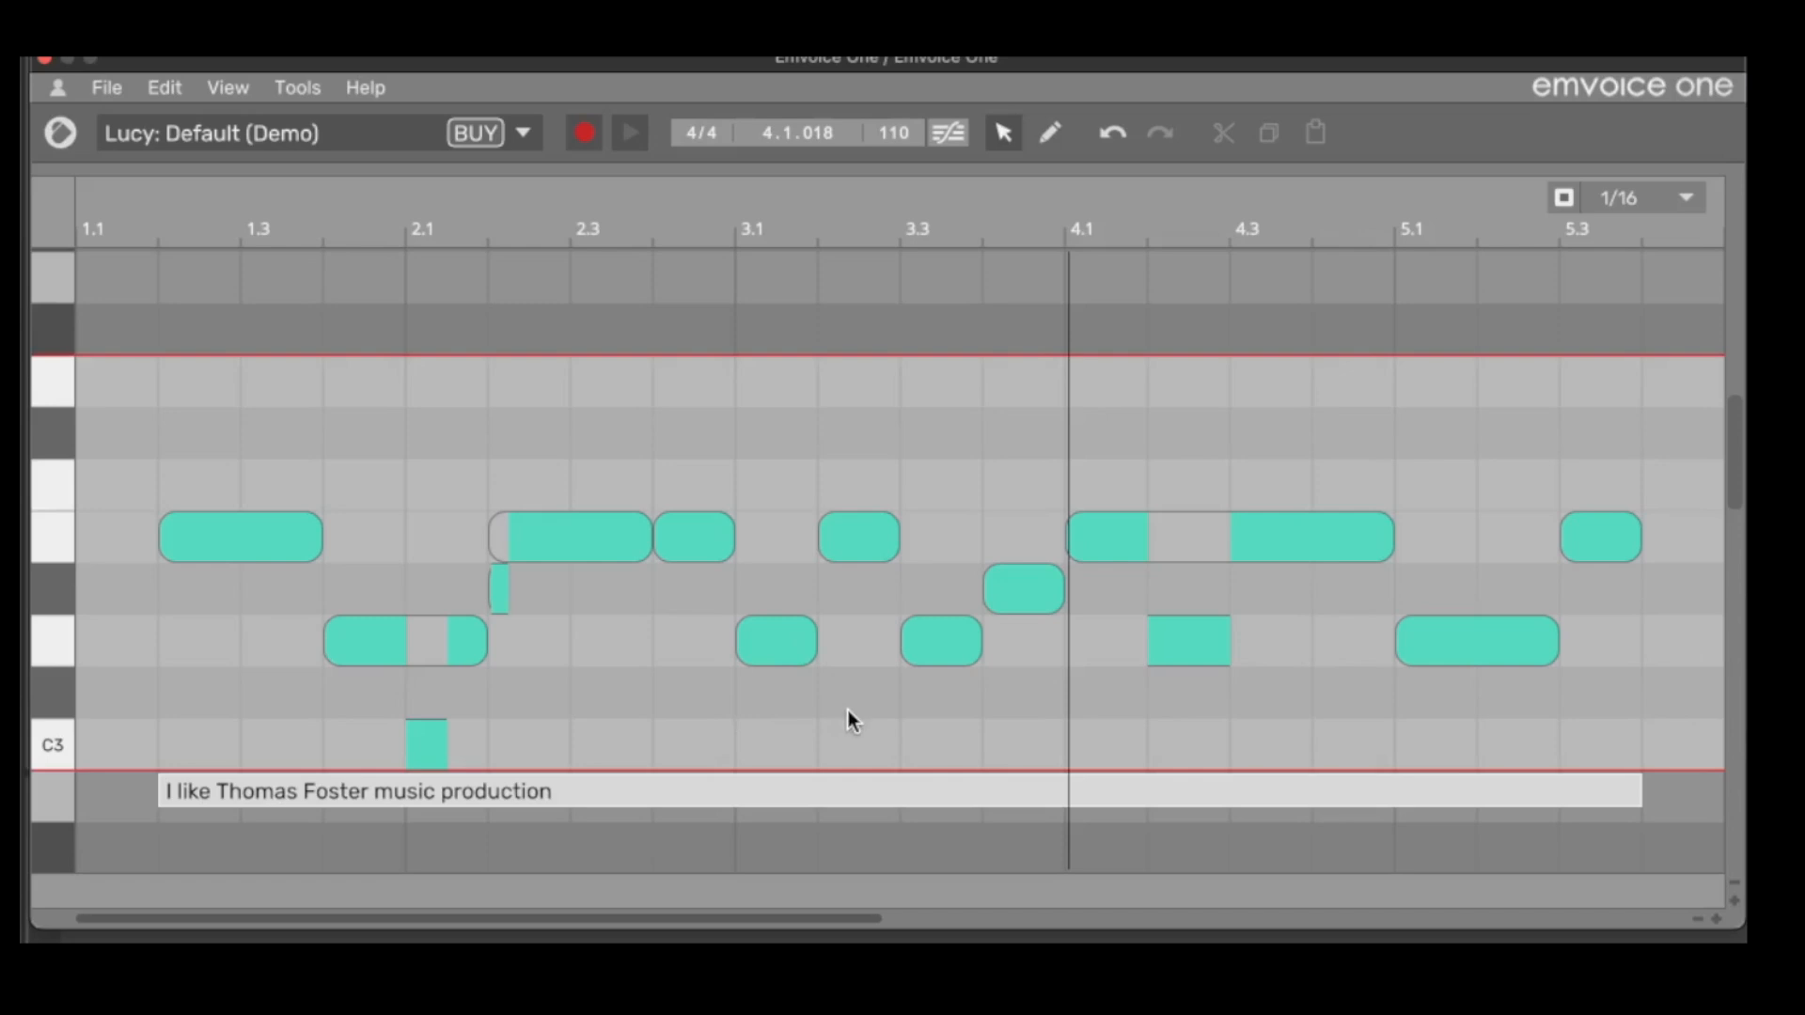
mouse_move(702, 662)
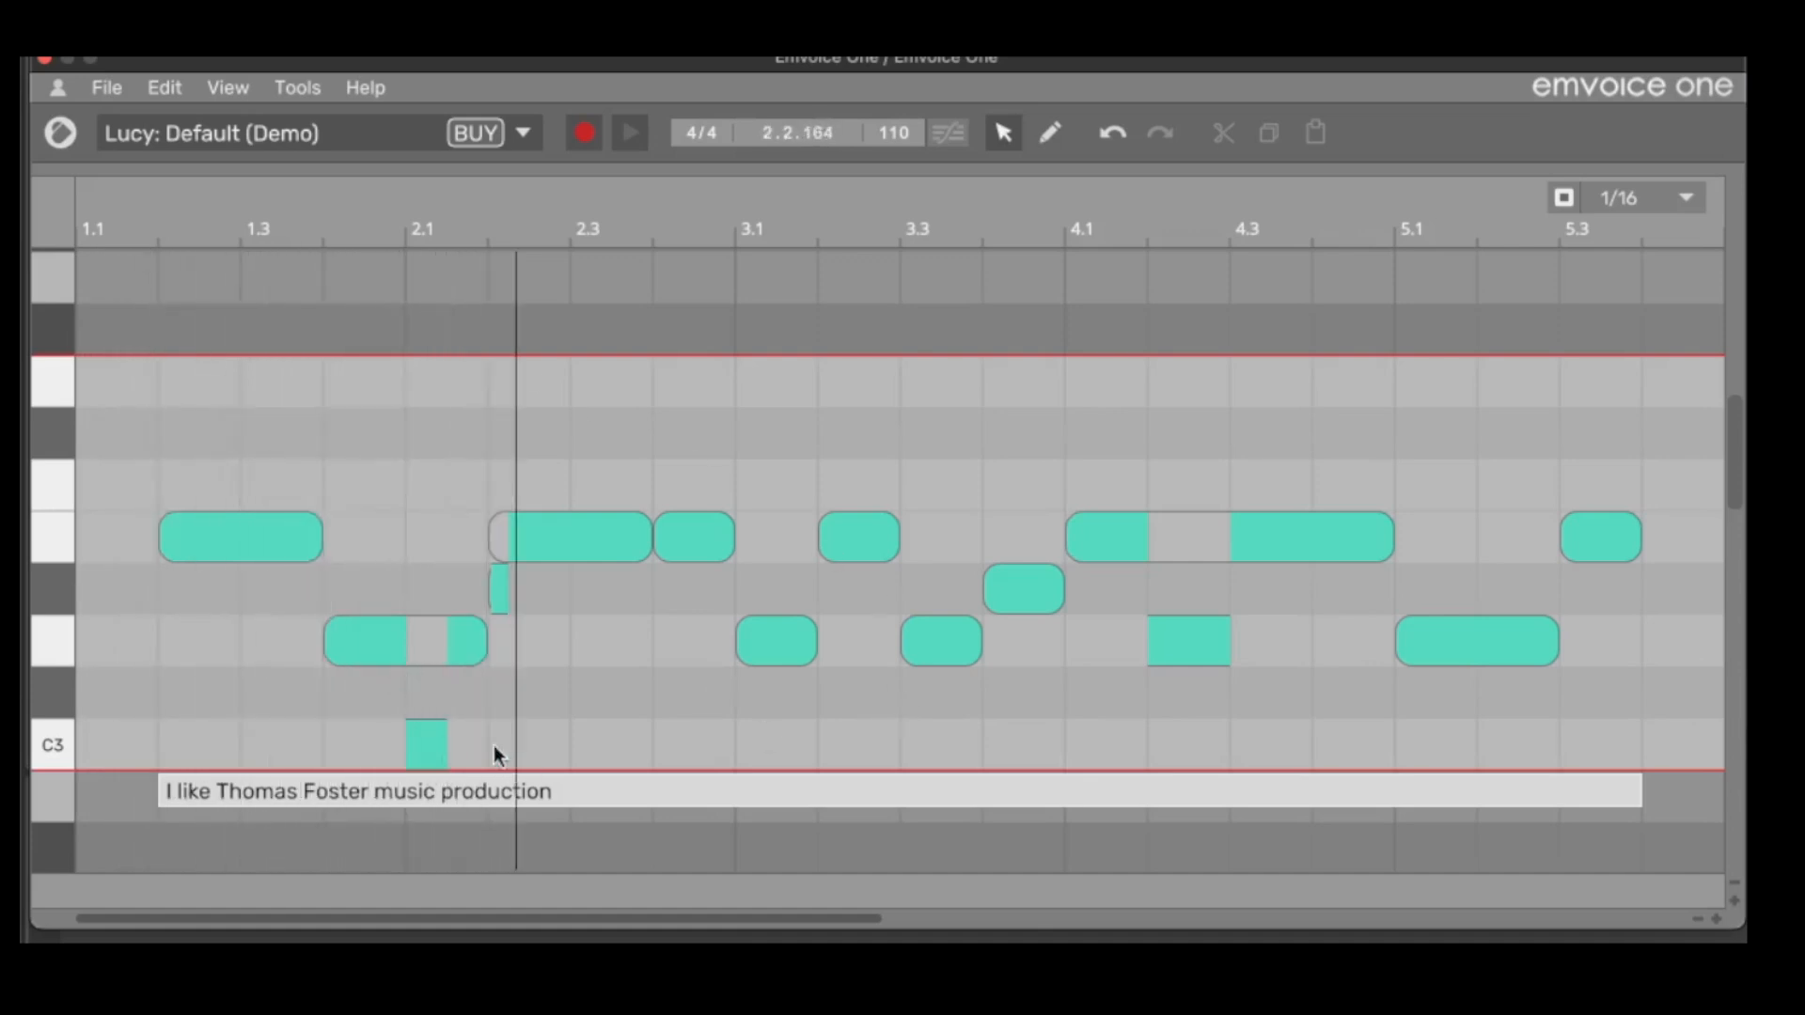
Step: Adjust the Lucy voice's melody so notes run to bar 5.3
click(362, 641)
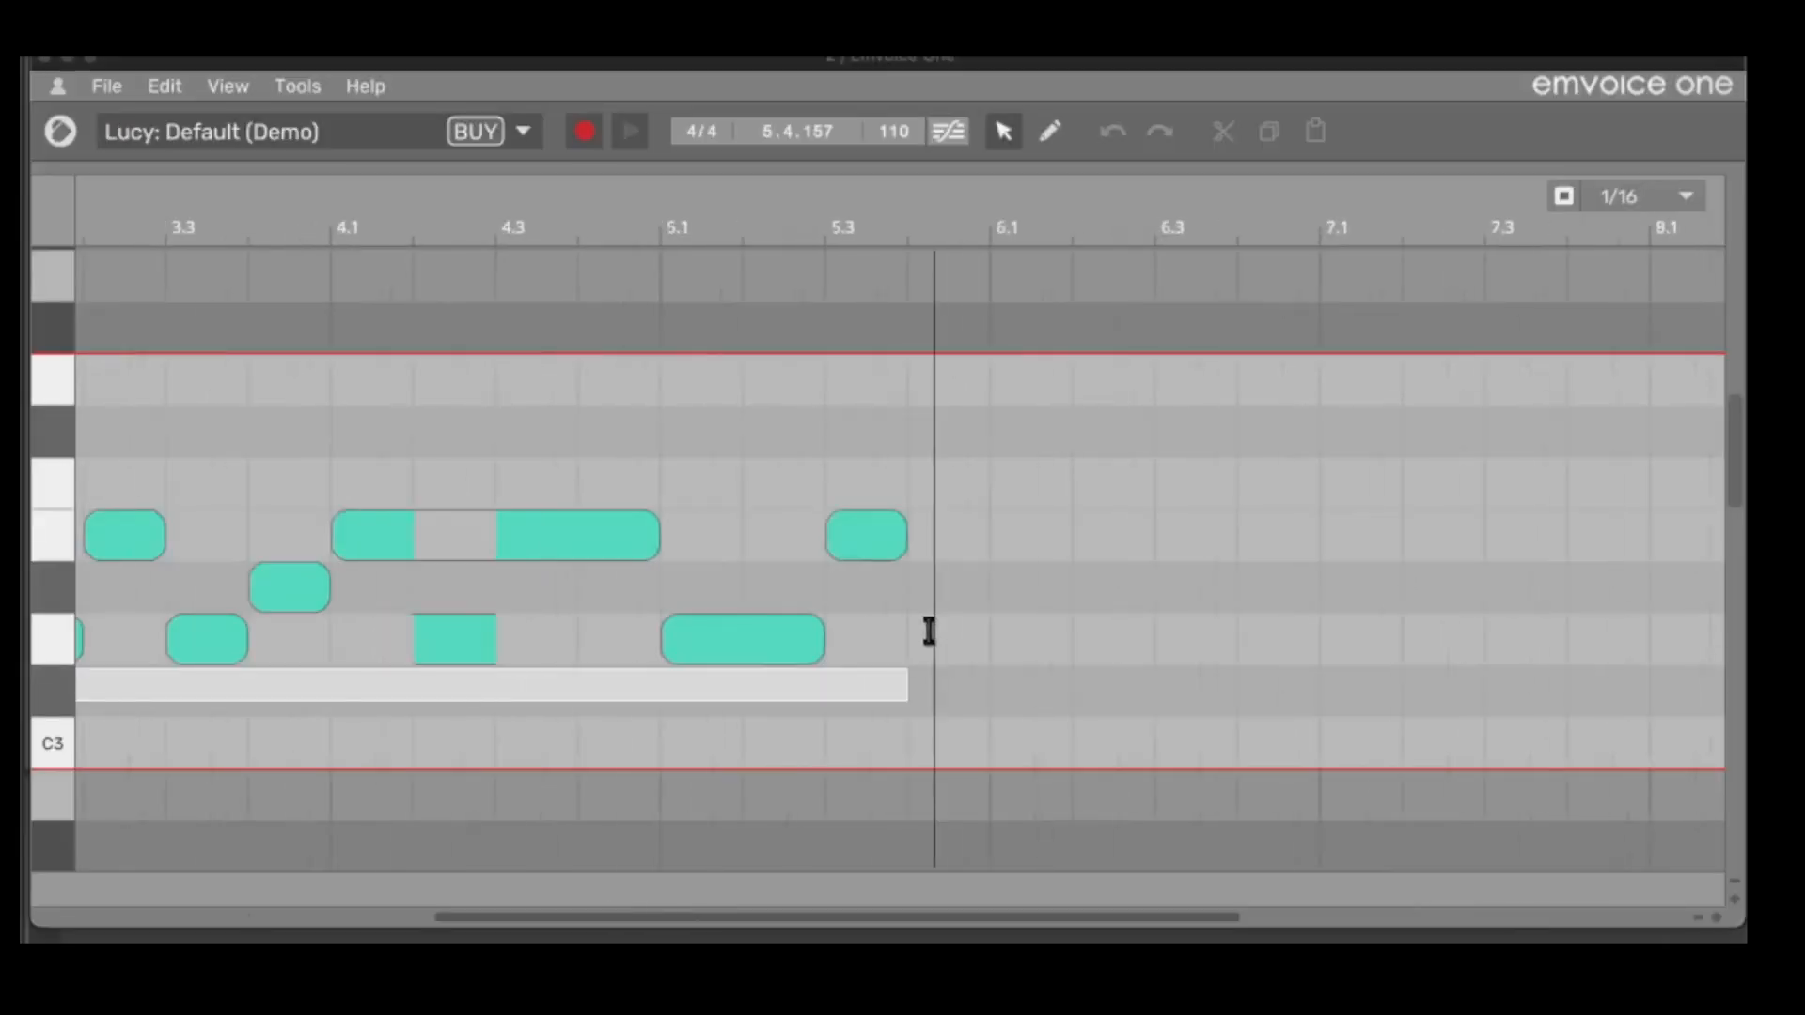
Step: Switch the singer preset to Jay (Demo), then reopen the voice list to compare
click(523, 132)
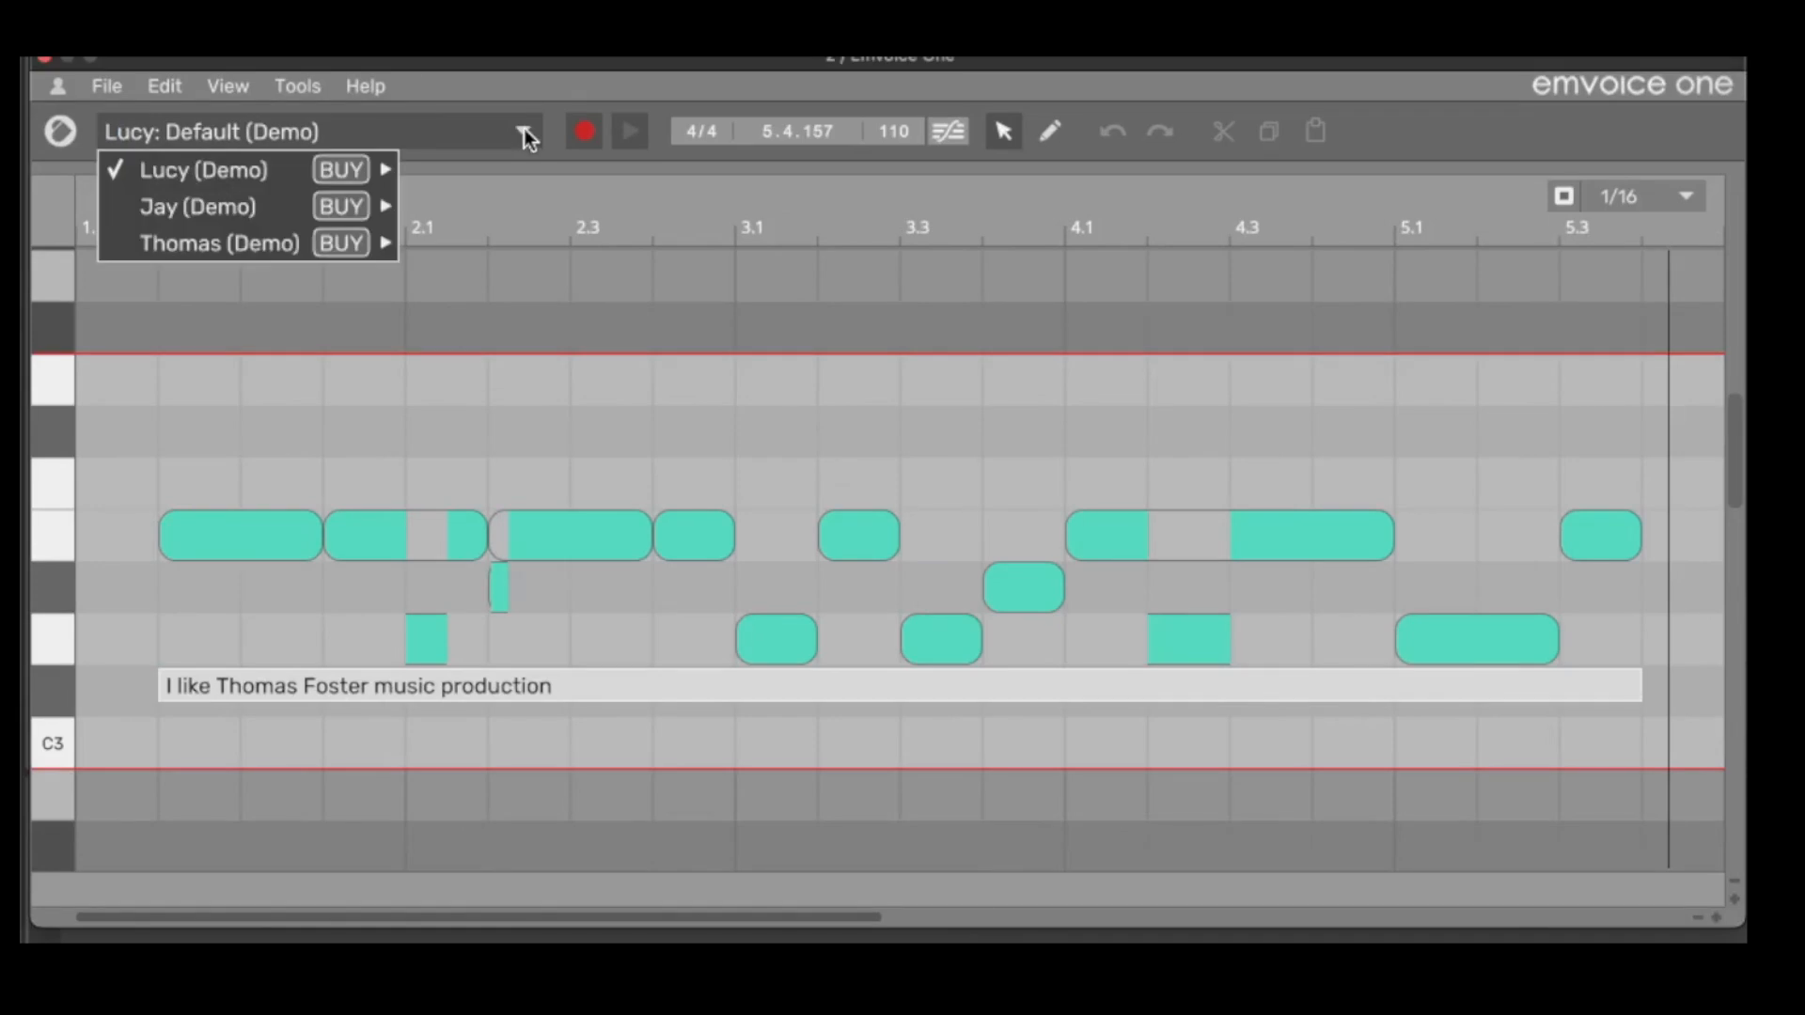
click(196, 205)
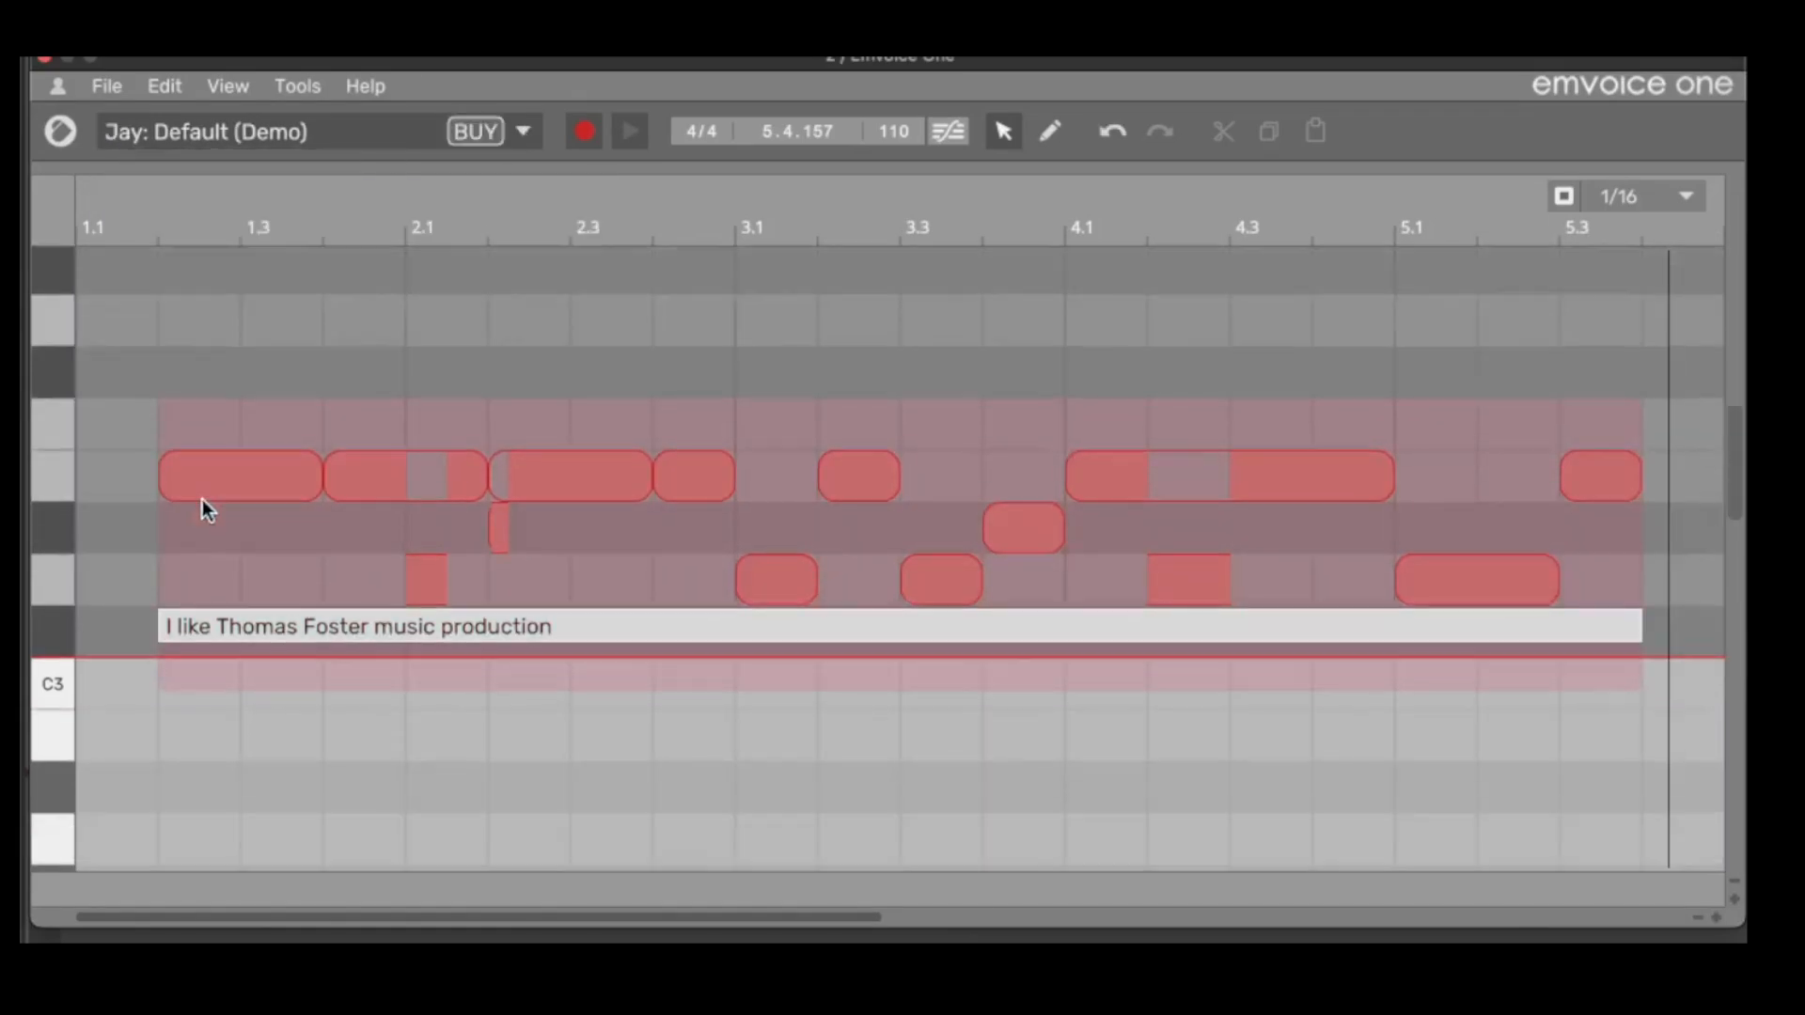
click(523, 130)
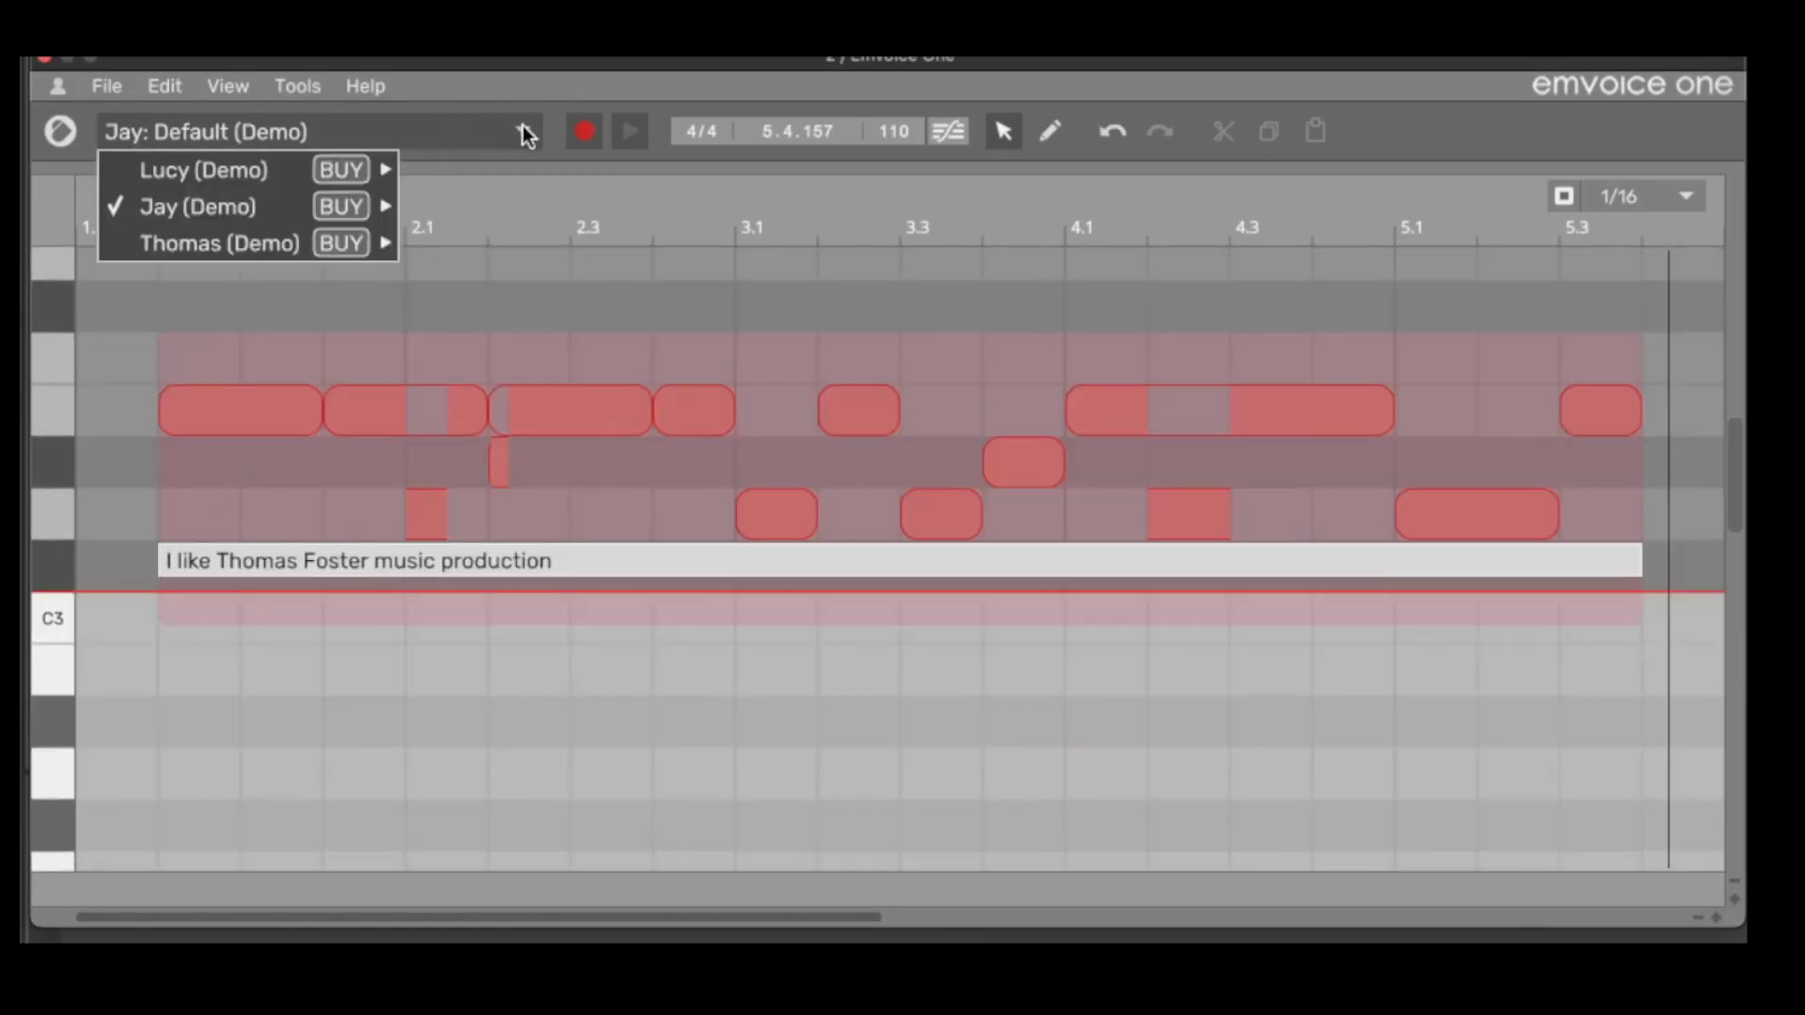
click(204, 169)
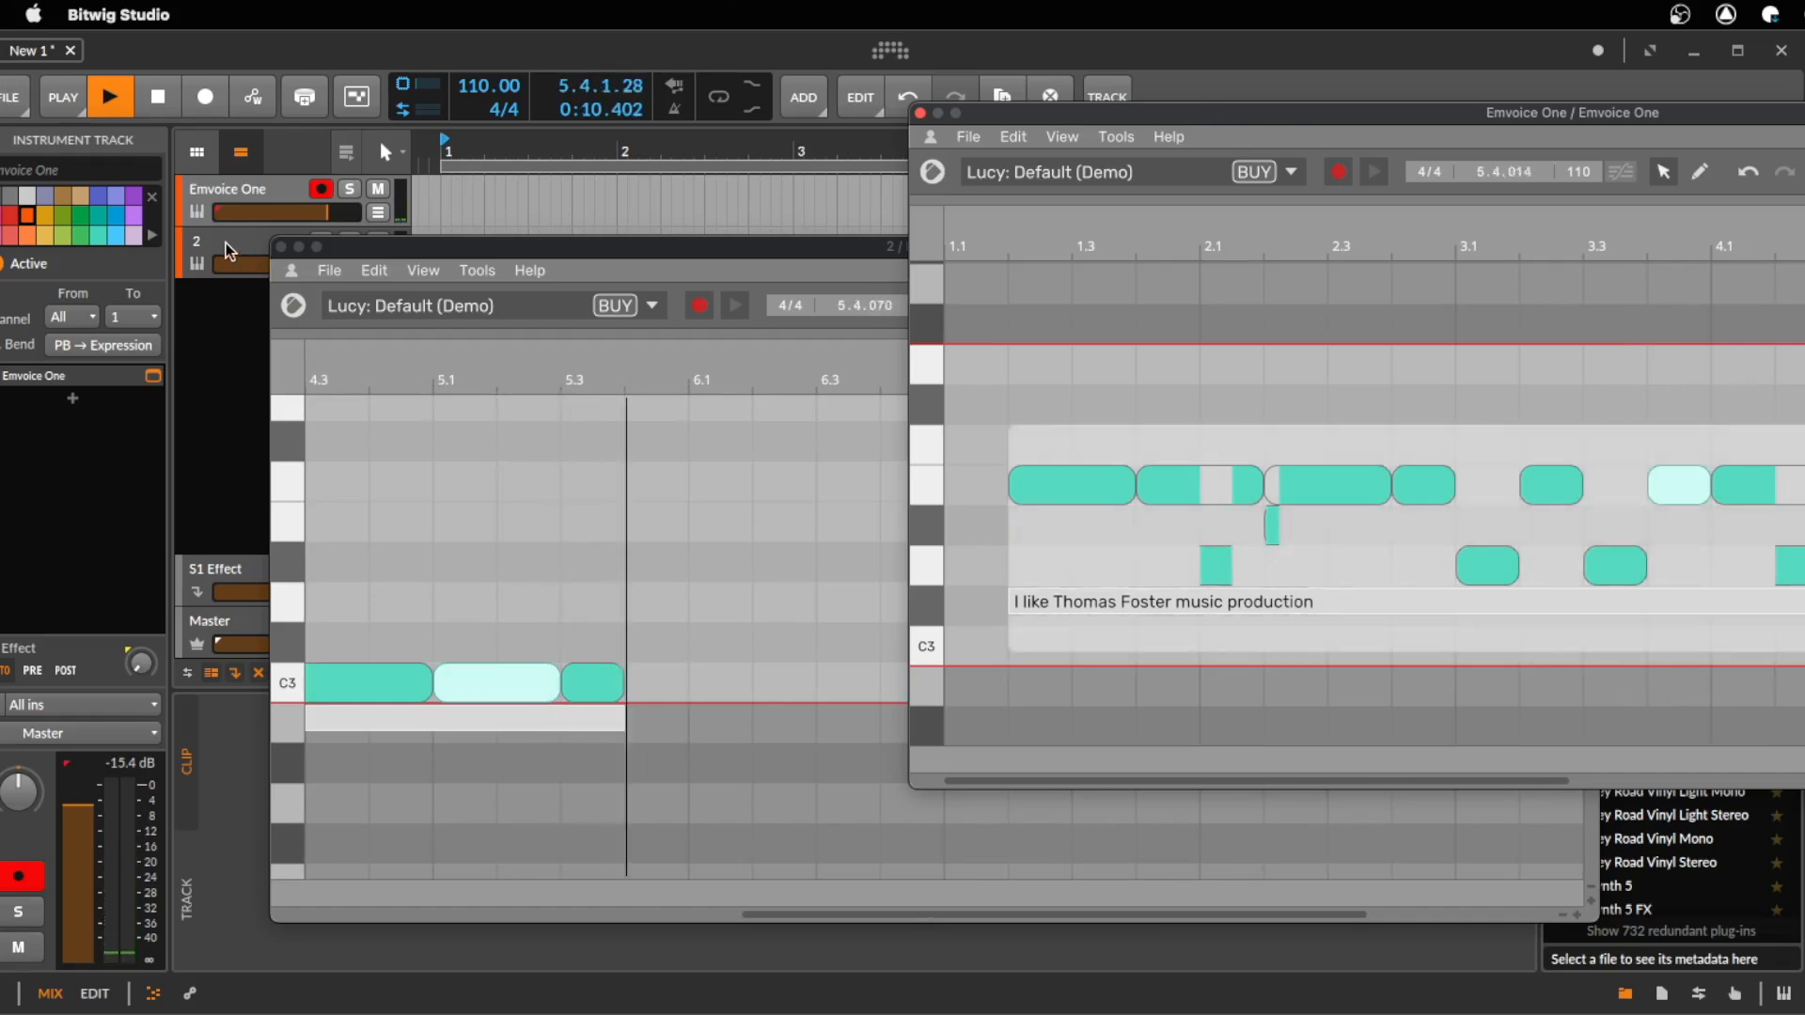
Step: Duplicate the choir track and set the copy's singer to Jay (Demo)
click(230, 304)
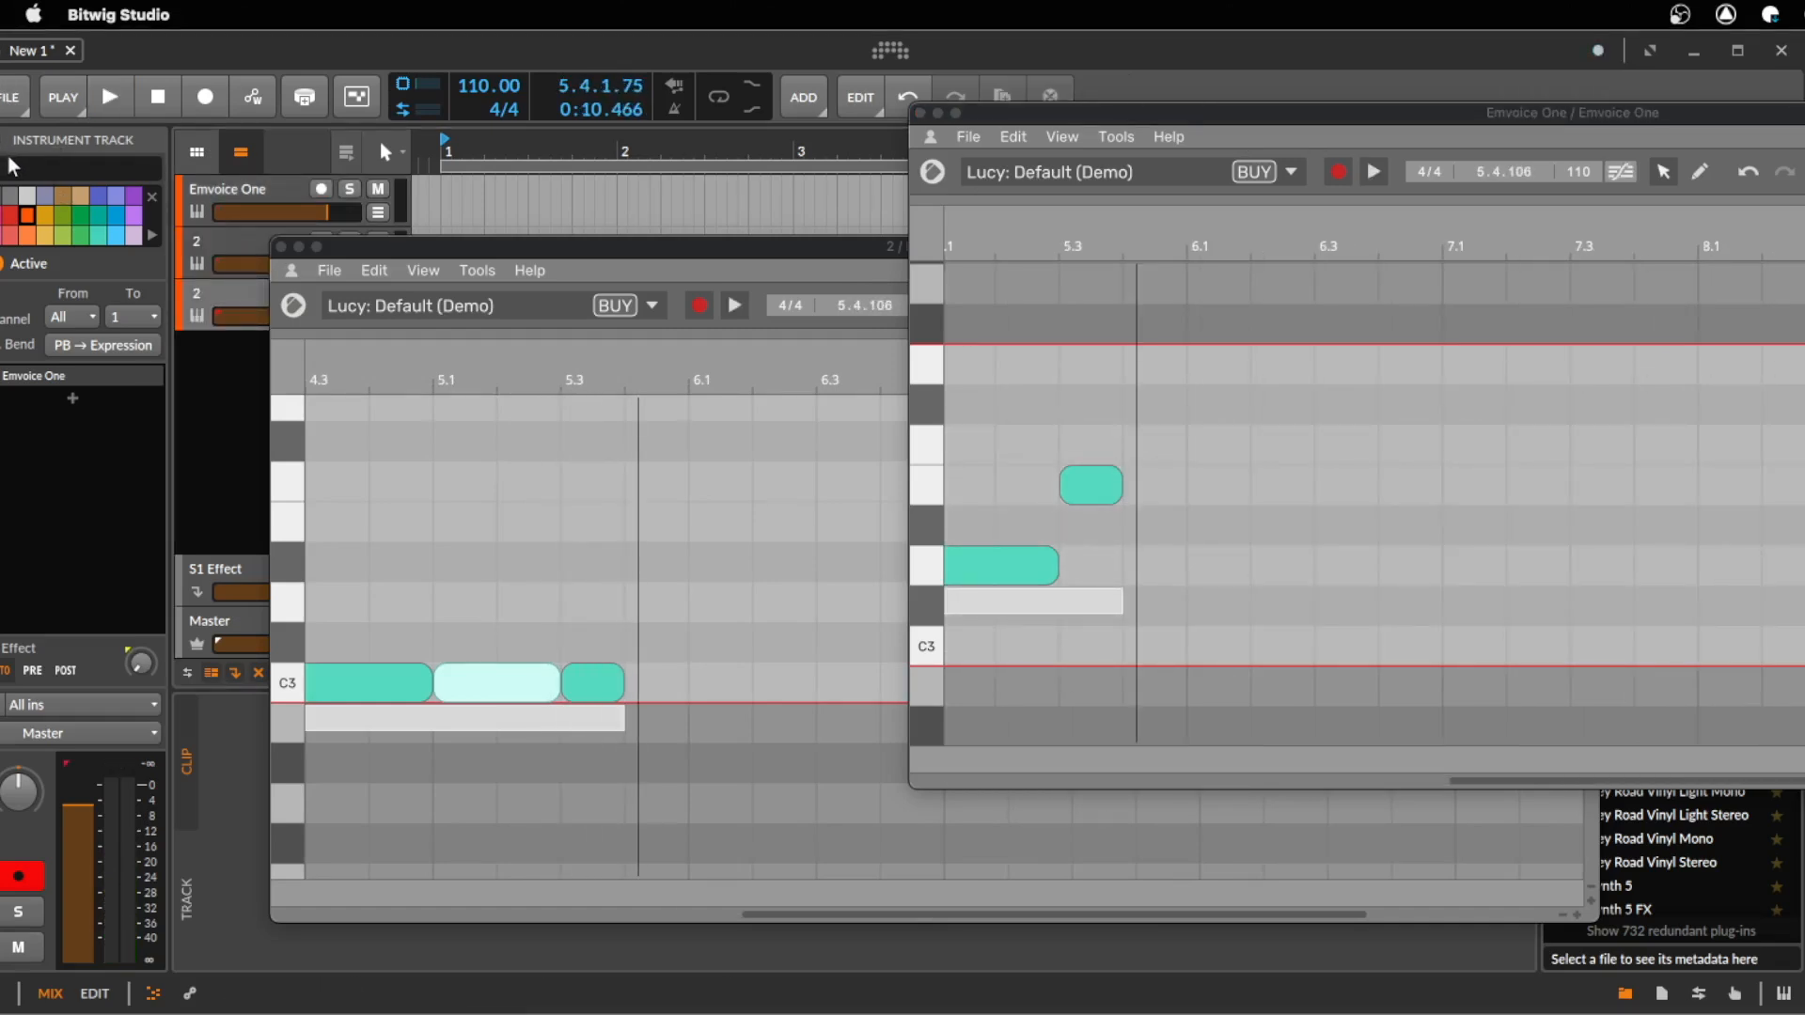
click(651, 304)
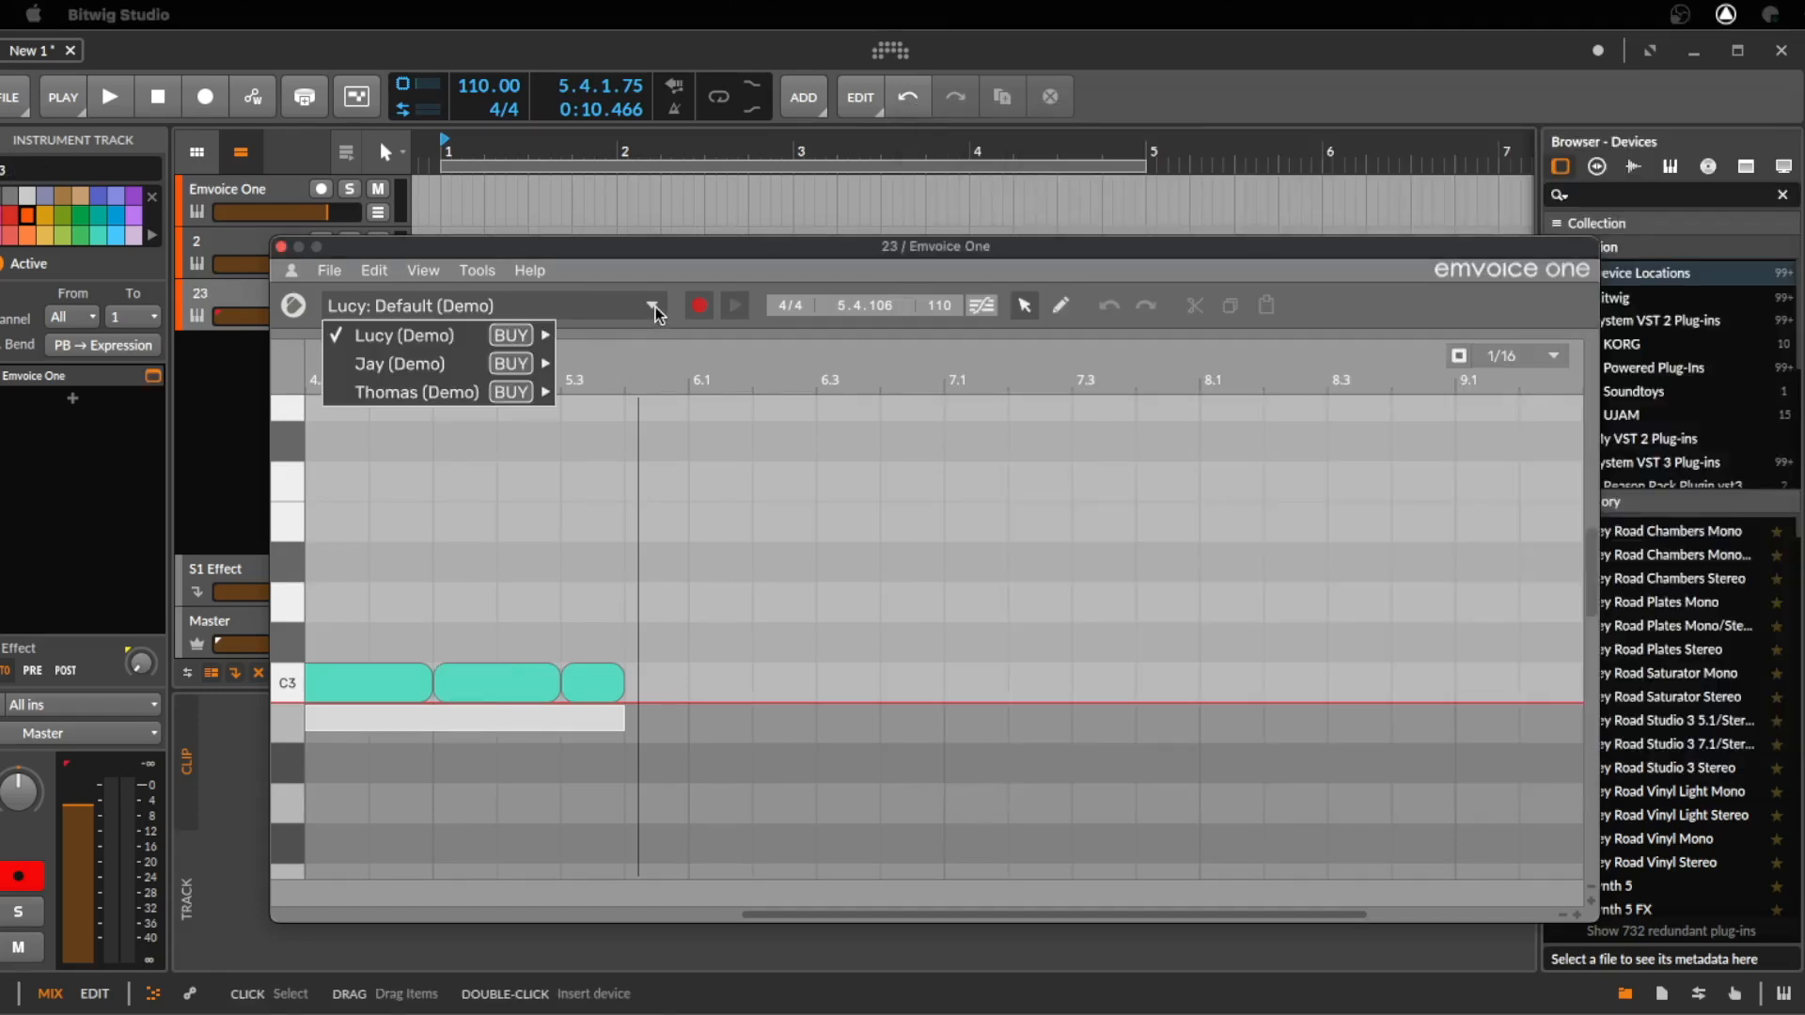
click(400, 364)
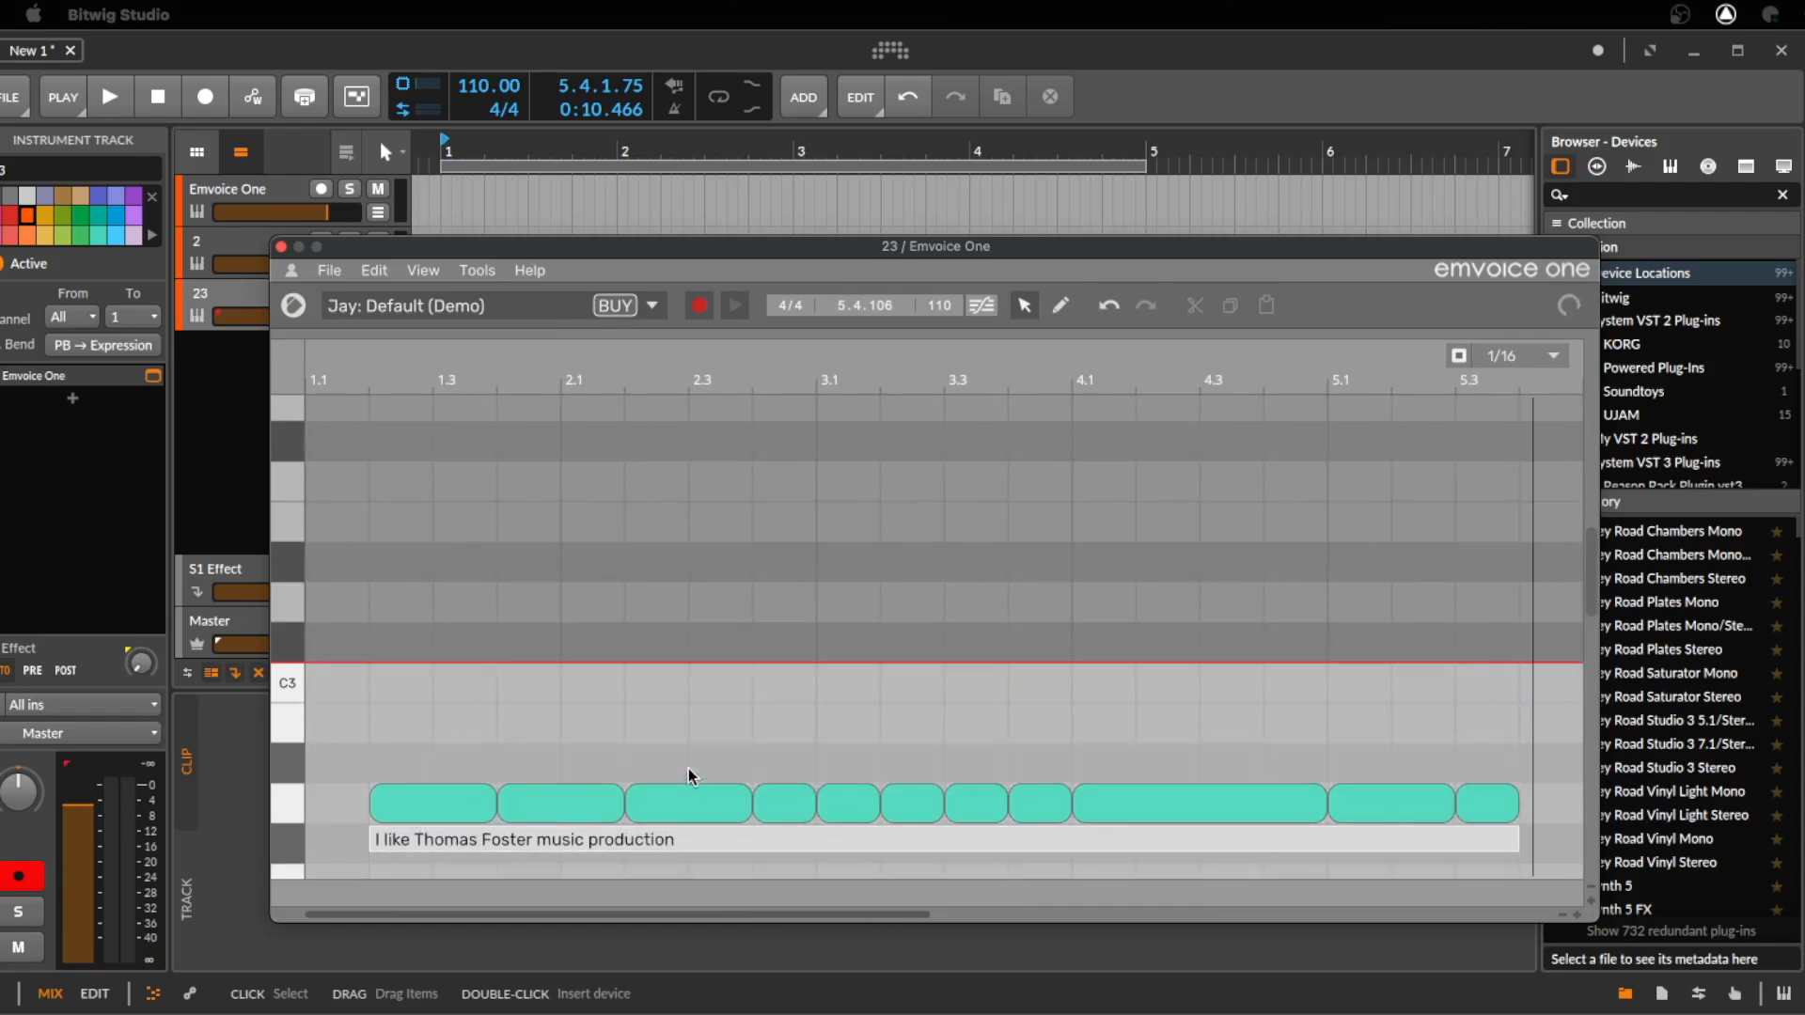
click(109, 95)
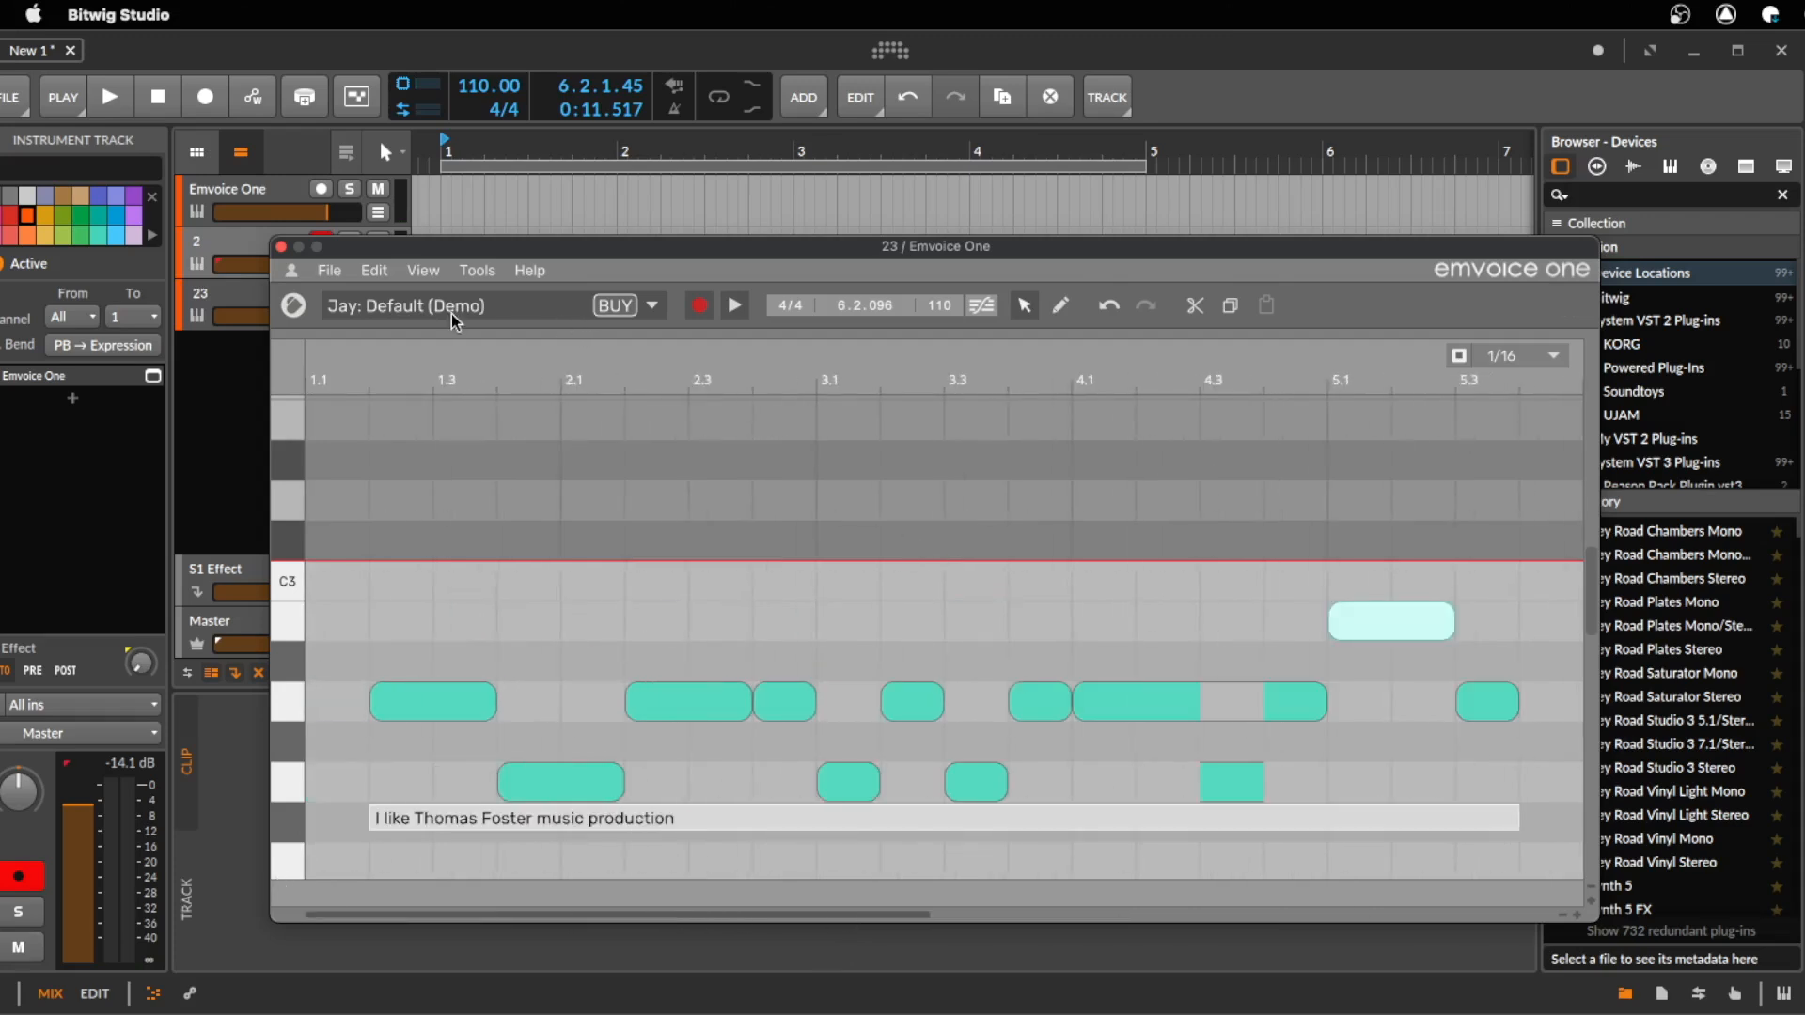
mouse_move(748, 487)
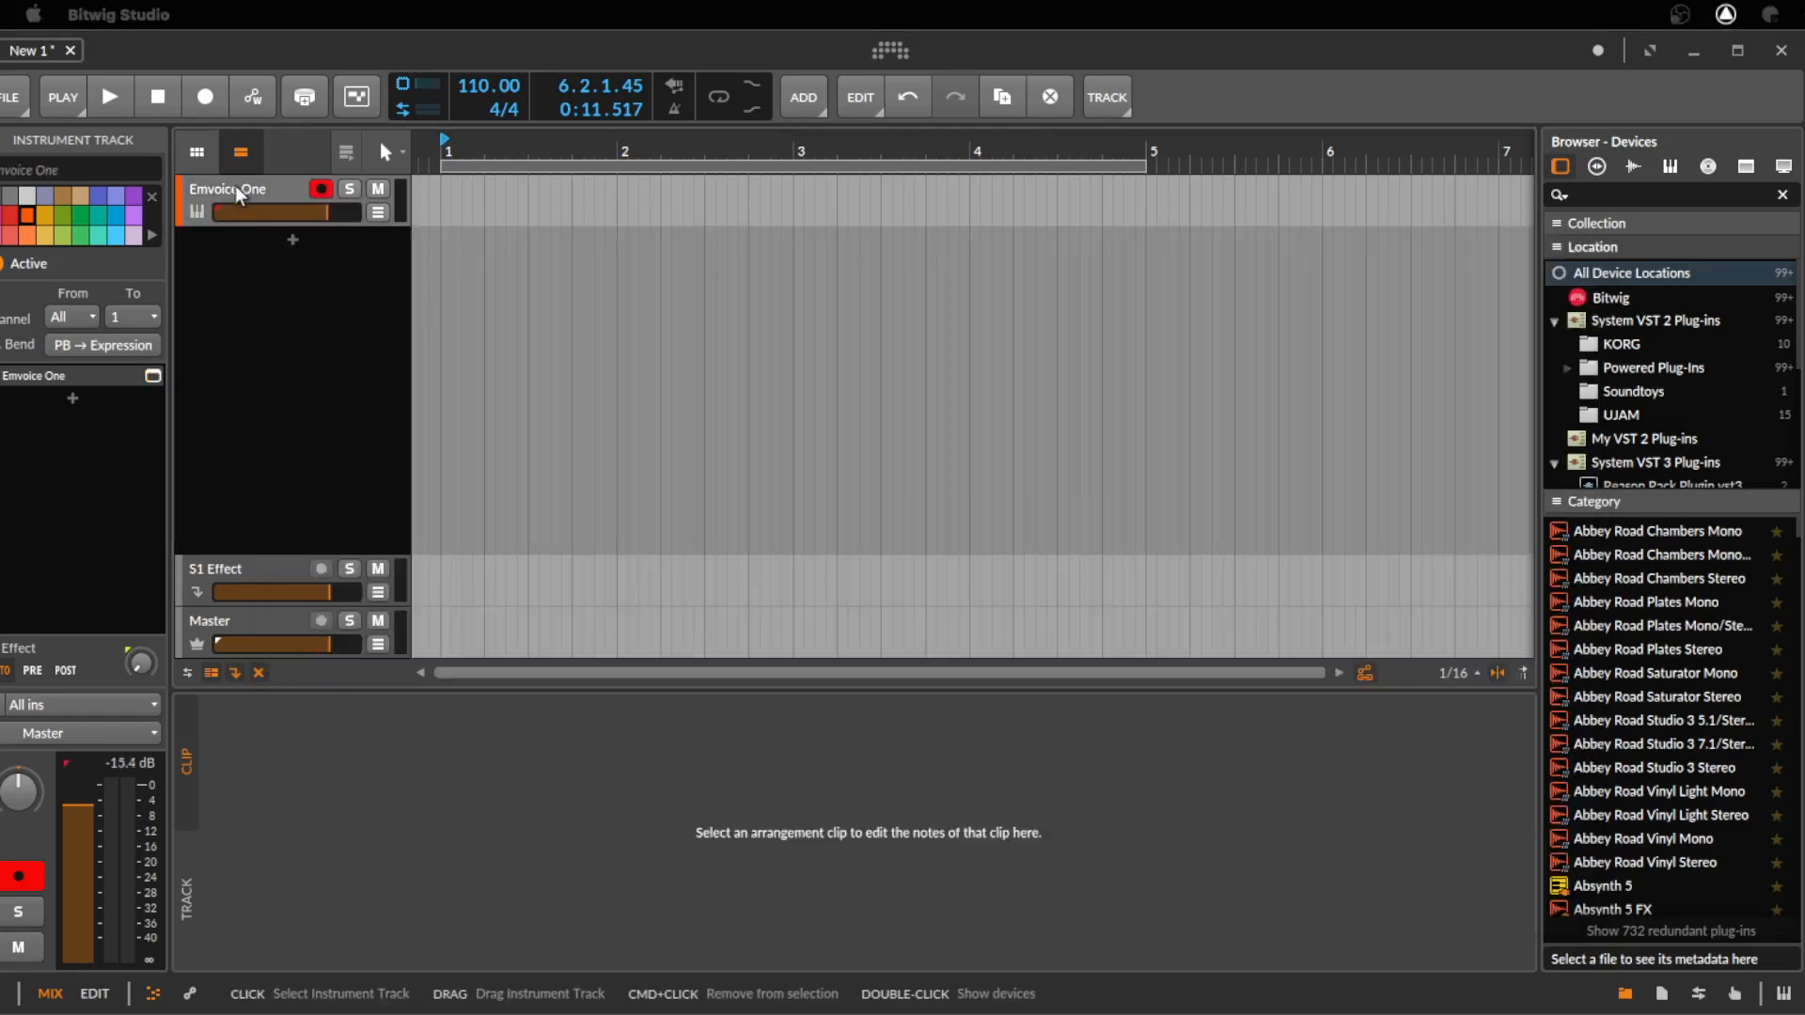
Step: Create track Inst 2, route its notes to Emvoice One, and record-arm it
double_click(196, 211)
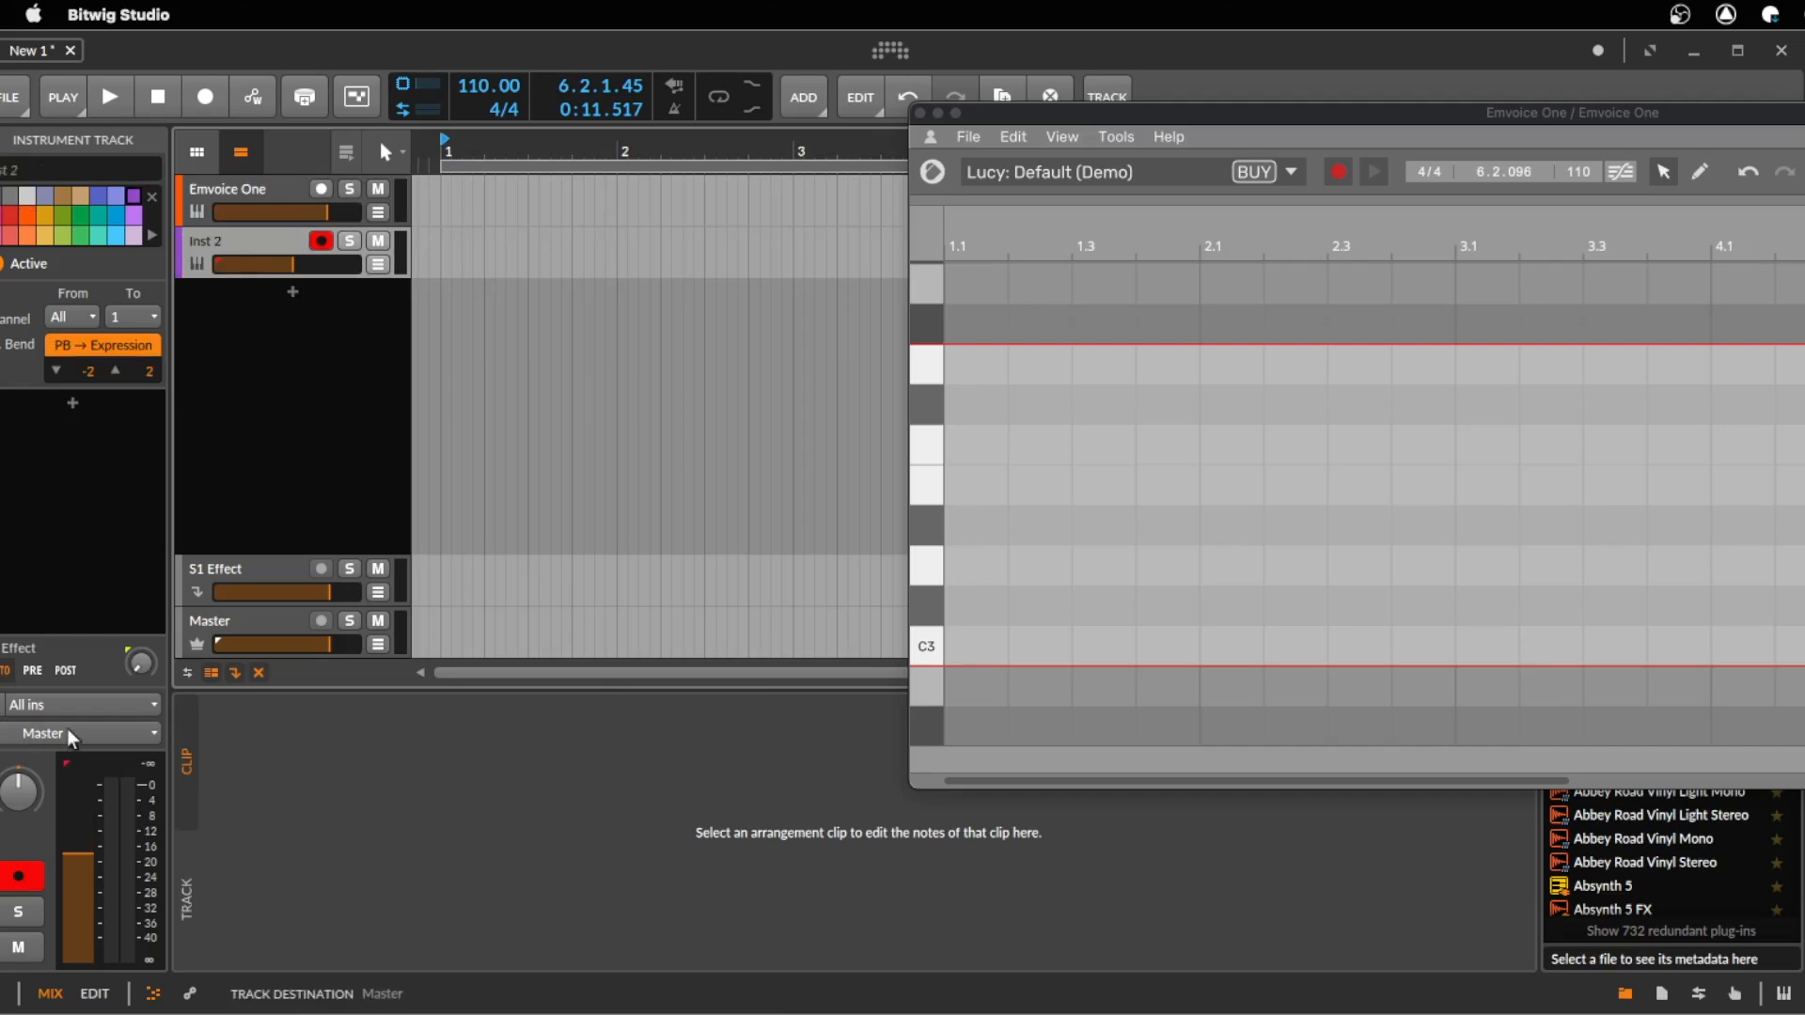
click(81, 733)
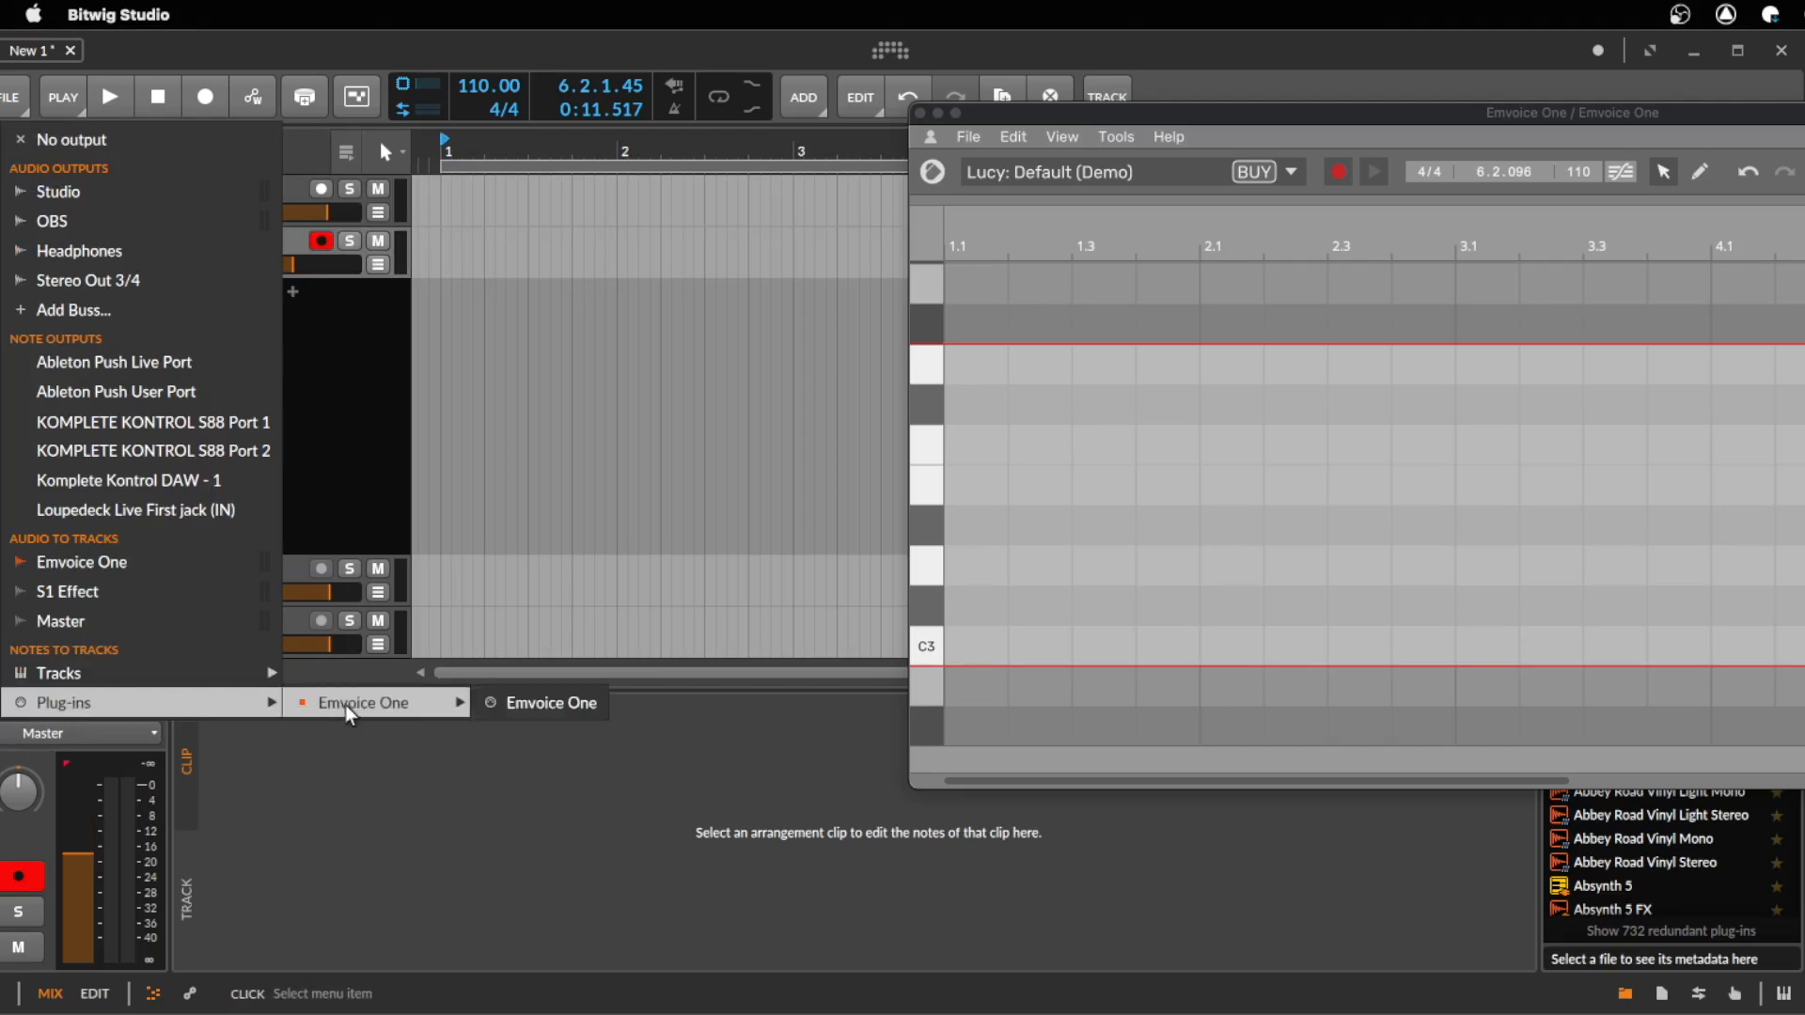
mouse_move(333, 719)
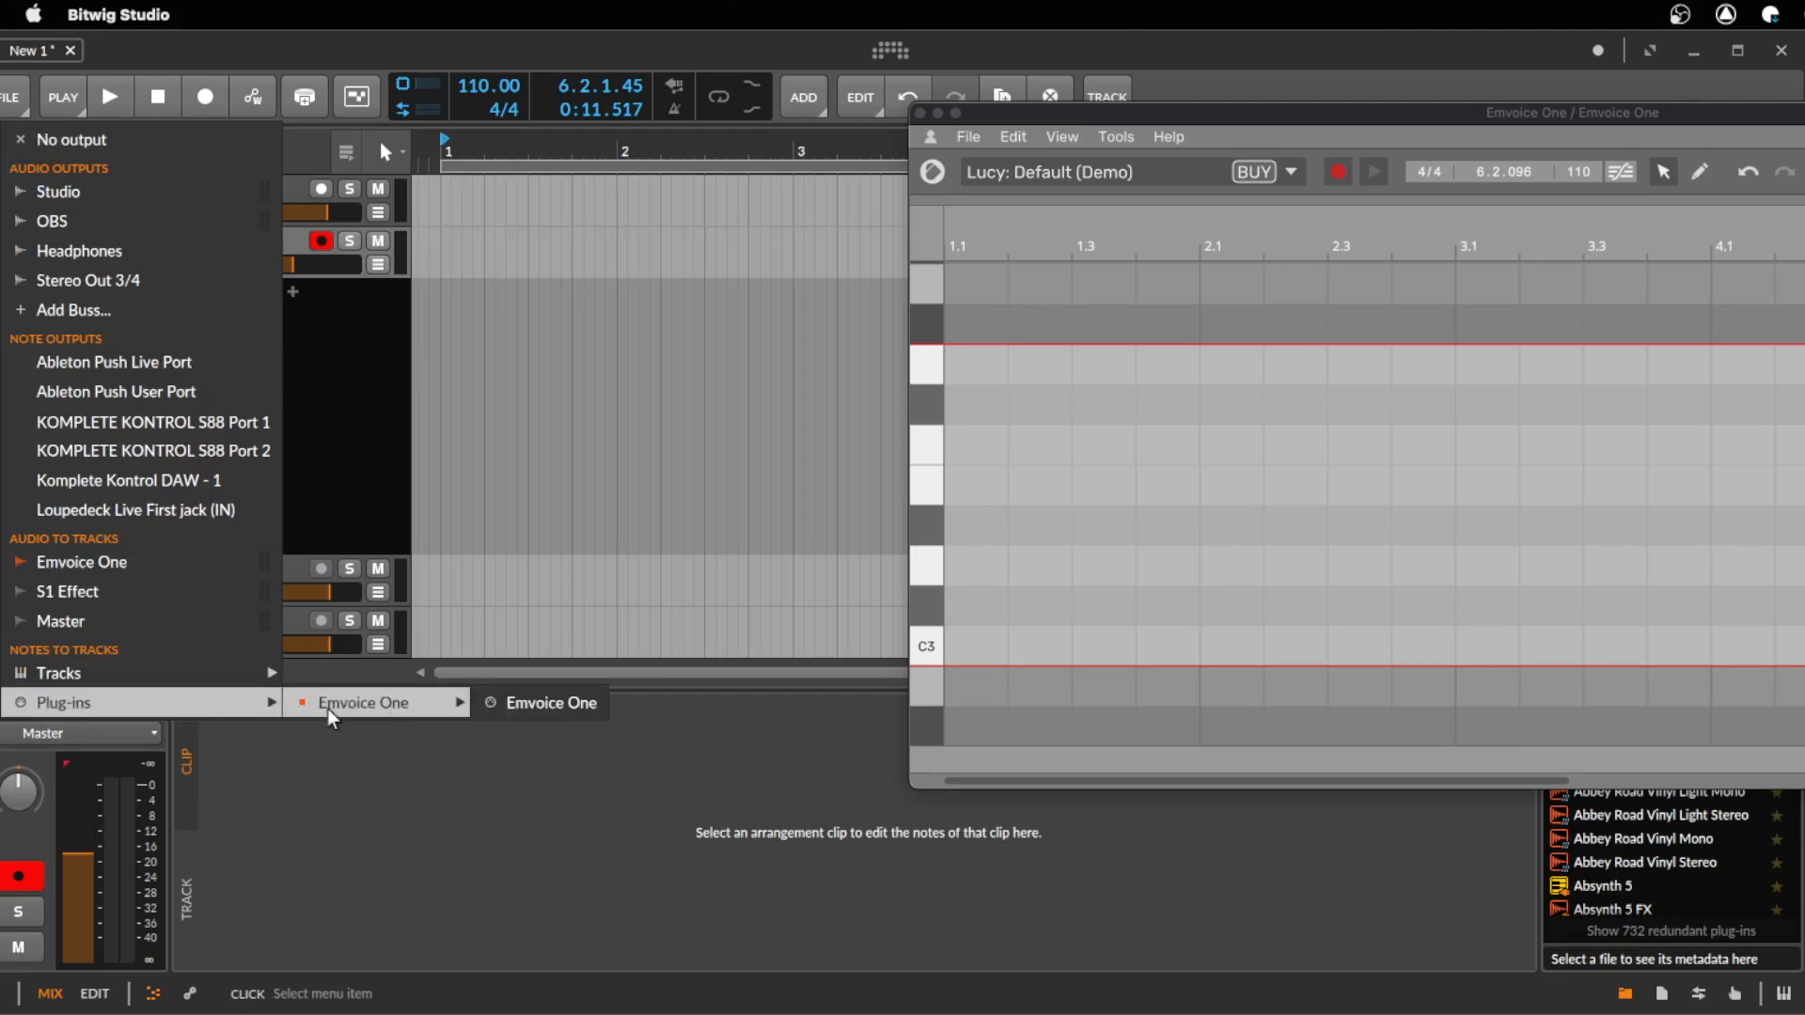
click(550, 702)
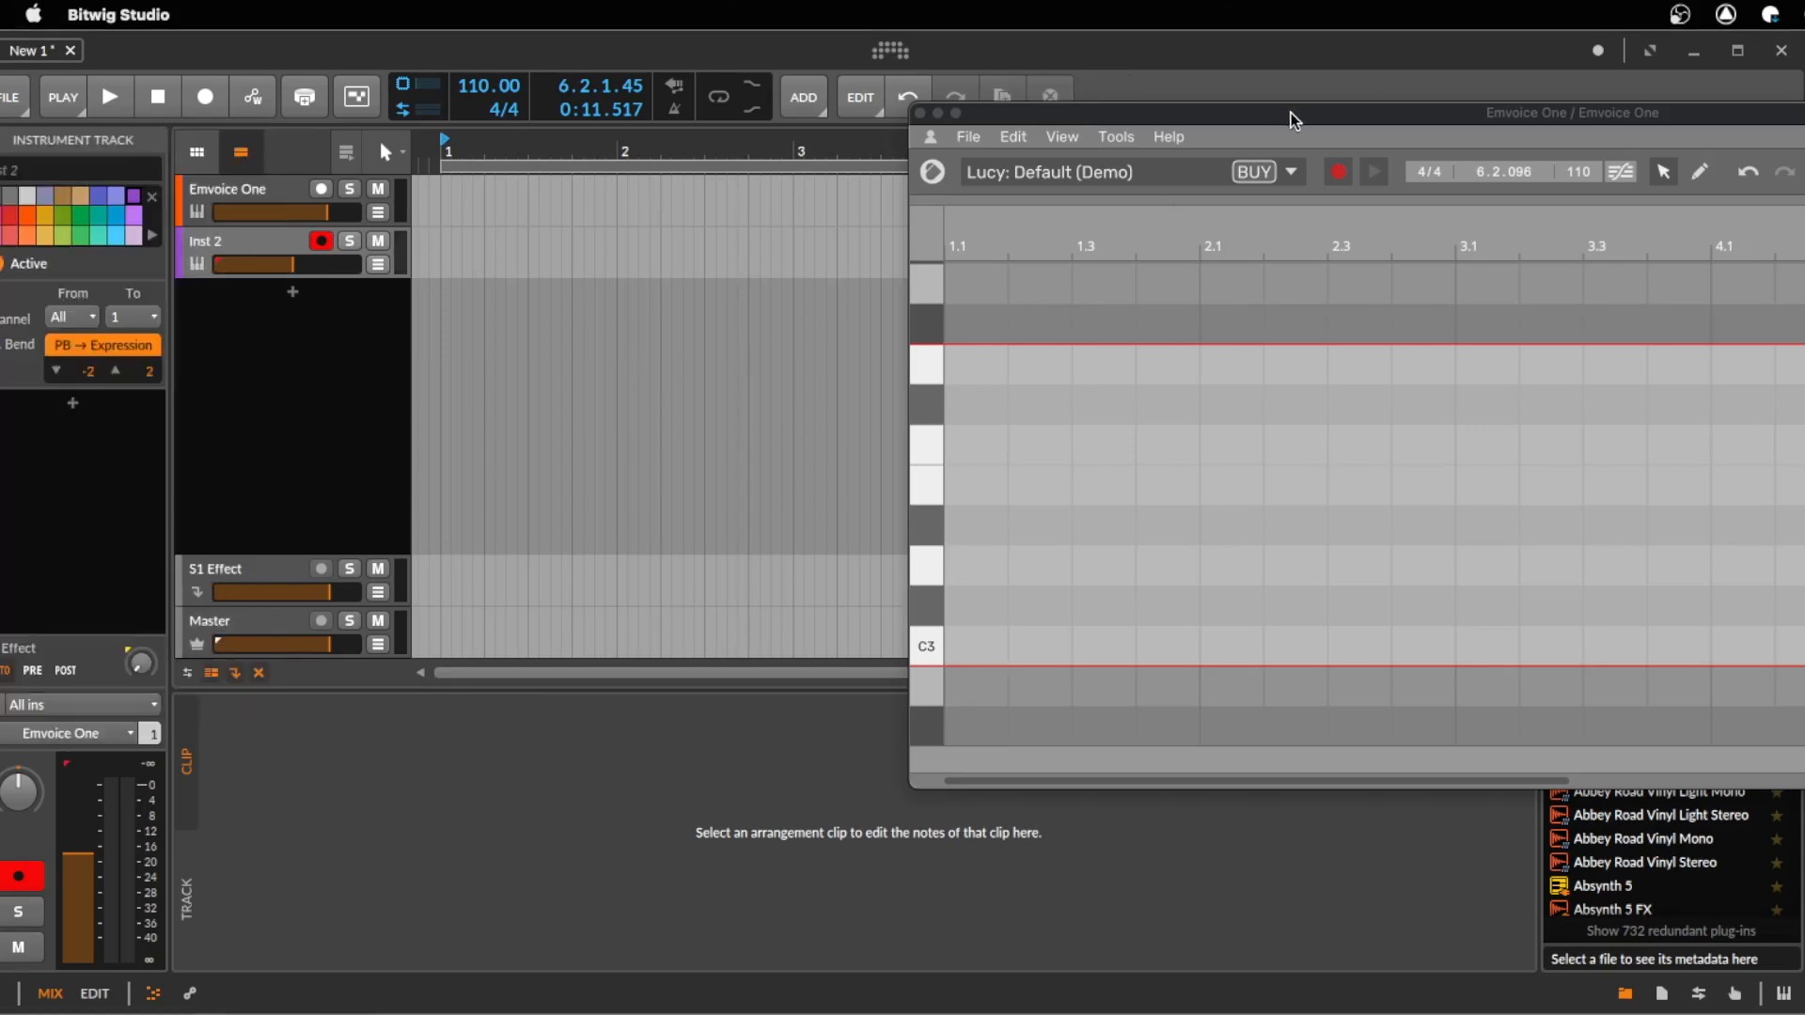
mouse_move(261, 672)
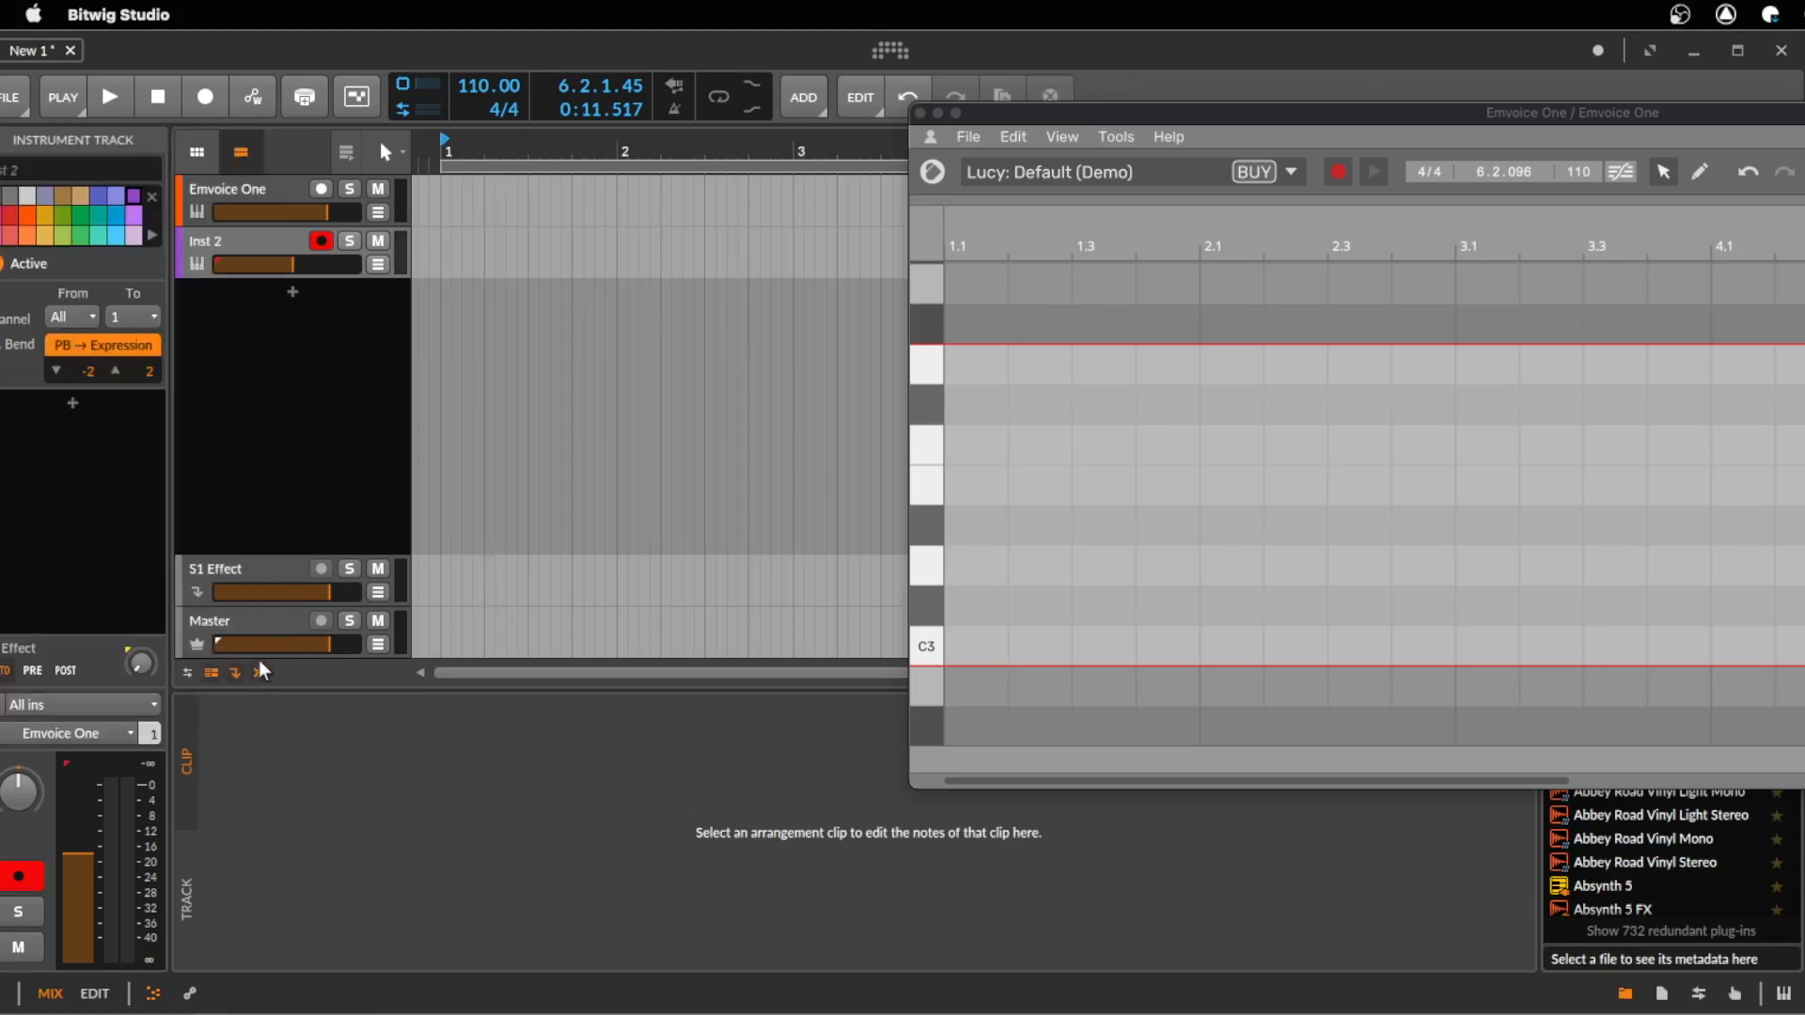
mouse_move(1059, 120)
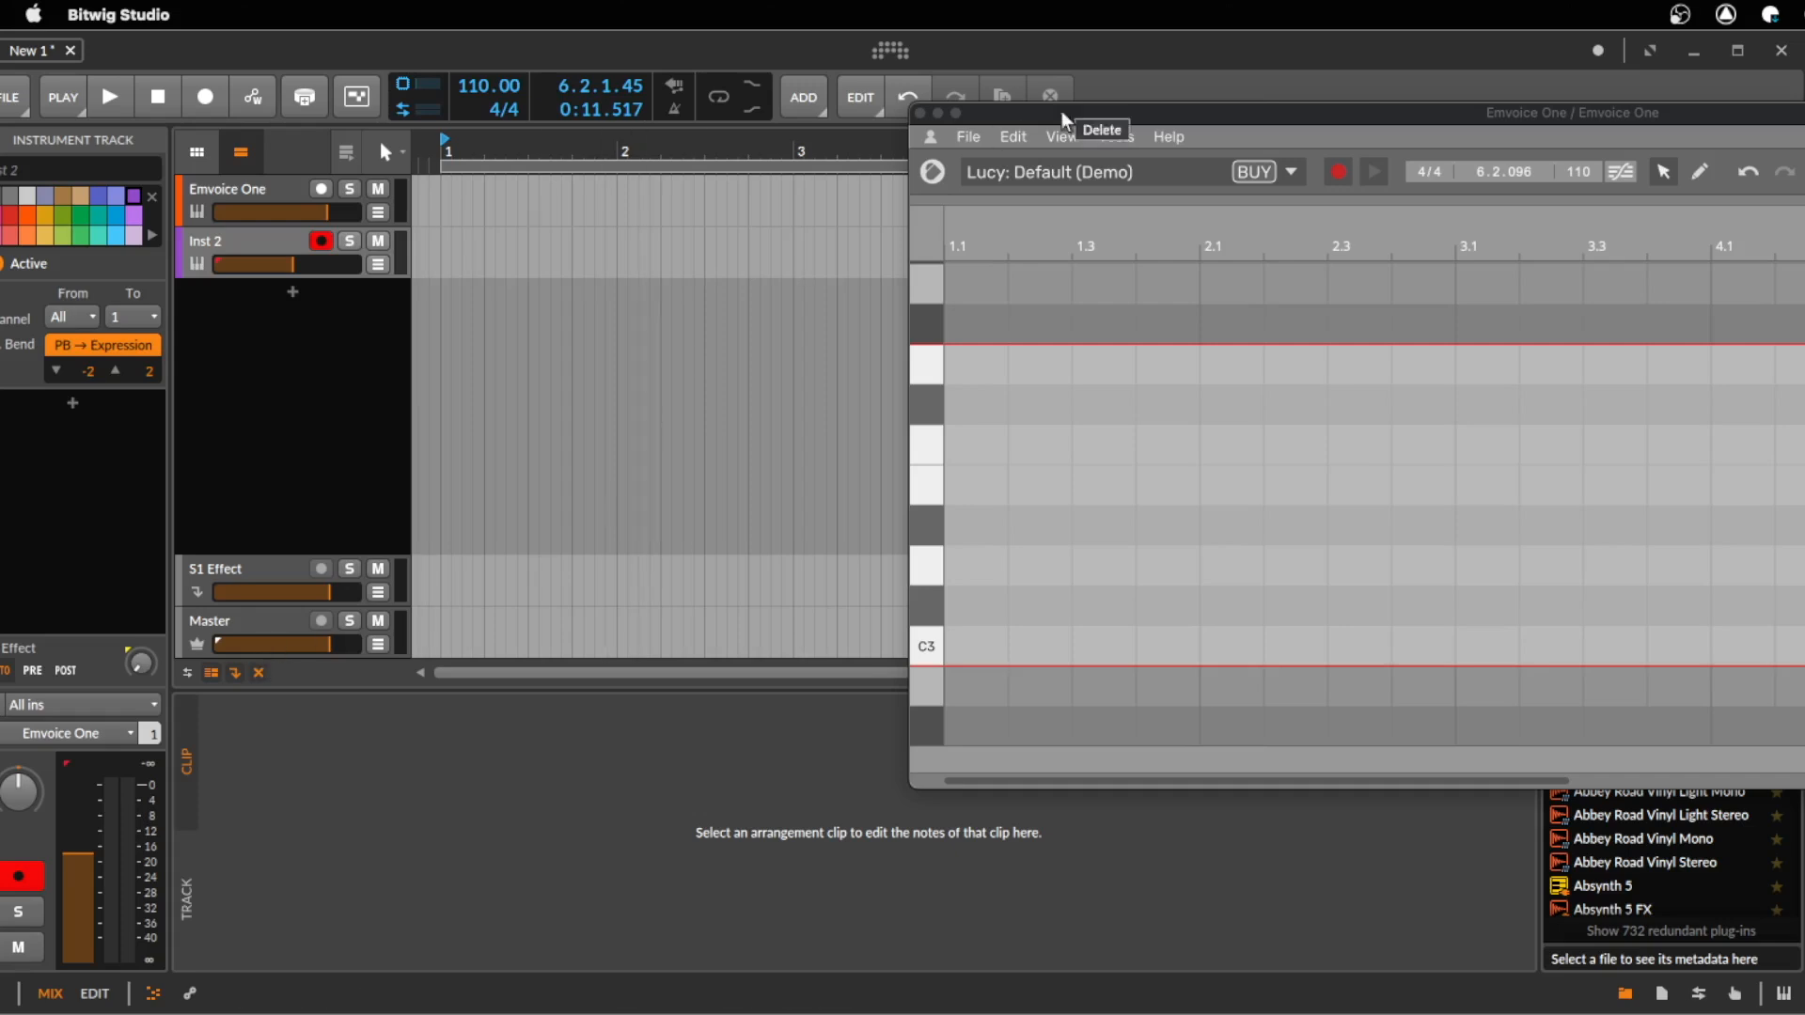
mouse_move(1262, 123)
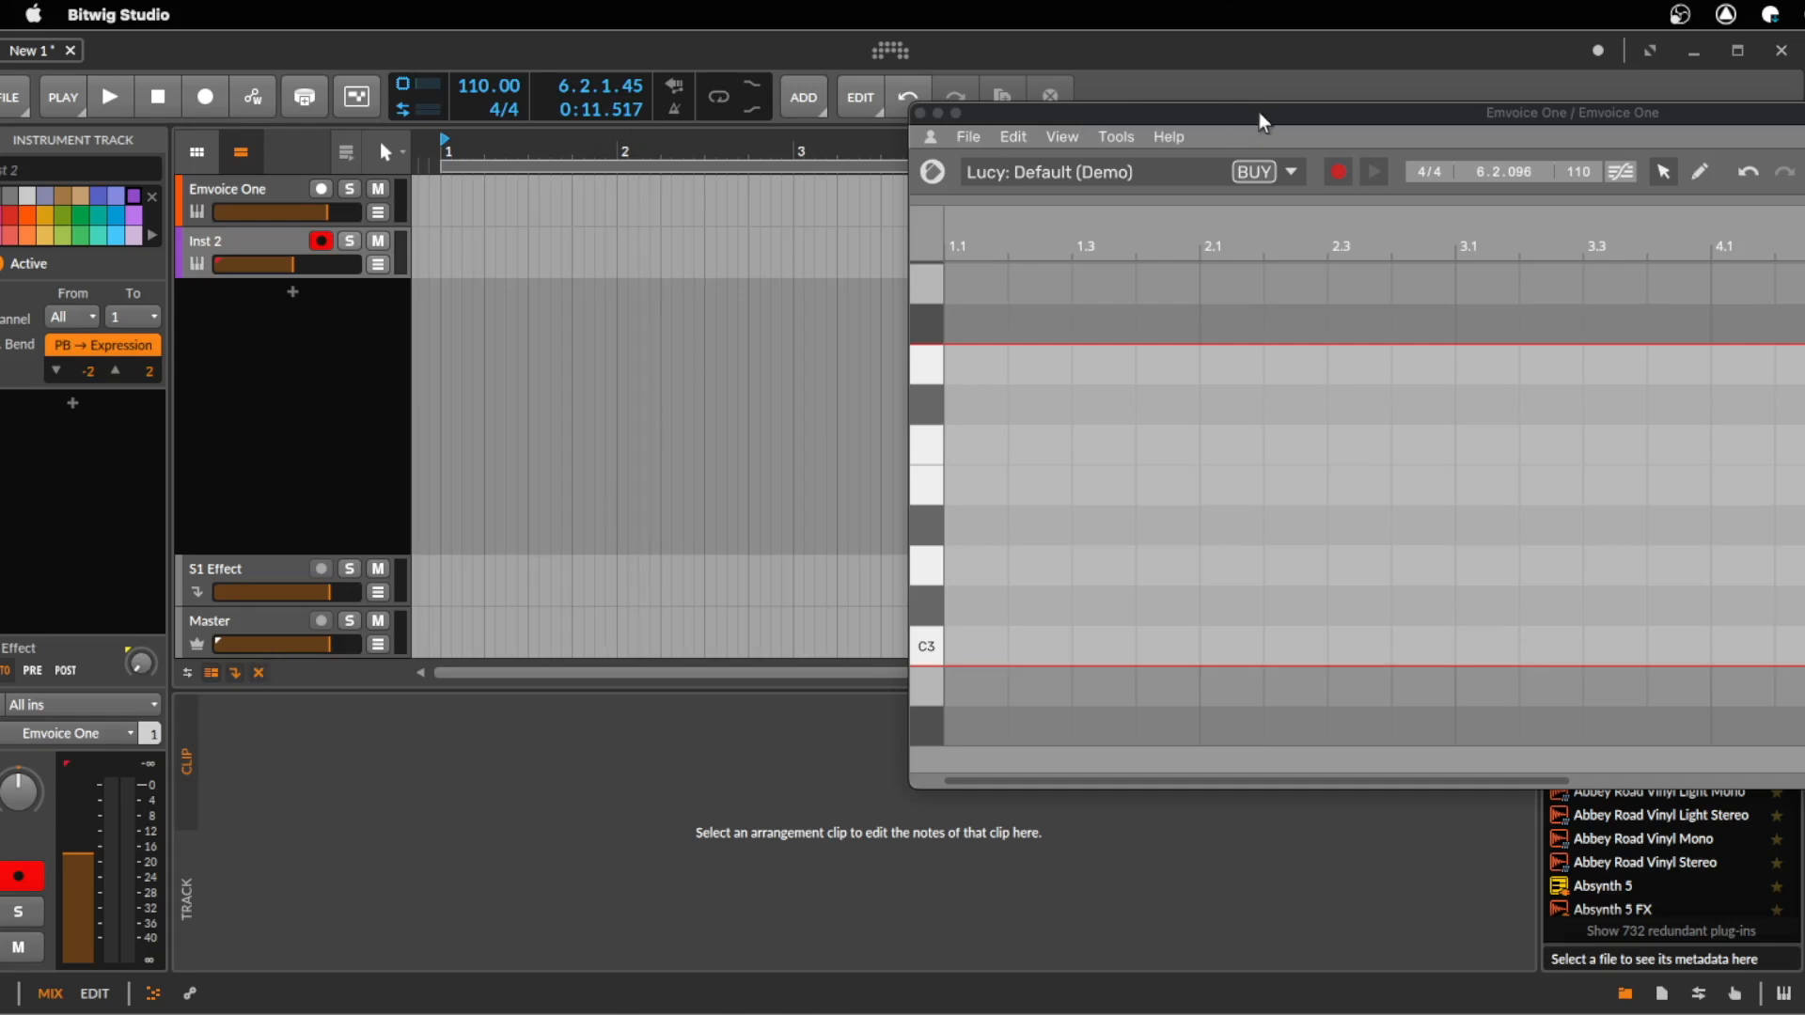
click(321, 241)
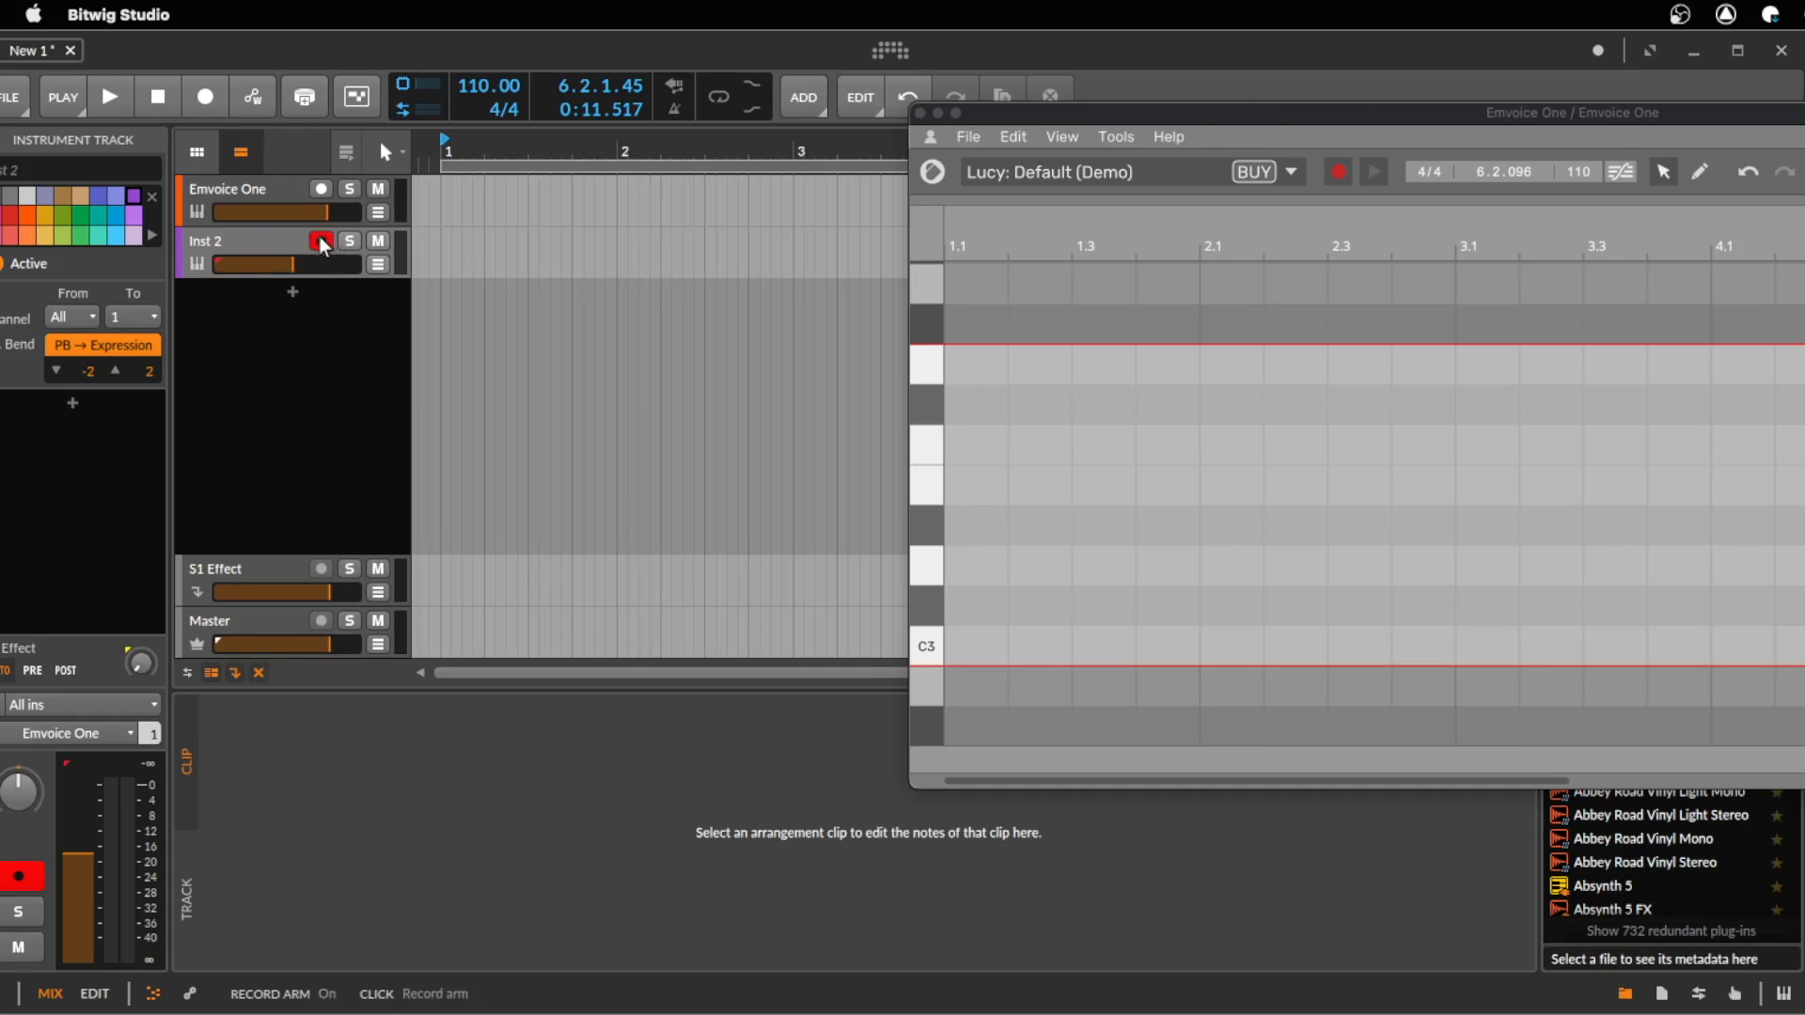
mouse_move(322, 242)
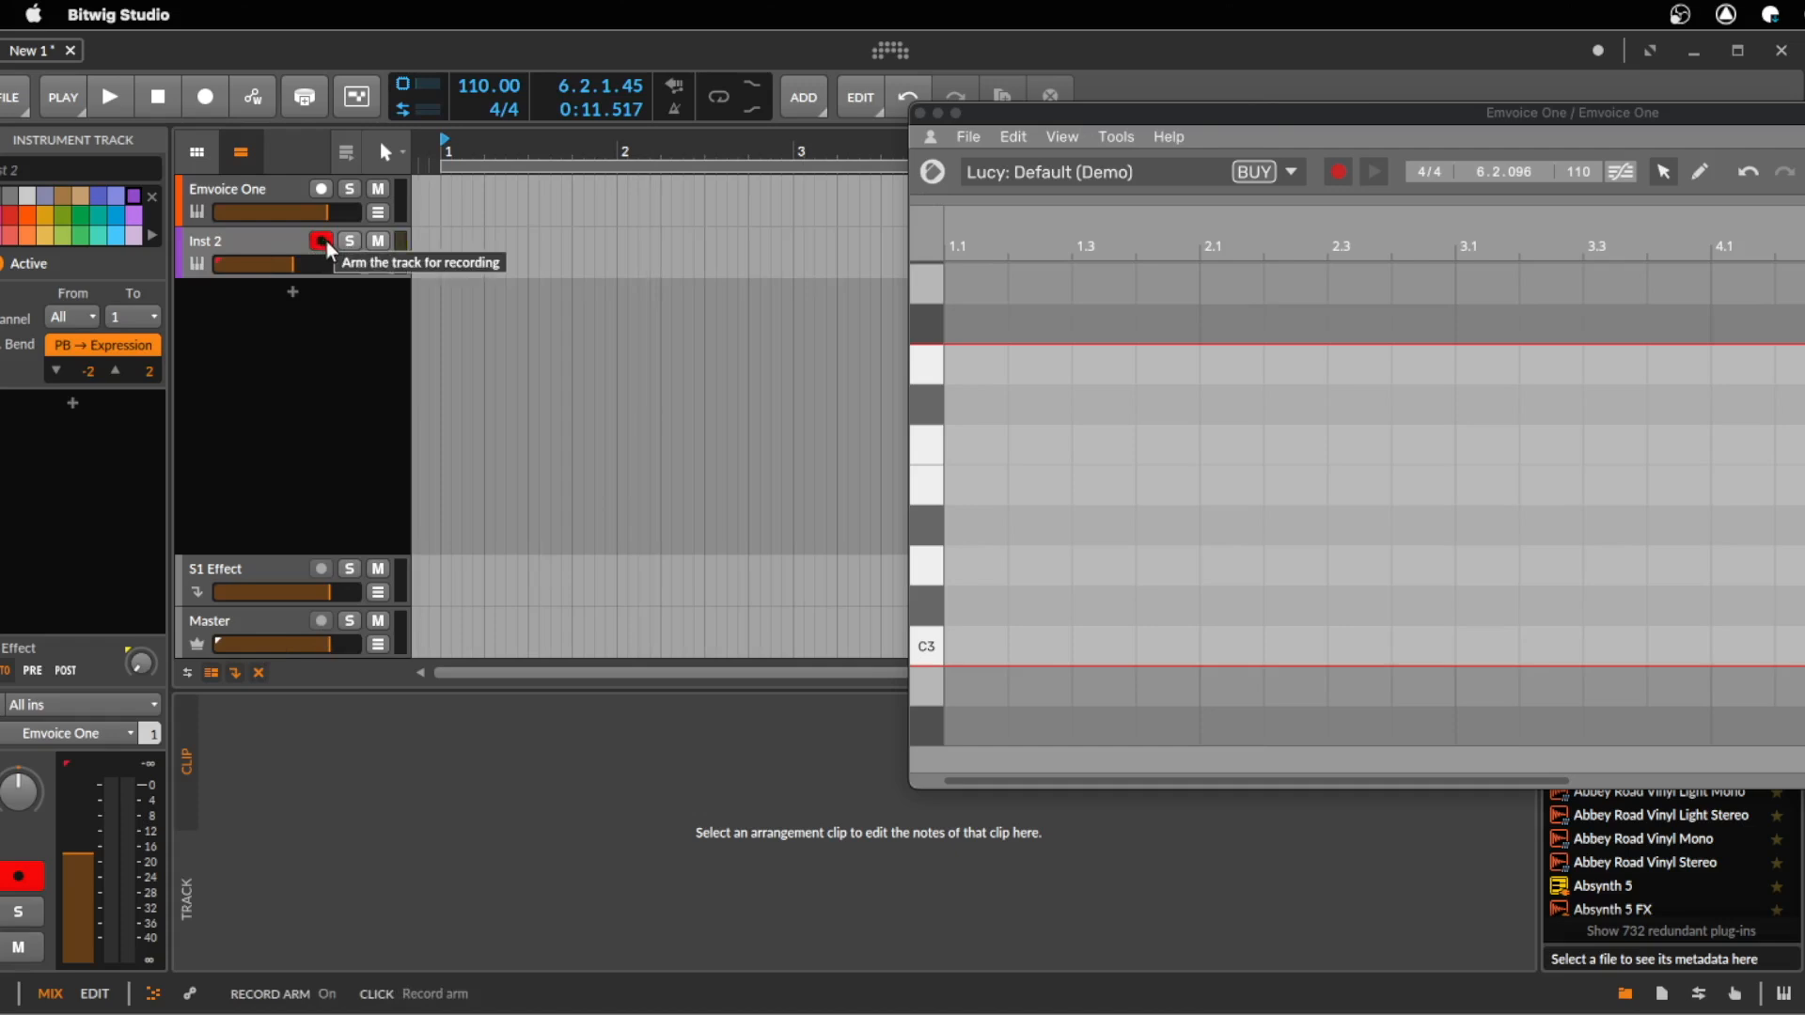
click(321, 240)
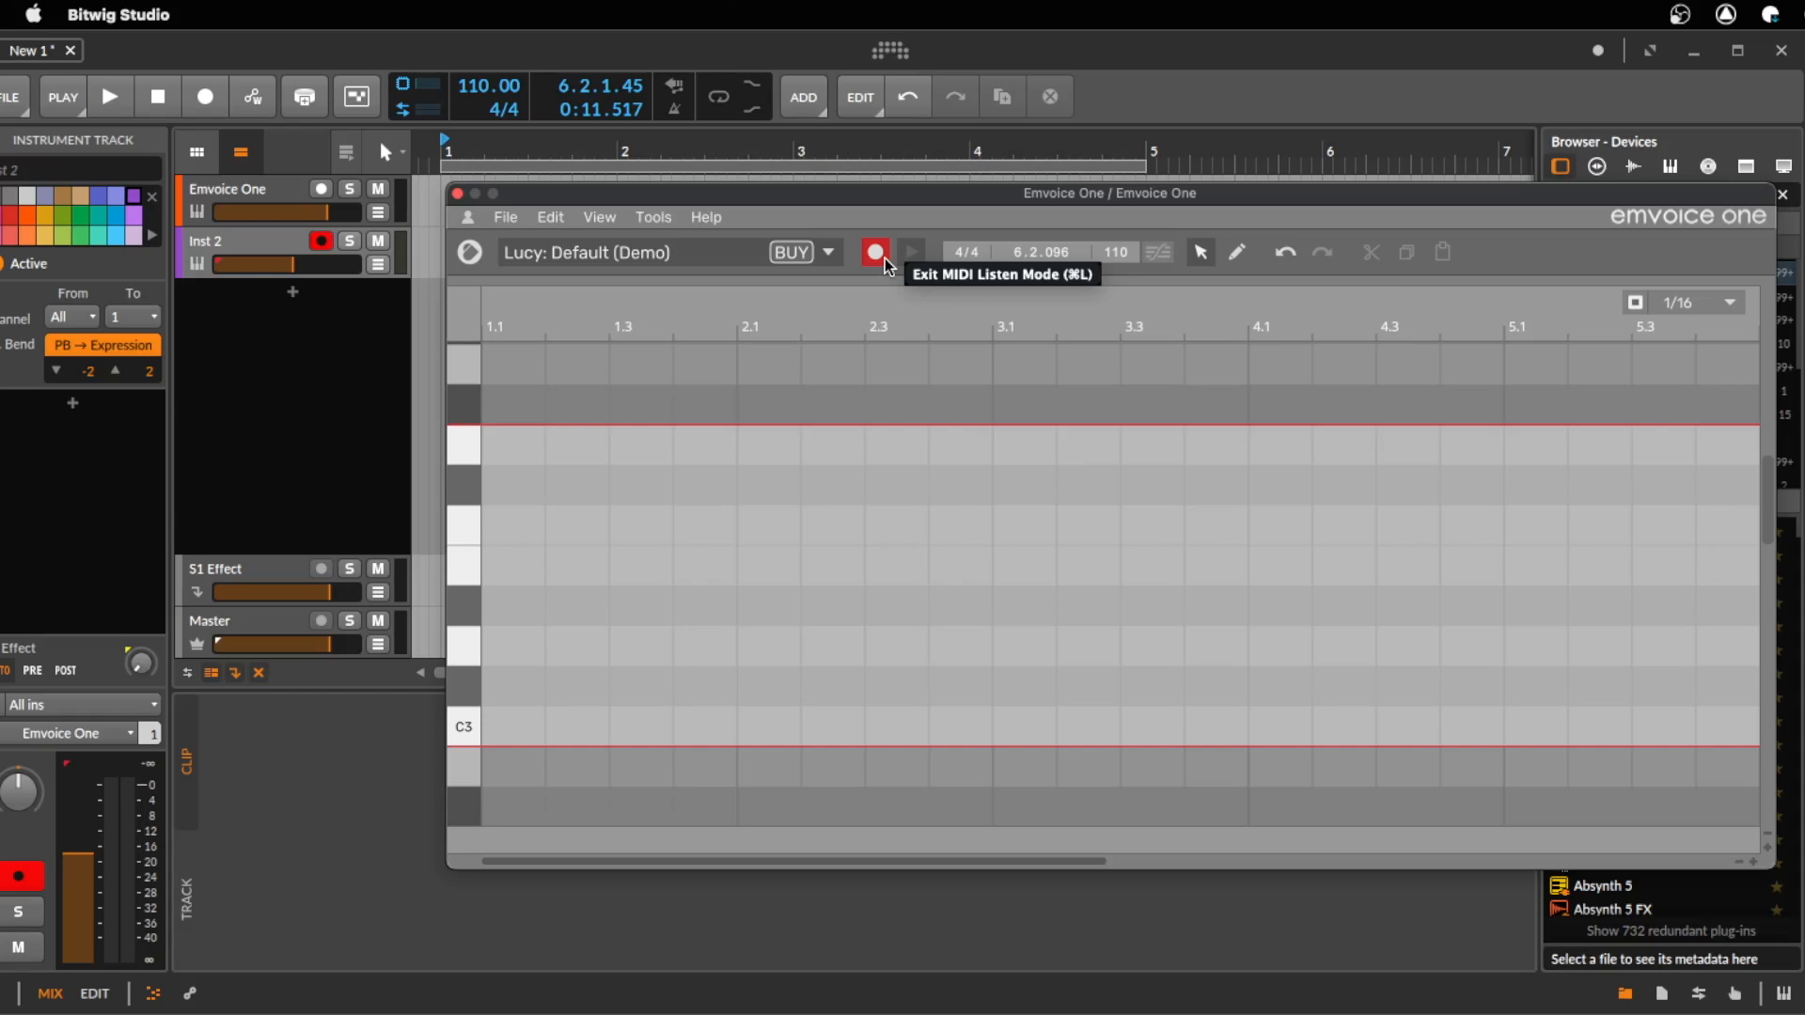
Step: Record a keyboard-played melody across bars 1–5 using MIDI Listen Mode
click(109, 97)
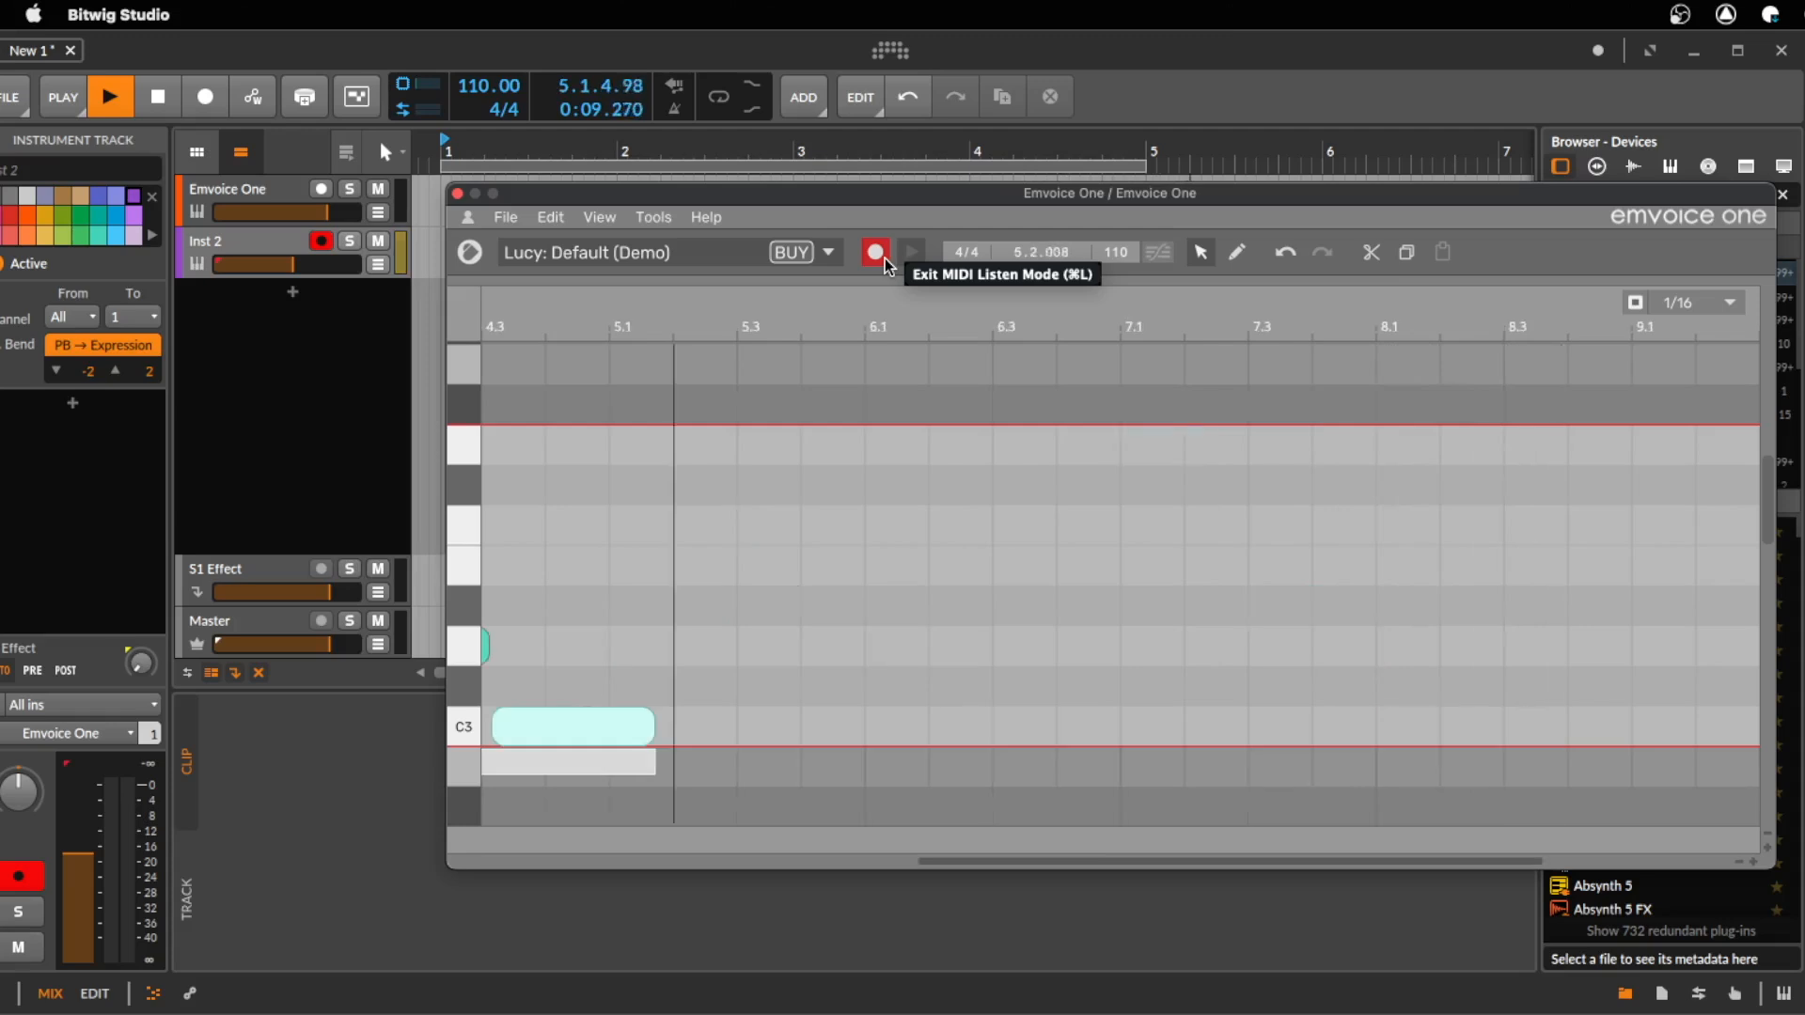
click(876, 252)
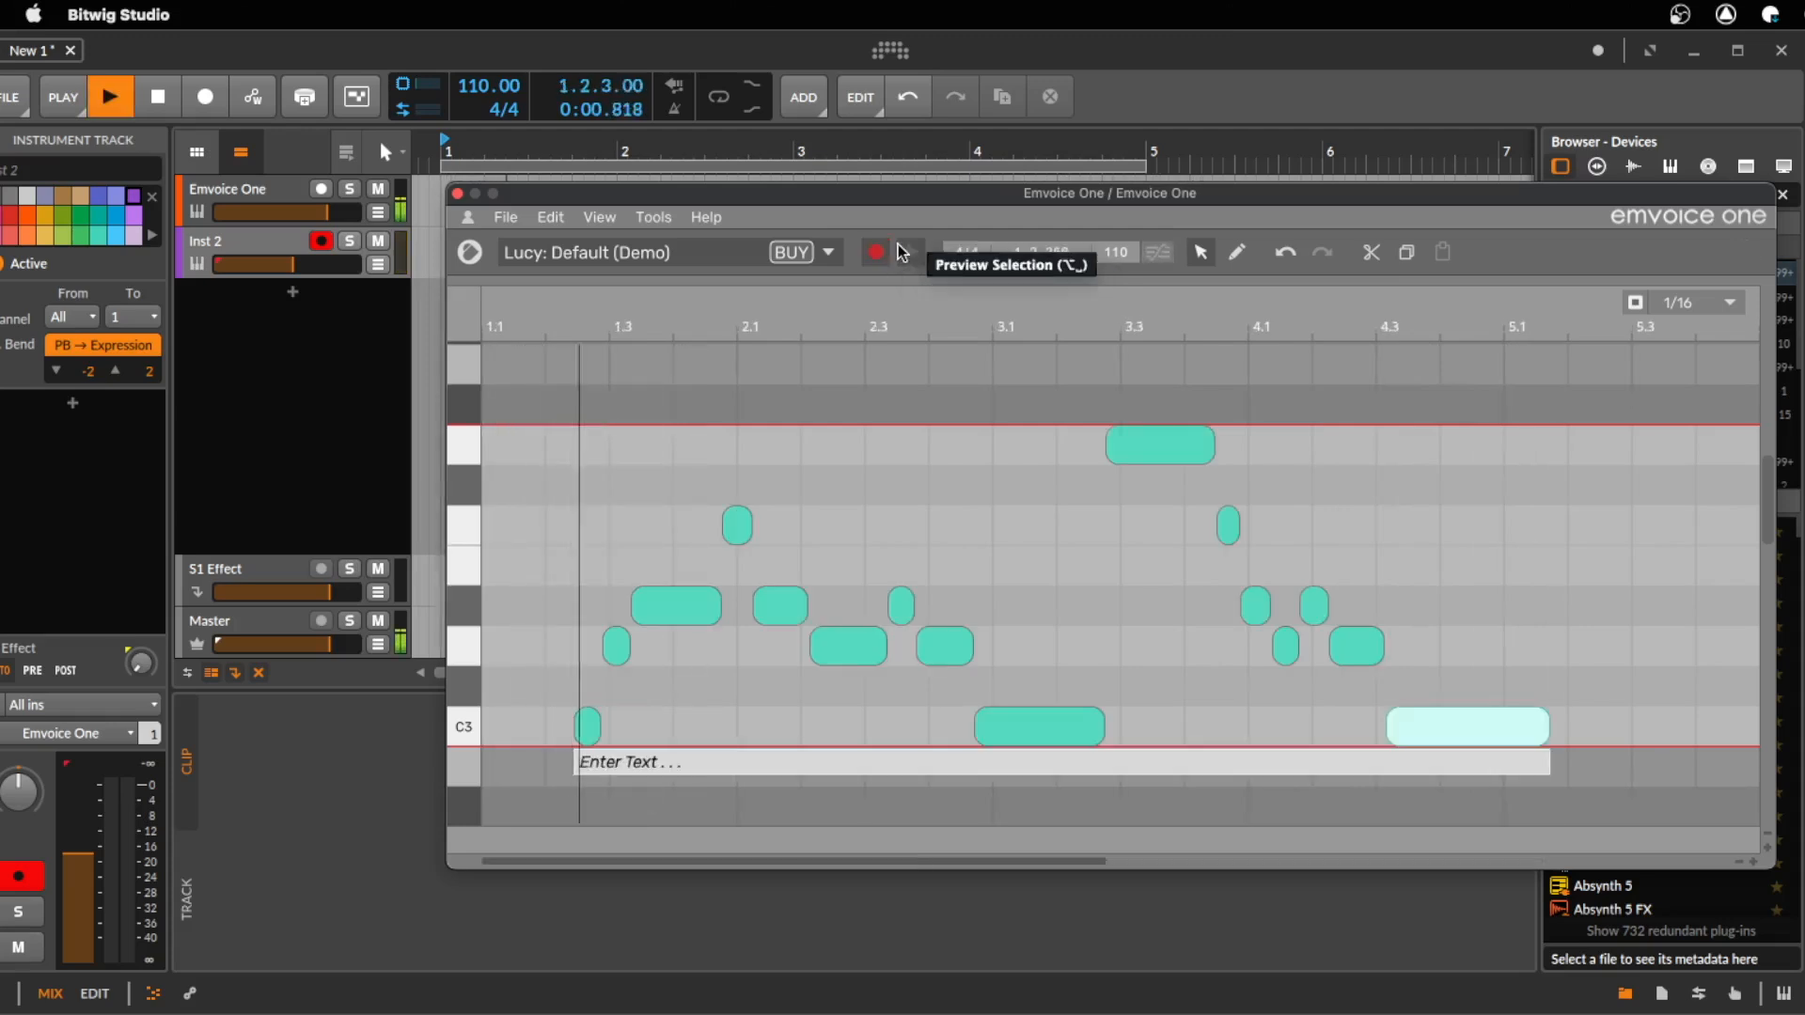
click(876, 252)
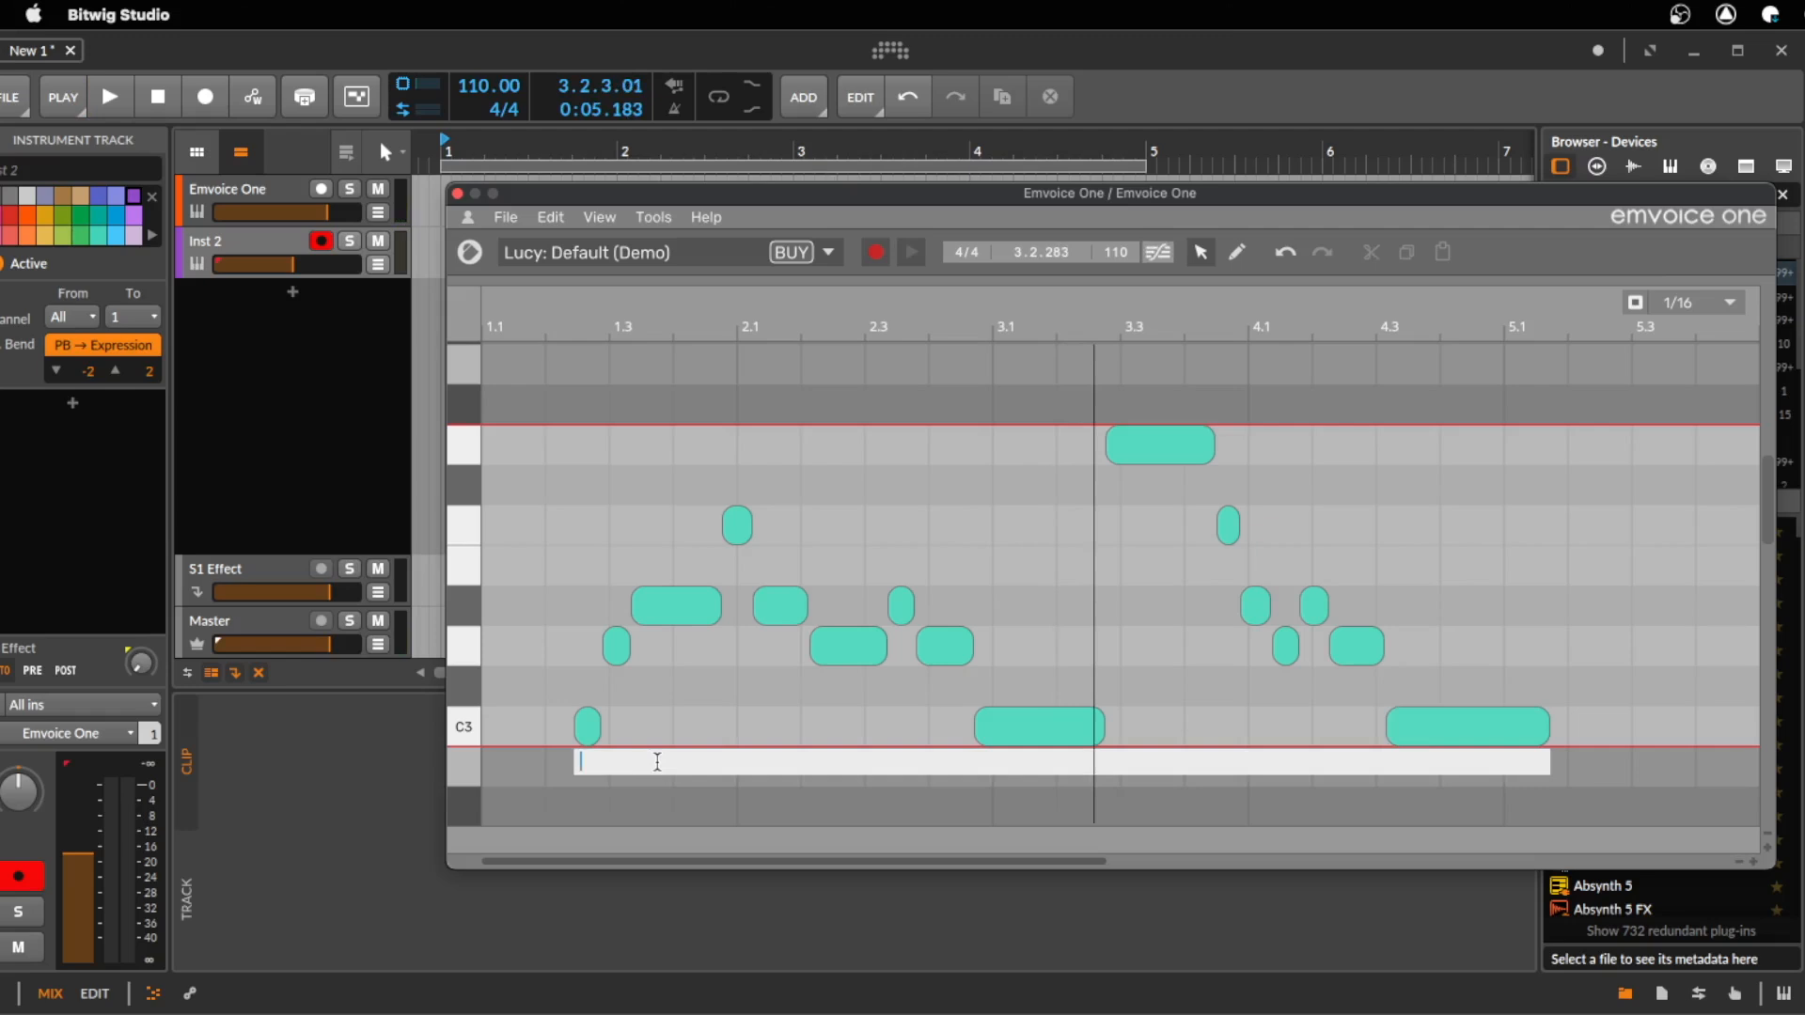
Step: Type 'Thankyou for joining this video always stay creative Cheers' as the lyric
text(Thankyou for joining this video always stay)
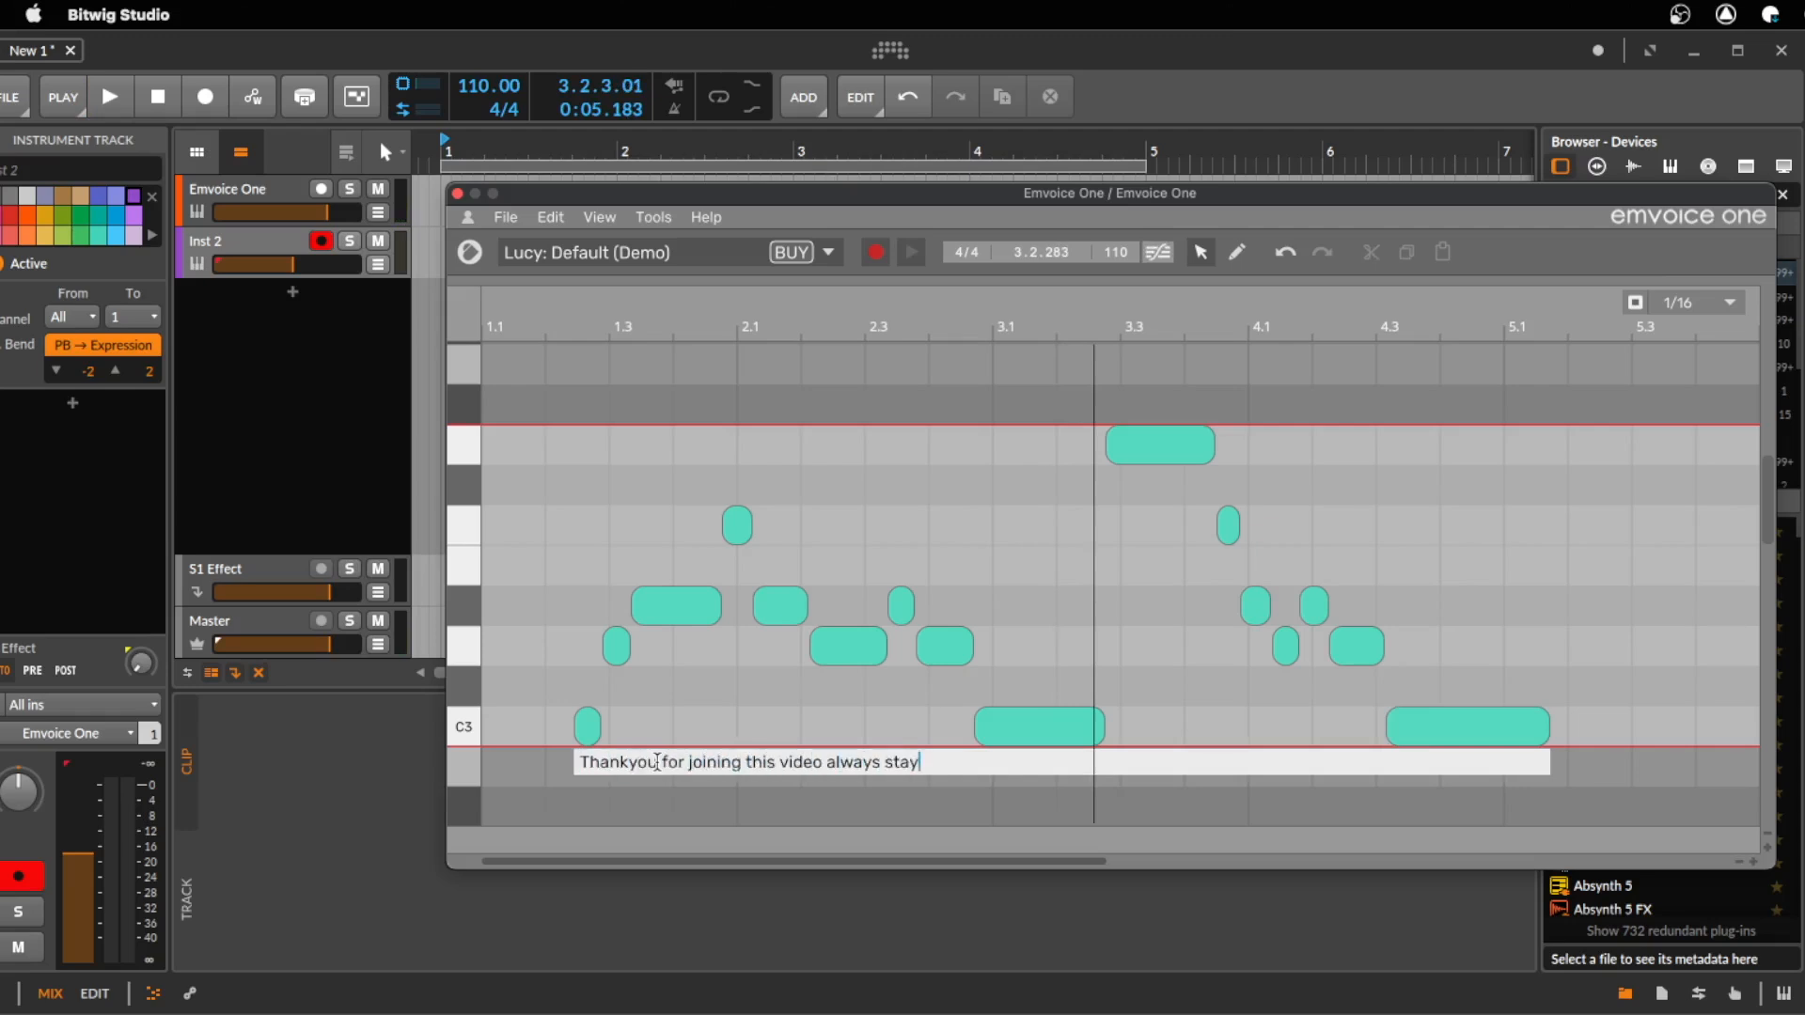
text(creative Cheers)
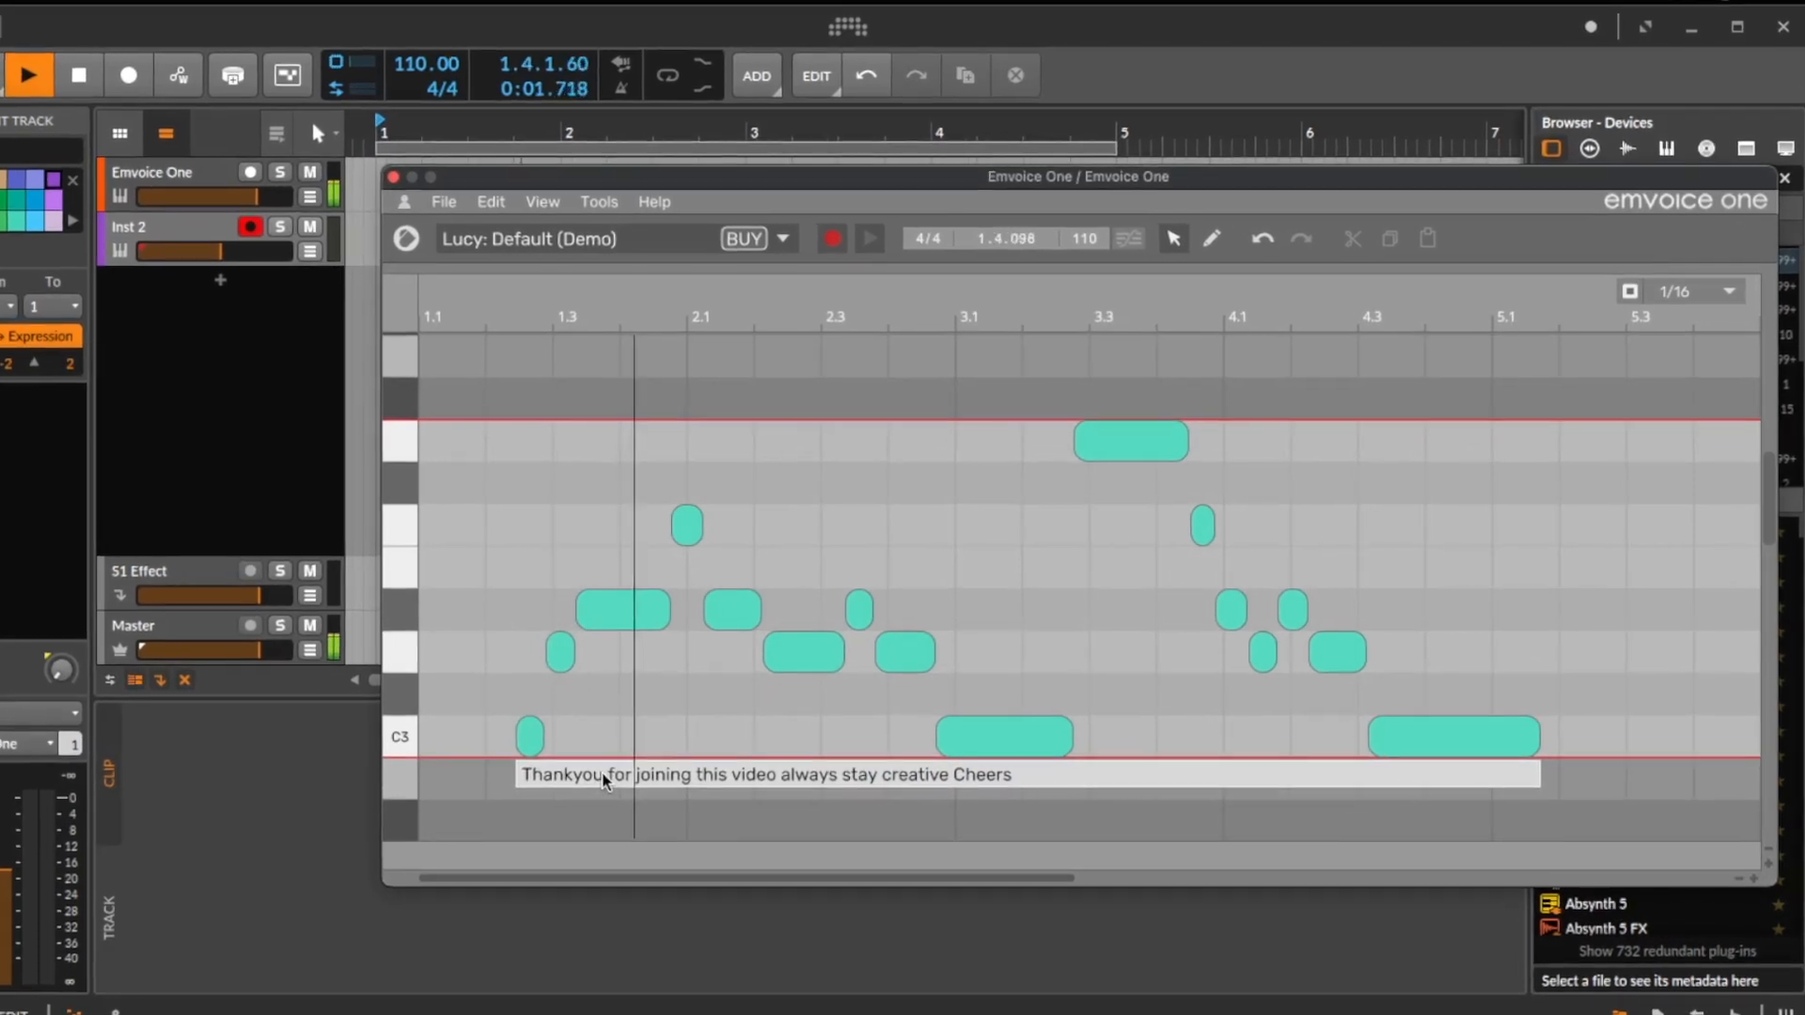